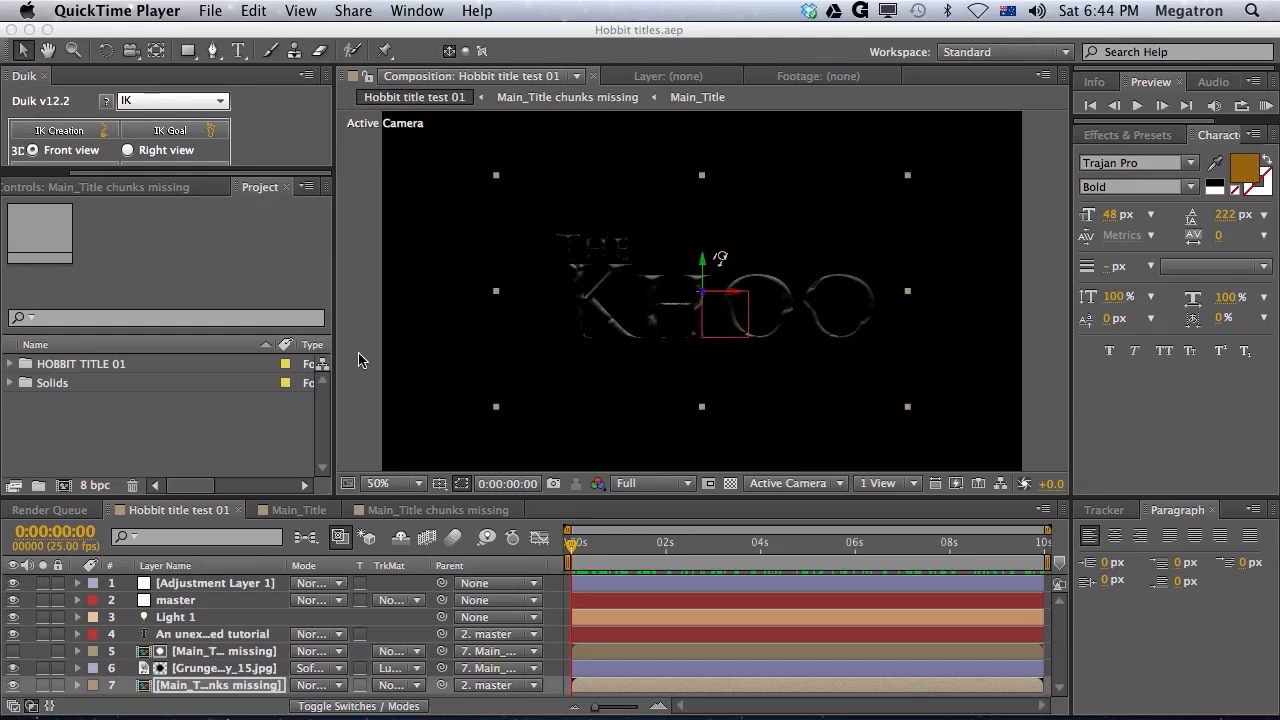
mouse_move(552, 508)
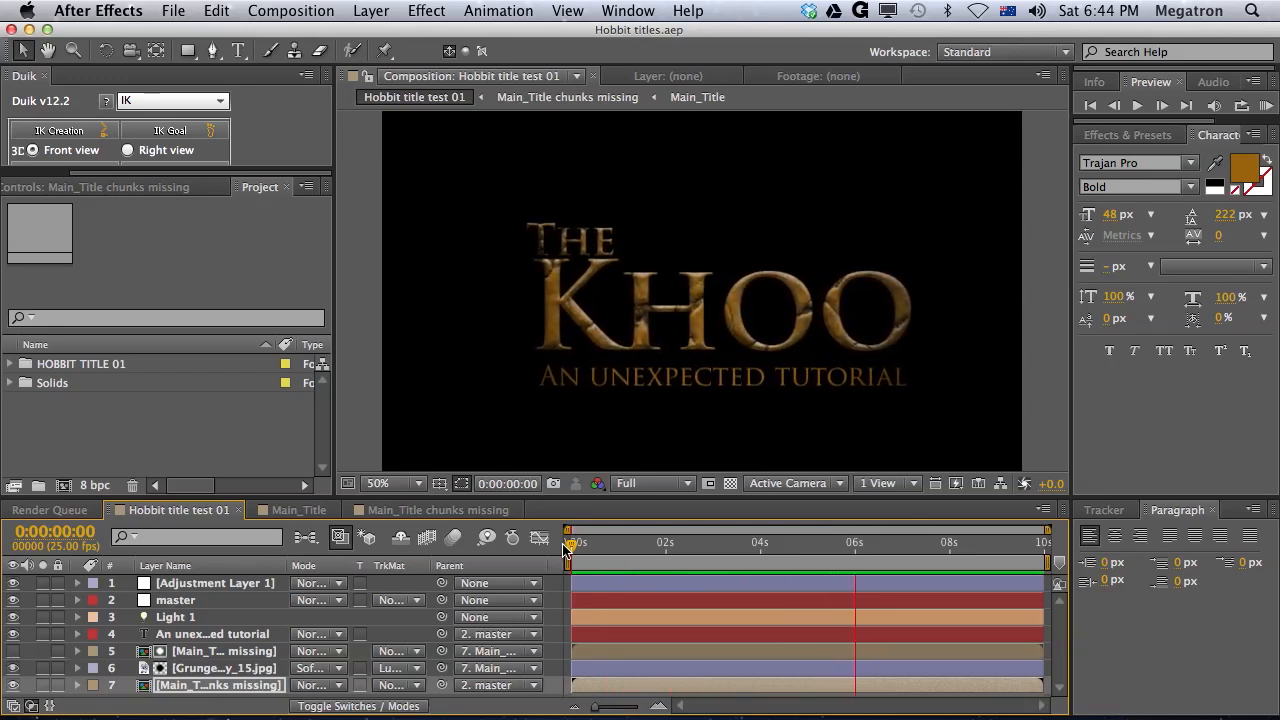
Create a new empty 1280×720, 0:00:15:00 composition named Main title from the Project panel.
left_click_drag(856, 530, 948, 530)
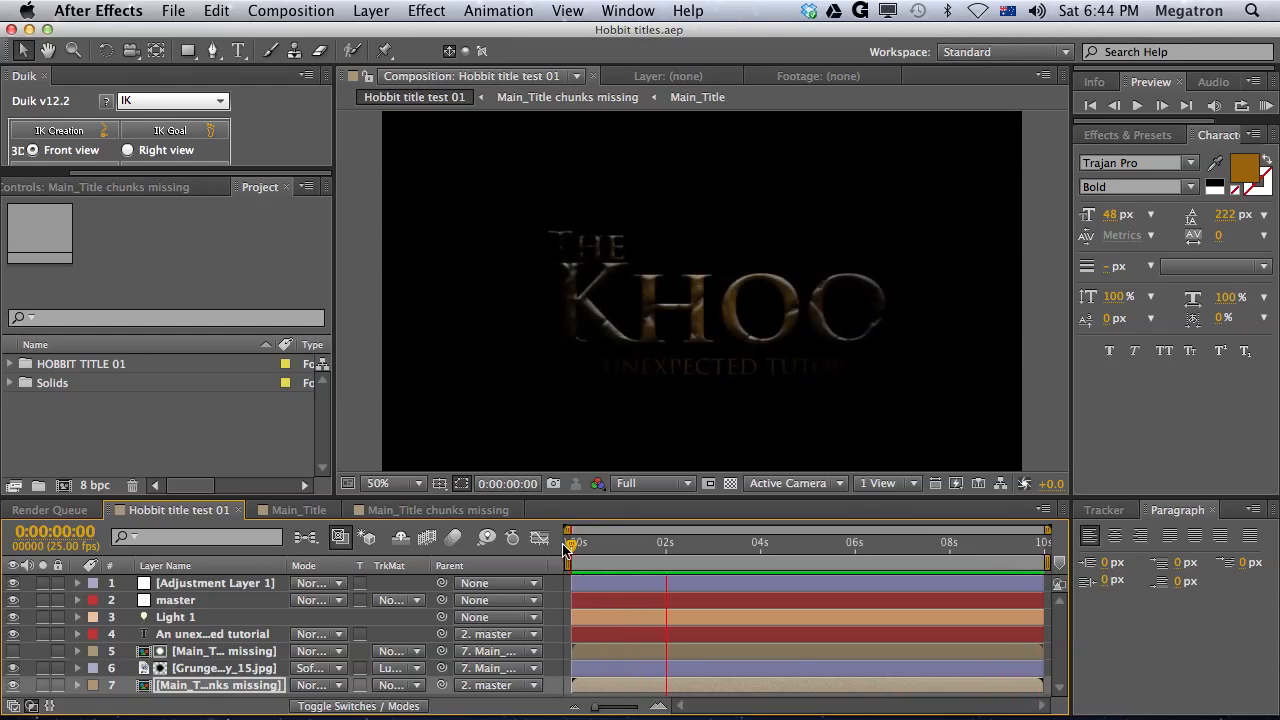
right_click(100, 440)
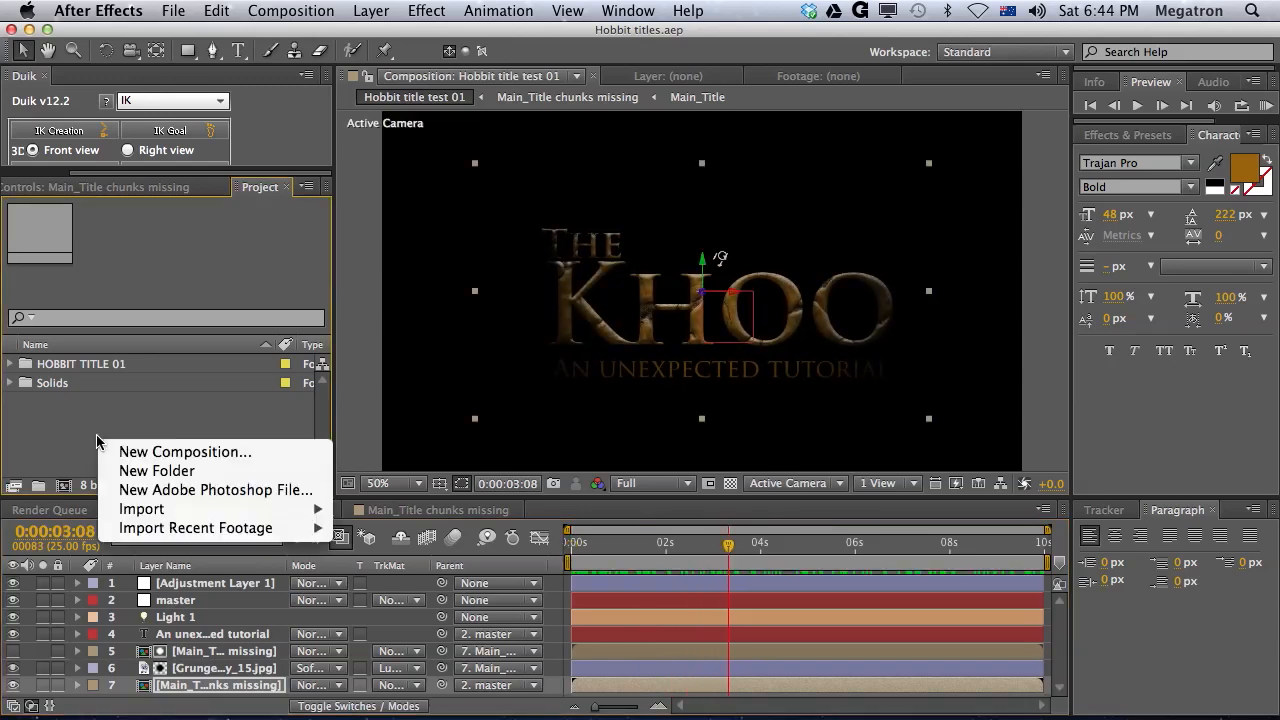
left_click(184, 452)
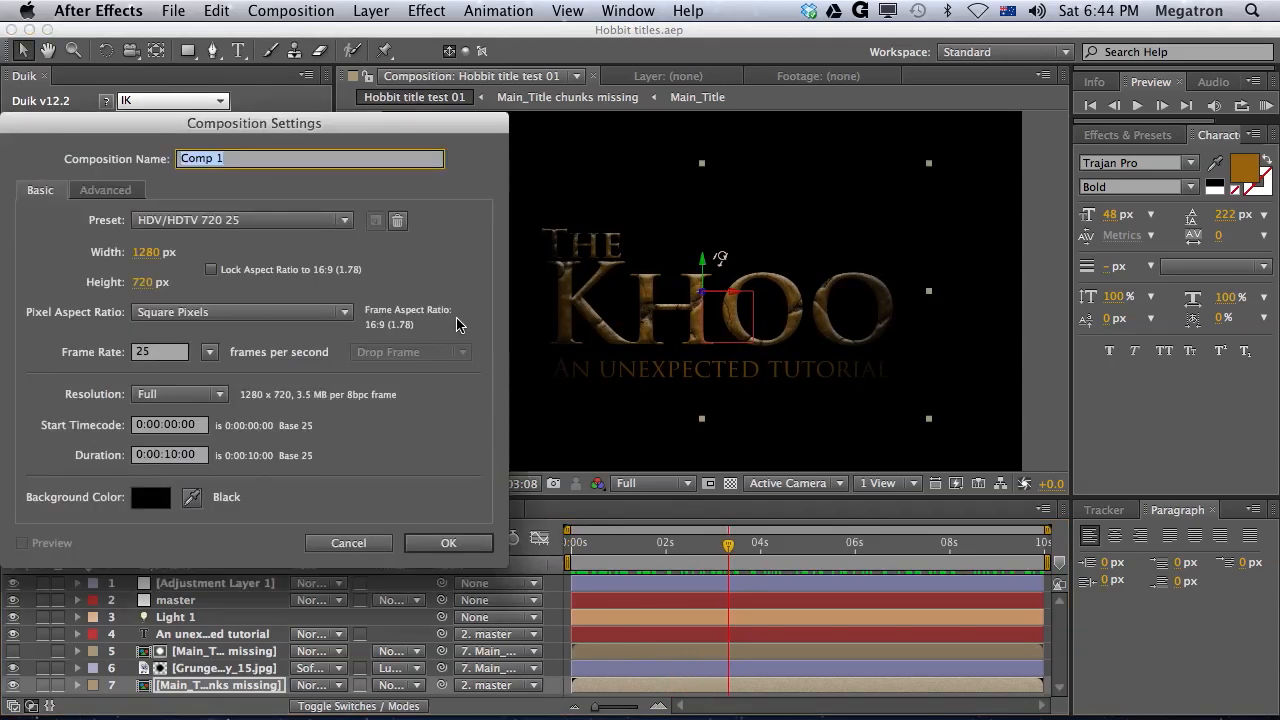
type("Main title")
left_click(170, 454)
type("5")
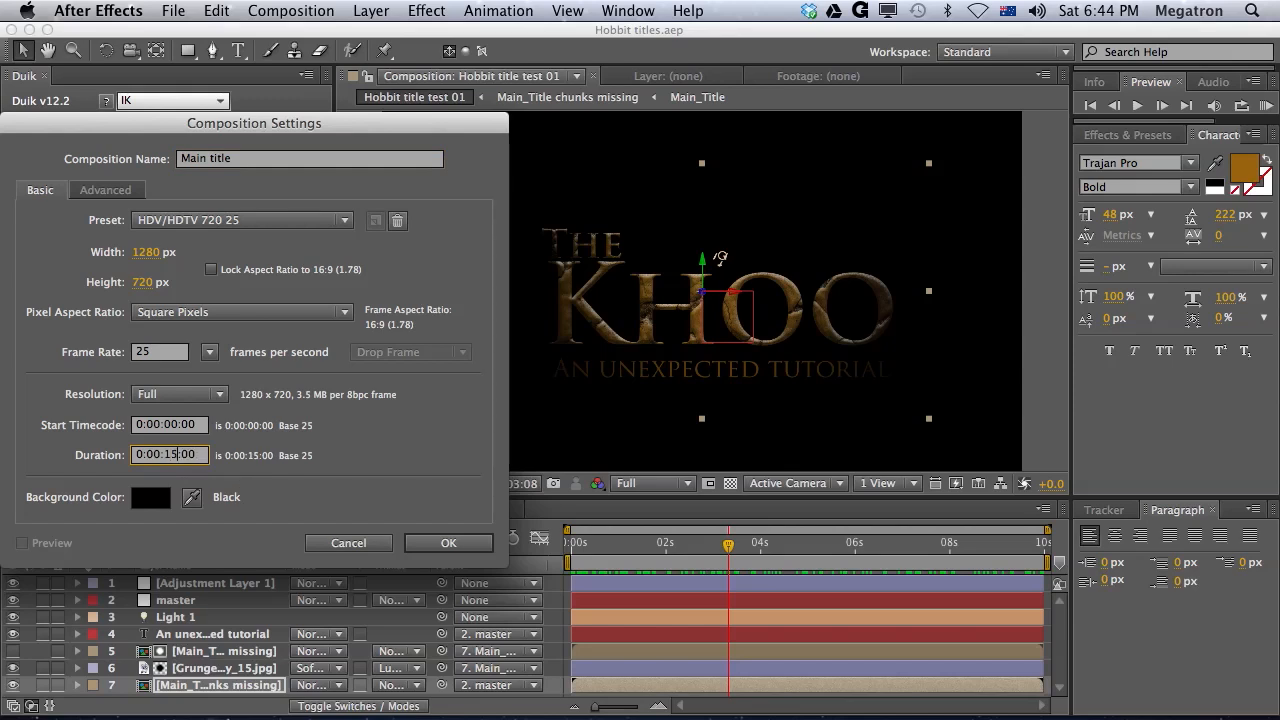
left_click(448, 542)
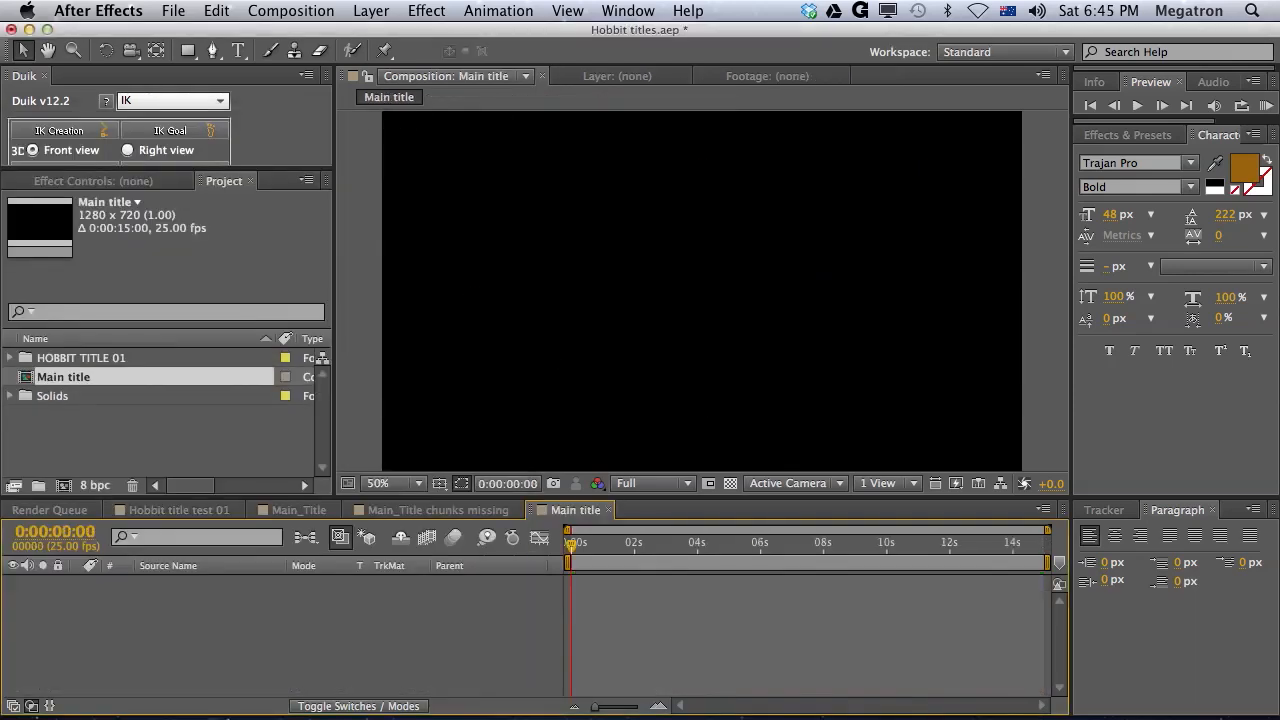
Add a two-line THE / HOBBIT text layer in Trajan Pro Bold, tighten its leading and scale it to 434%.
right_click(576, 510)
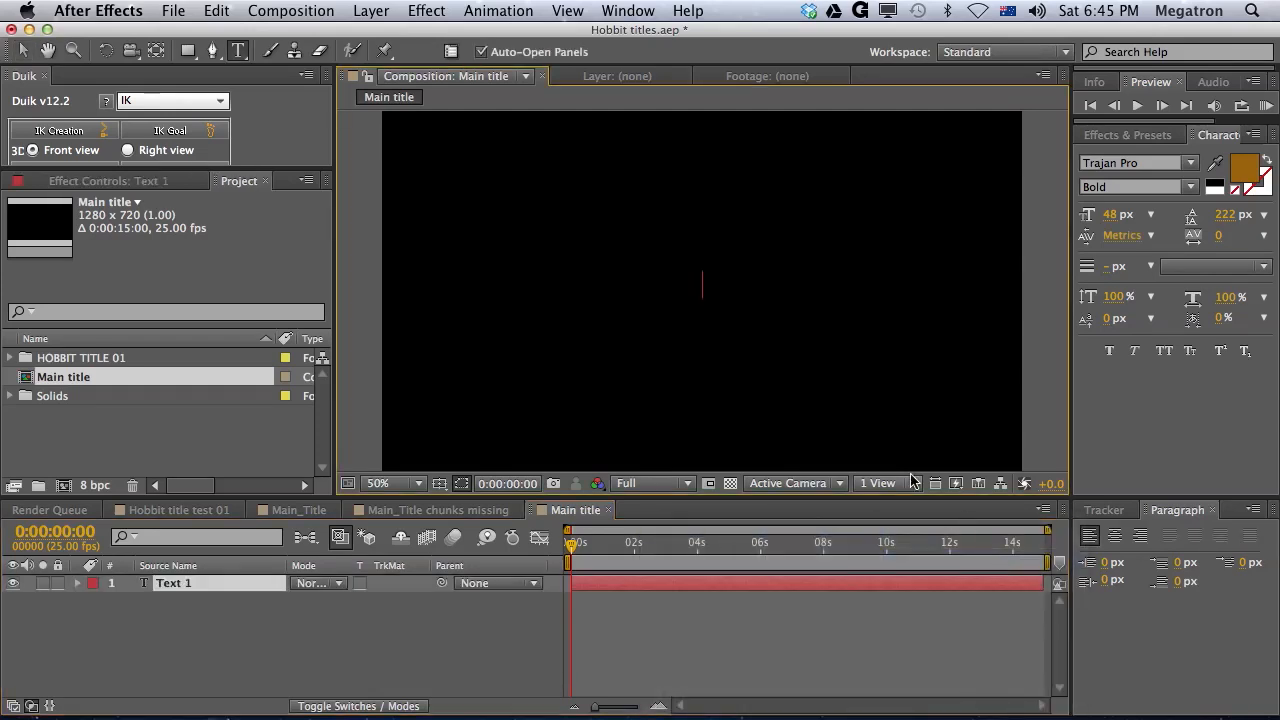
mouse_move(716, 374)
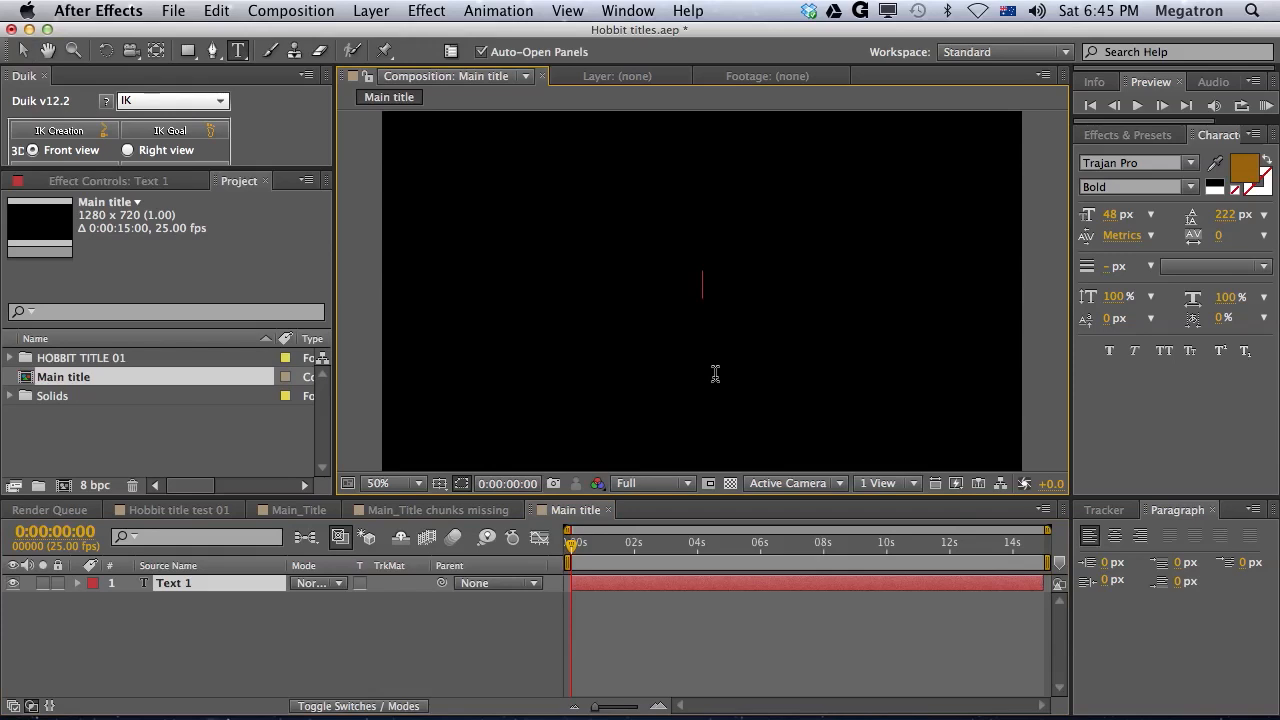
type("THE")
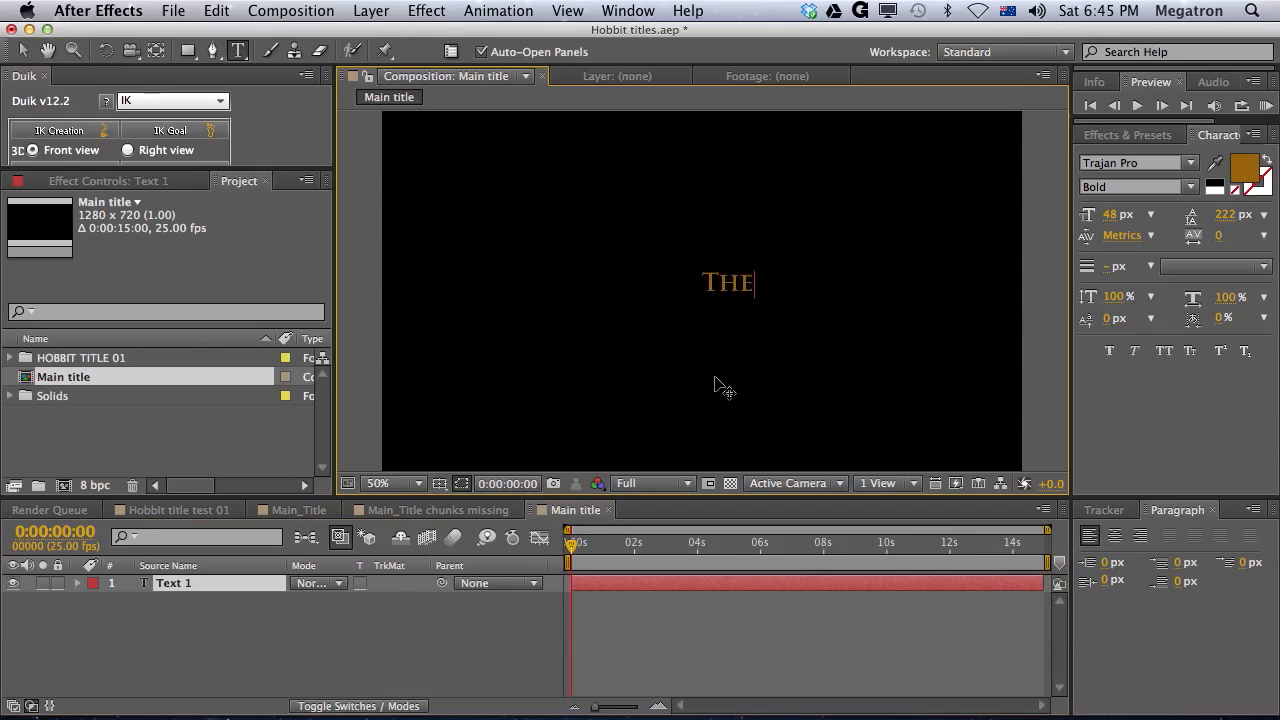
type("HOBBIT")
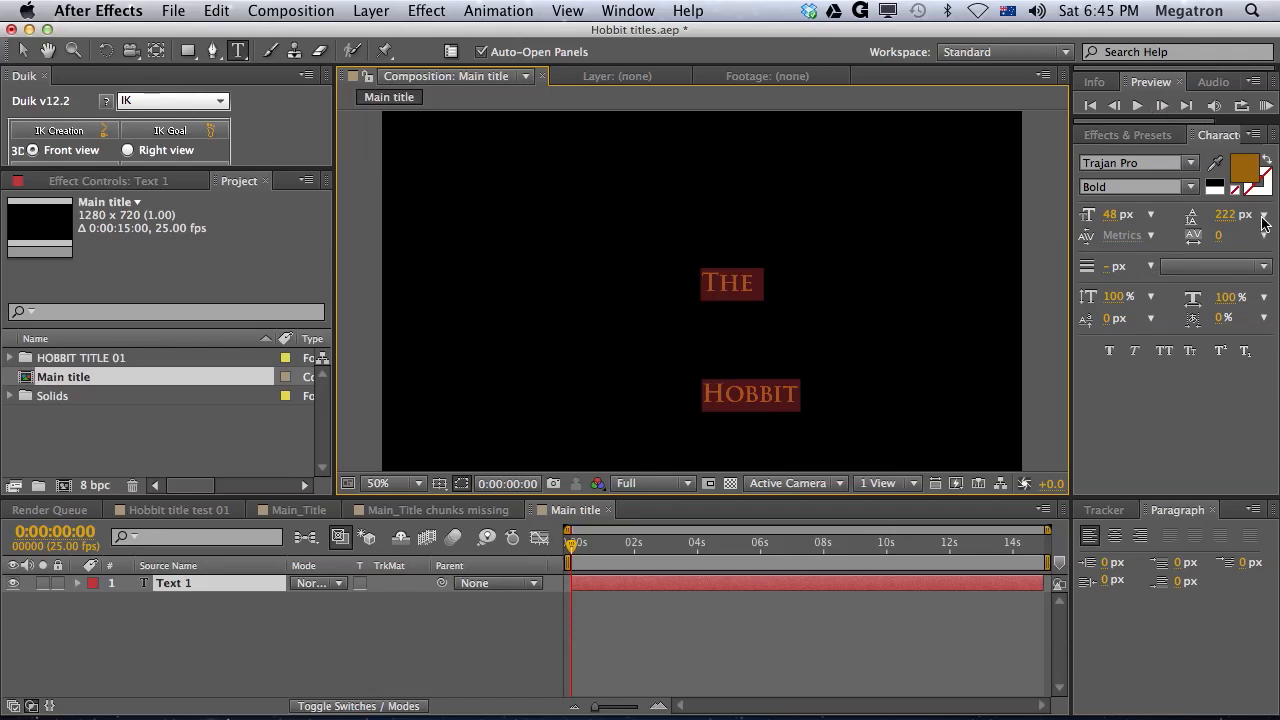
left_click(1264, 214)
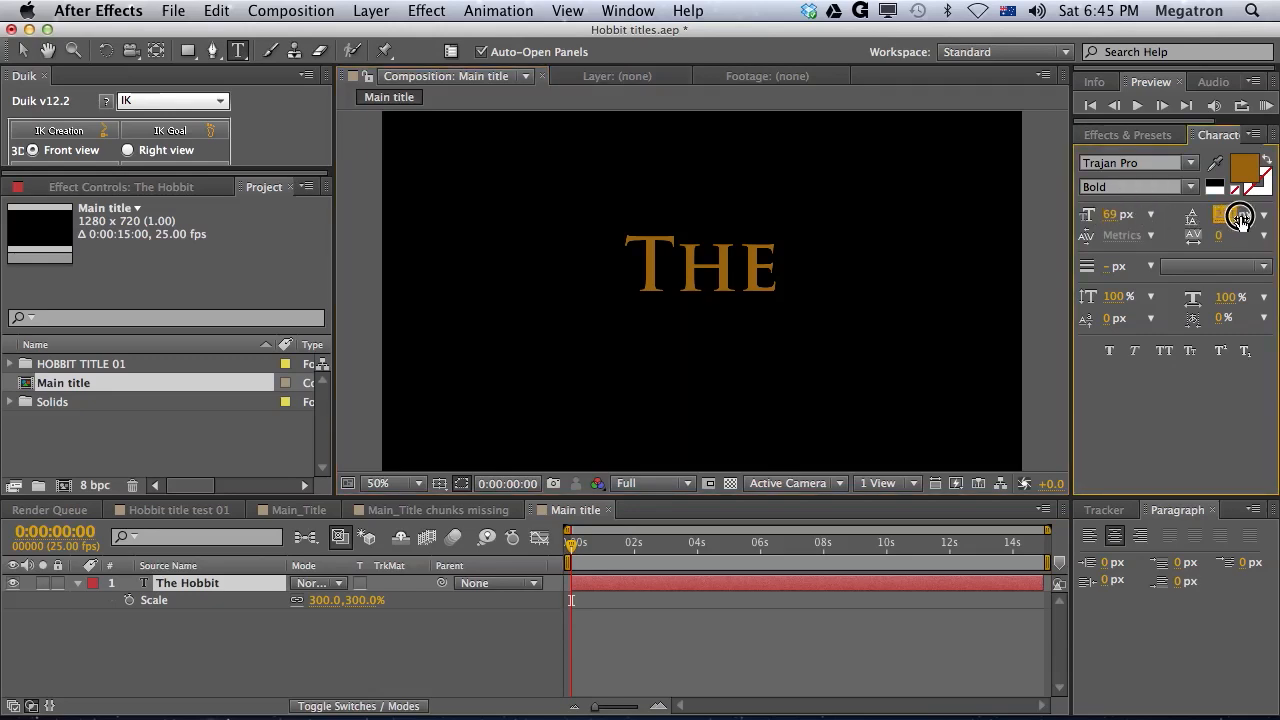
left_click(1228, 214)
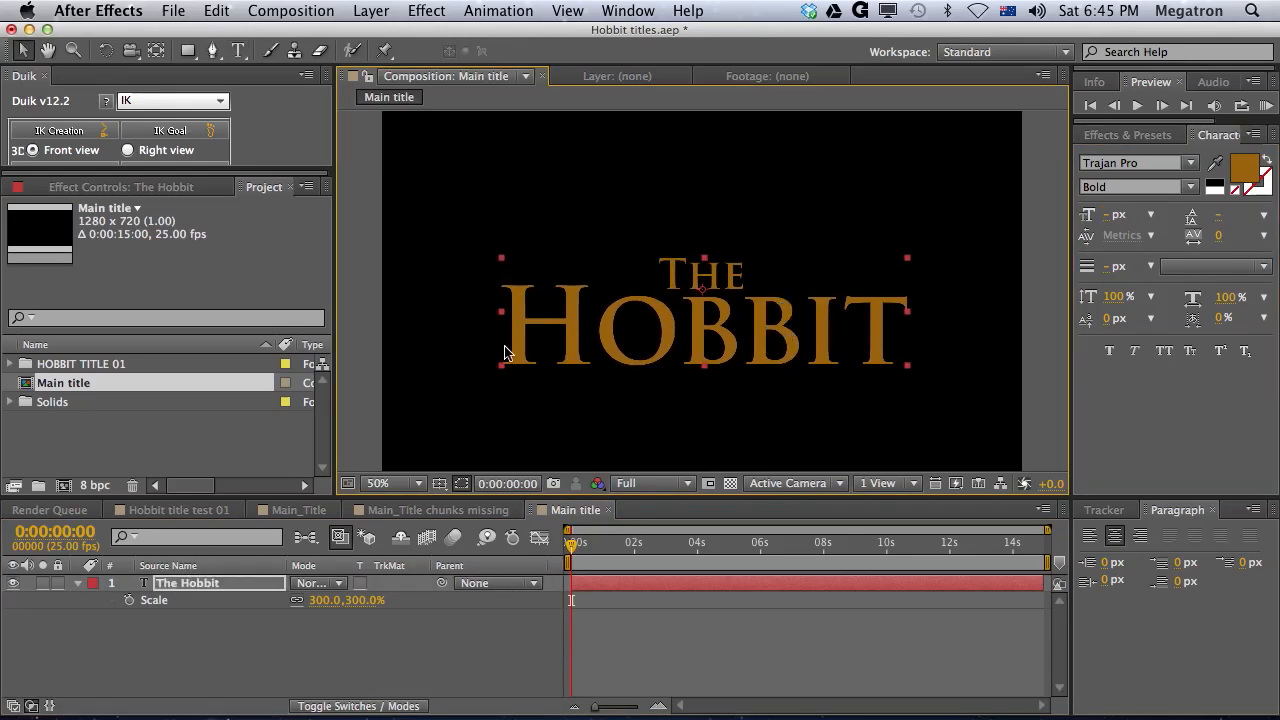
mouse_move(536, 304)
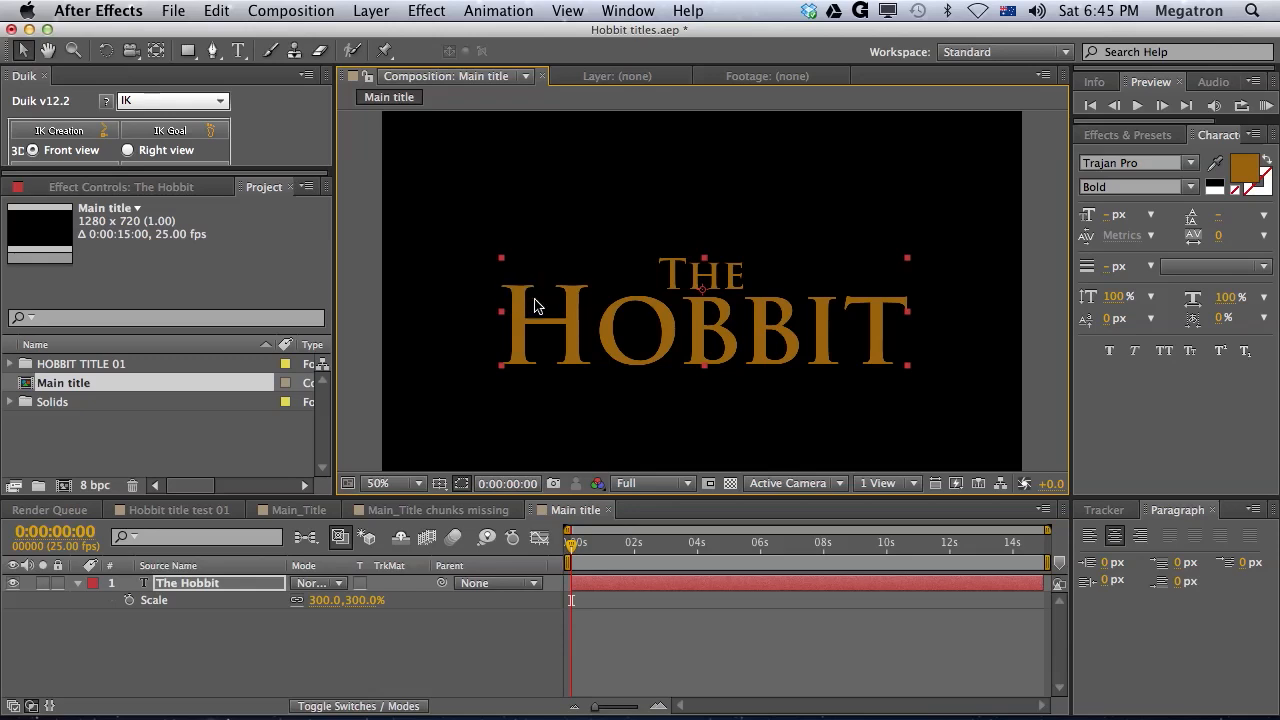
mouse_move(556, 374)
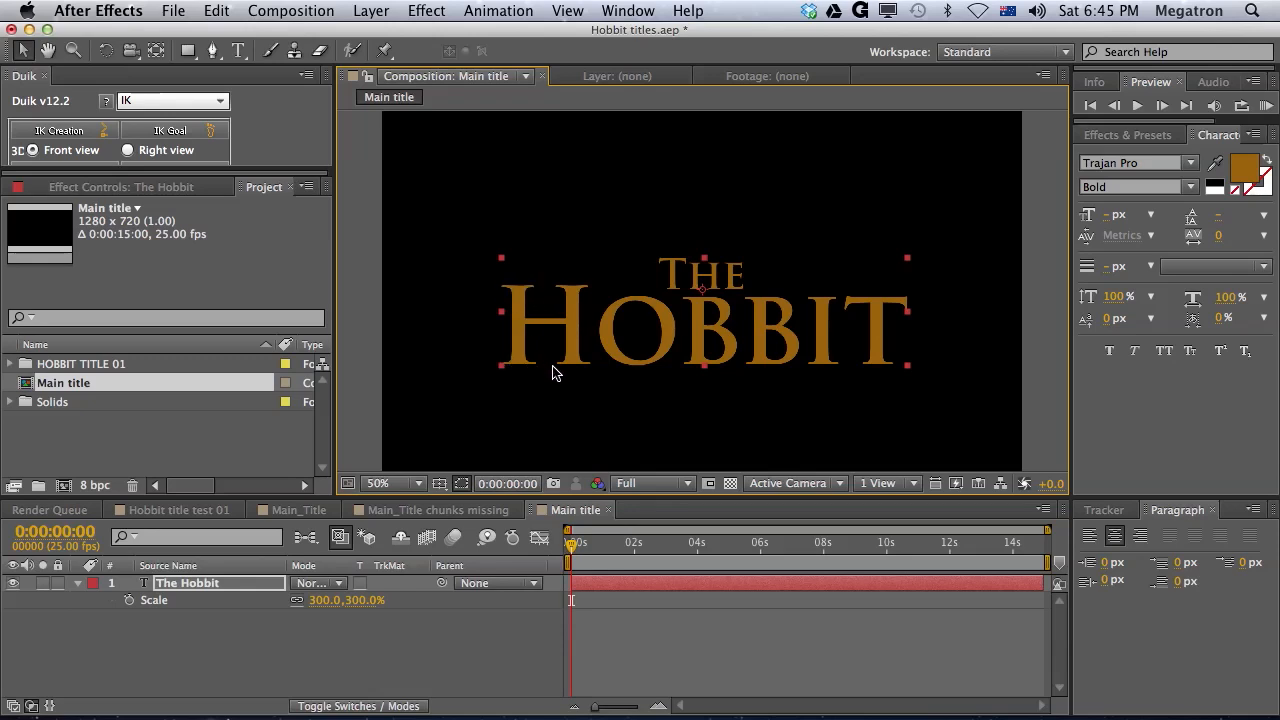
mouse_move(584, 398)
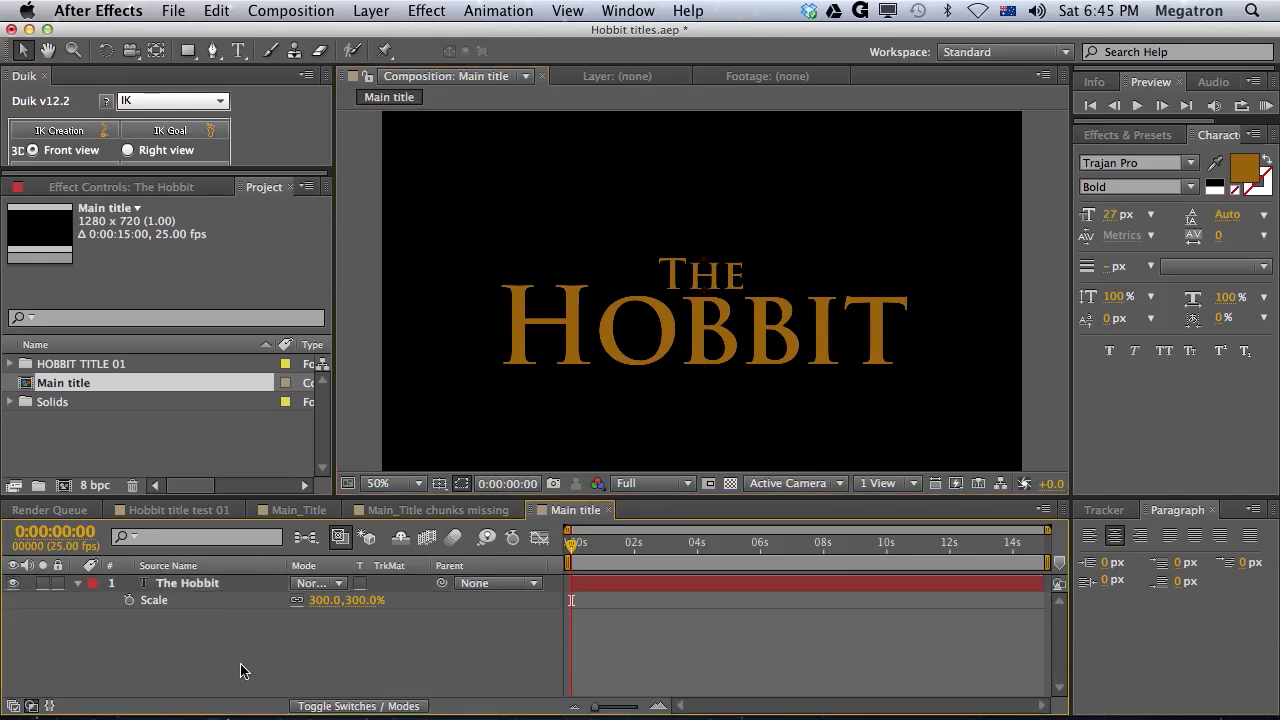
left_click(186, 584)
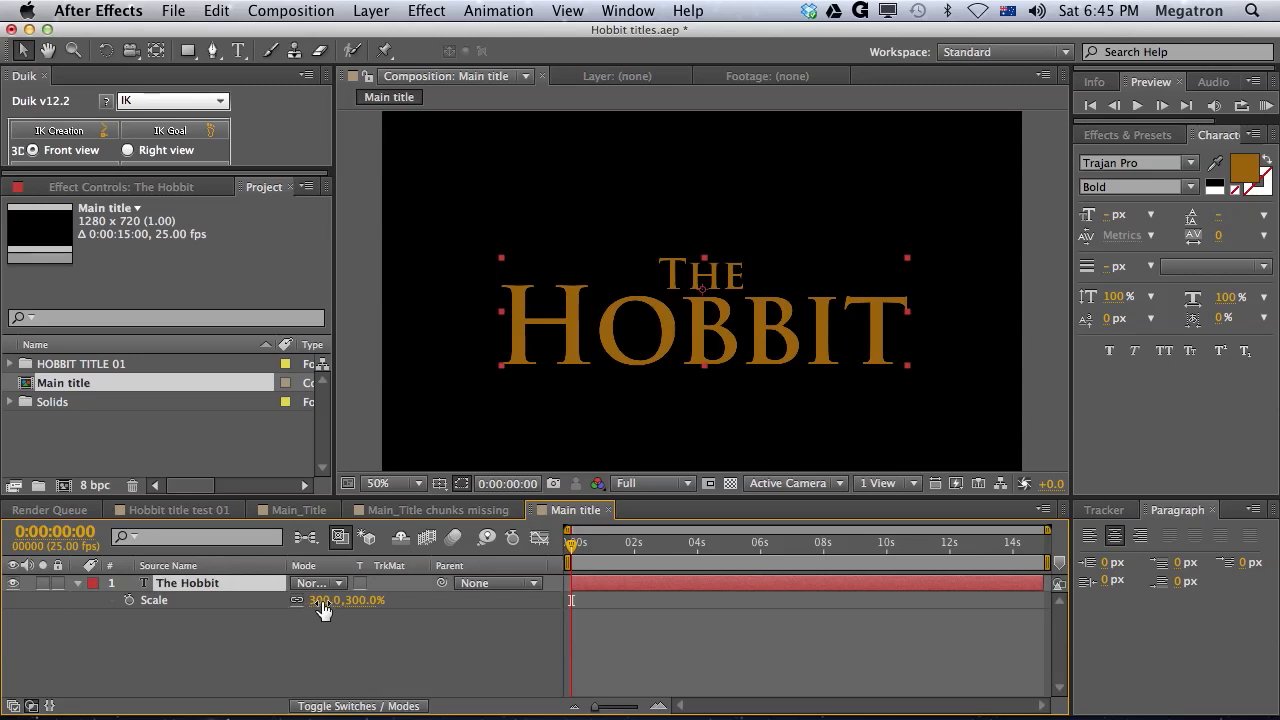
left_click_drag(344, 600, 450, 600)
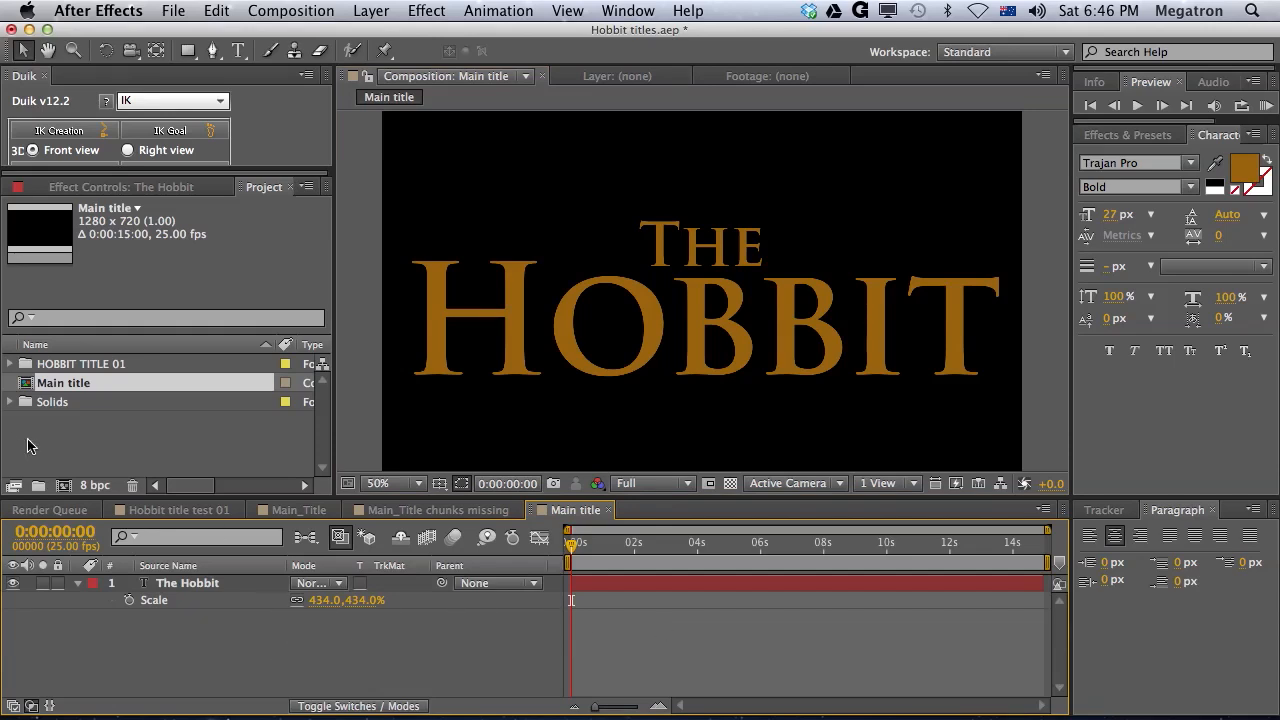
Nest Main title into a new Main title 2 composition and expand the HOBBIT TITLE 01 folder.
left_click(64, 382)
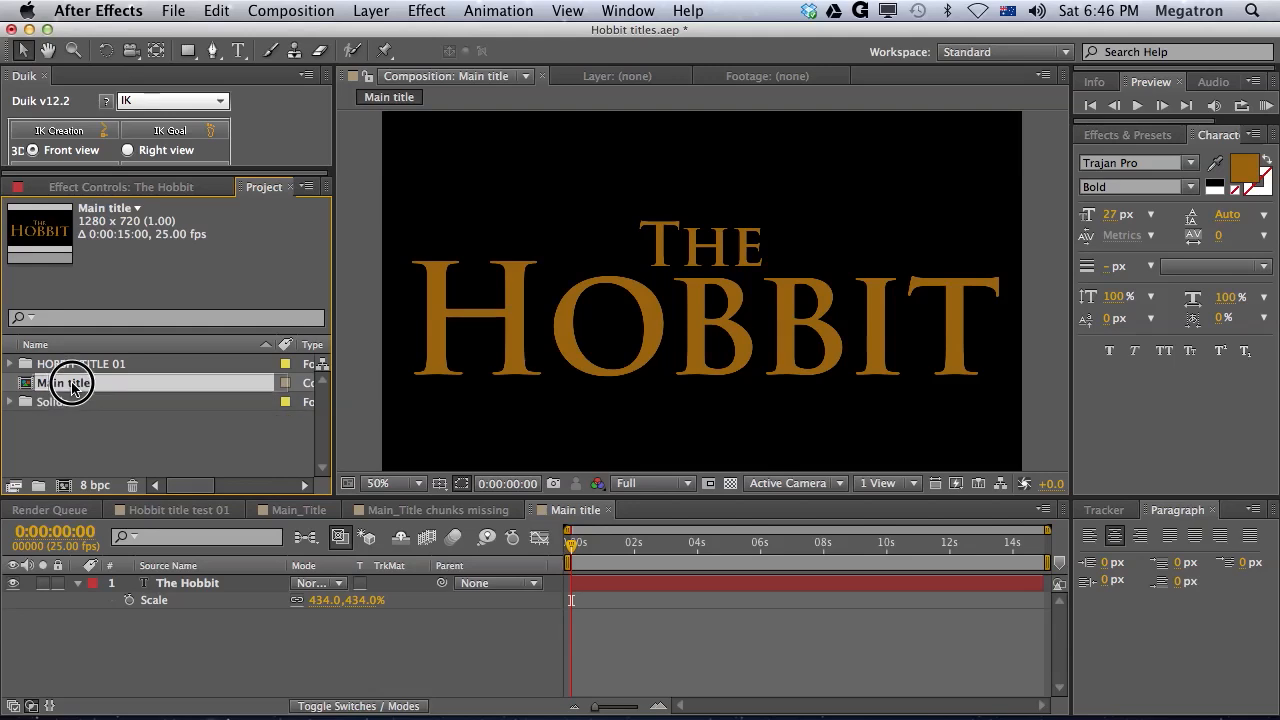
double_click(60, 384)
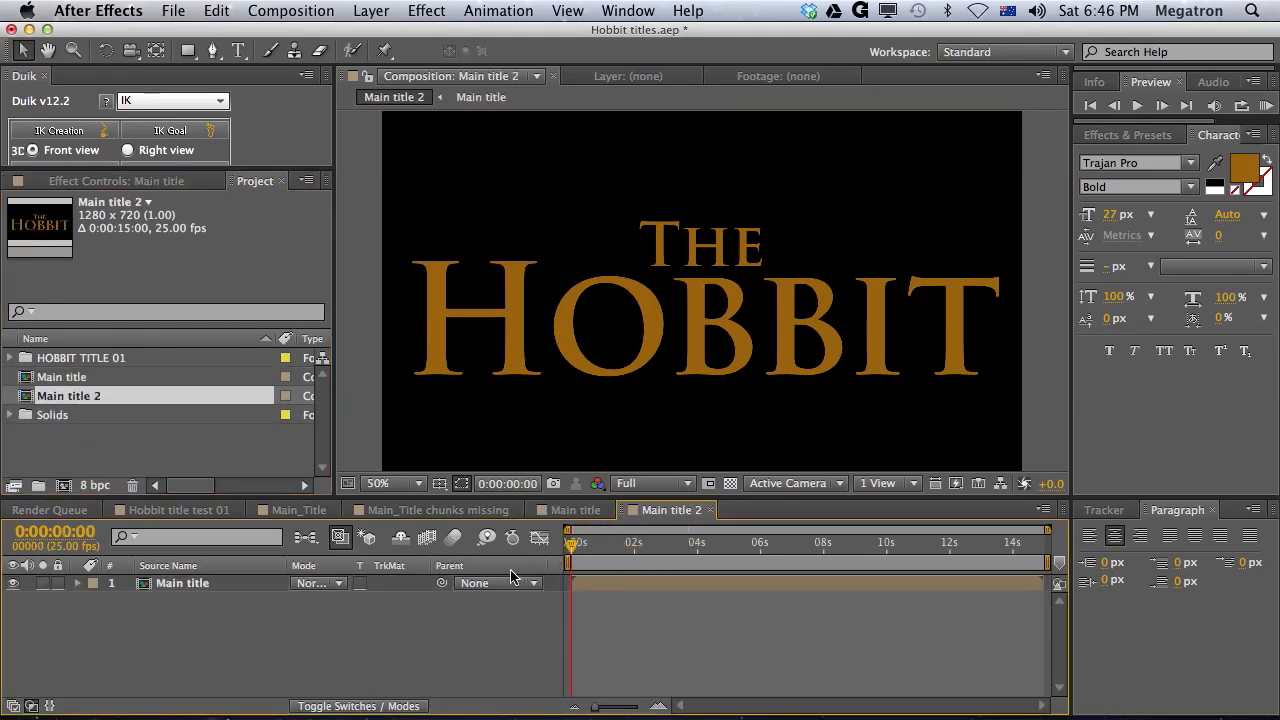
mouse_move(538, 300)
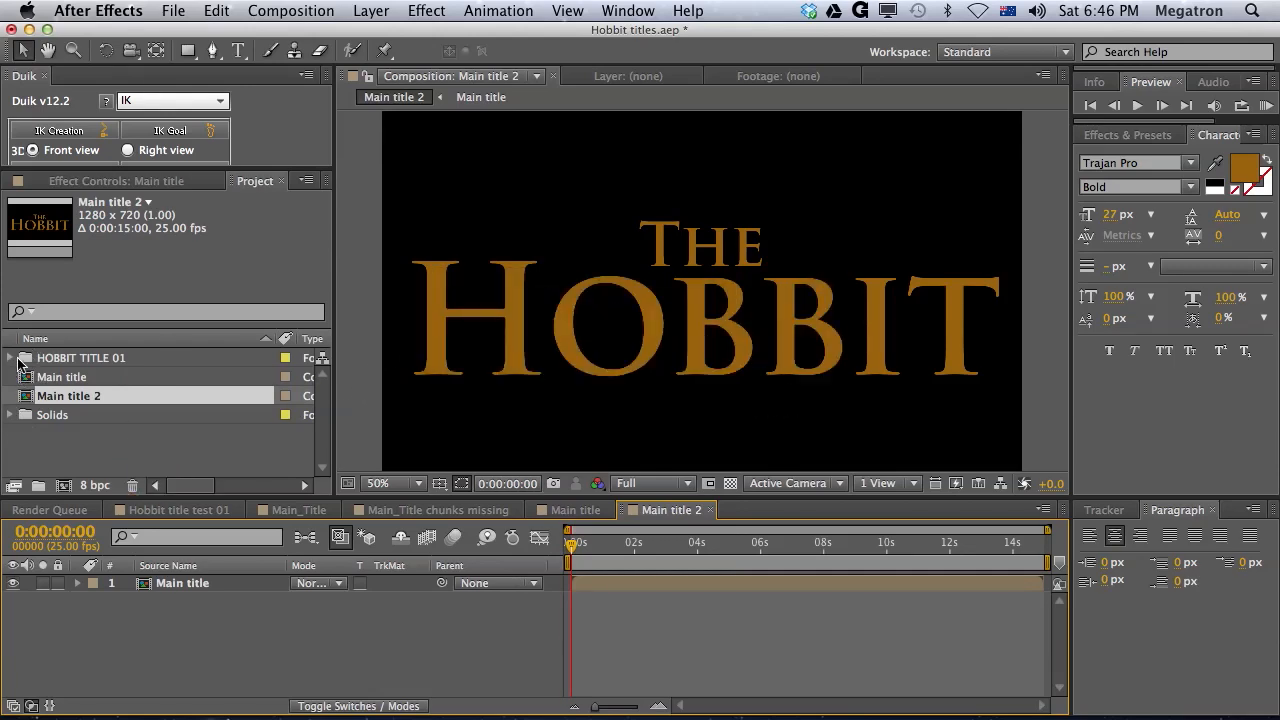
left_click(8, 356)
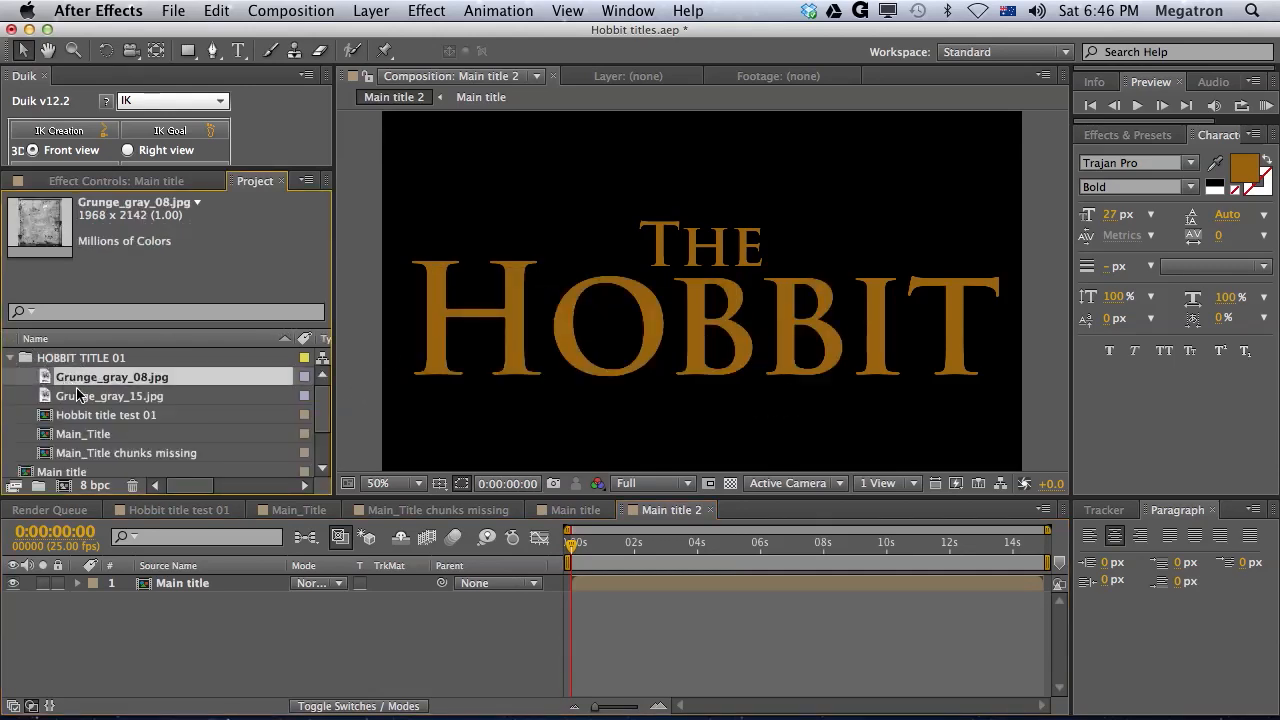
Place Grunge_gray_15.jpg above the Main title layer in Main title 2, scaled to 42%.
left_click(112, 396)
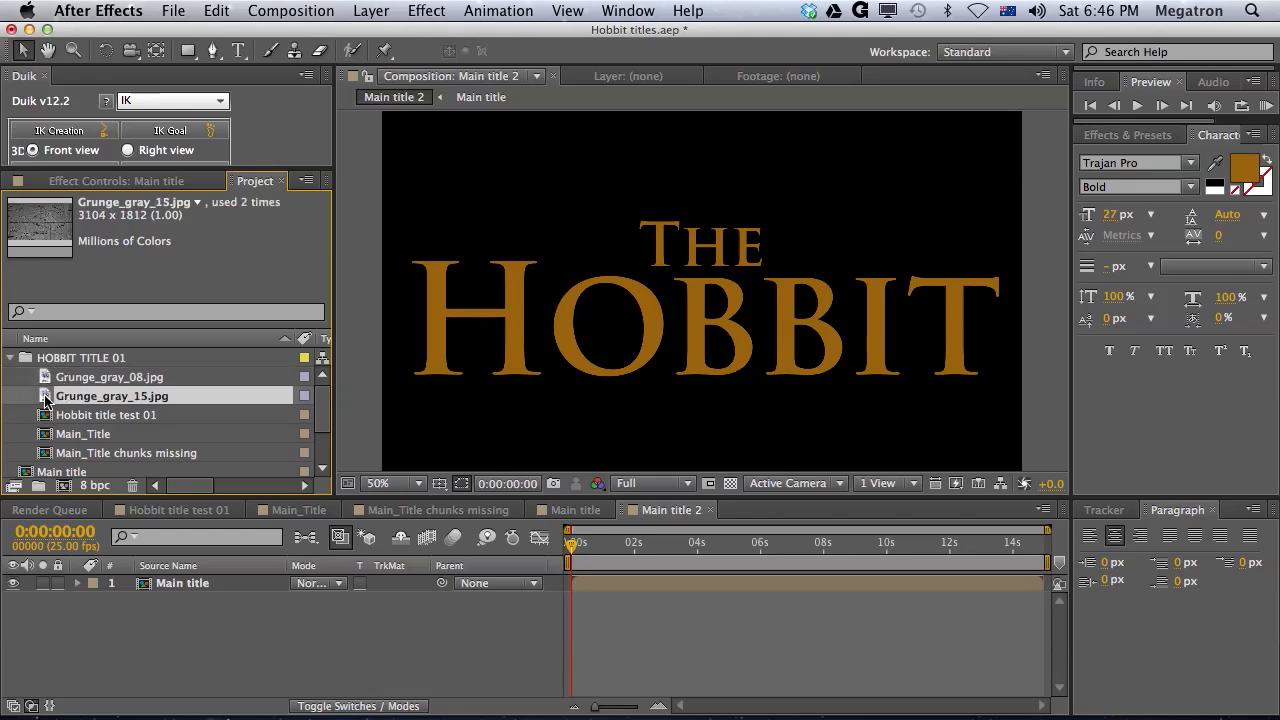
double_click(112, 396)
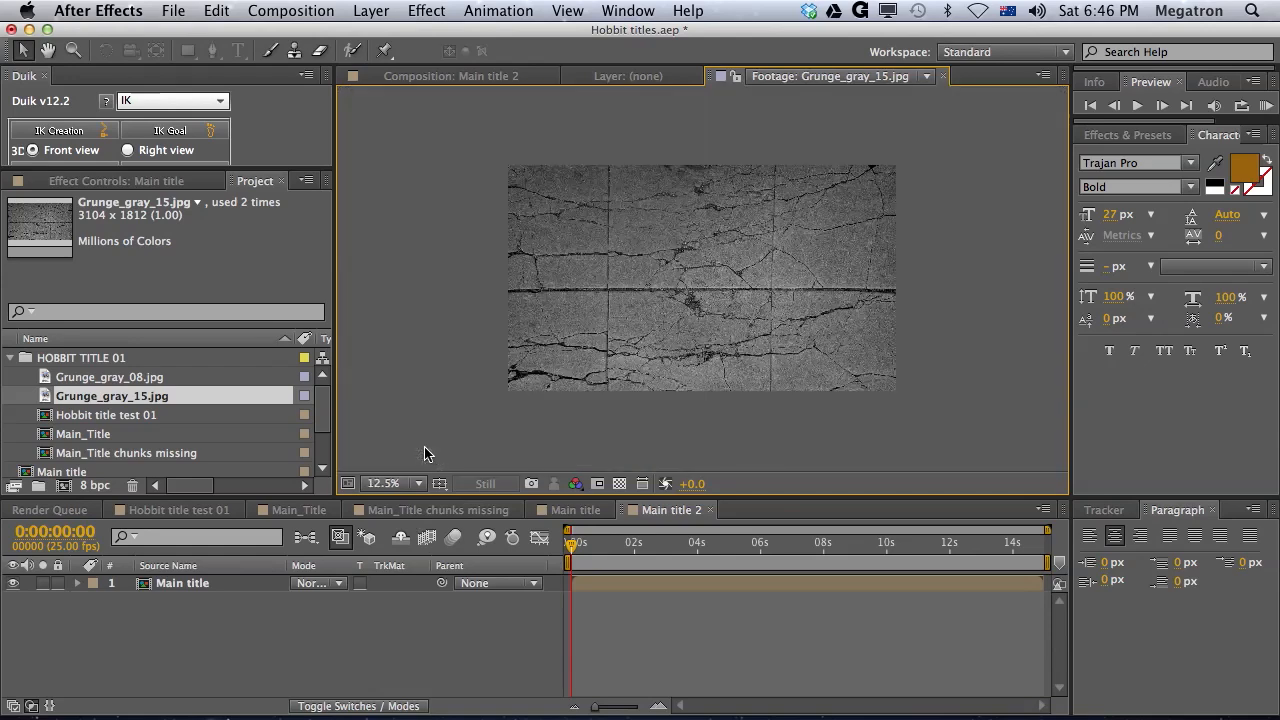
mouse_move(716, 316)
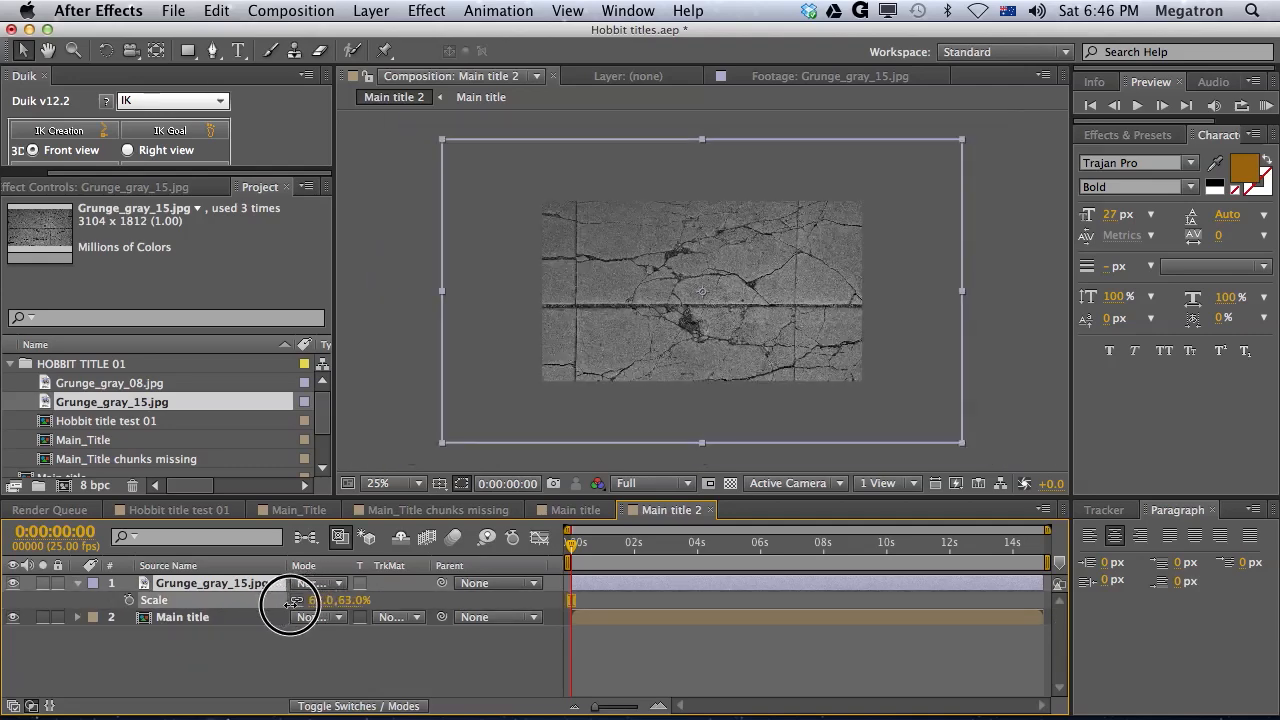
left_click_drag(320, 600, 264, 600)
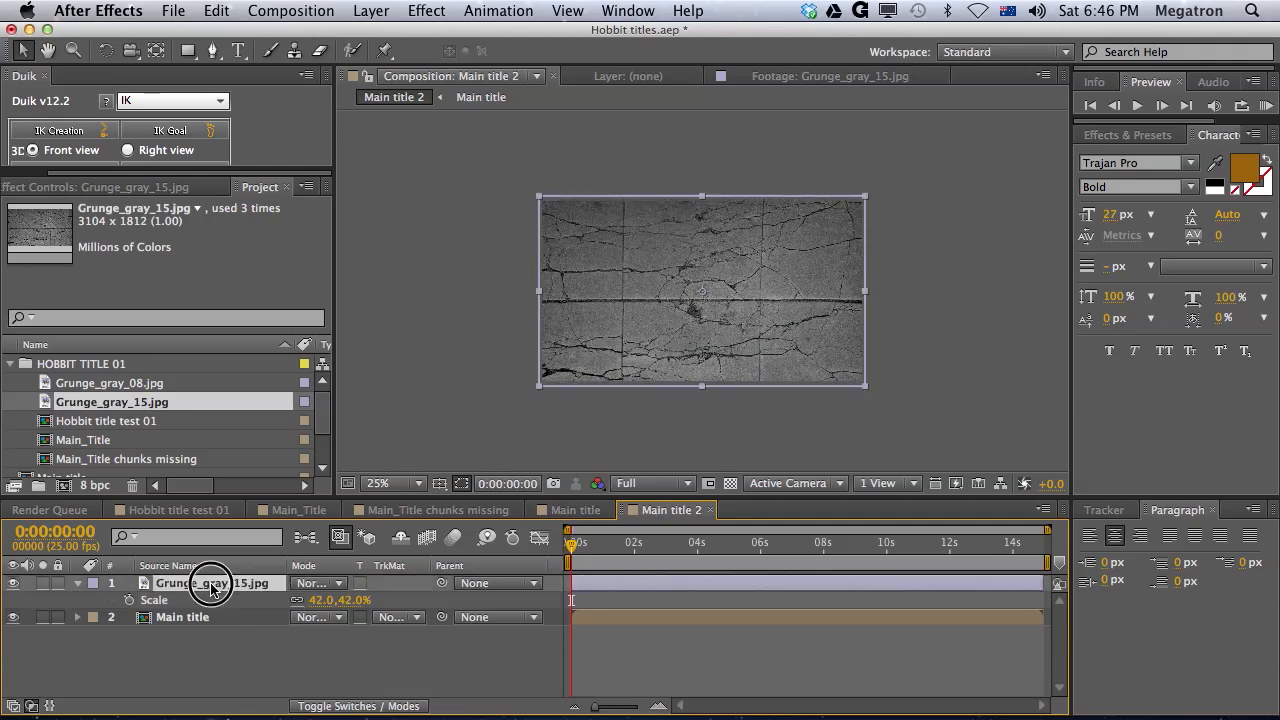
left_click(396, 584)
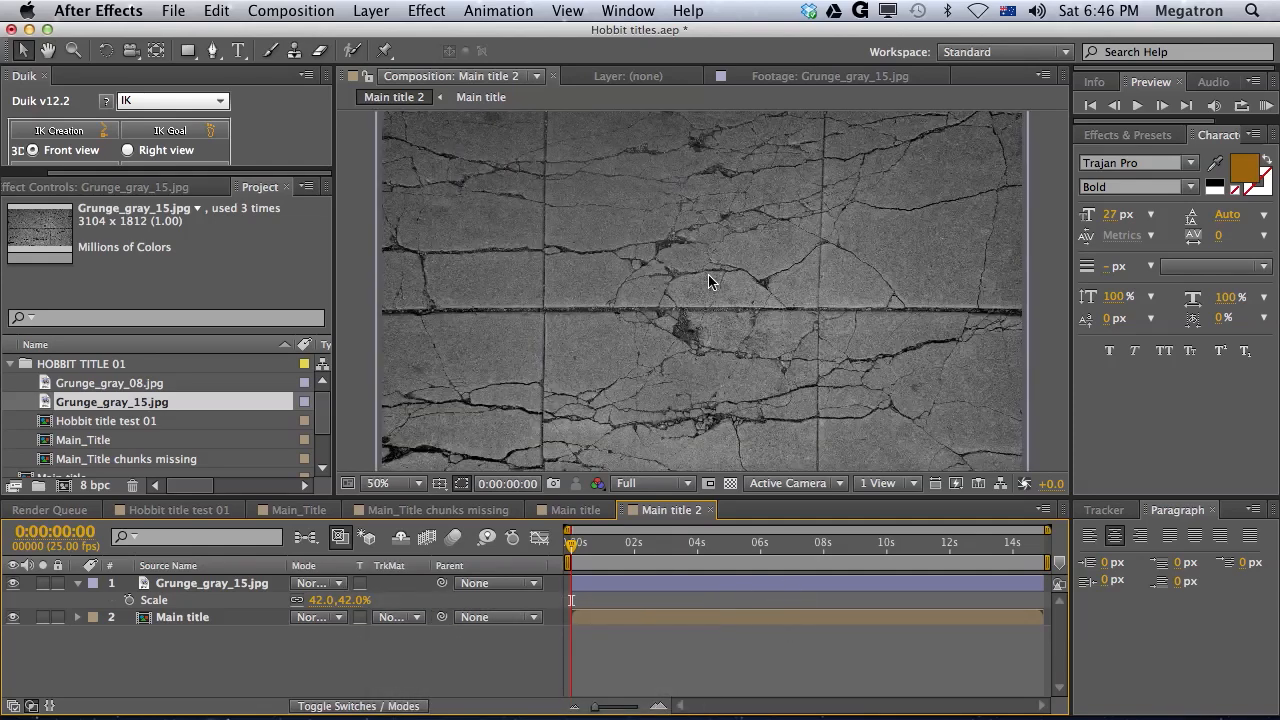
mouse_move(632, 260)
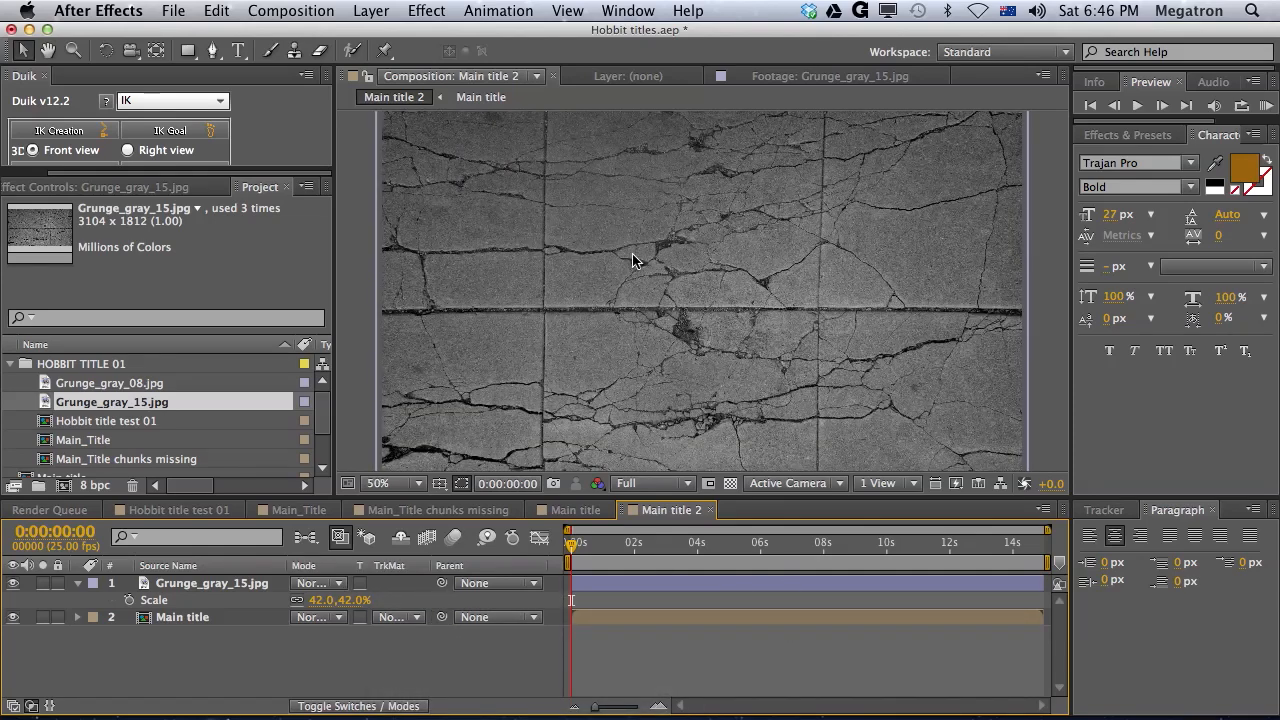
mouse_move(668, 252)
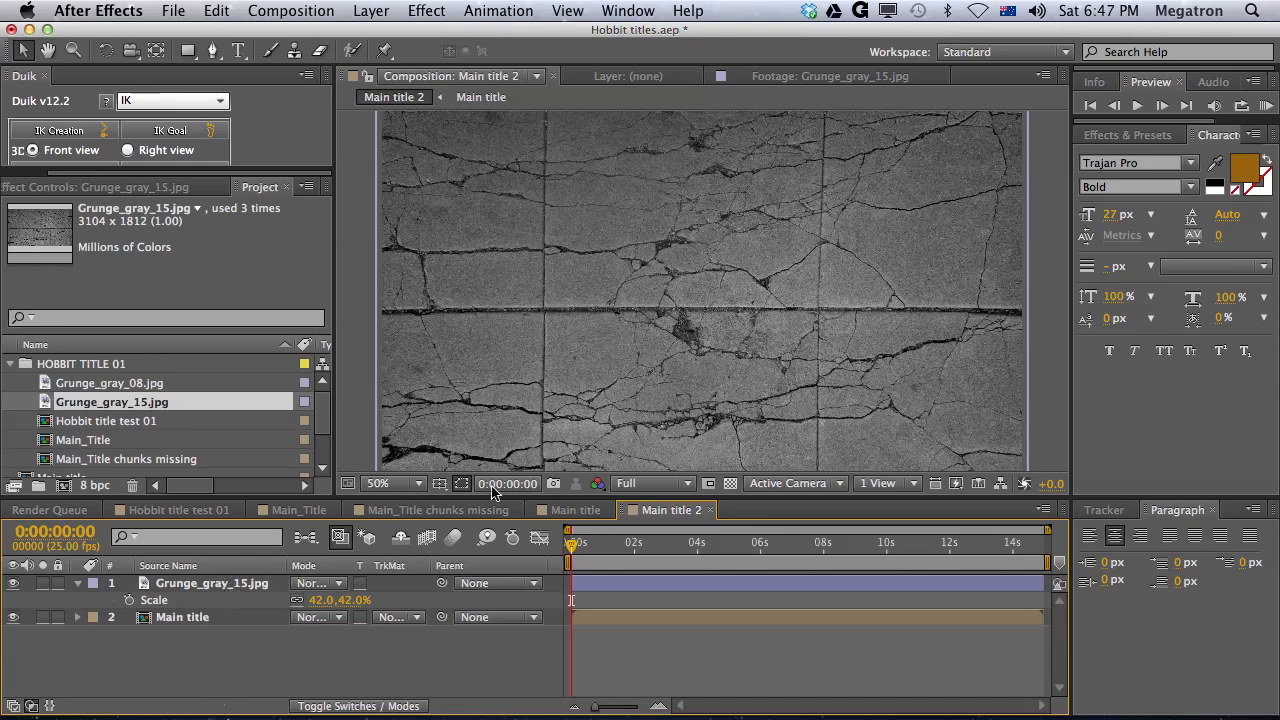
mouse_move(480, 364)
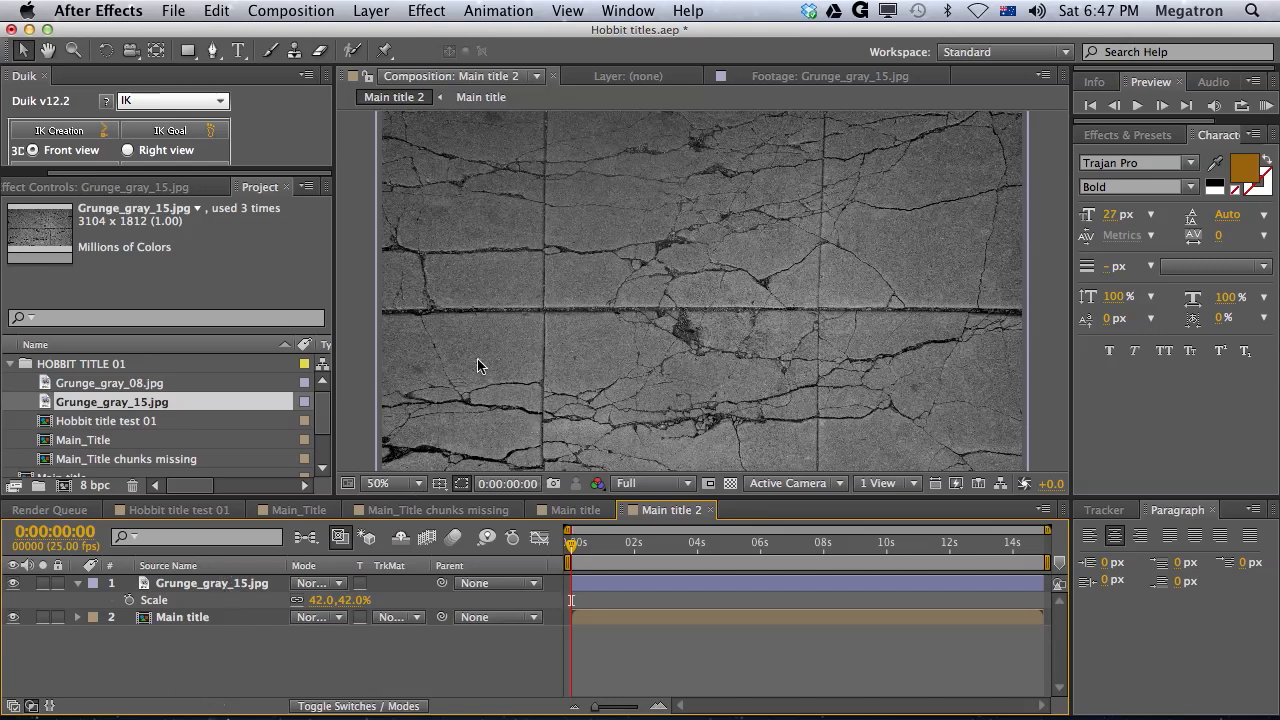
mouse_move(590, 330)
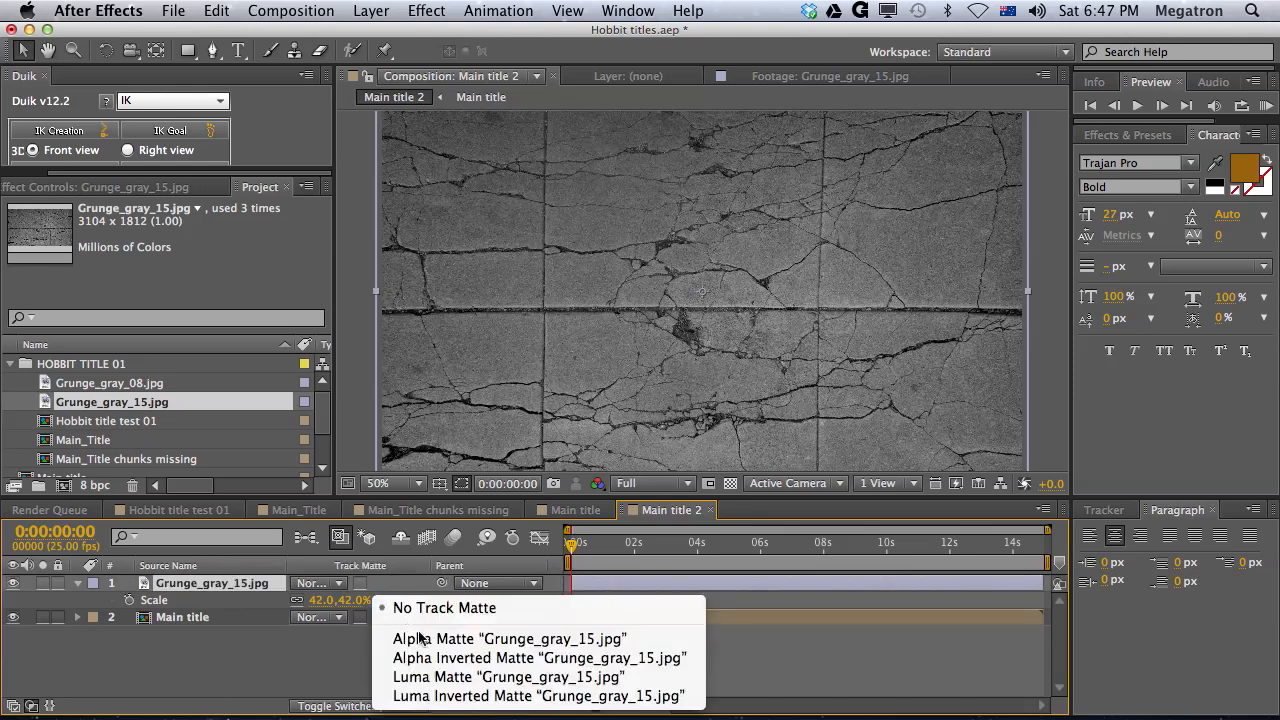
Set Main title's track matte to Luma Matte Grunge_gray_15.jpg so the gold title takes the texture's shape.
left_click(504, 676)
type("curves")
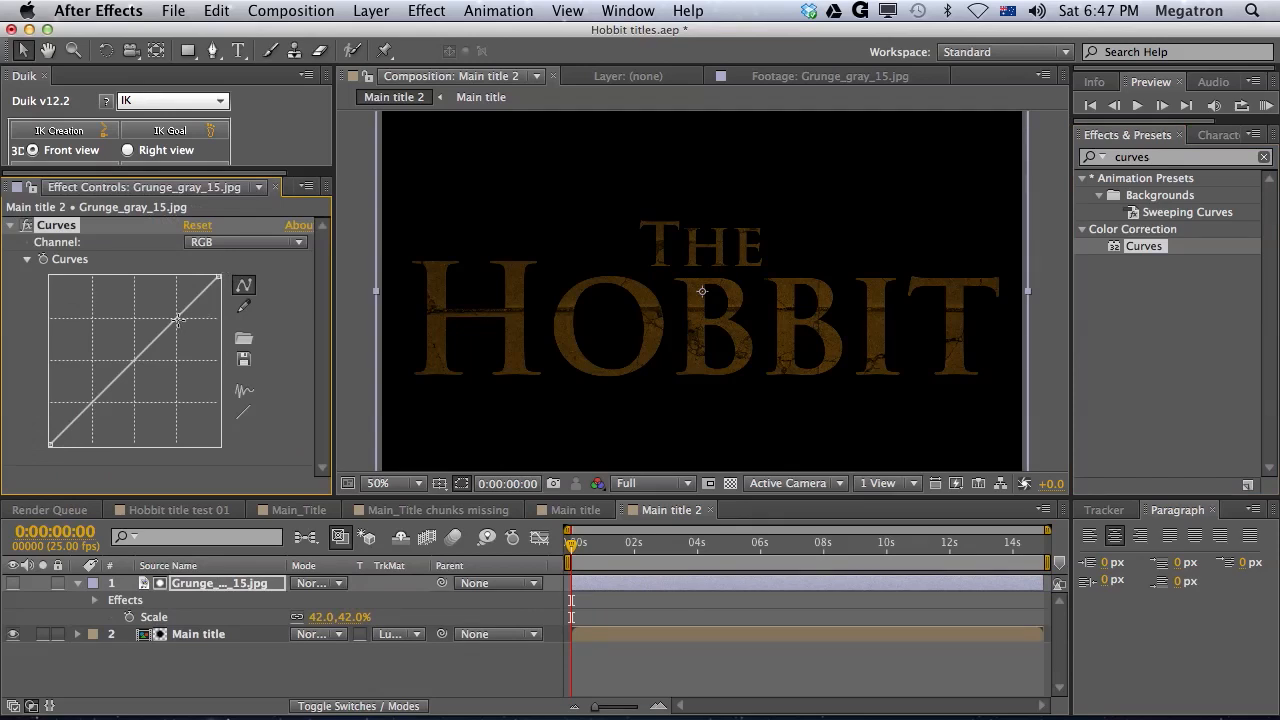
Shape the texture's Curves into a steep S-curve for near black-and-white contrast, then hide the layer again.
left_click_drag(178, 320, 152, 278)
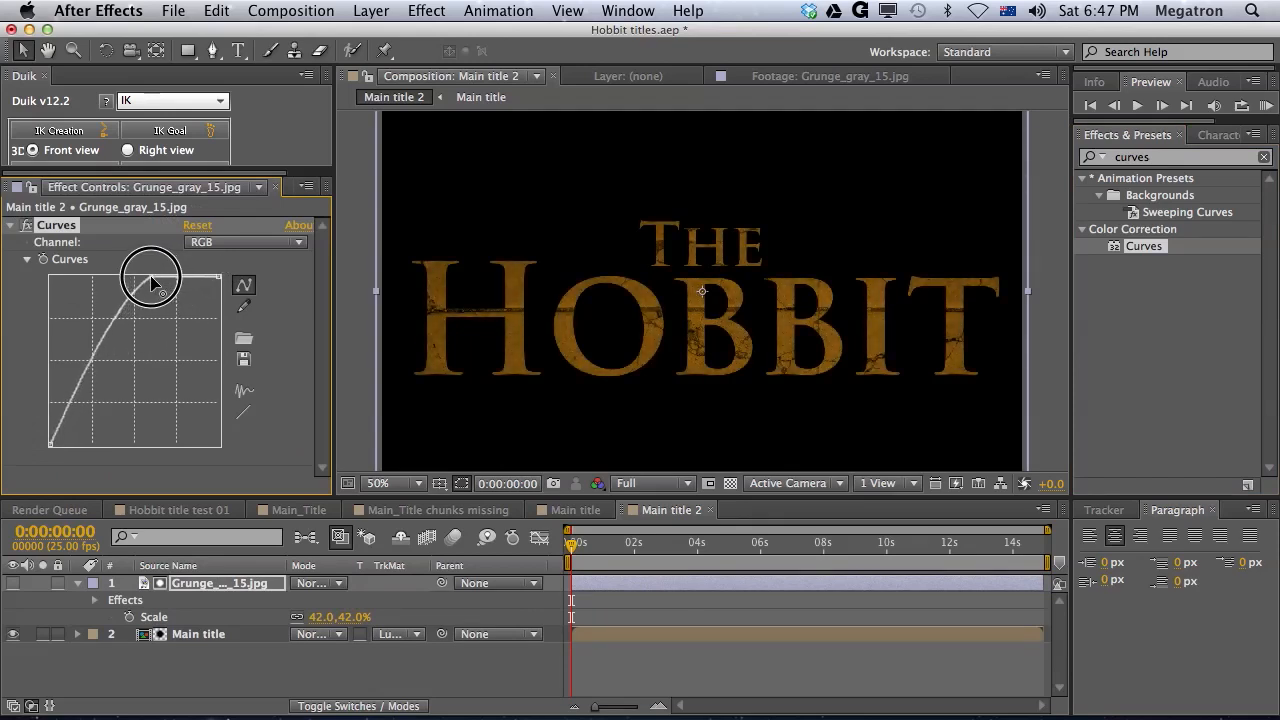
left_click_drag(156, 278, 136, 296)
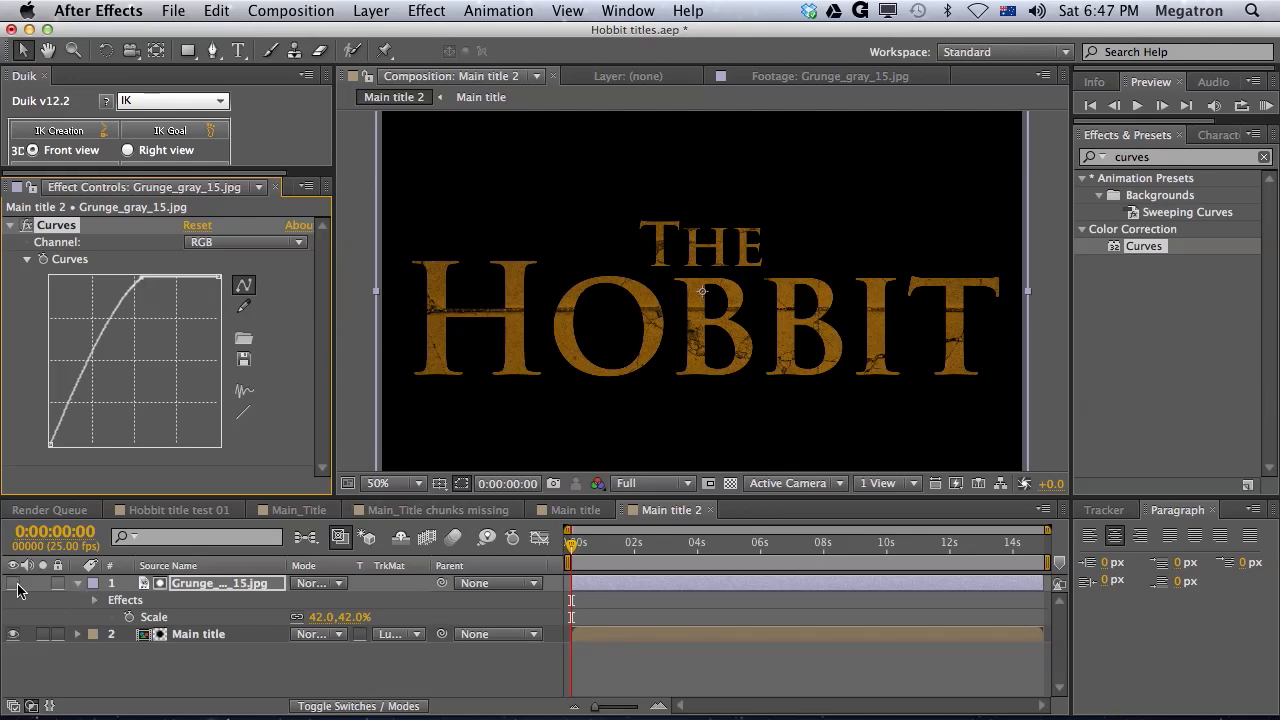
left_click(14, 584)
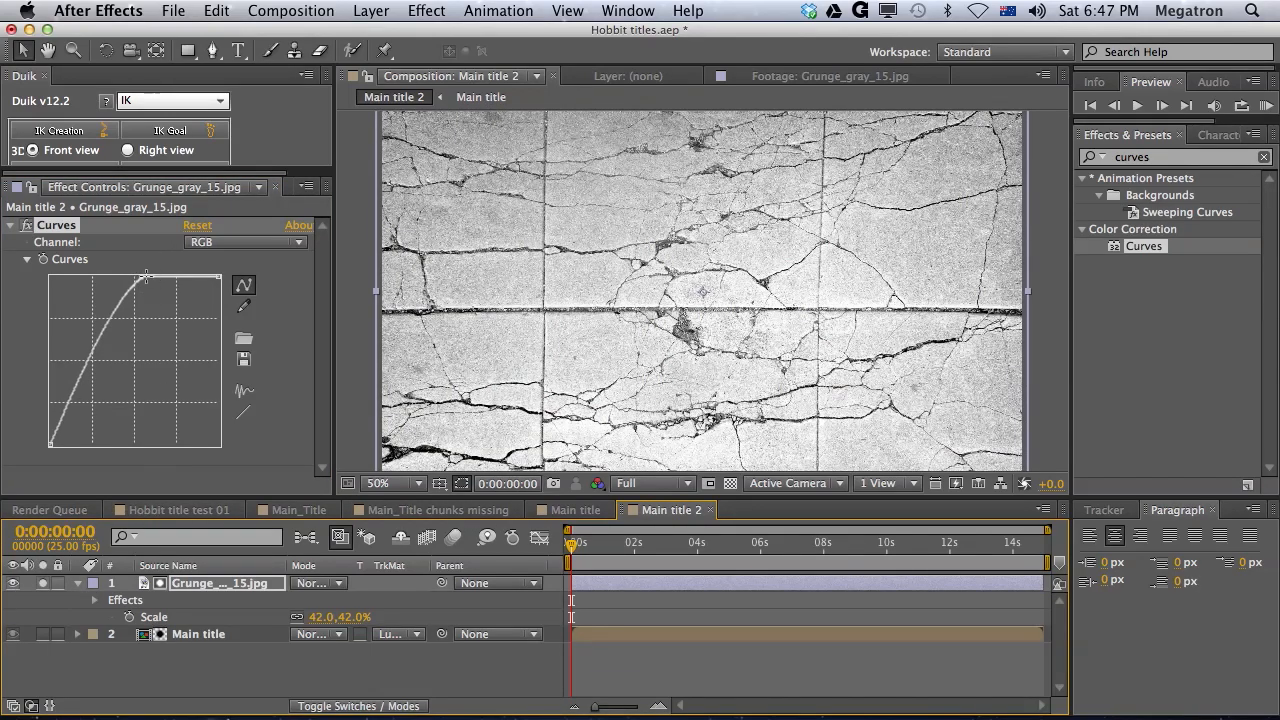
left_click_drag(144, 278, 130, 256)
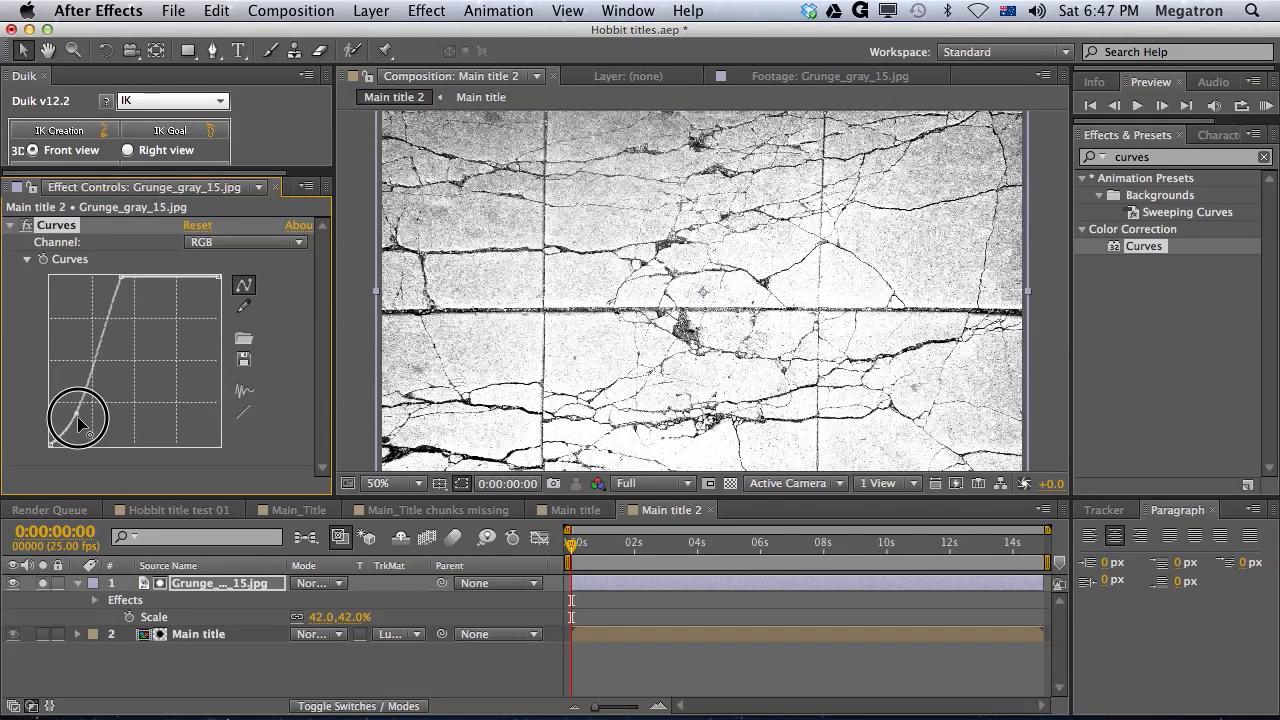
left_click_drag(80, 420, 100, 360)
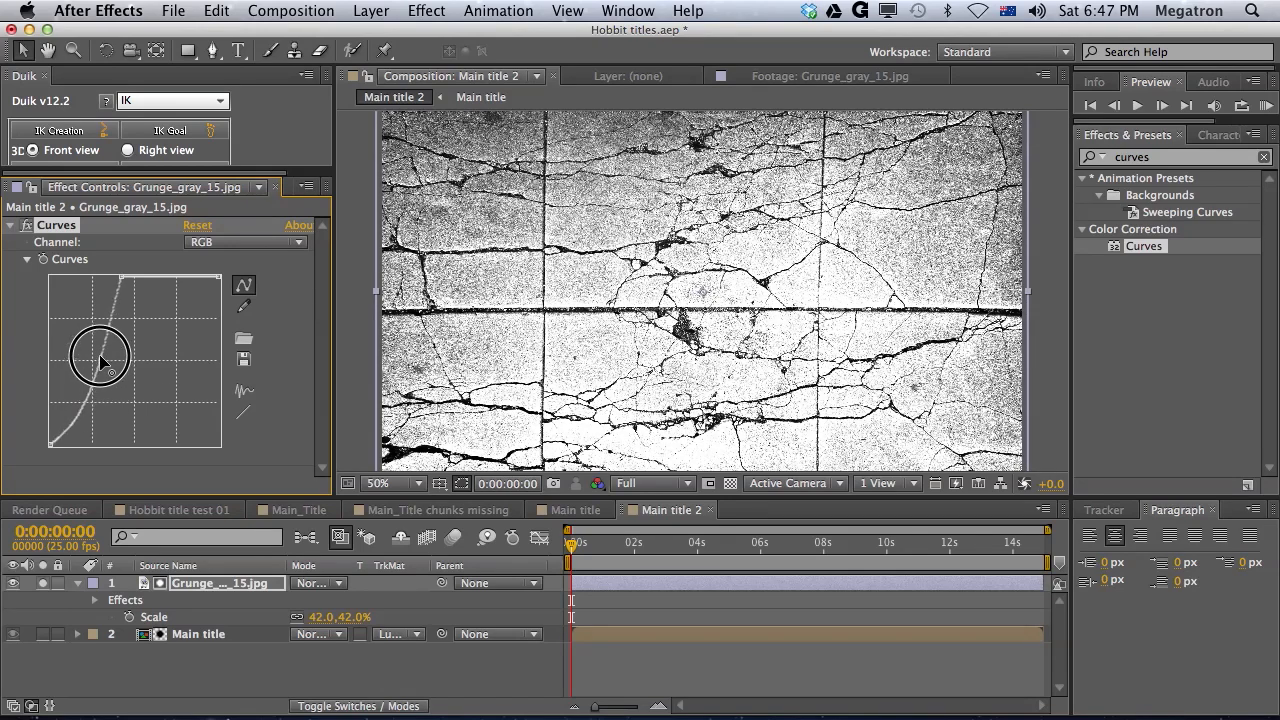
left_click_drag(100, 360, 104, 340)
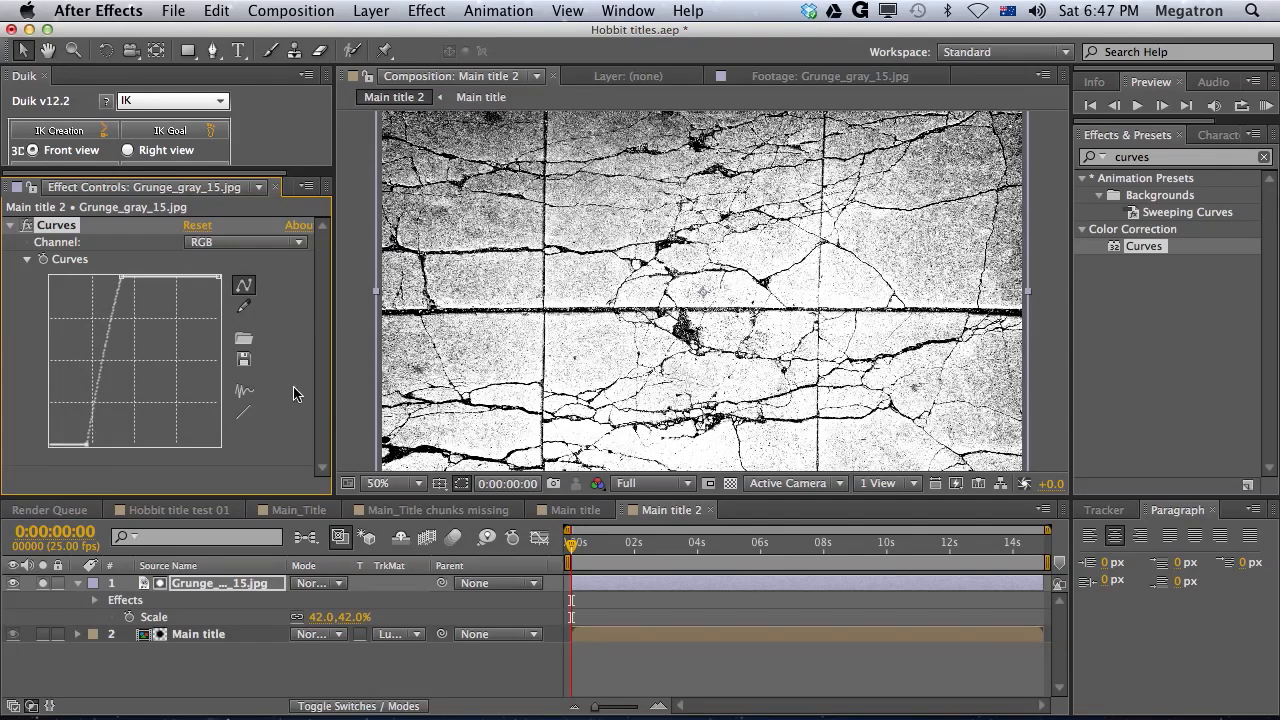
left_click_drag(76, 430, 196, 276)
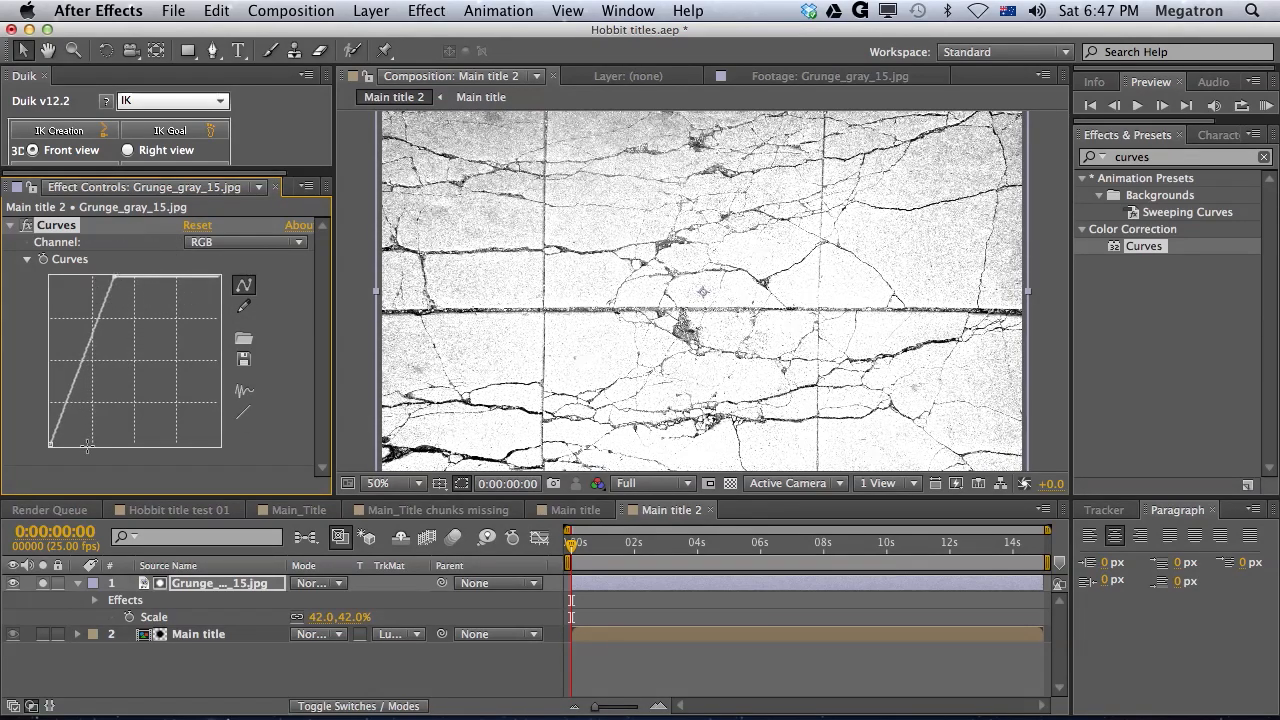
left_click_drag(84, 440, 80, 460)
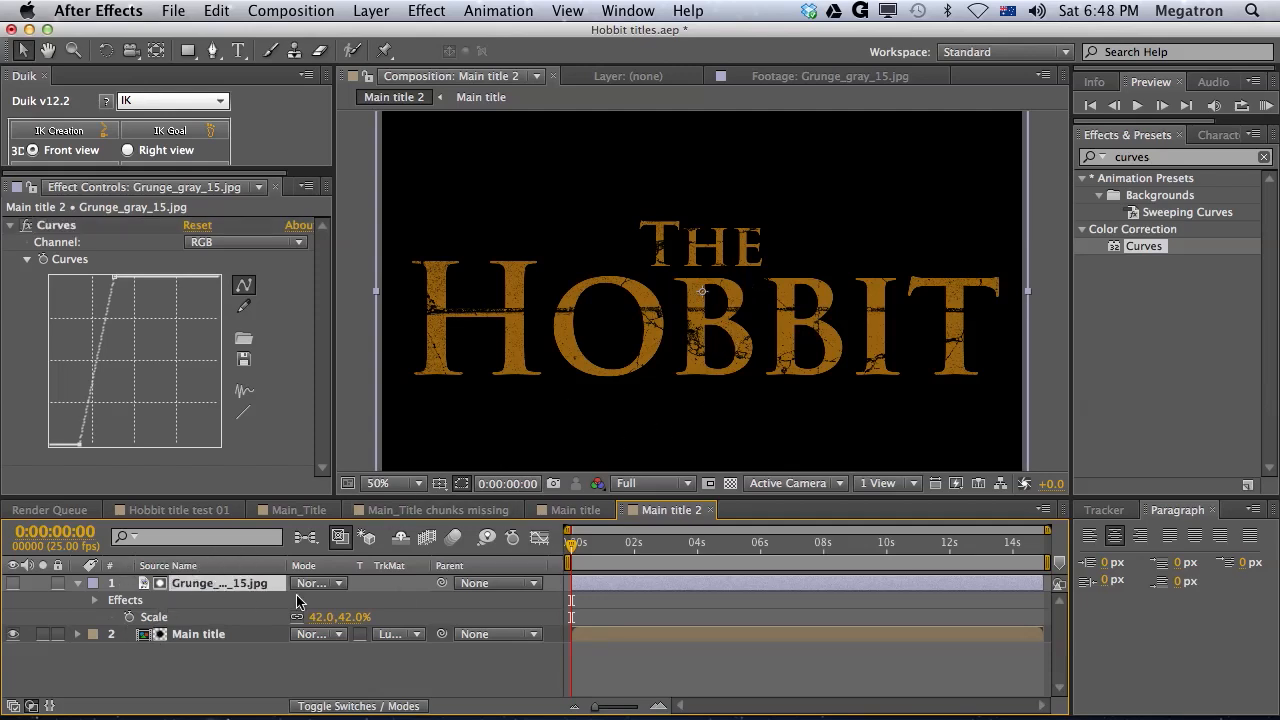
left_click(358, 706)
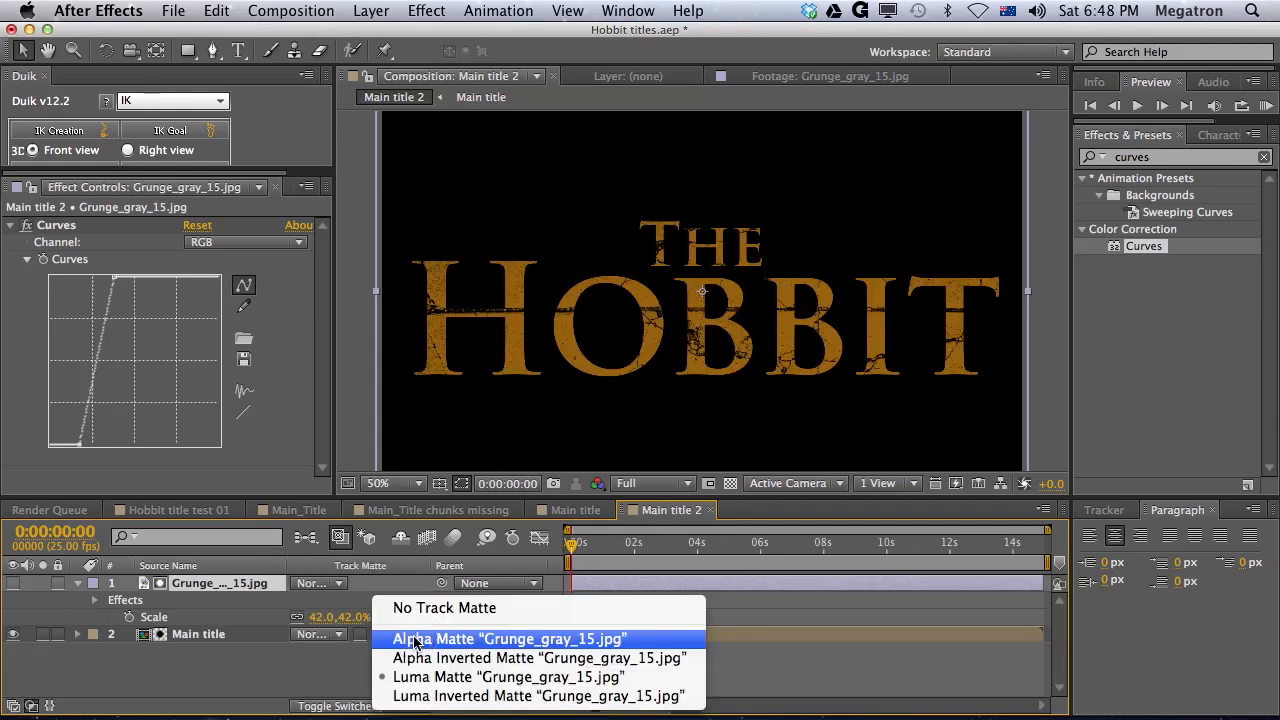
Keep the luma matte, check the full frame at a wider zoom, and bring the Project item list forward.
left_click(504, 676)
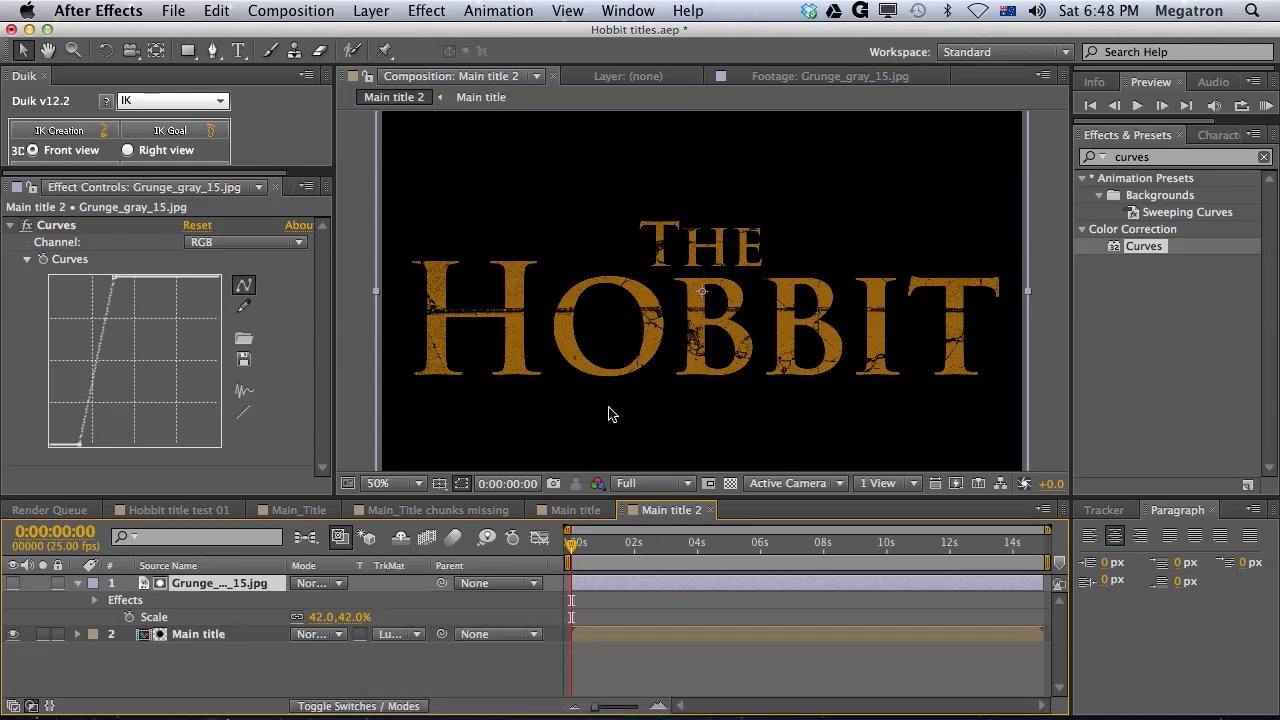
mouse_move(1012, 296)
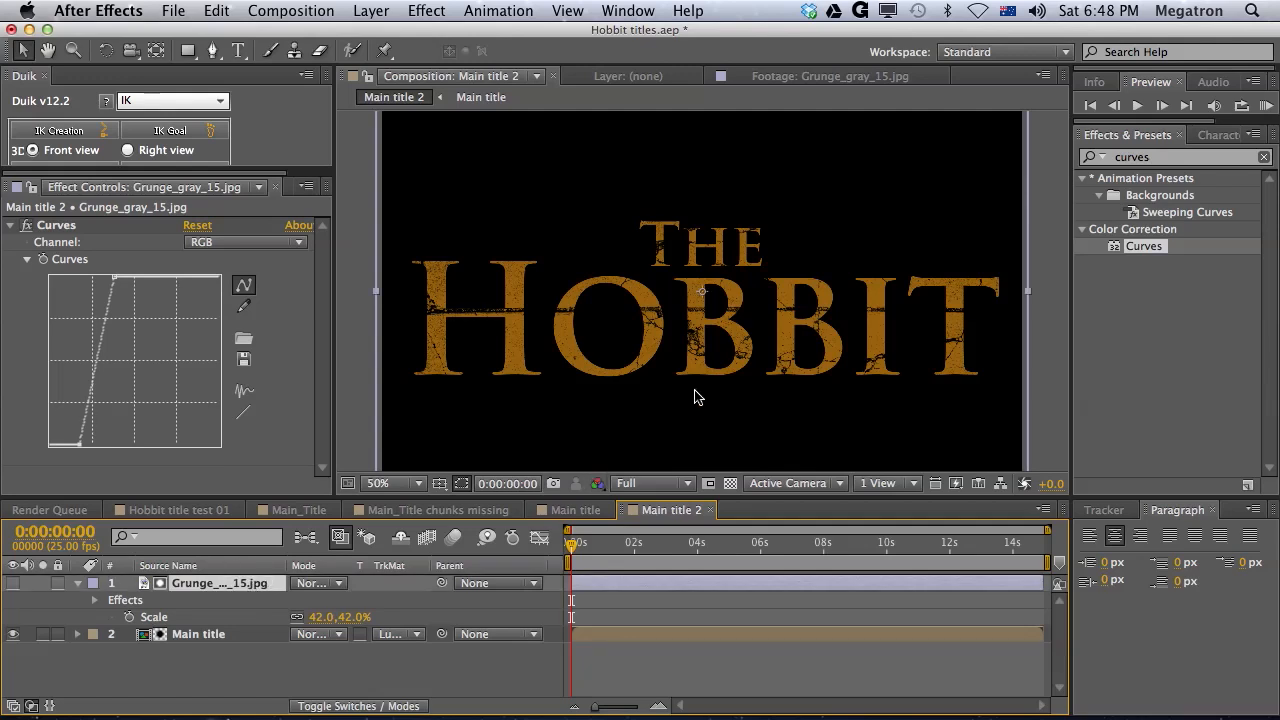
left_click(392, 482)
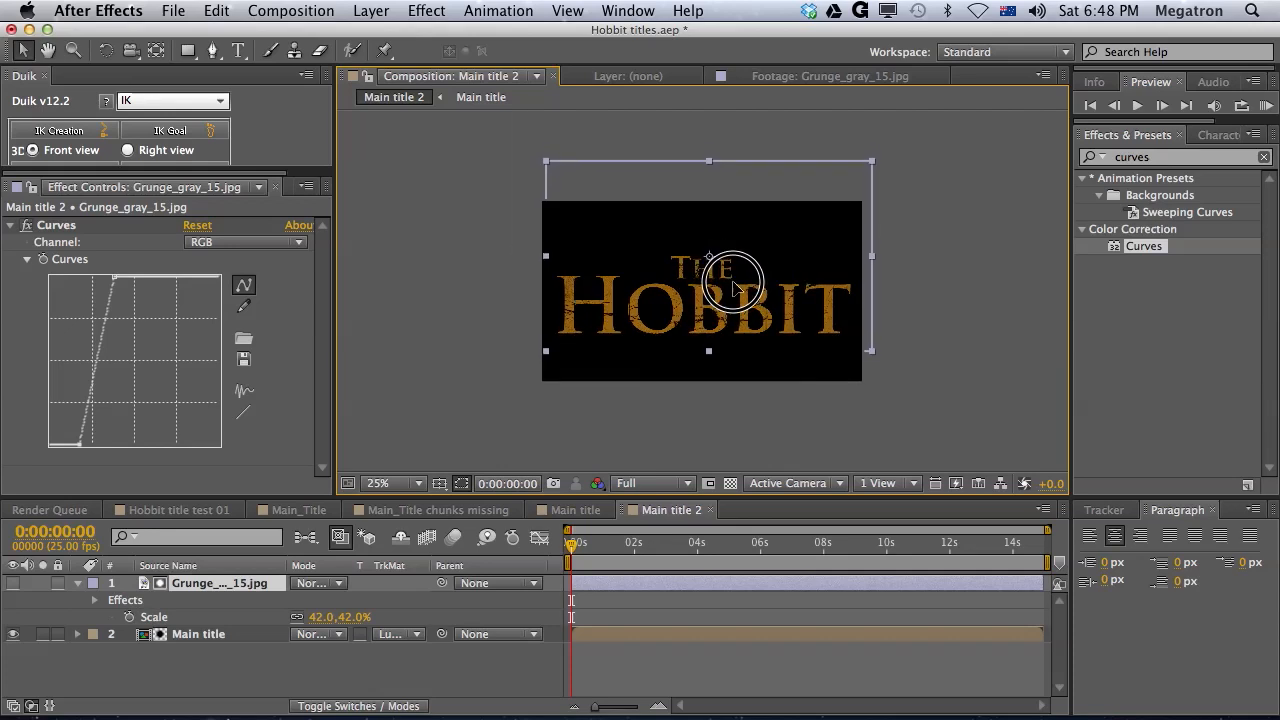
left_click(378, 482)
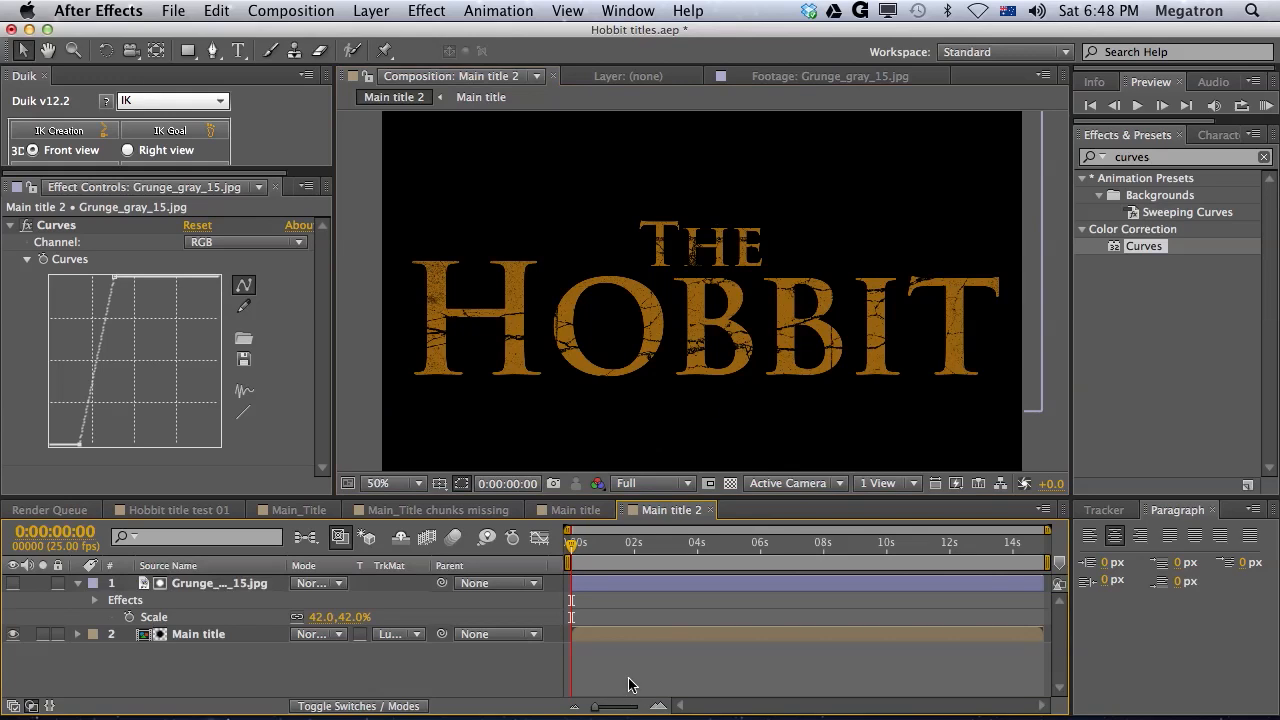
mouse_move(196, 224)
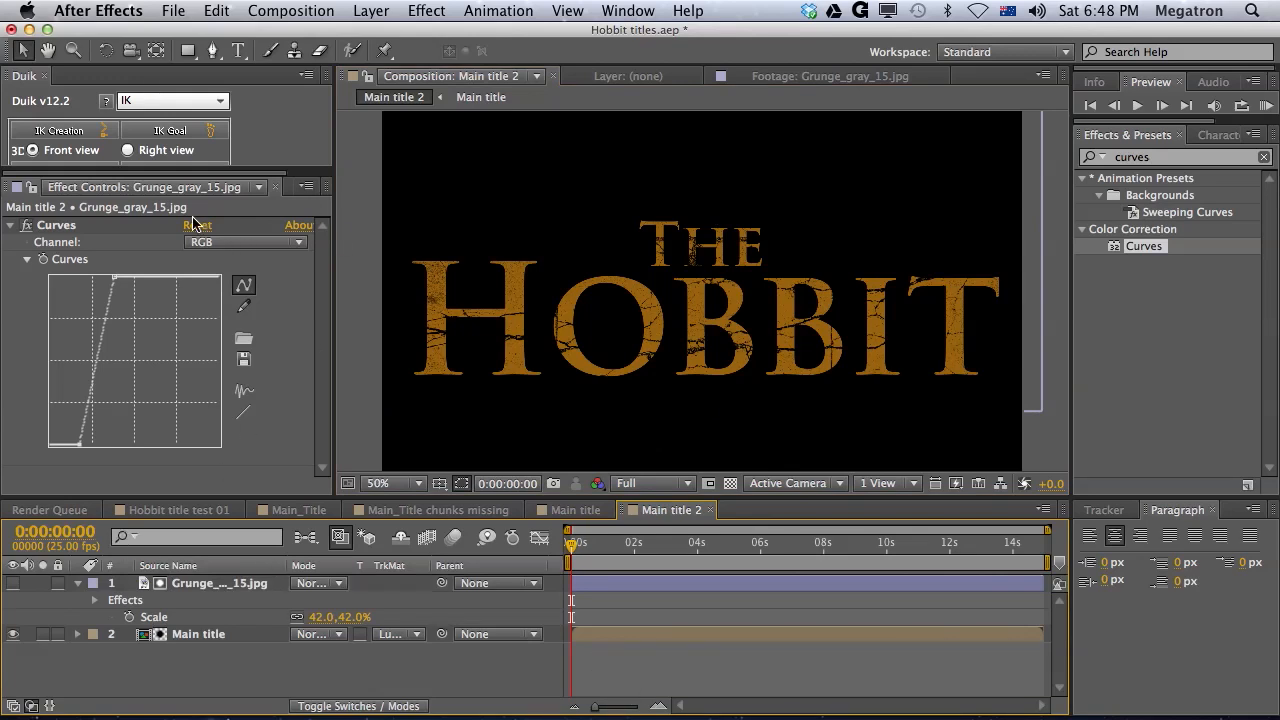
left_click(268, 188)
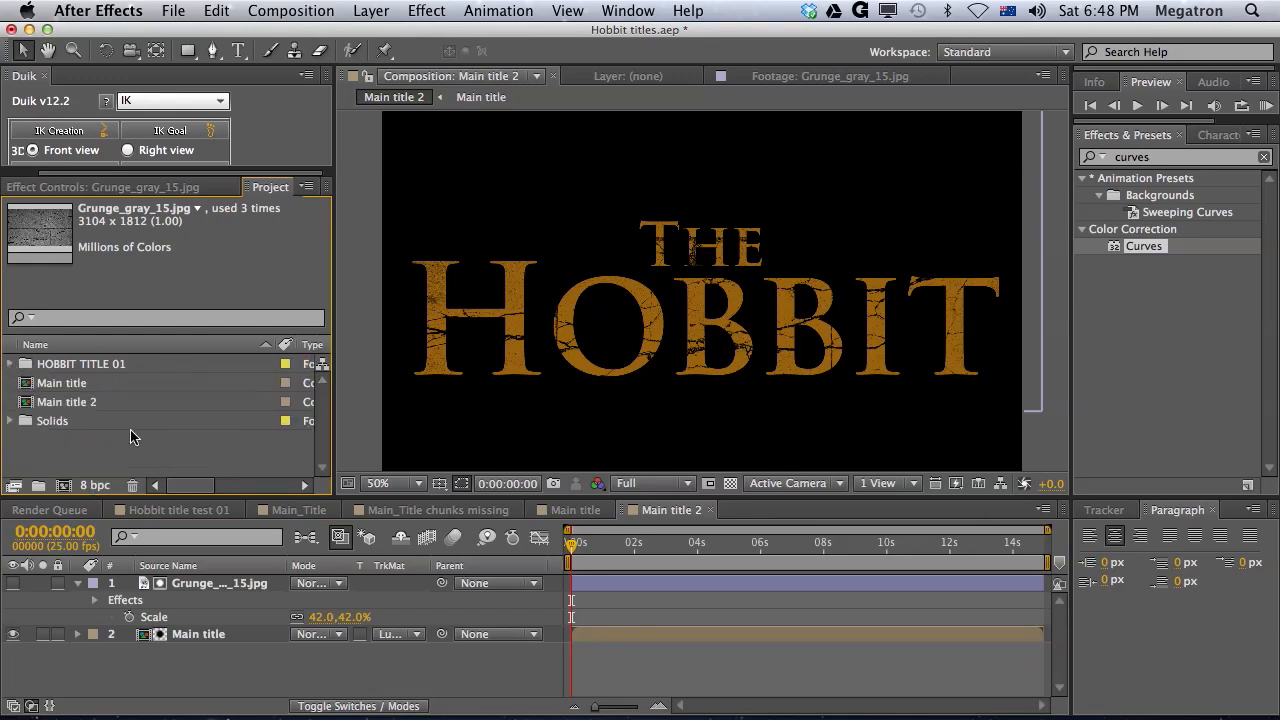
Rename the Main title 2 composition to Main title_chunks missing.
left_click(68, 400)
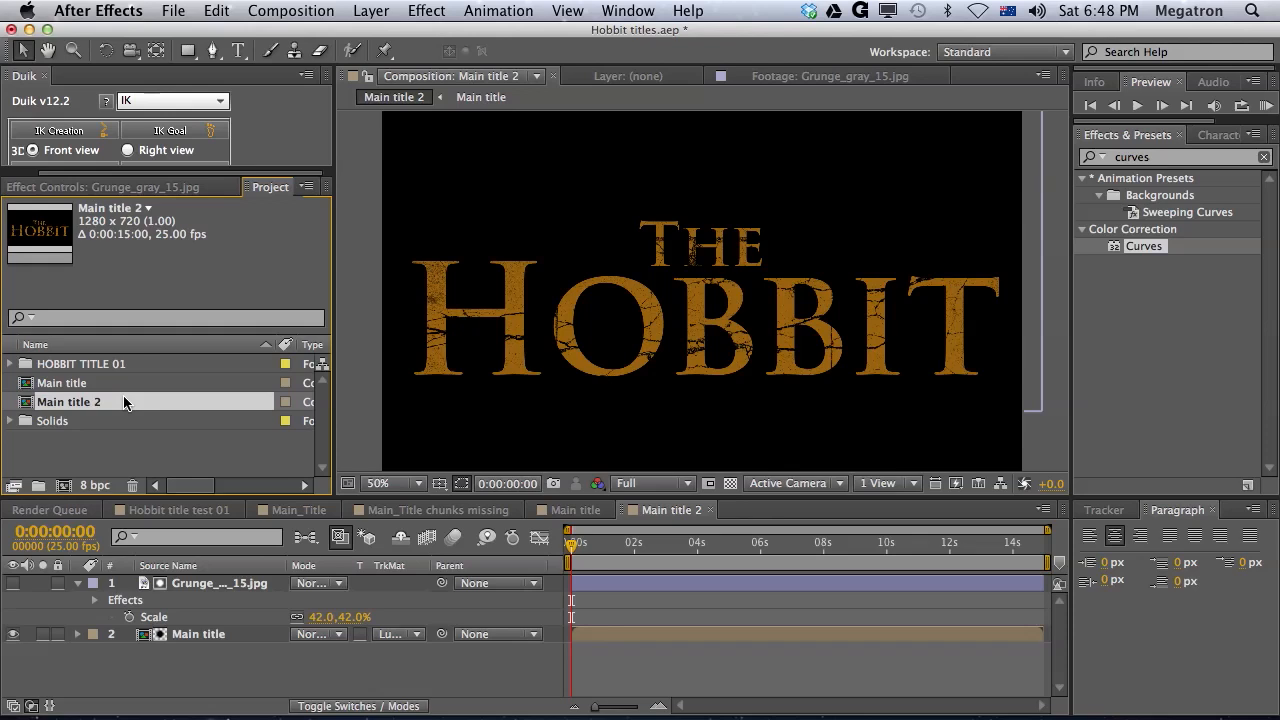
double_click(68, 400)
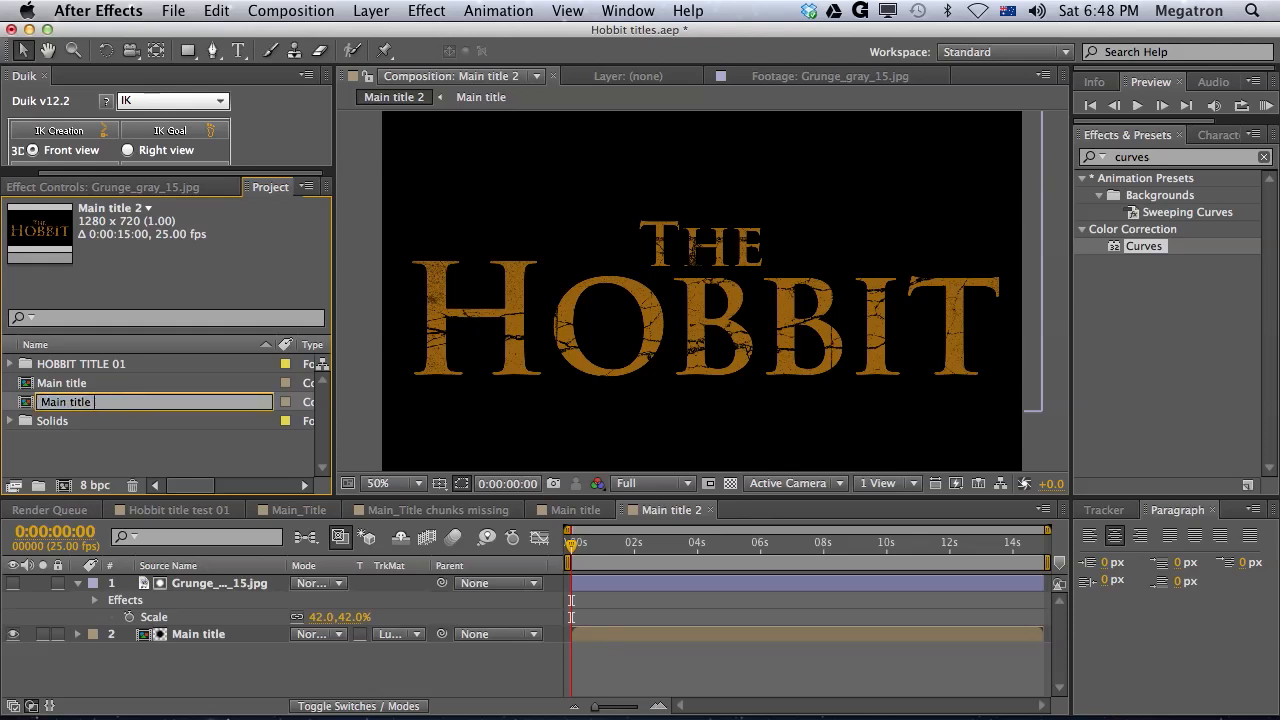
type("_chunks missing")
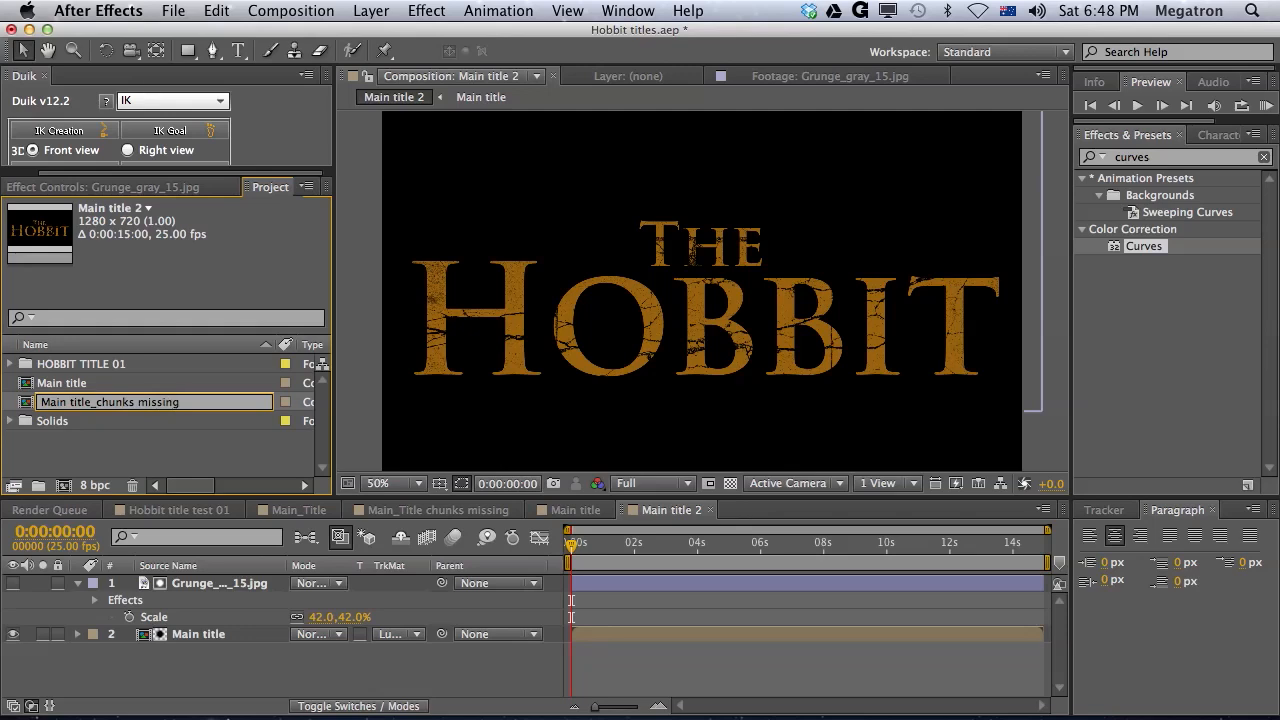
Nest Main title_chunks missing inside a new composition named the hobbit title.
double_click(108, 400)
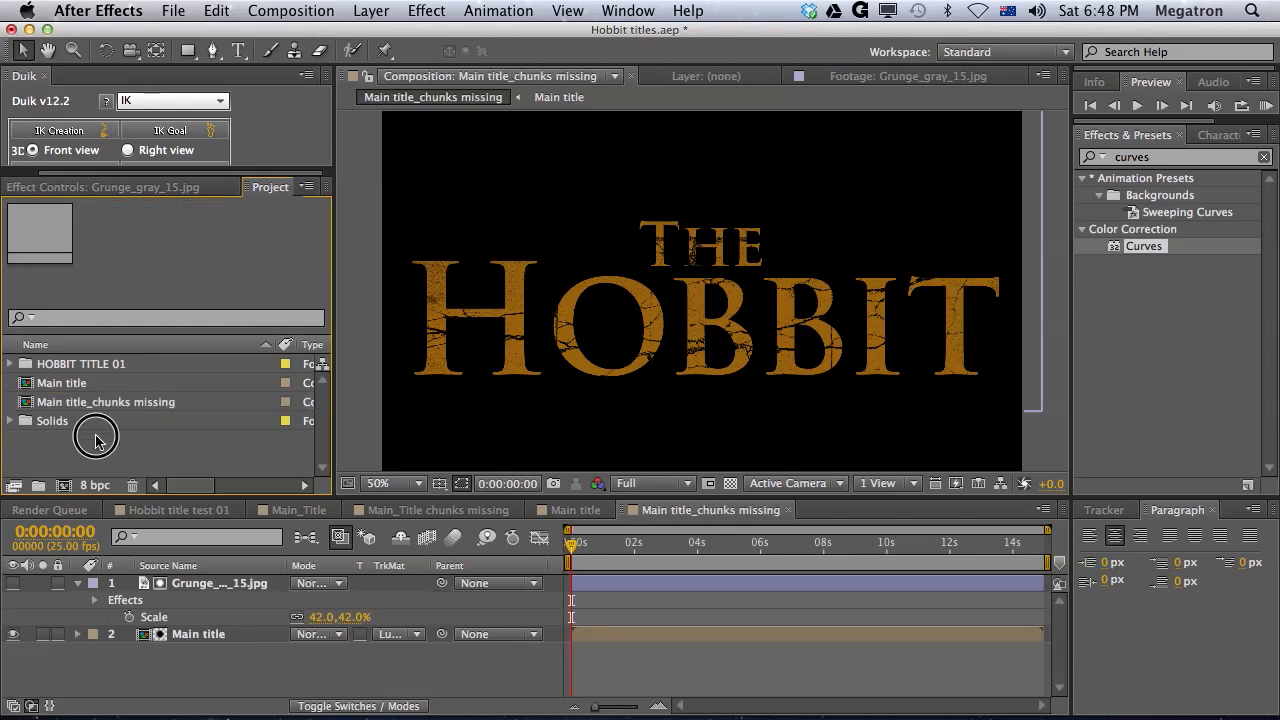
left_click(104, 400)
type("the")
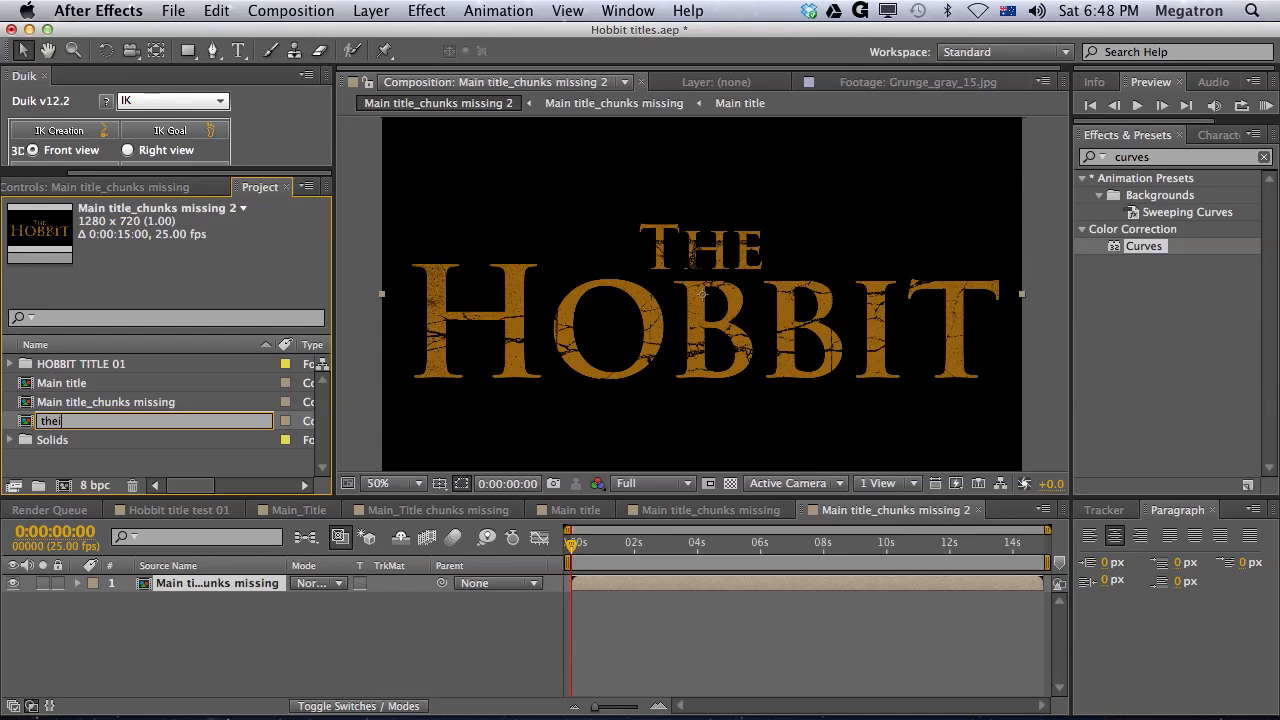
type("hobbit title")
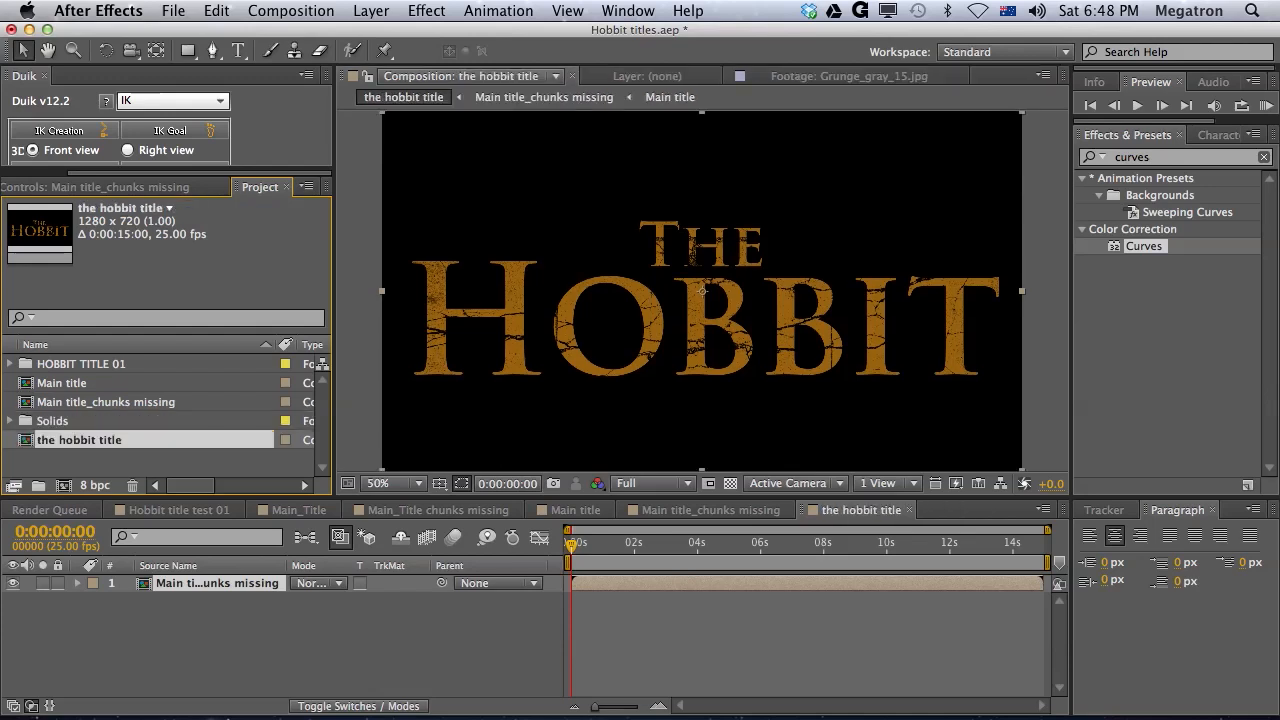
left_click(80, 440)
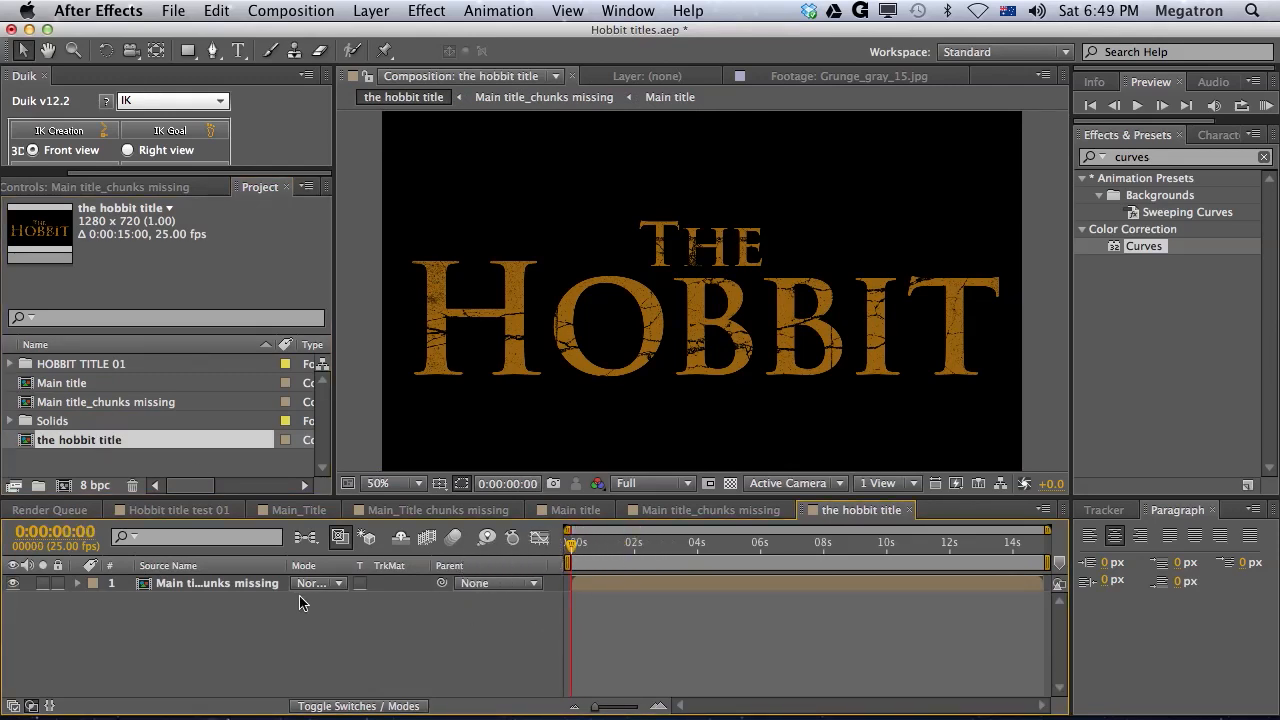
mouse_move(248, 614)
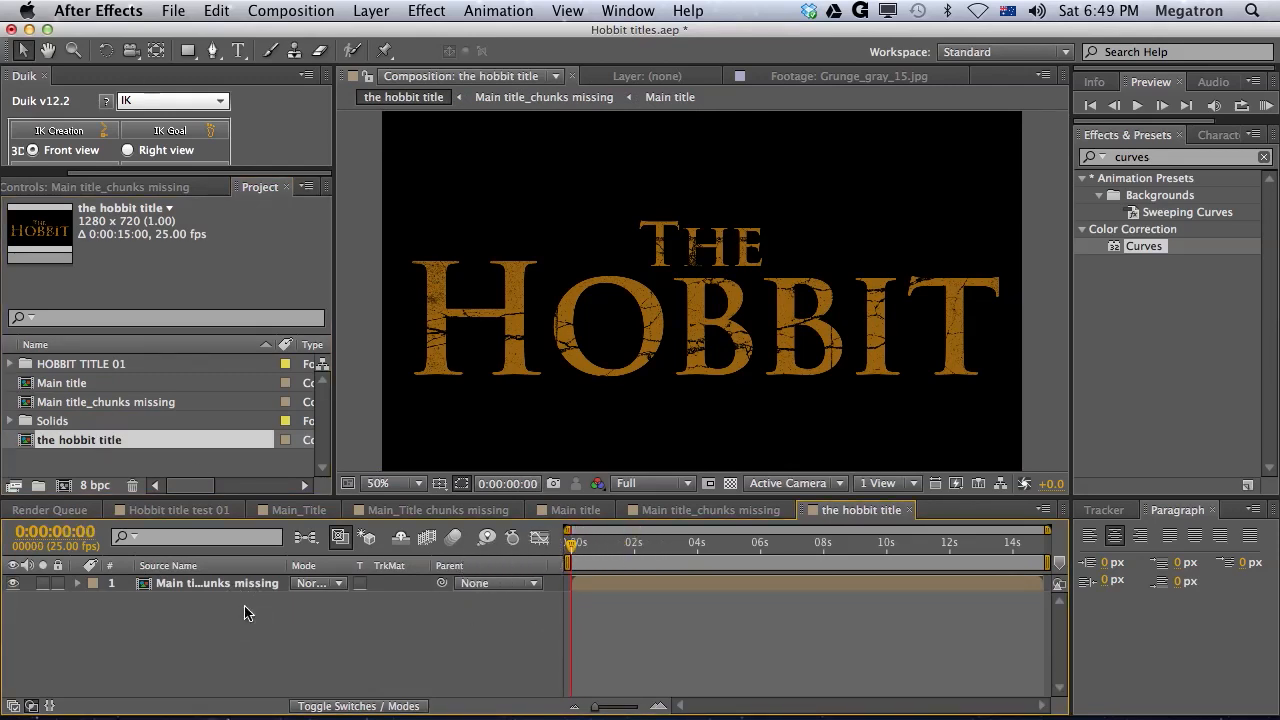
Add Null 2, parent the title layer to it, and keyframe its Z position from 441 at 0s to 11 near 15s.
left_click(372, 12)
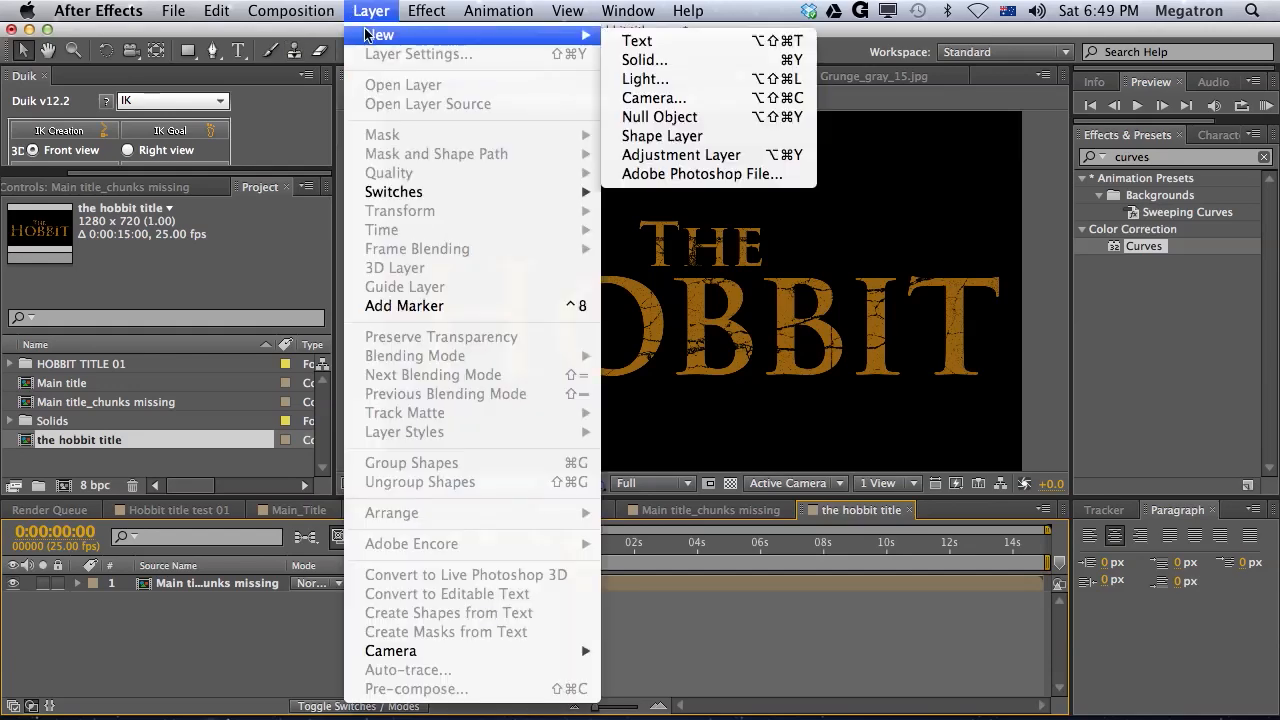
left_click(660, 116)
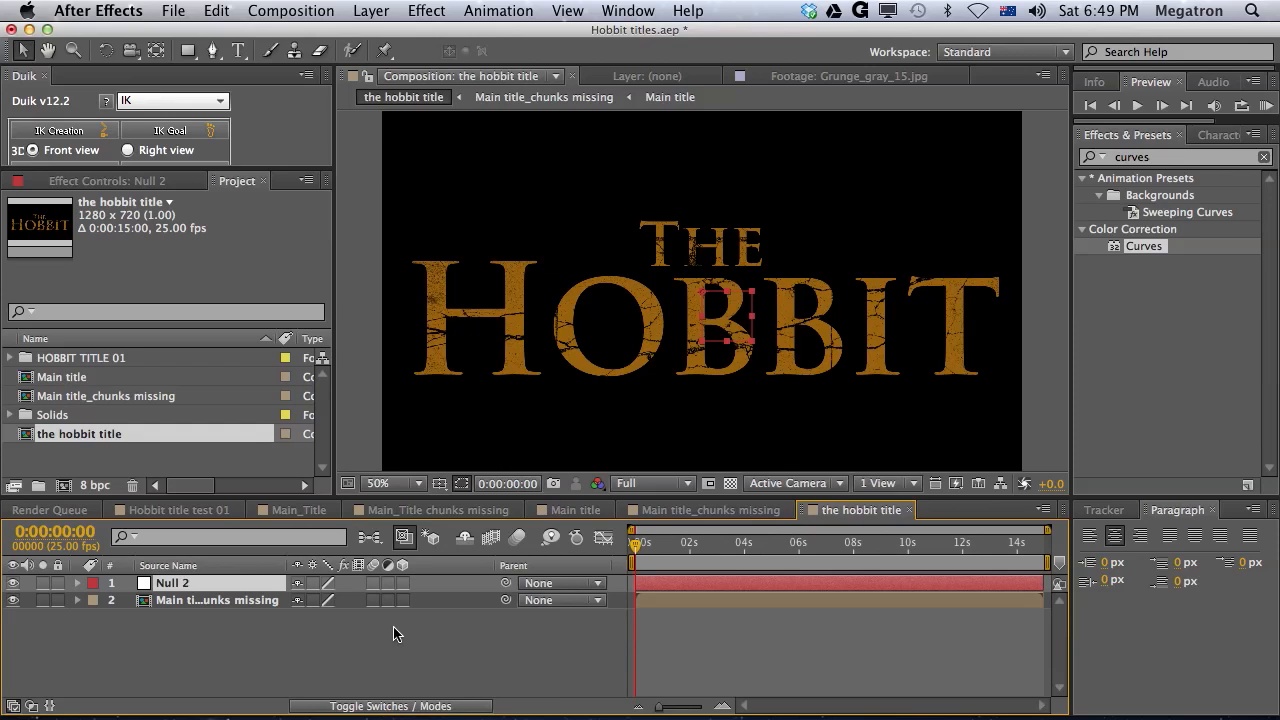
mouse_move(394, 644)
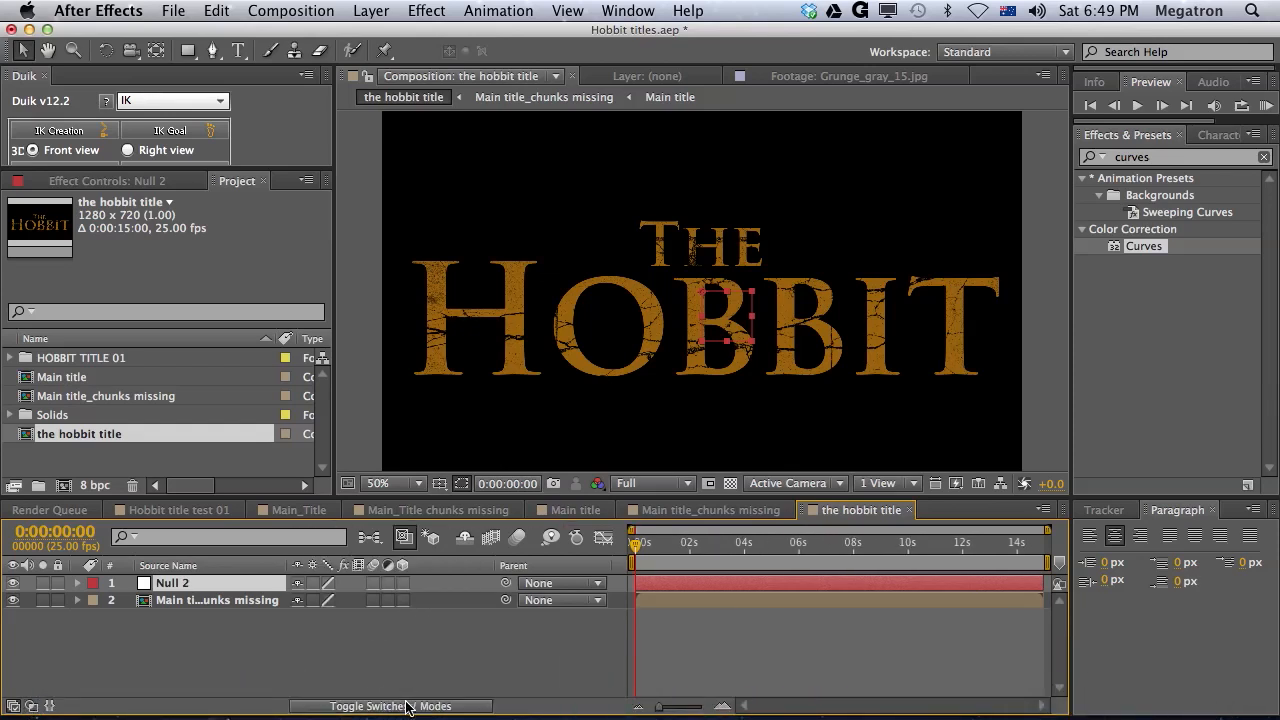
mouse_move(418, 596)
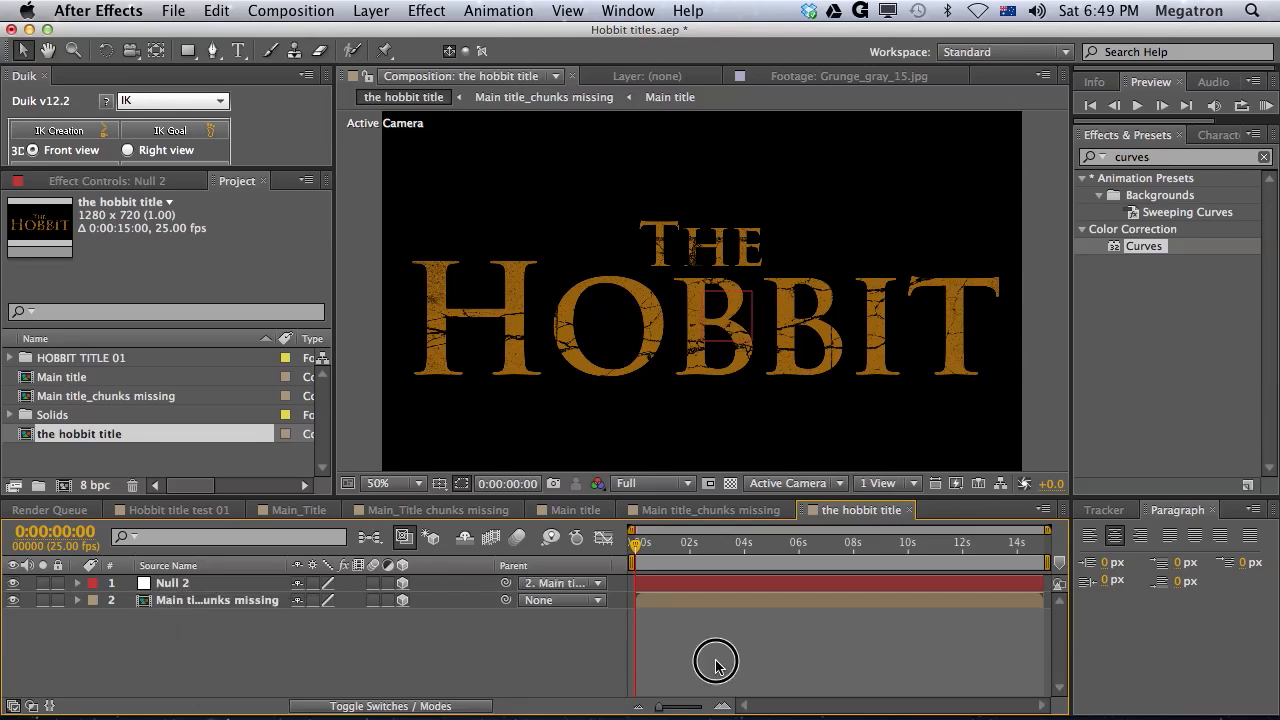
left_click(172, 584)
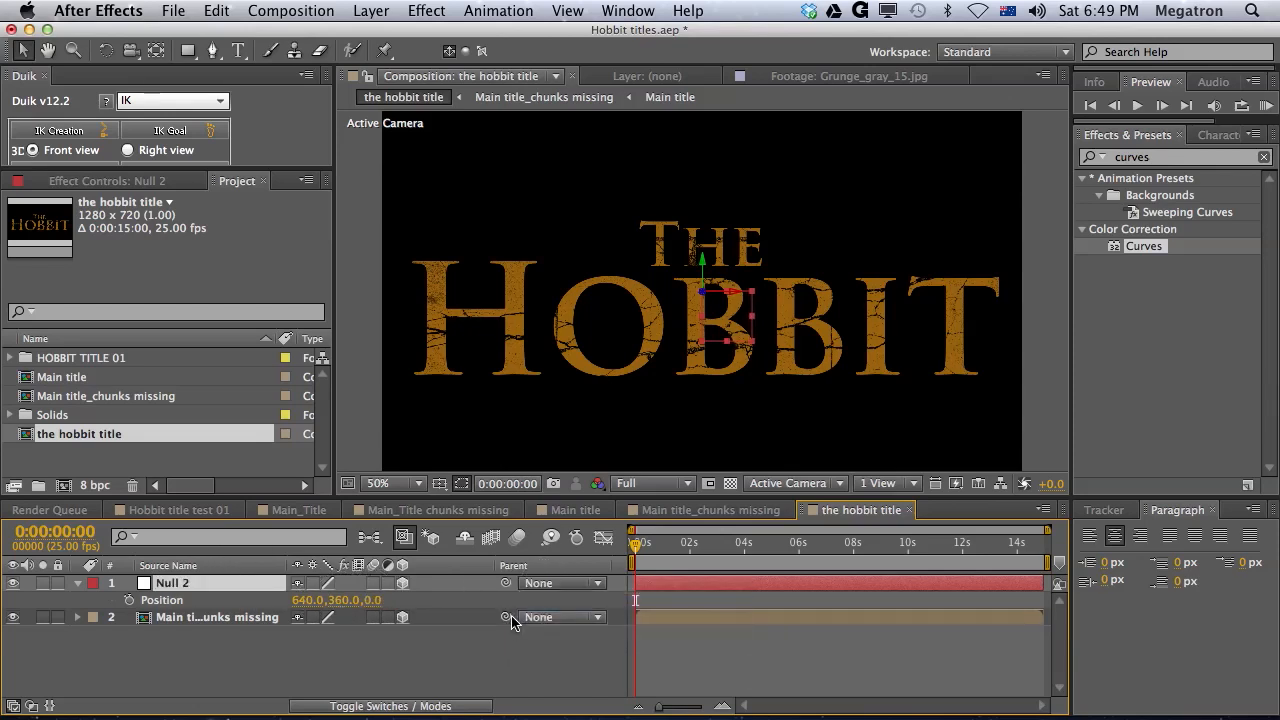
left_click(562, 616)
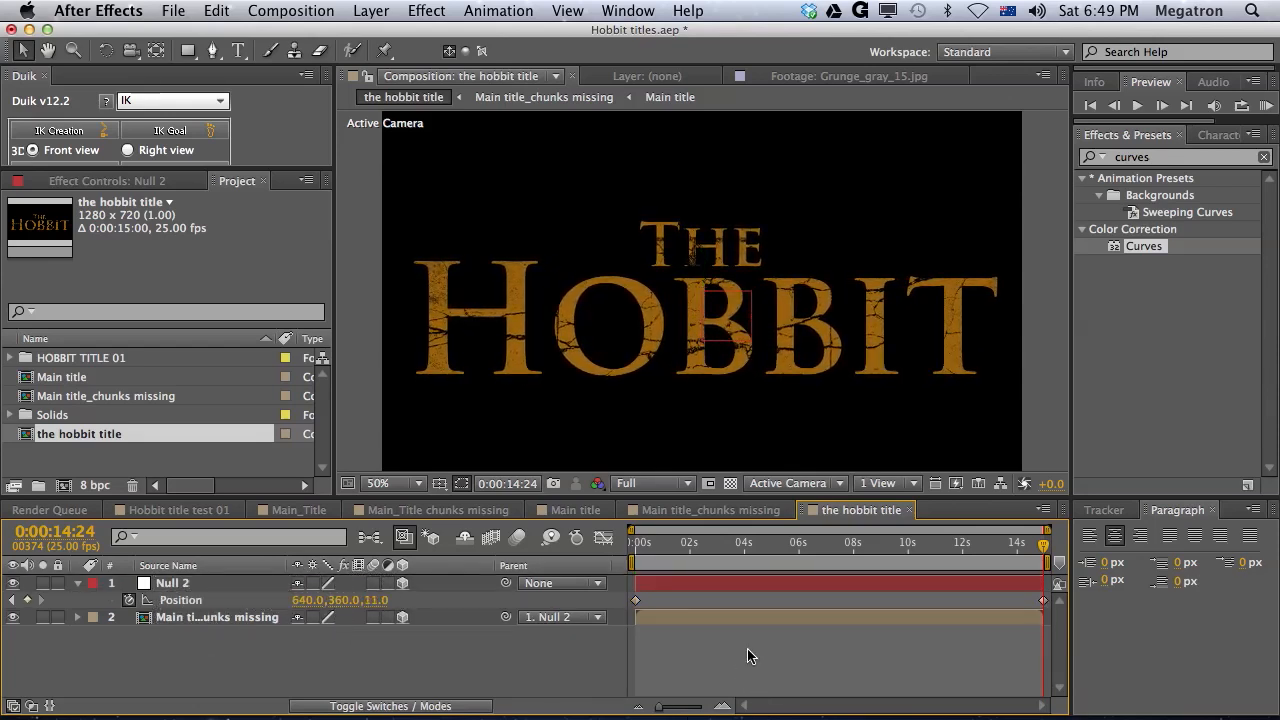
left_click_drag(1044, 558, 770, 558)
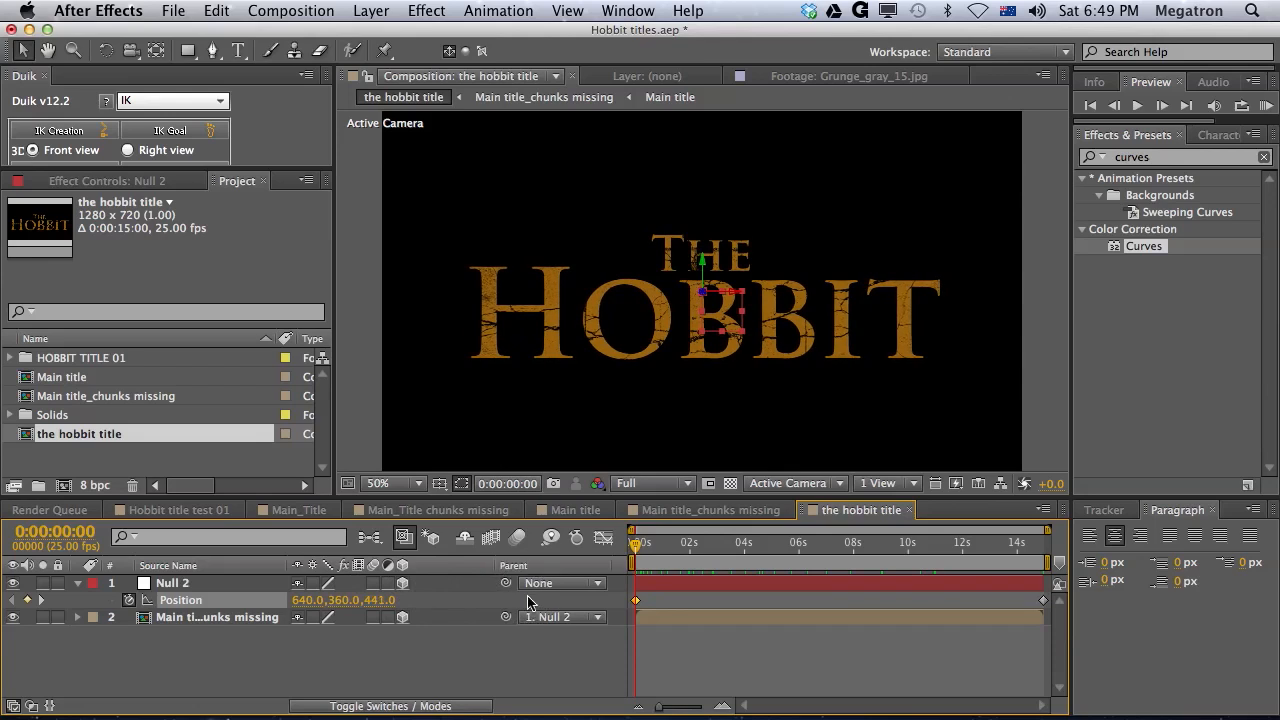
left_click_drag(636, 544, 1056, 544)
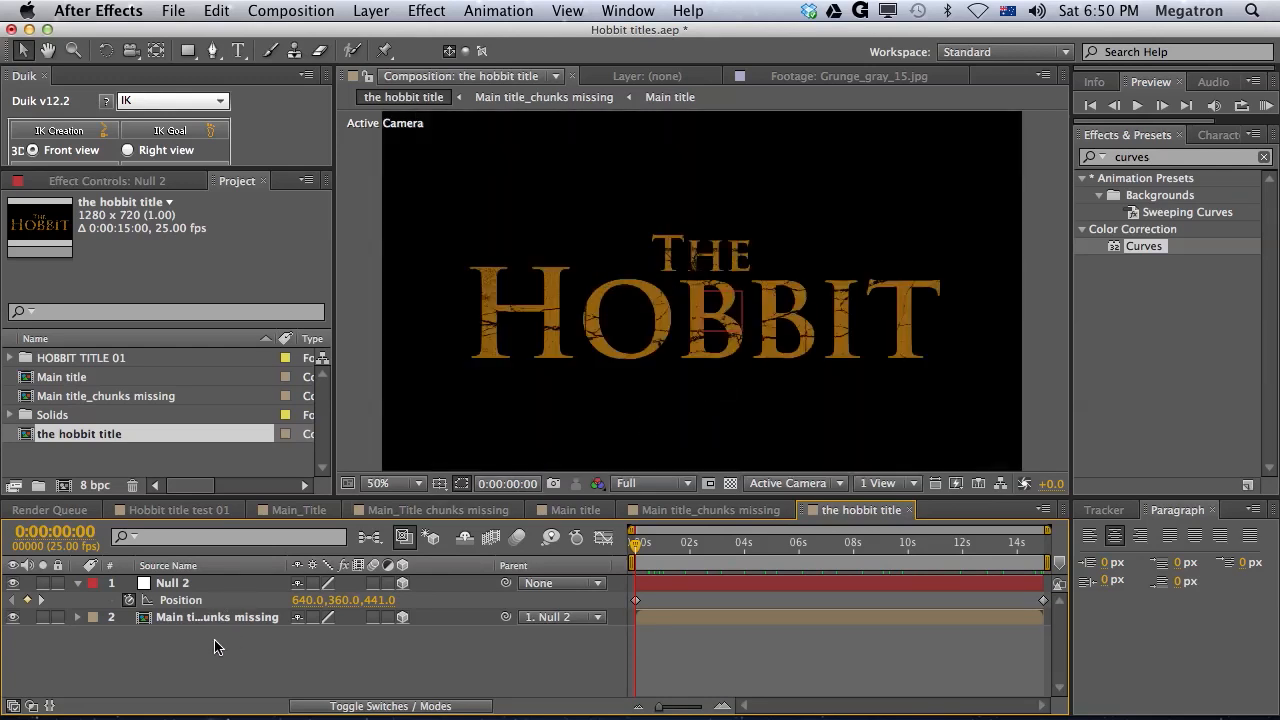
Add Grunge_gray_15.jpg over the title and scale it to 124% to cover the frame.
left_click(104, 396)
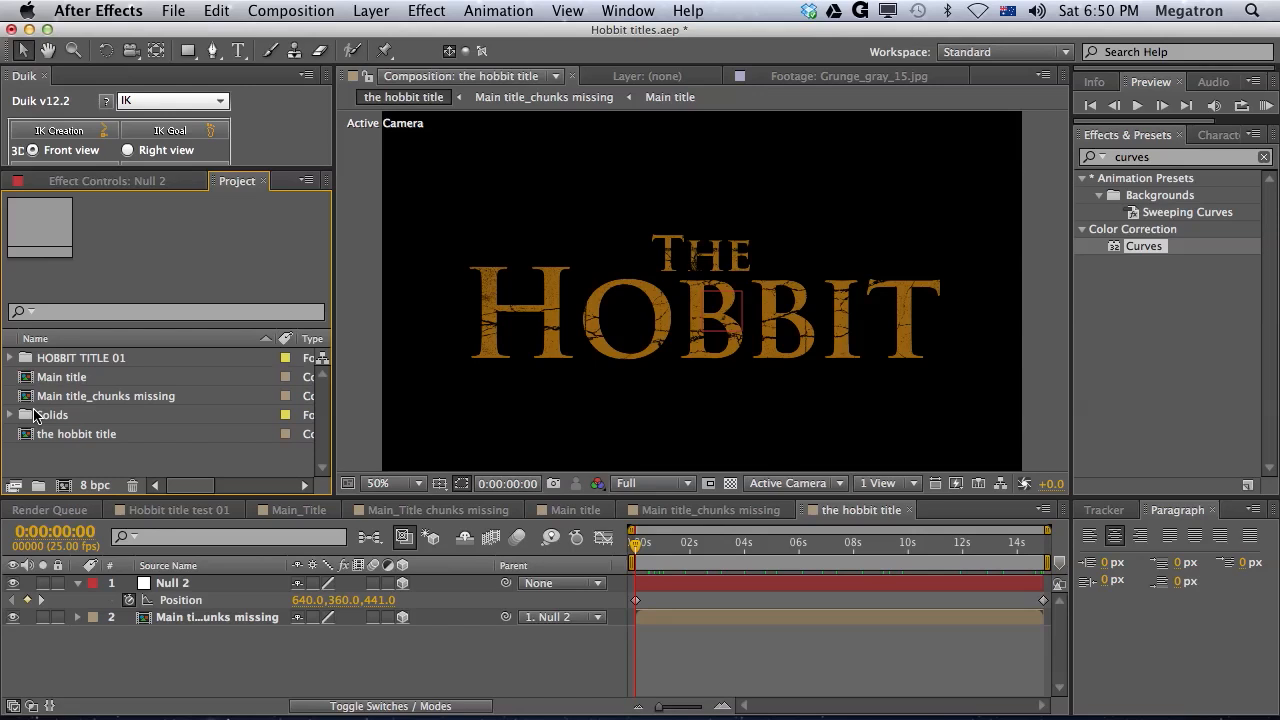
left_click(8, 356)
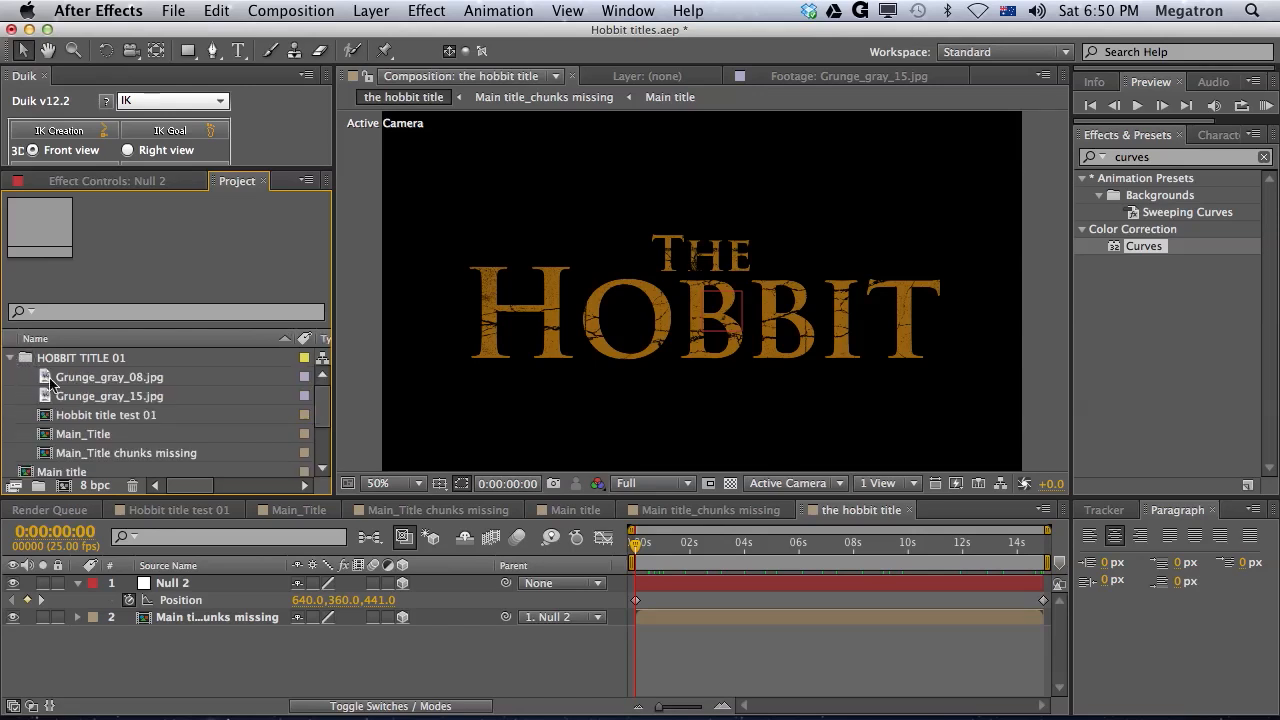
left_click(110, 396)
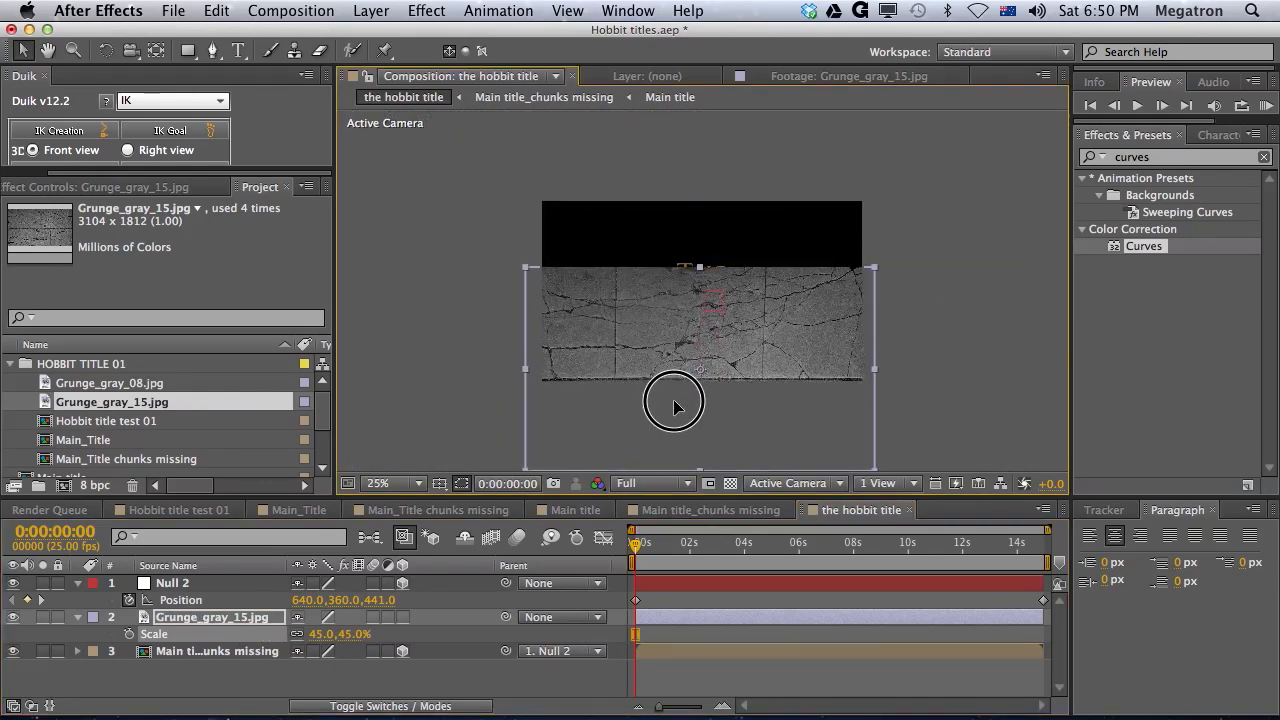
left_click_drag(340, 632, 320, 632)
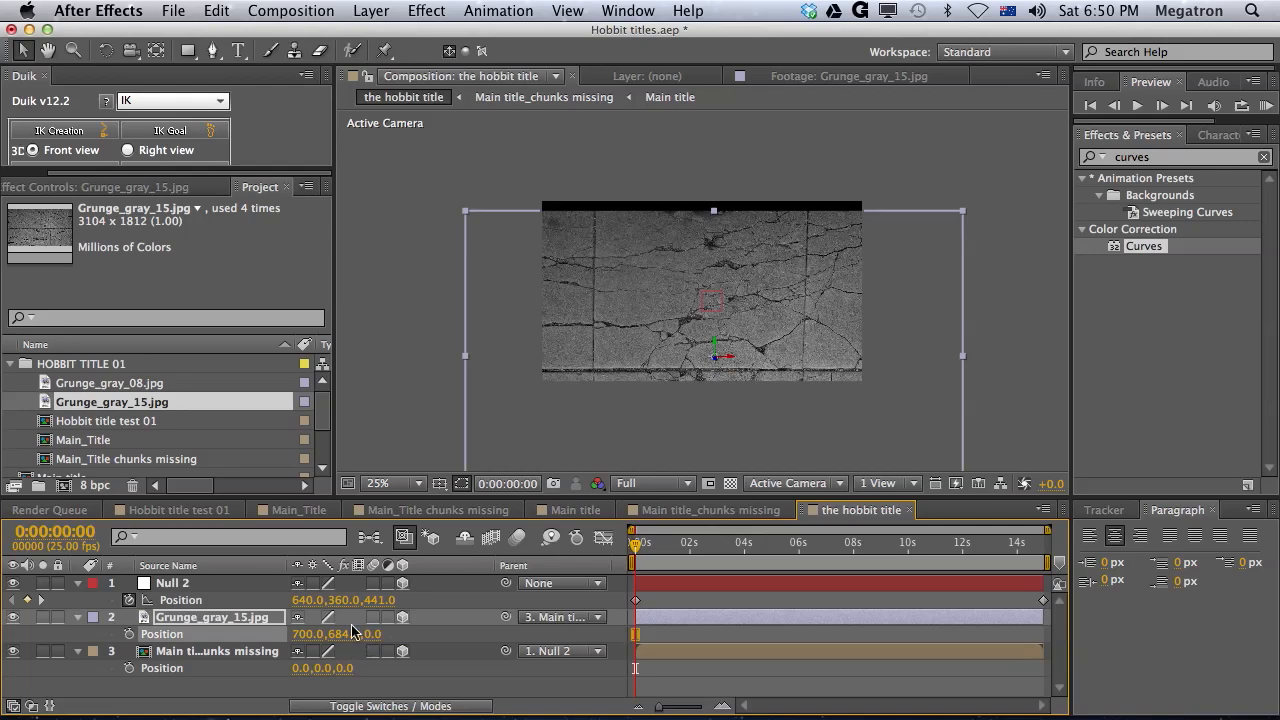
left_click_drag(712, 304, 780, 288)
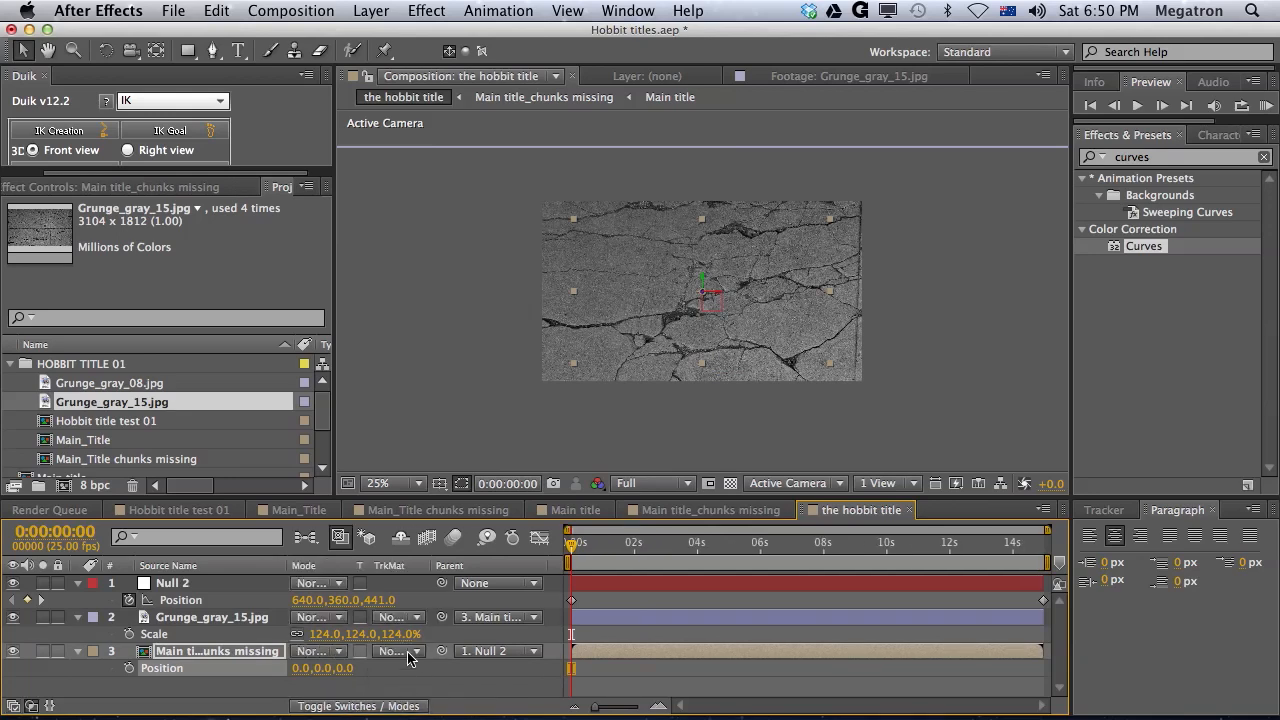
mouse_move(400, 684)
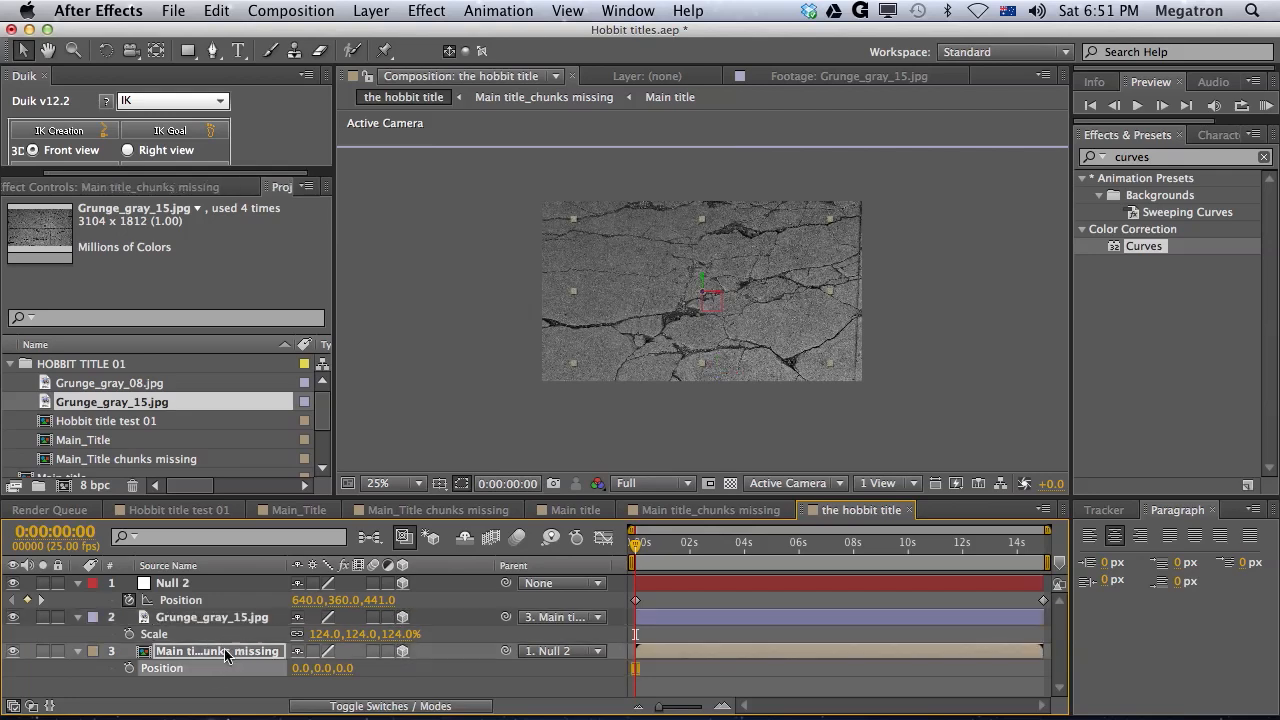
Parent the grunge texture to the chunks-missing title layer and adjust its position.
left_click(212, 616)
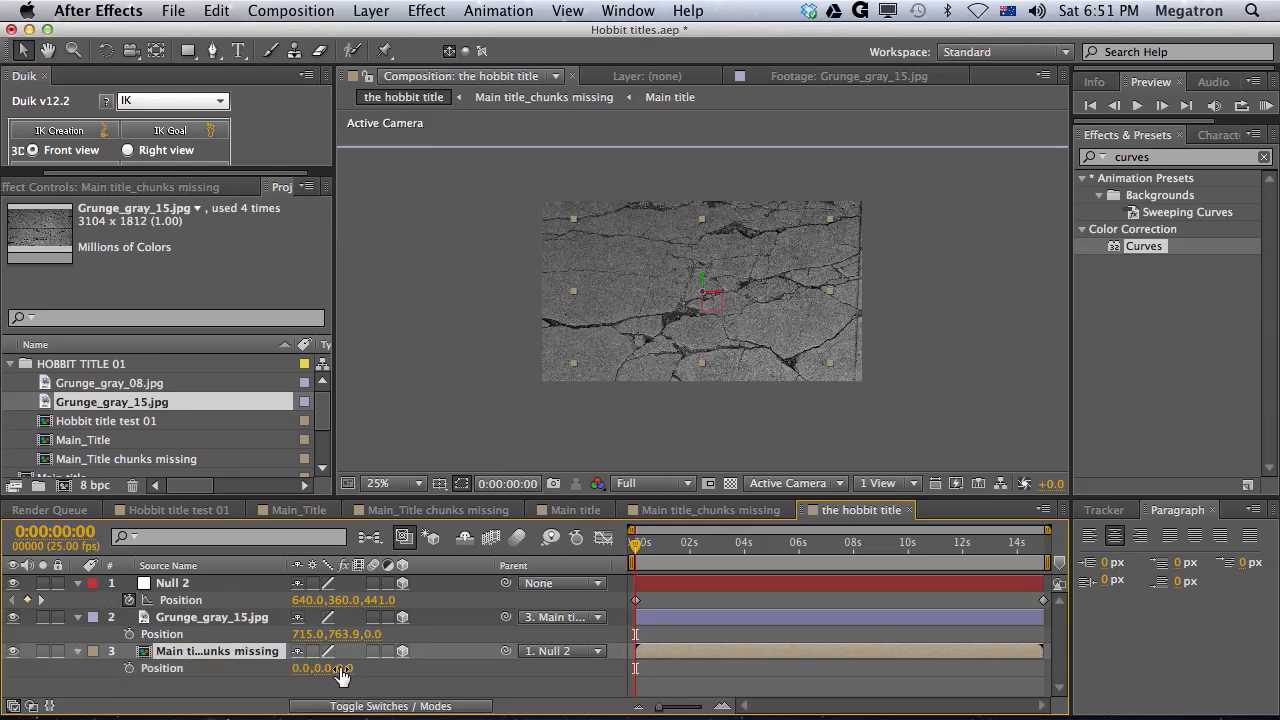
left_click_drag(350, 634, 330, 634)
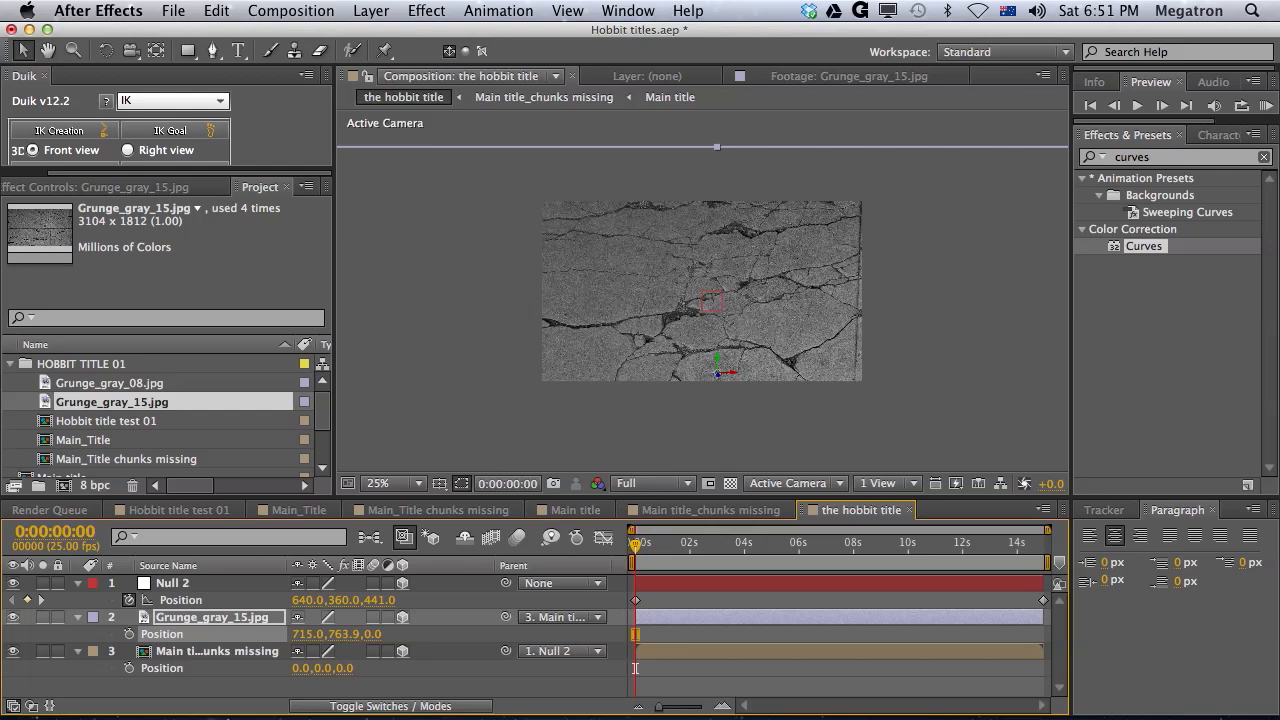
left_click_drag(636, 544, 648, 544)
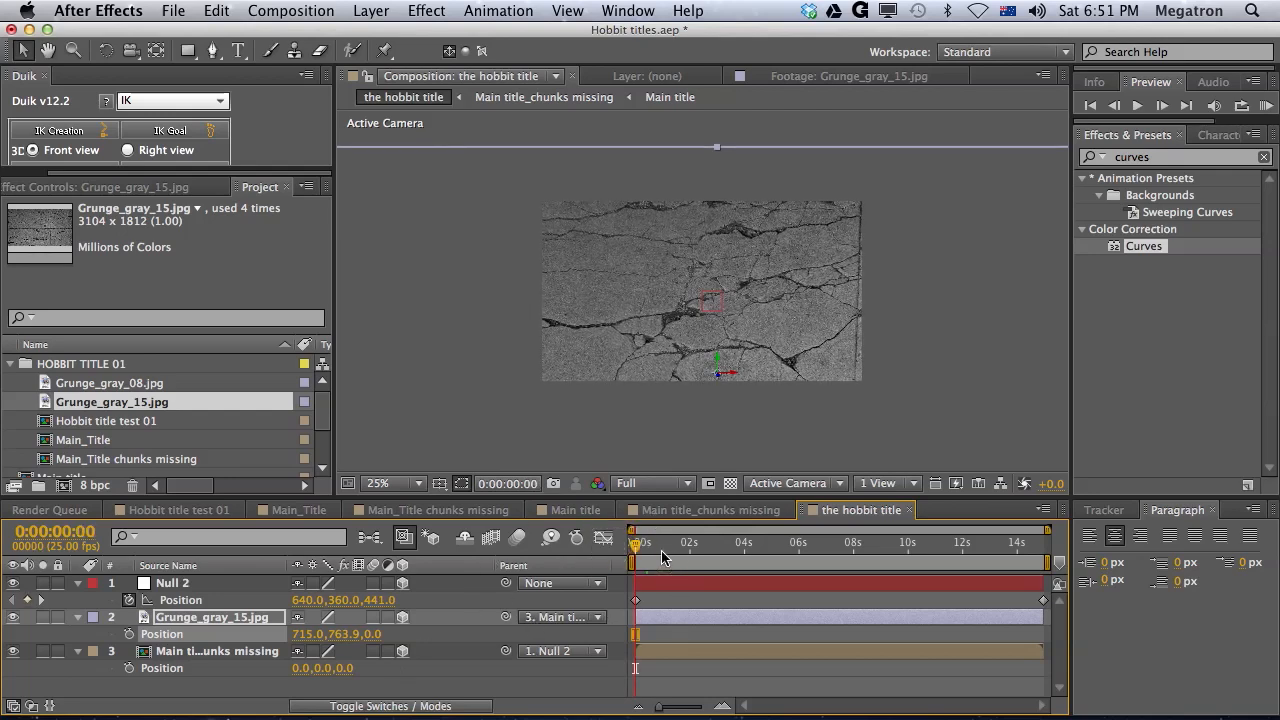
left_click_drag(636, 544, 944, 544)
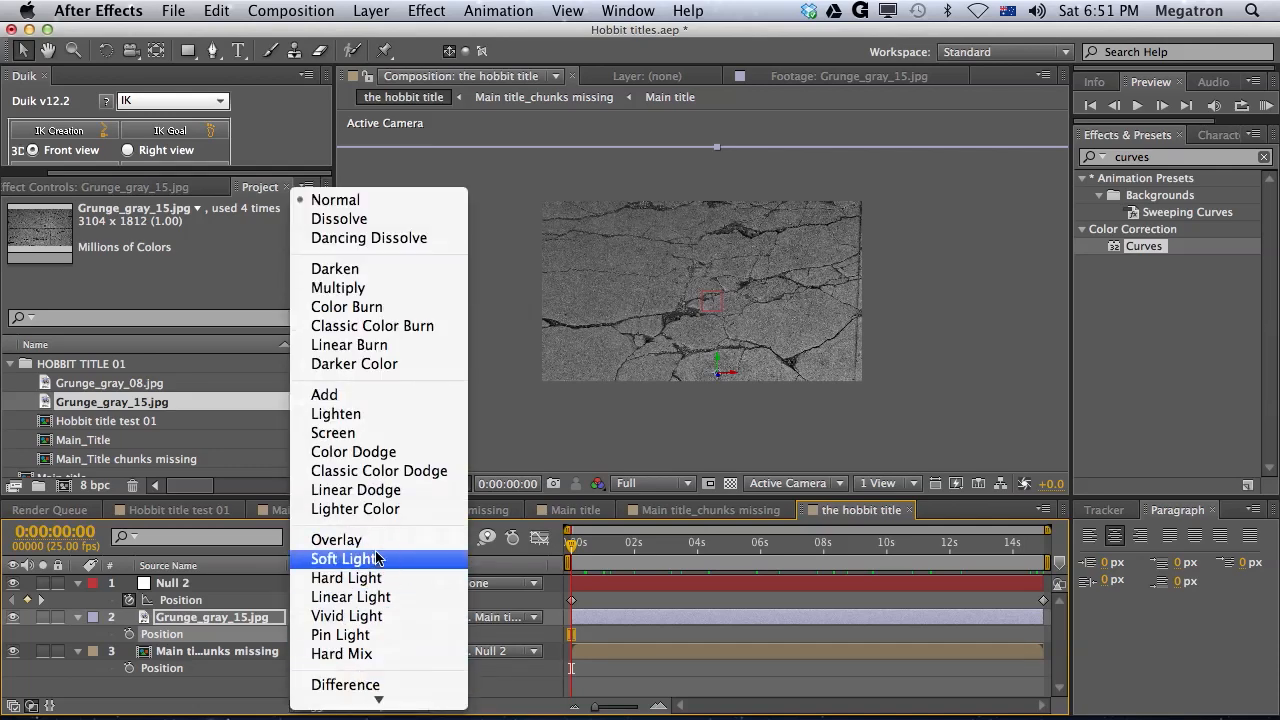
Blend Grunge_gray_15.jpg in Soft Light and add a steep Curves adjustment for cracked contrast.
left_click(348, 558)
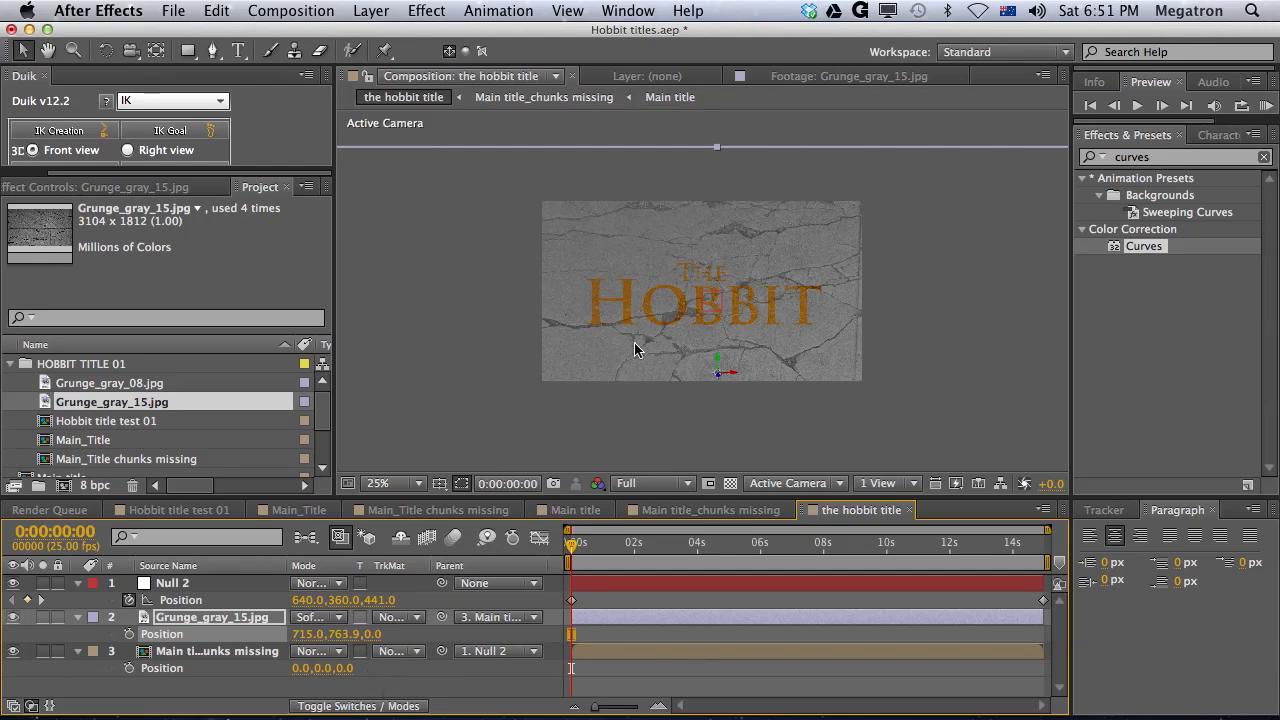
left_click(378, 482)
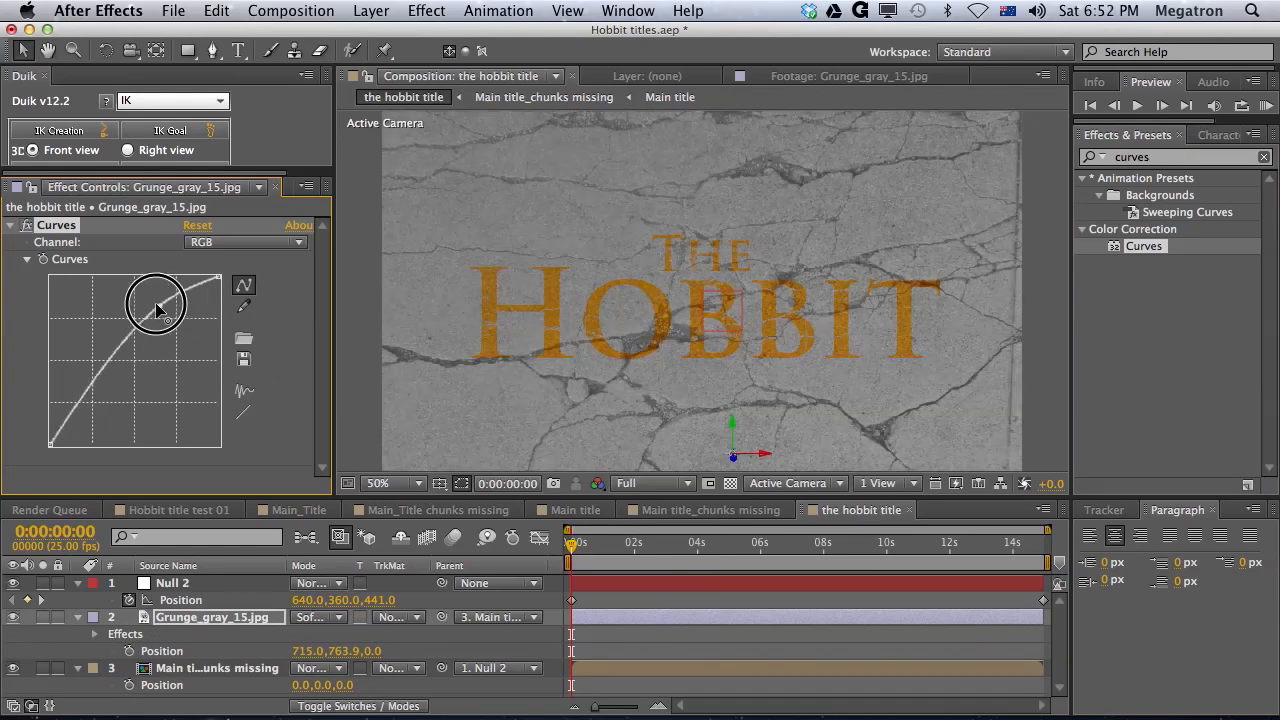
left_click_drag(156, 304, 84, 400)
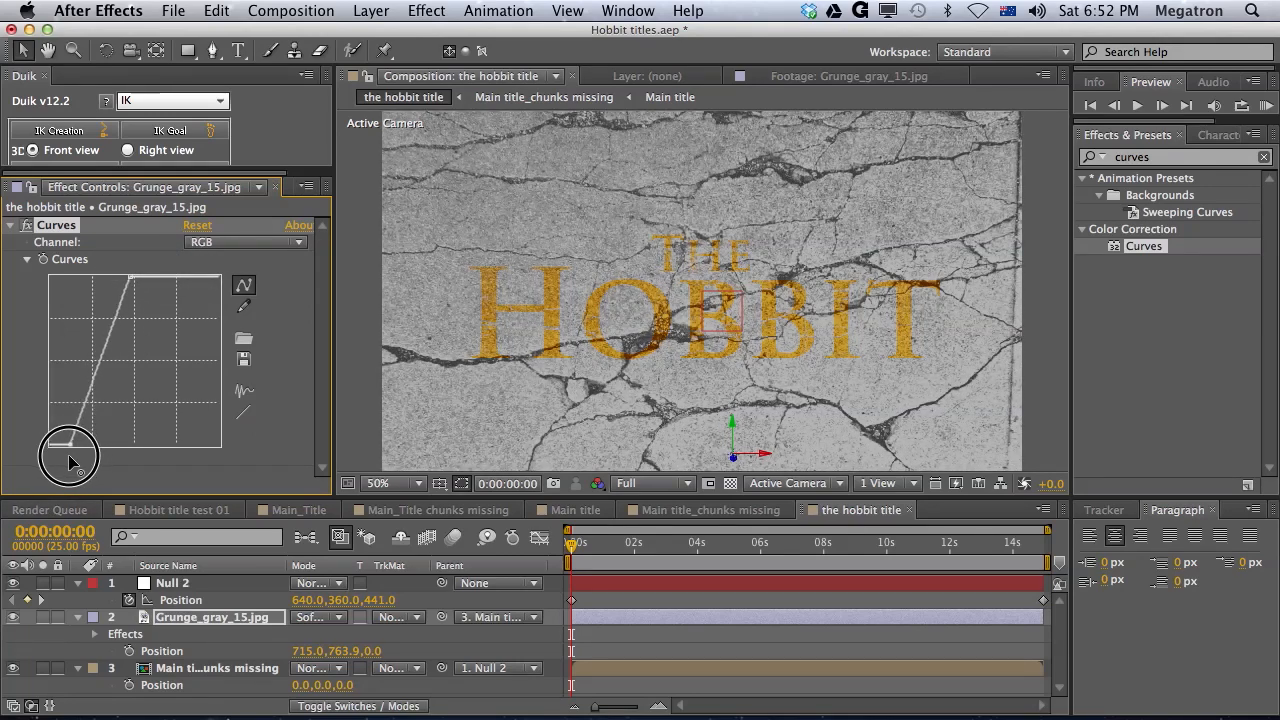
Collapse the texture layer's effects and inspect the textured title at full view and close up.
left_click(392, 482)
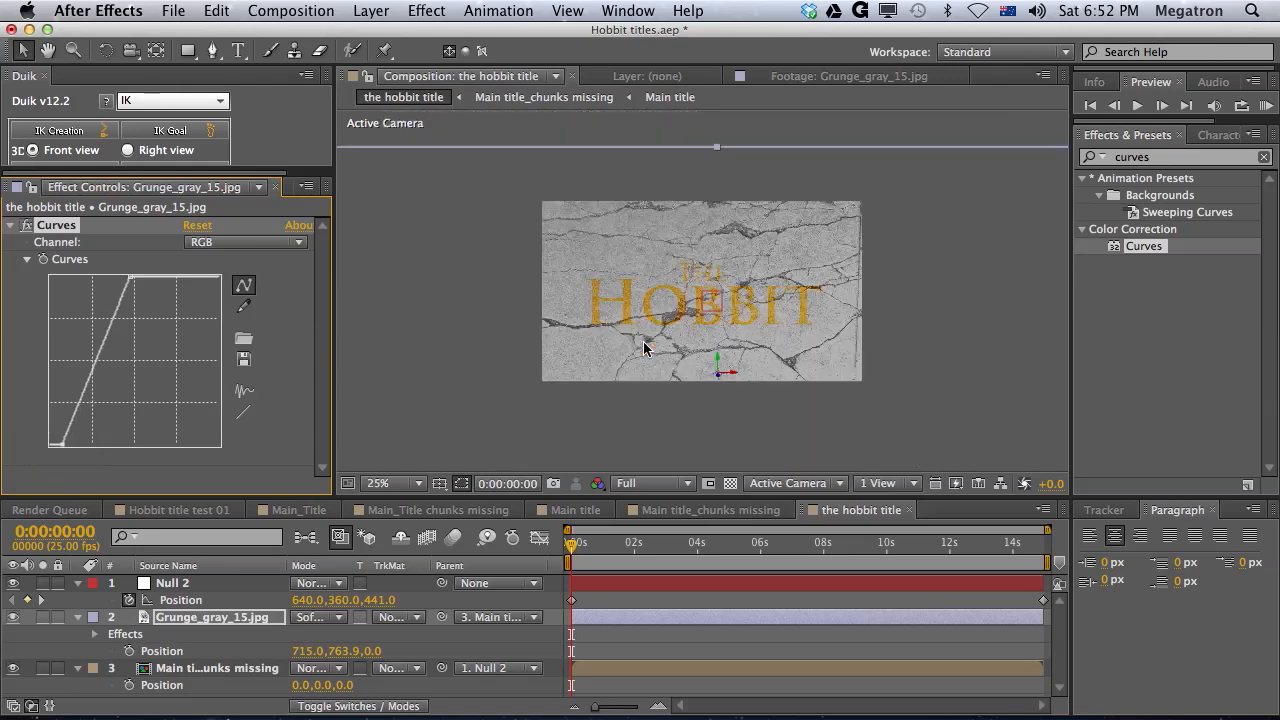
left_click(76, 616)
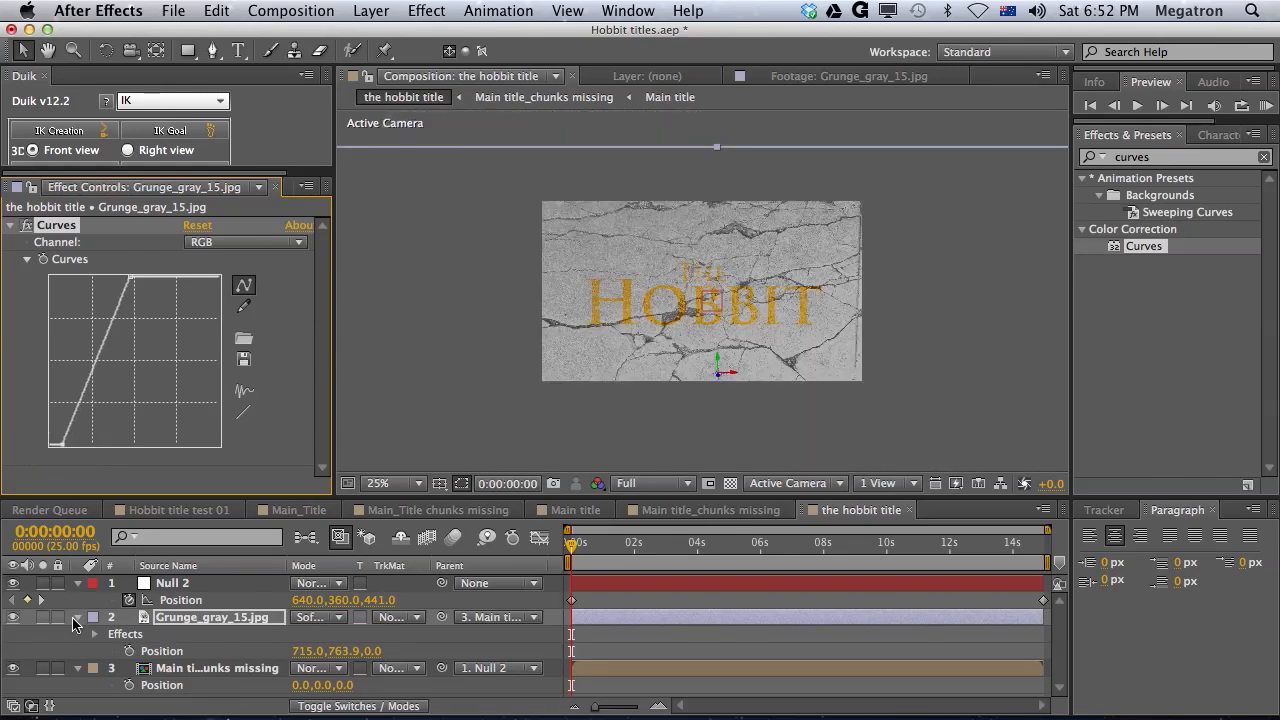
left_click(78, 616)
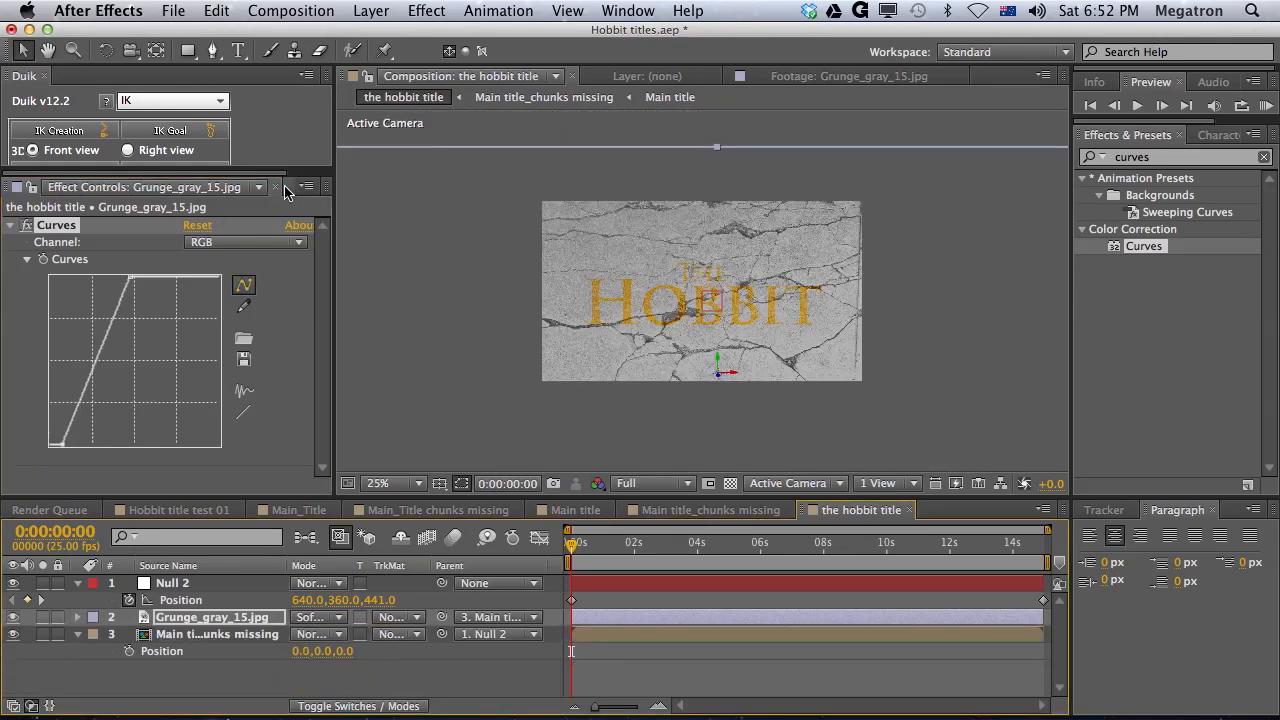
left_click(260, 188)
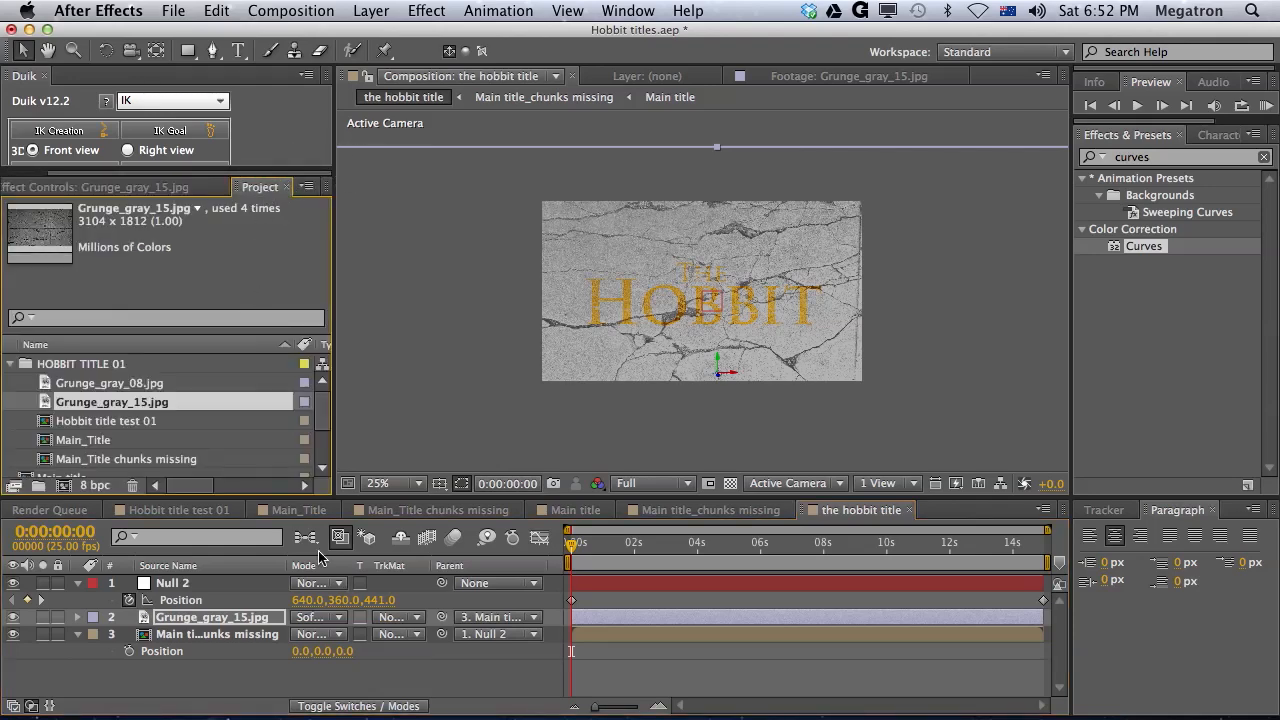
left_click(378, 482)
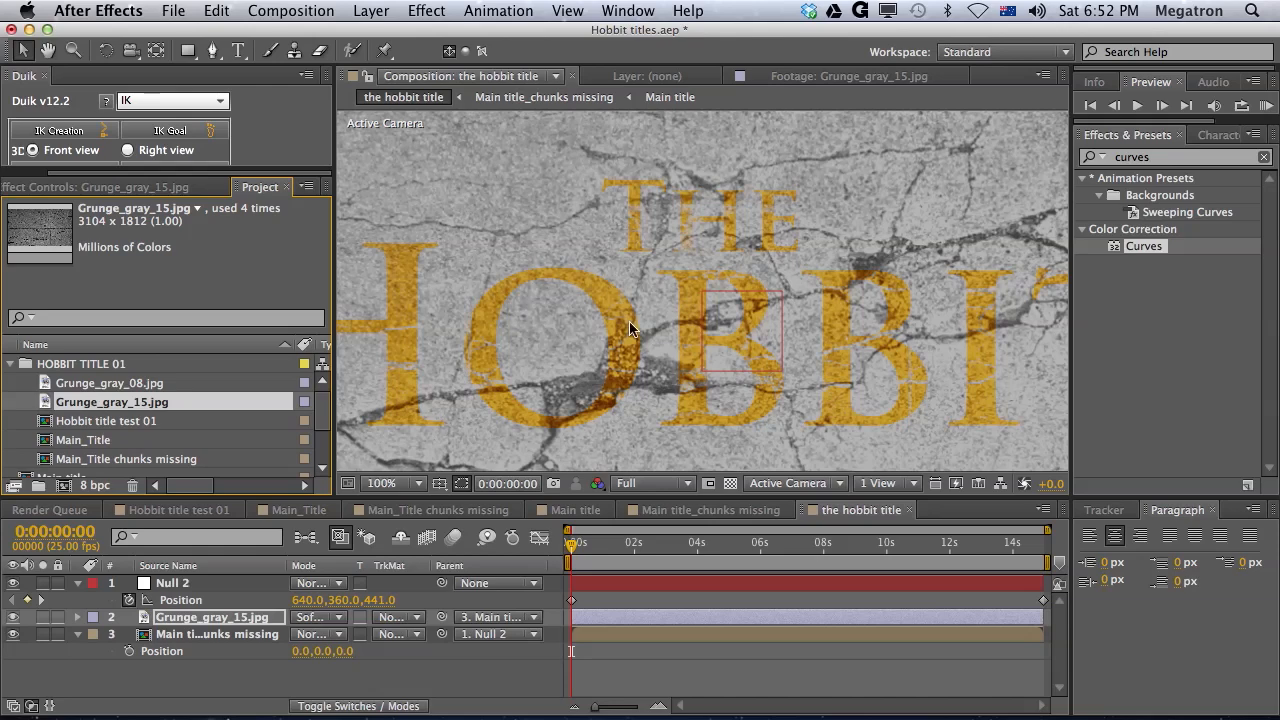
mouse_move(562, 284)
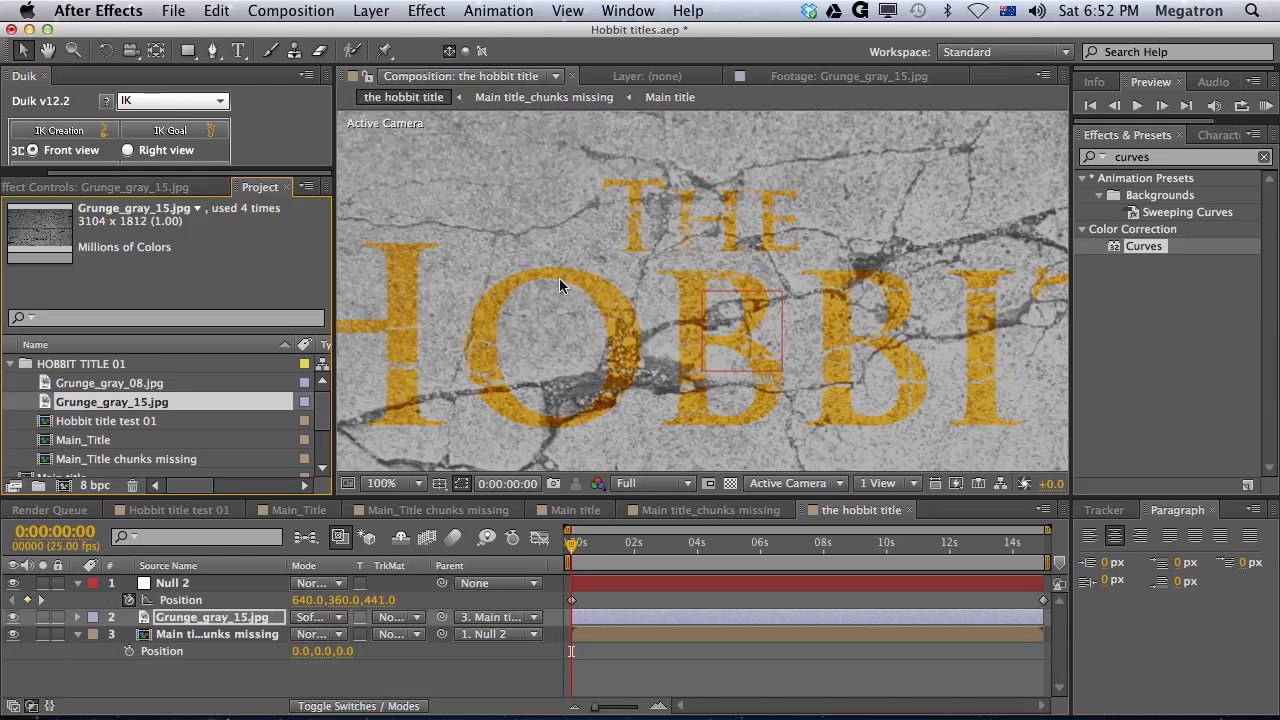
mouse_move(570, 308)
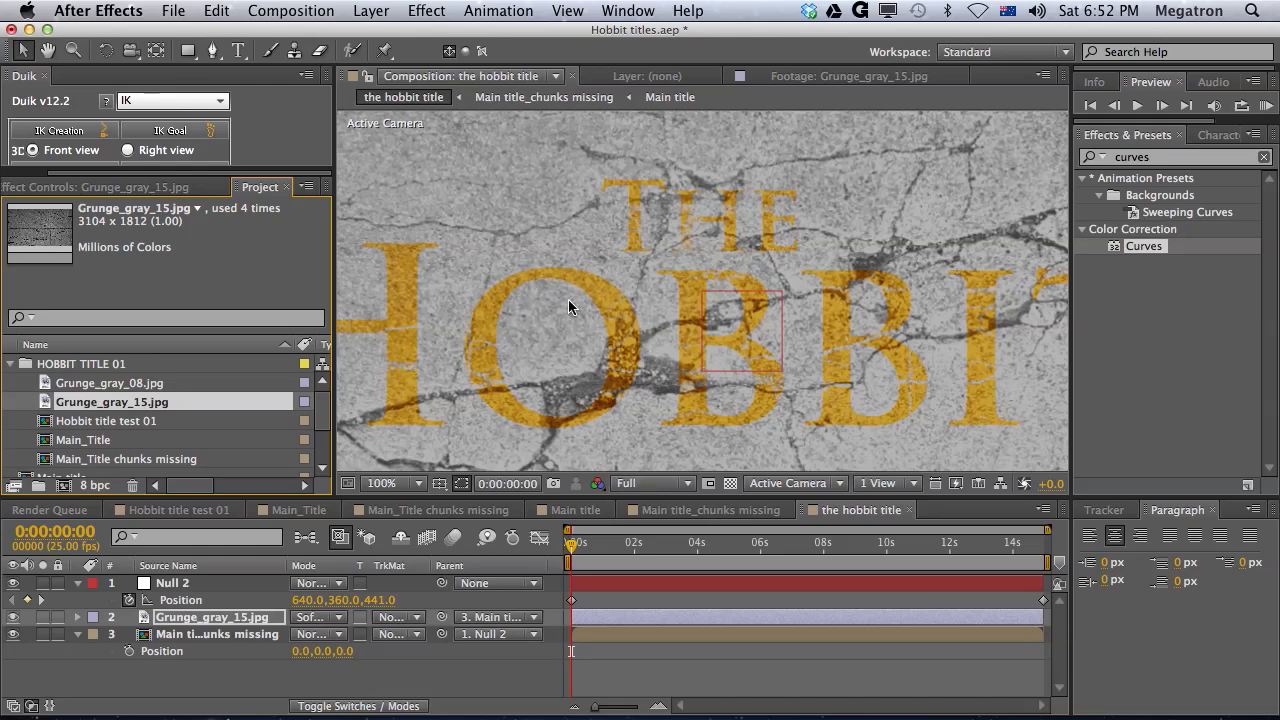
mouse_move(544, 240)
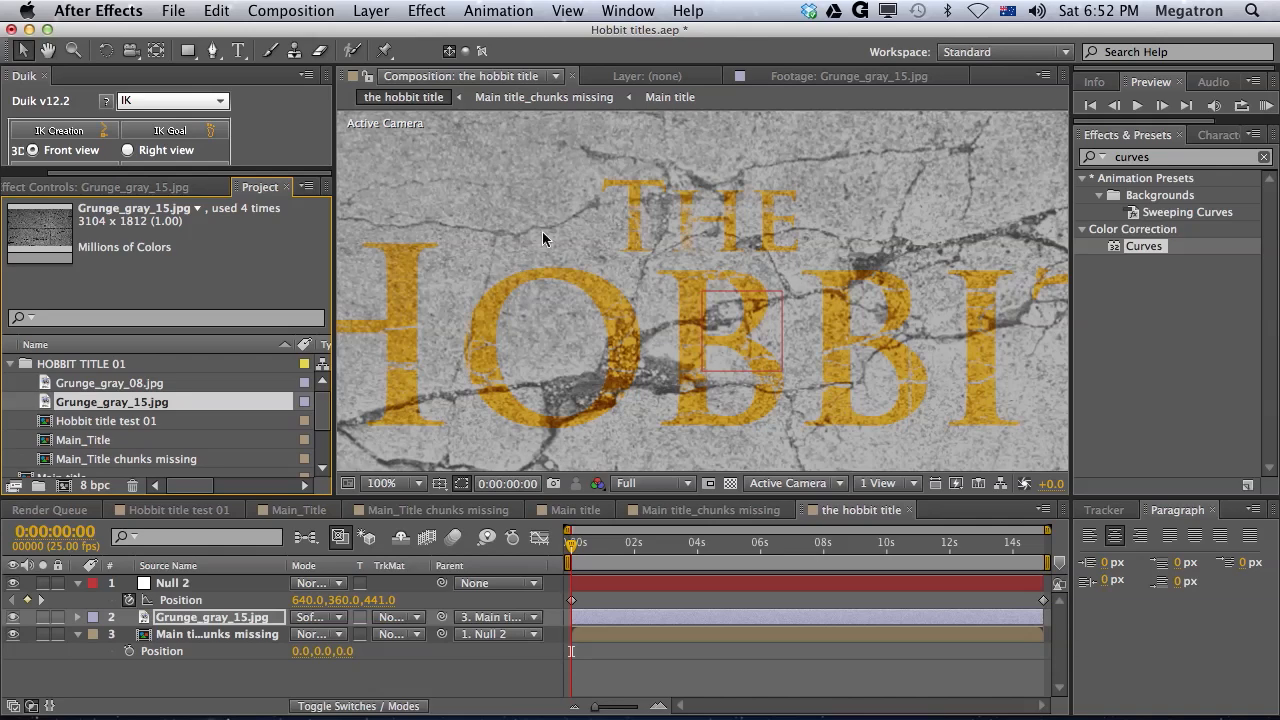
mouse_move(560, 346)
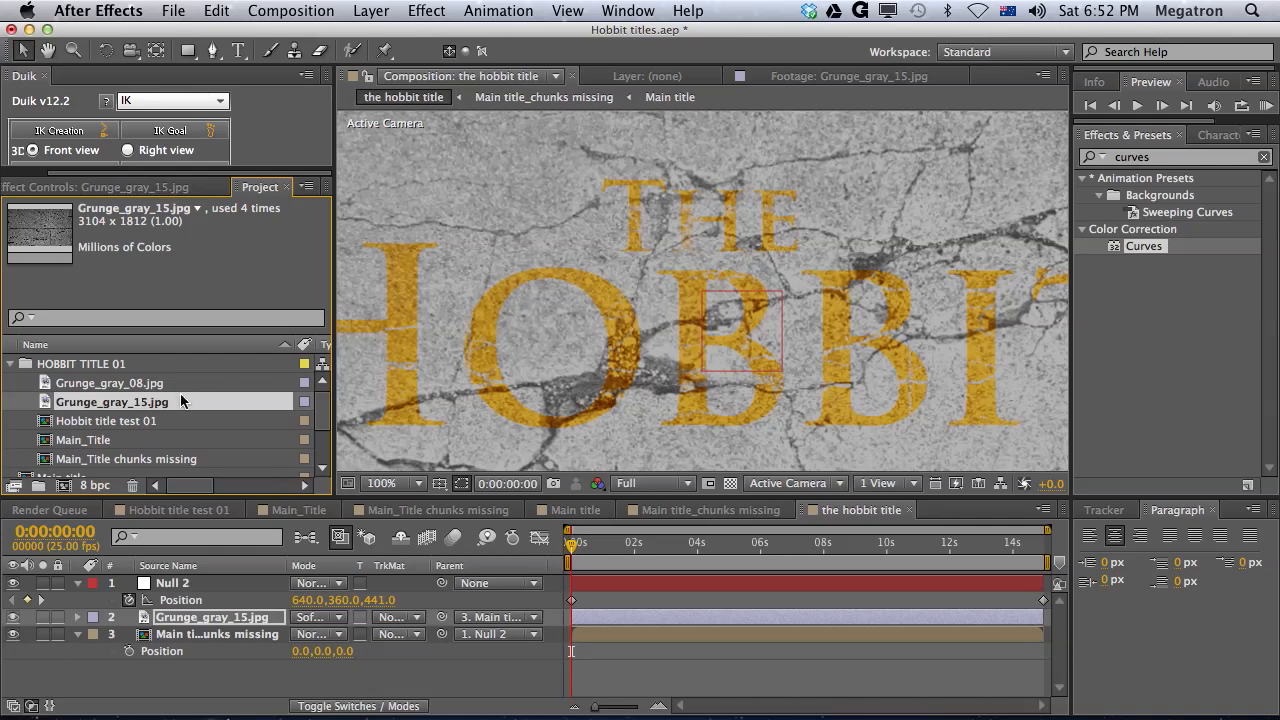
Place a second Main title_chunks missing copy in the stack above the grunge texture.
scroll("down", 3)
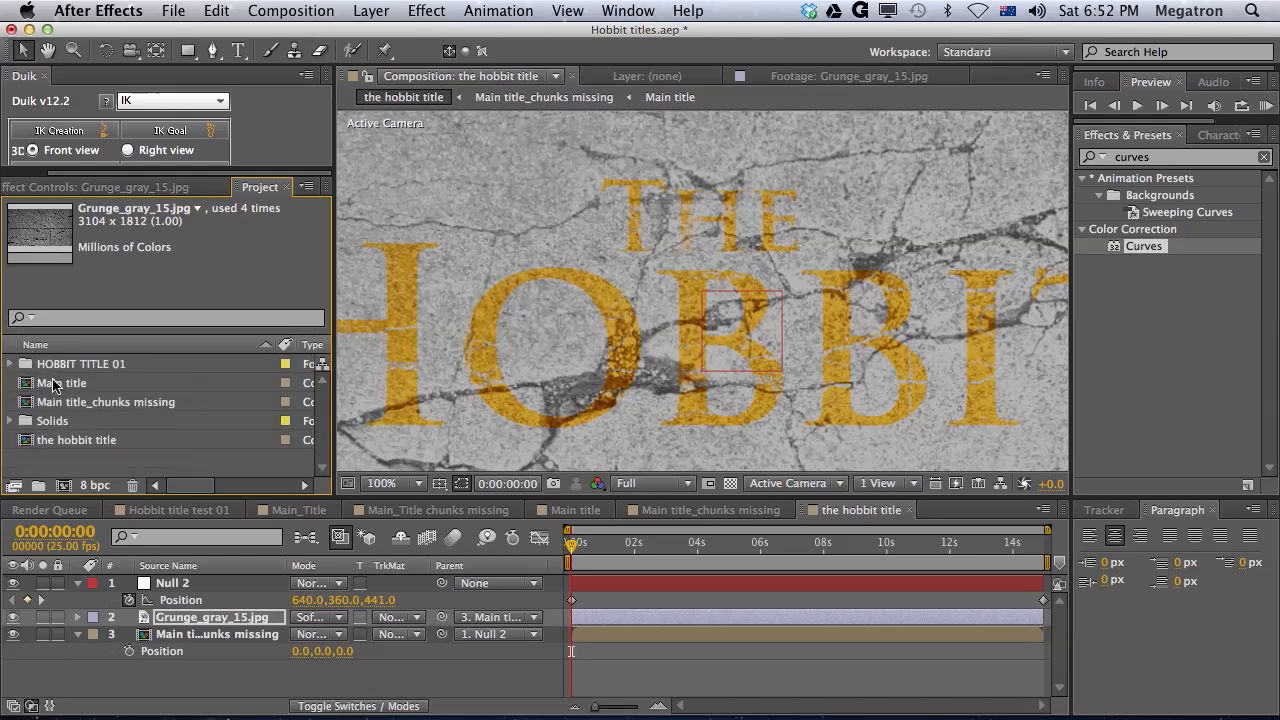
left_click(64, 382)
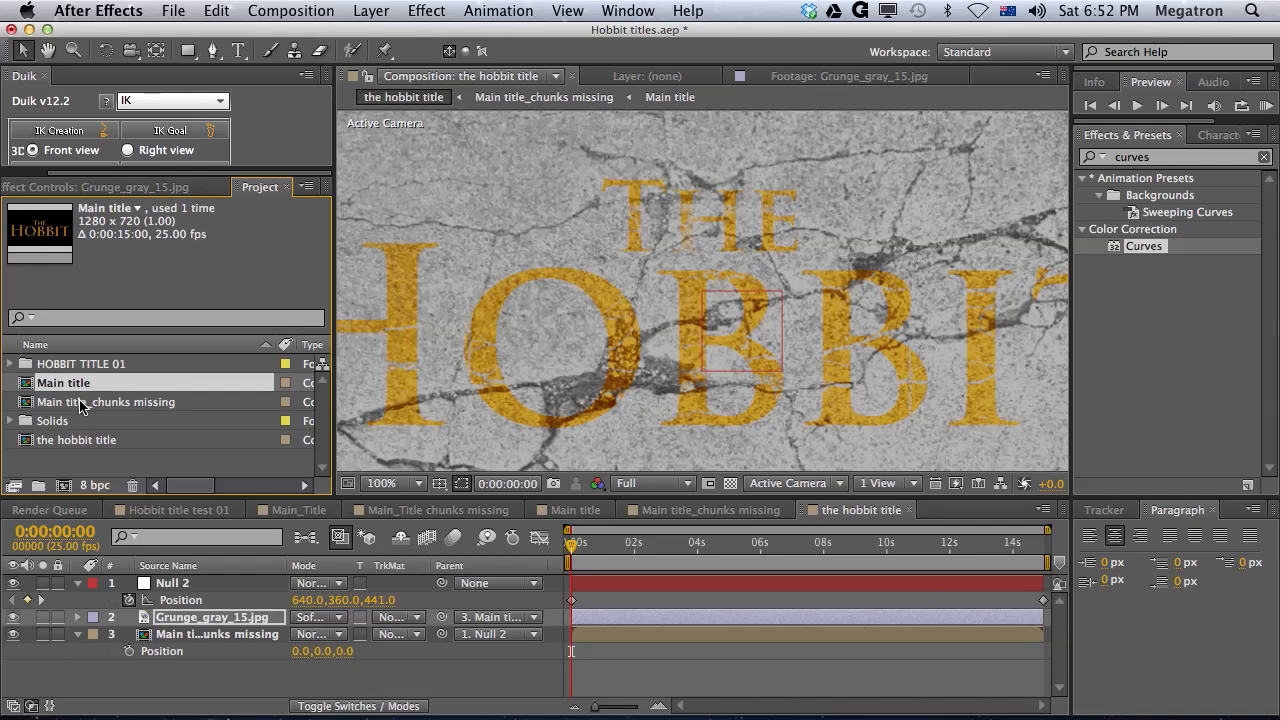
left_click(104, 400)
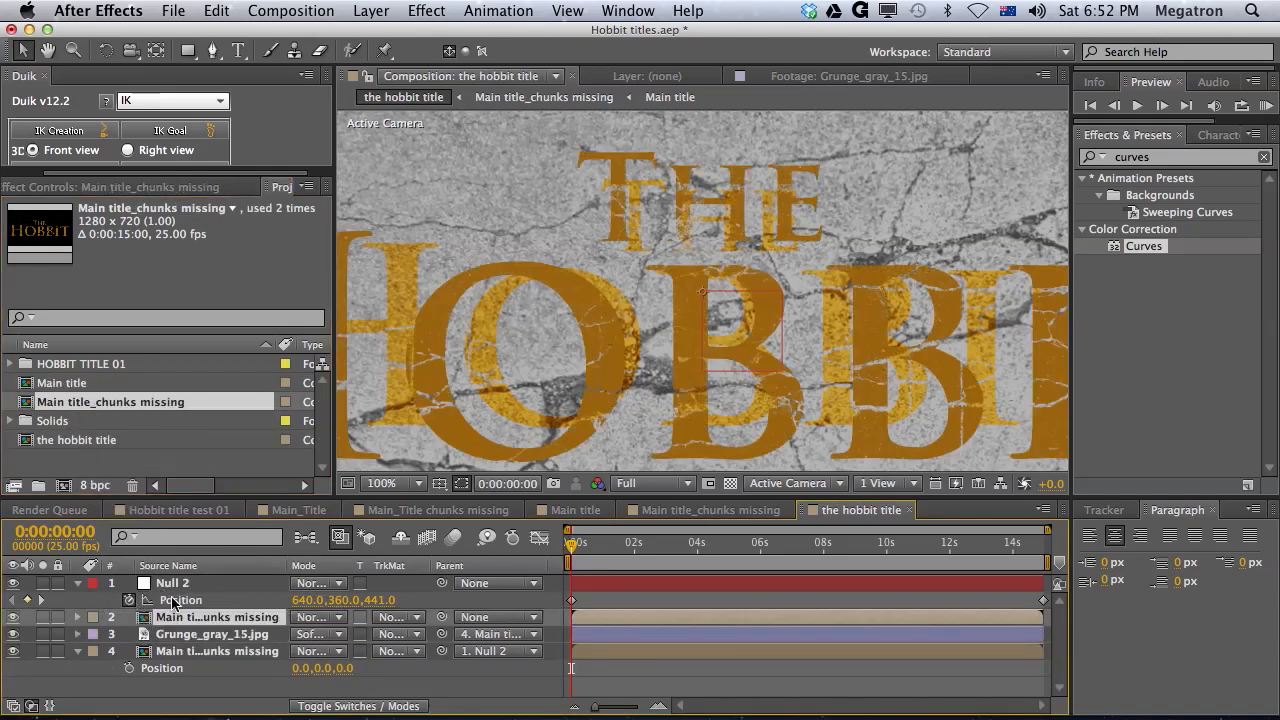
left_click(162, 668)
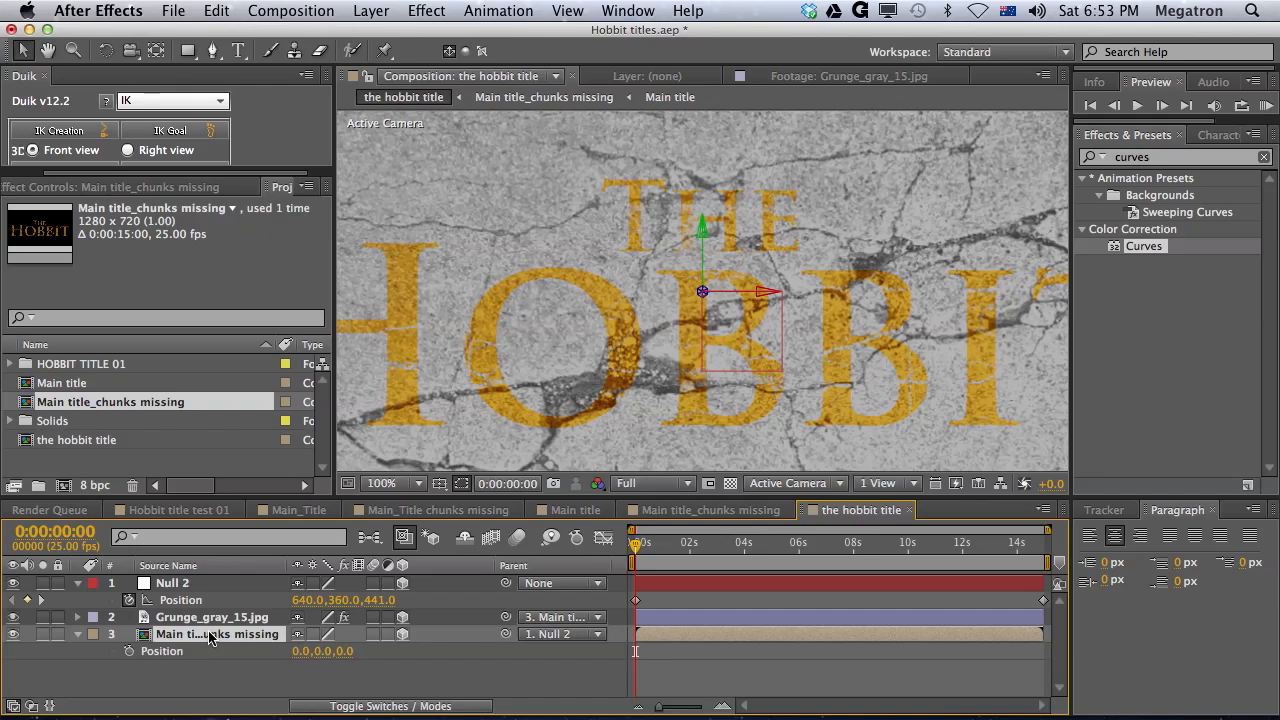
left_click(216, 12)
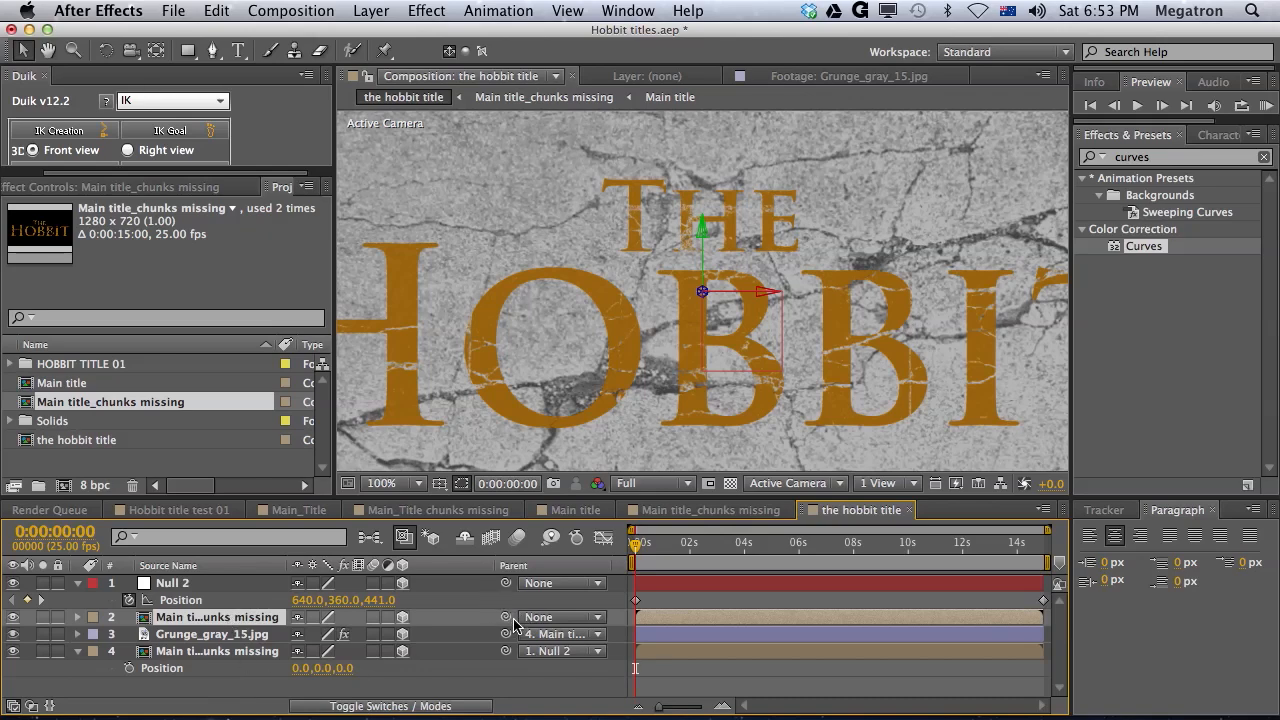
Parent the top title copy to Null 2 and set the grunge layer's TrkMat to its alpha matte.
left_click(562, 616)
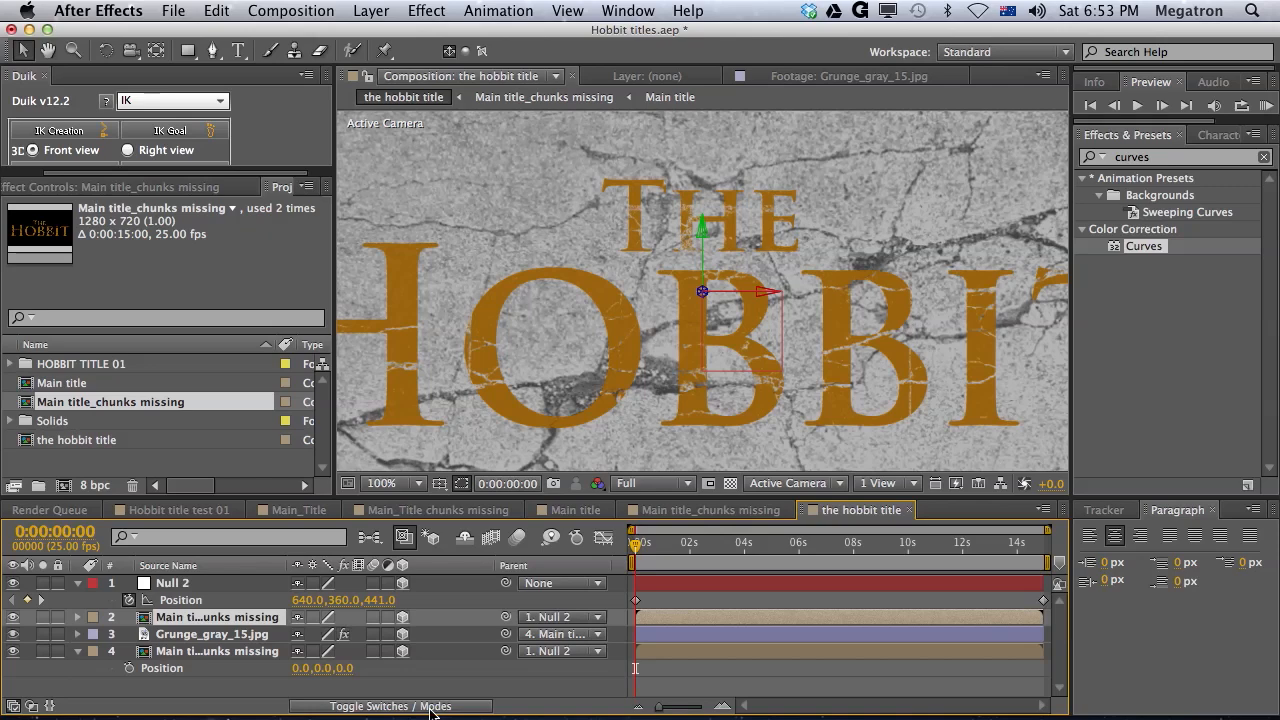
mouse_move(1000, 600)
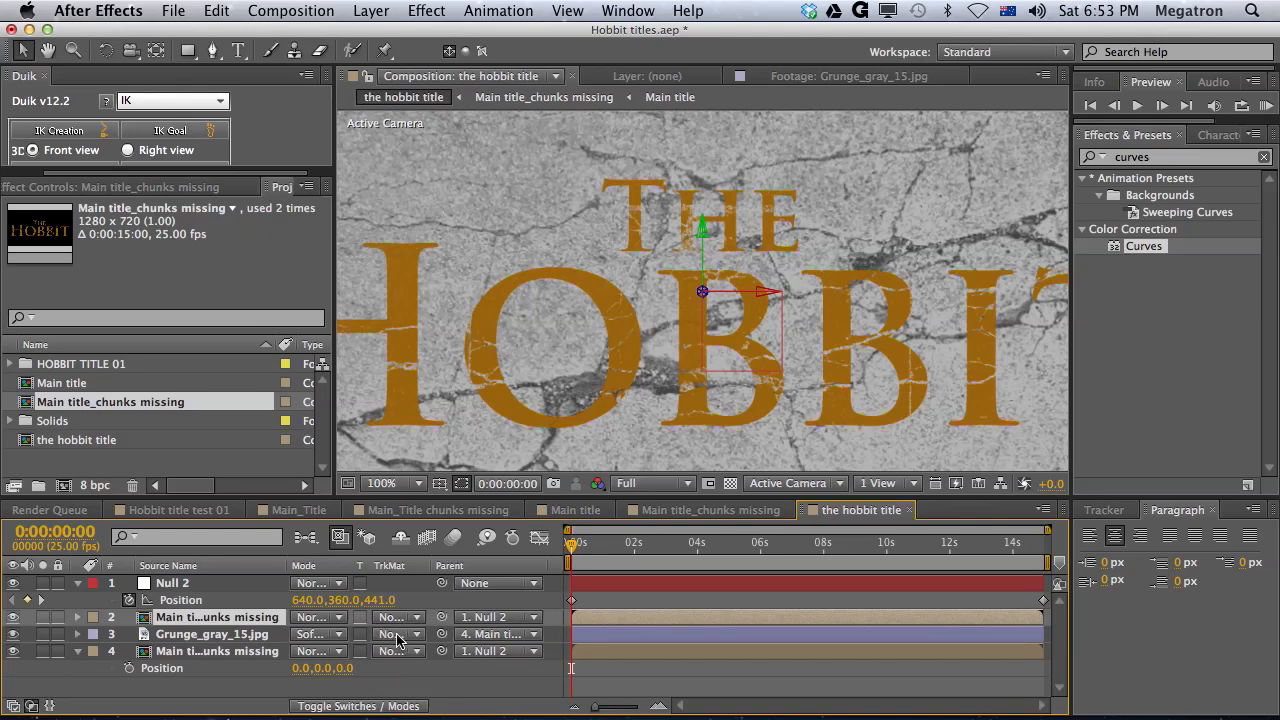
left_click(398, 634)
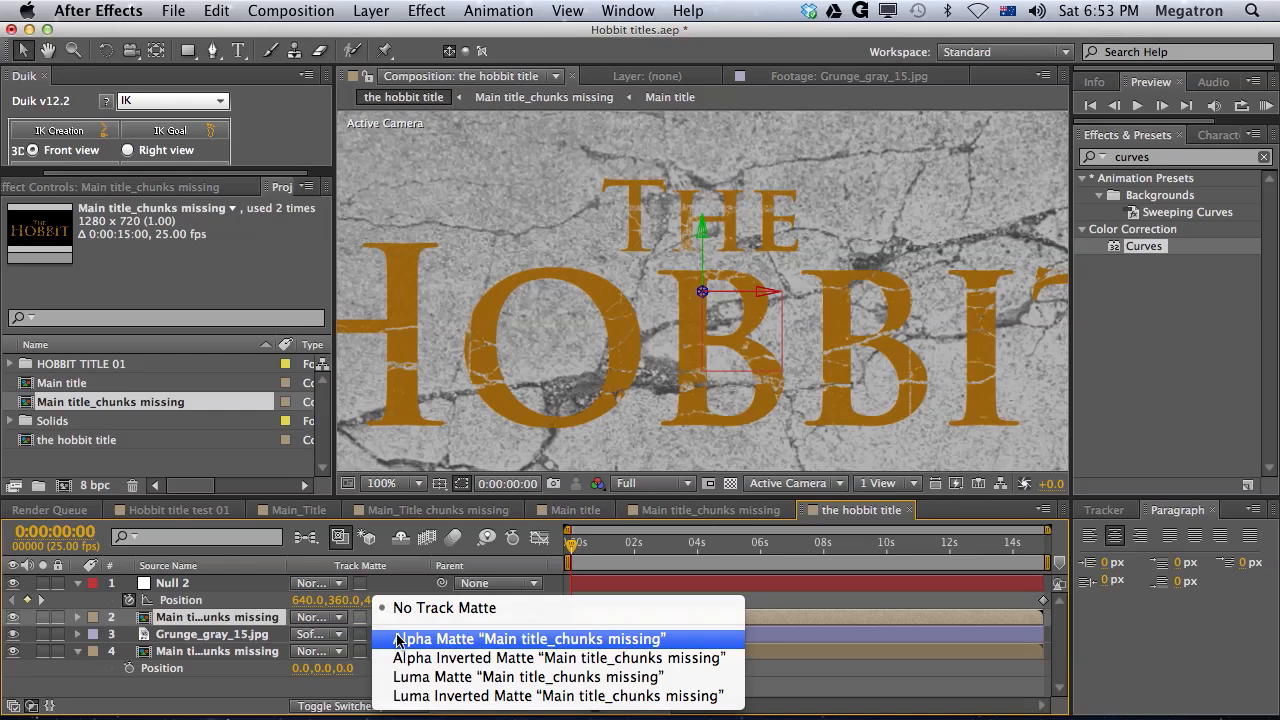
left_click(528, 638)
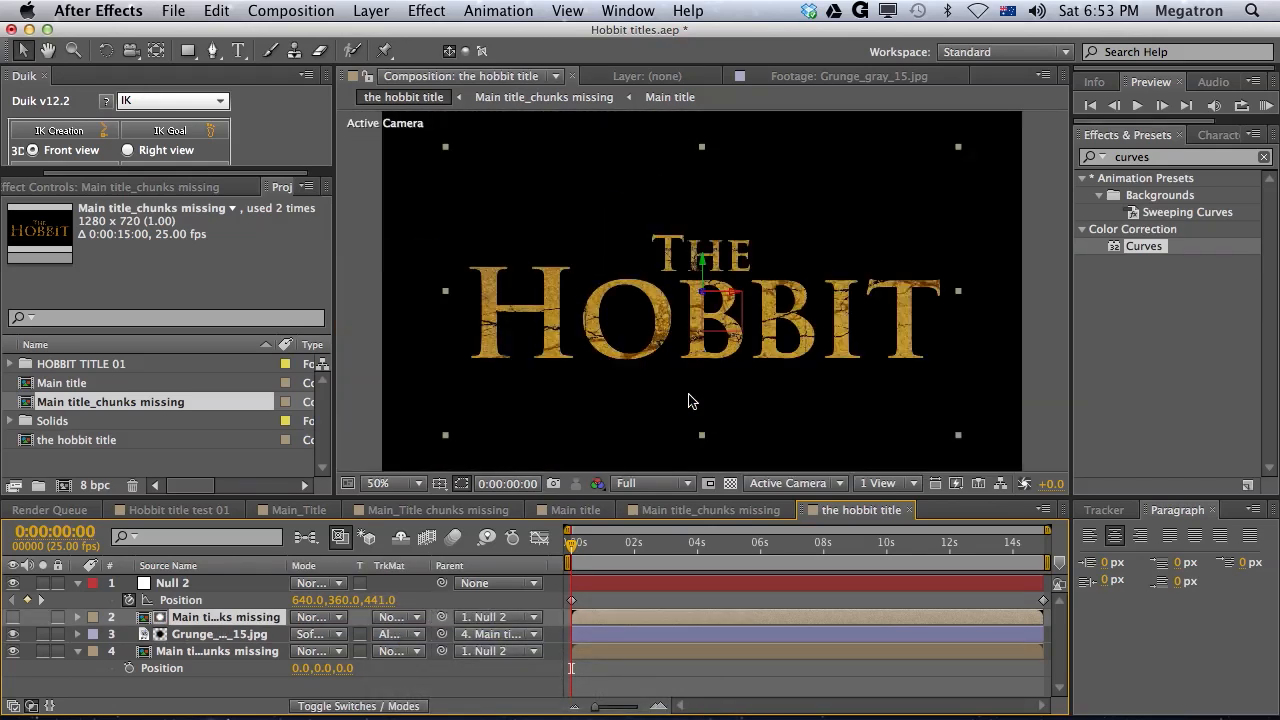
mouse_move(684, 386)
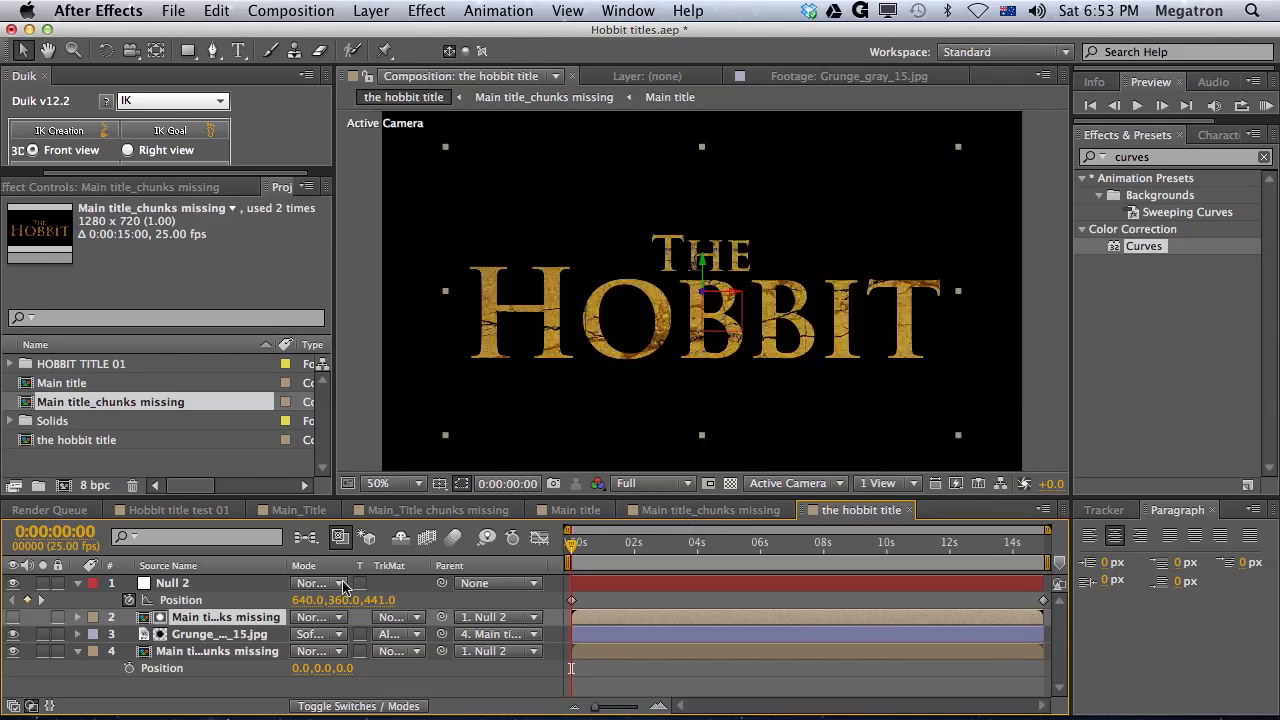
Steepen the grunge layer's Curves into an S-curve and scale the texture down to 55%.
left_click(220, 634)
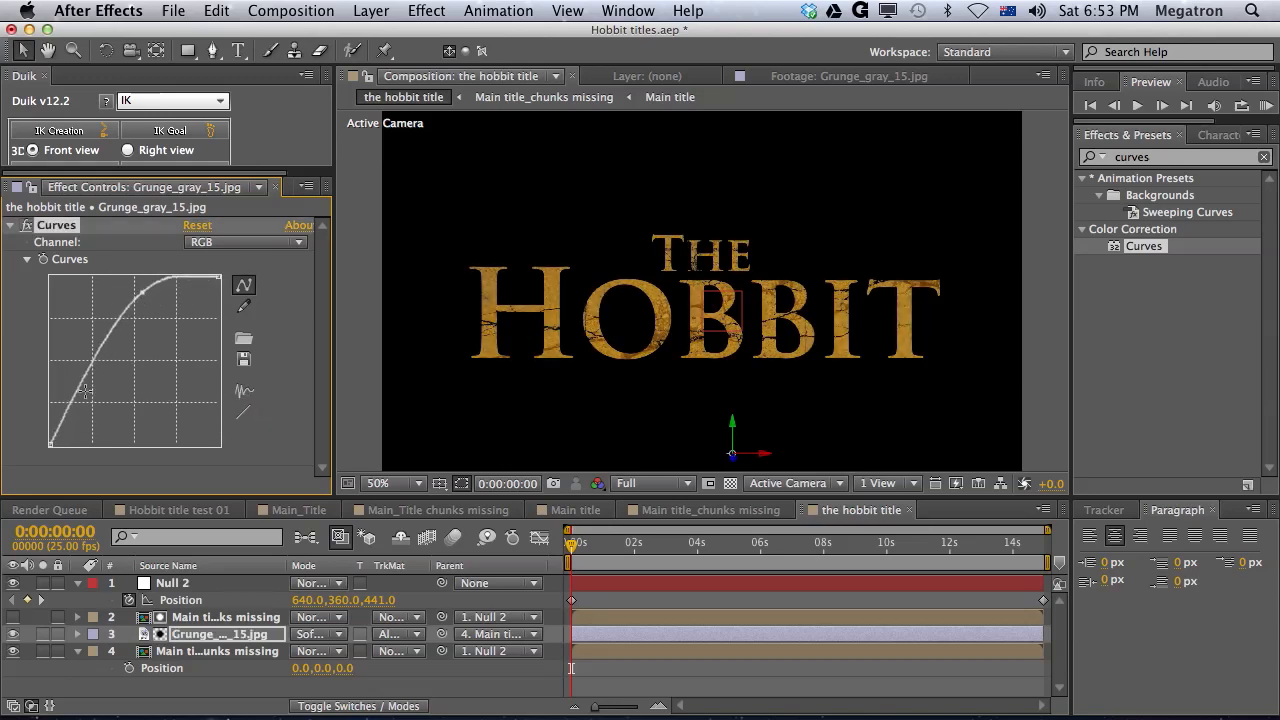
left_click(380, 482)
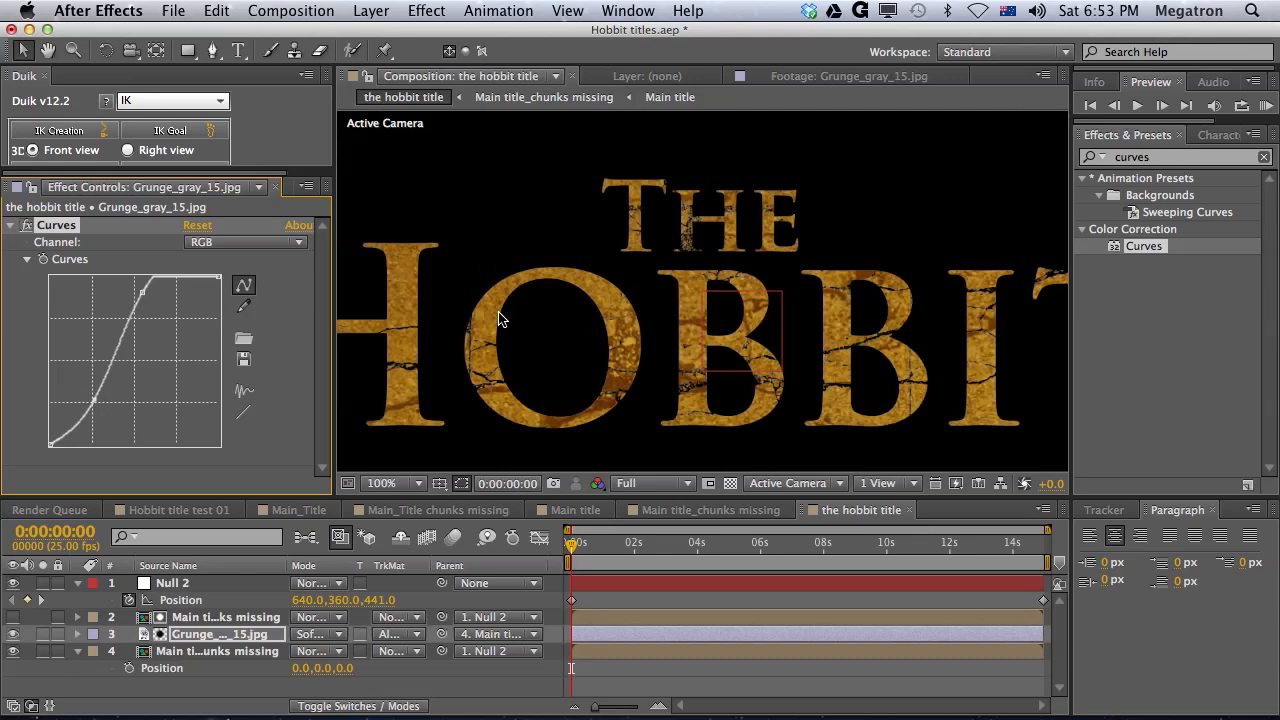
mouse_move(752, 312)
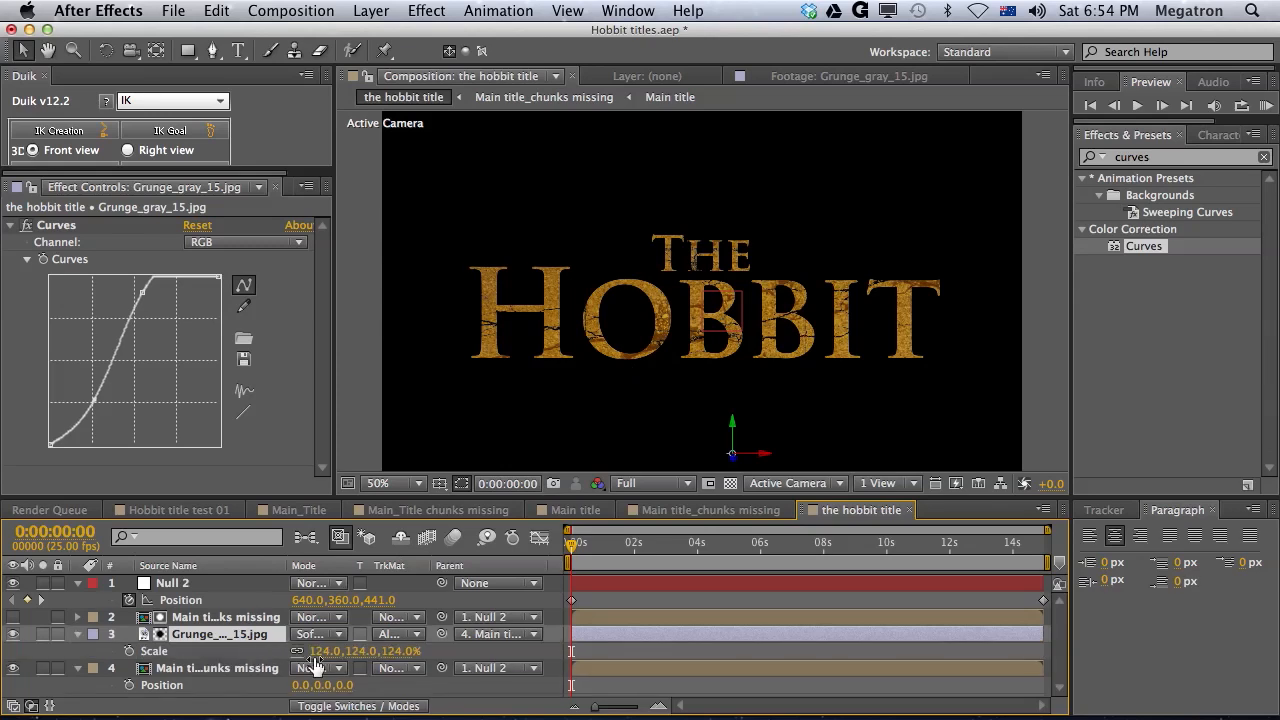
left_click_drag(364, 652, 280, 652)
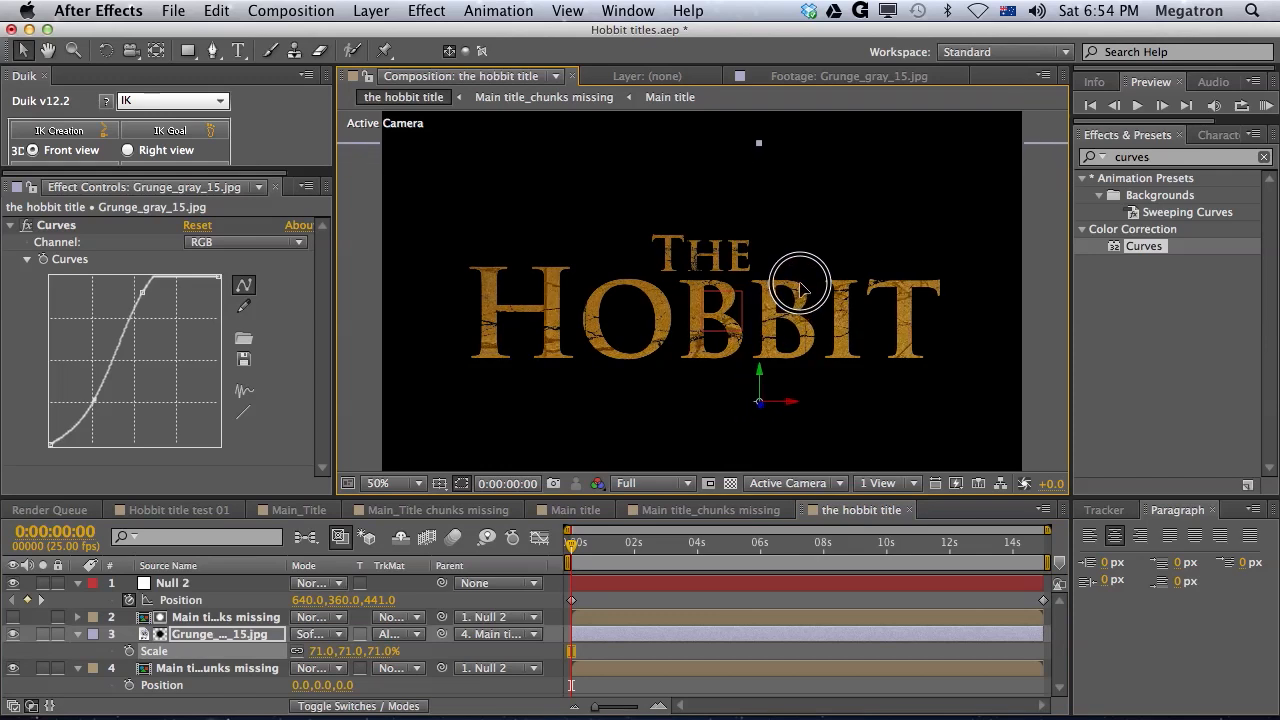
Check the texture's extent in the frame, hide its Scale property and scrub the timeline.
left_click(408, 482)
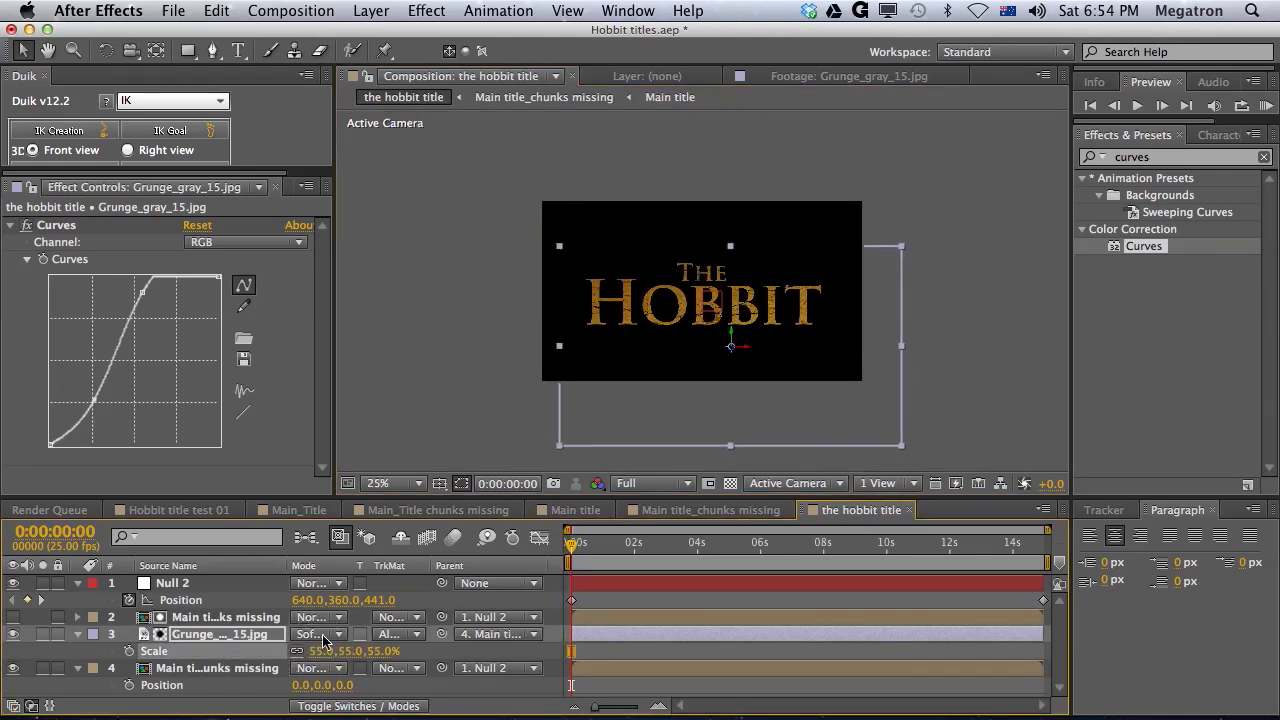
left_click(378, 482)
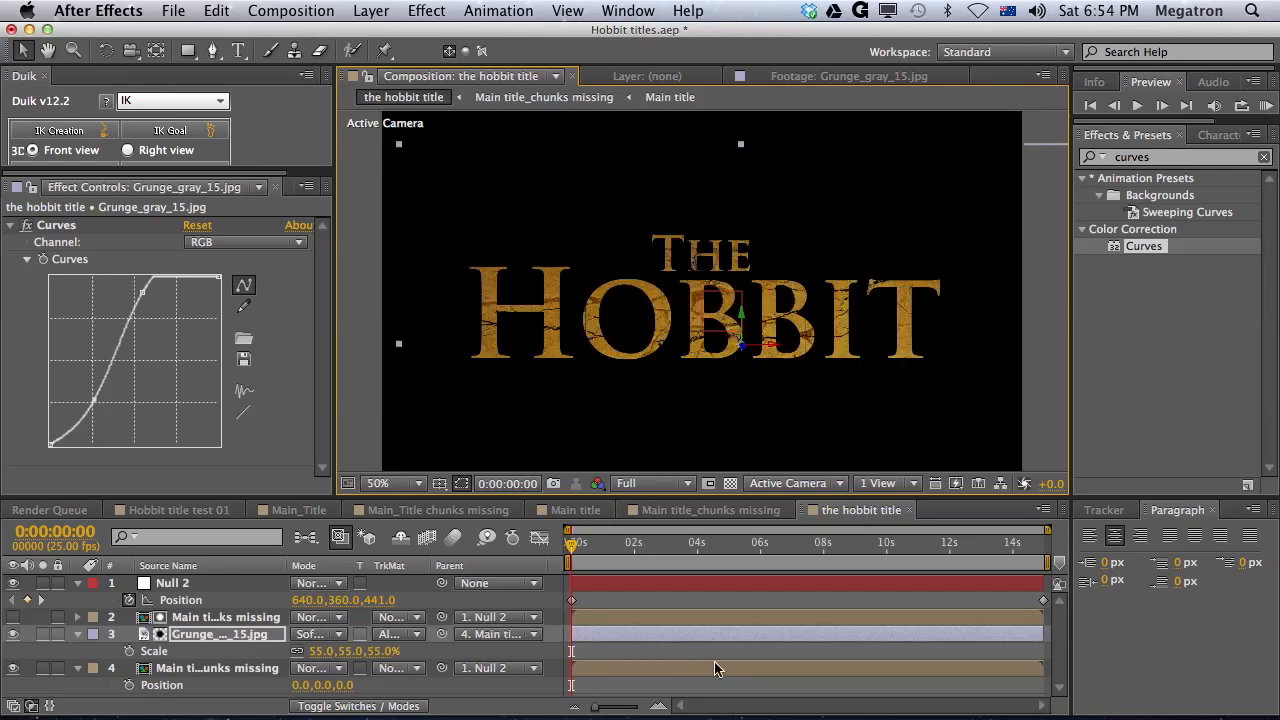
left_click(78, 636)
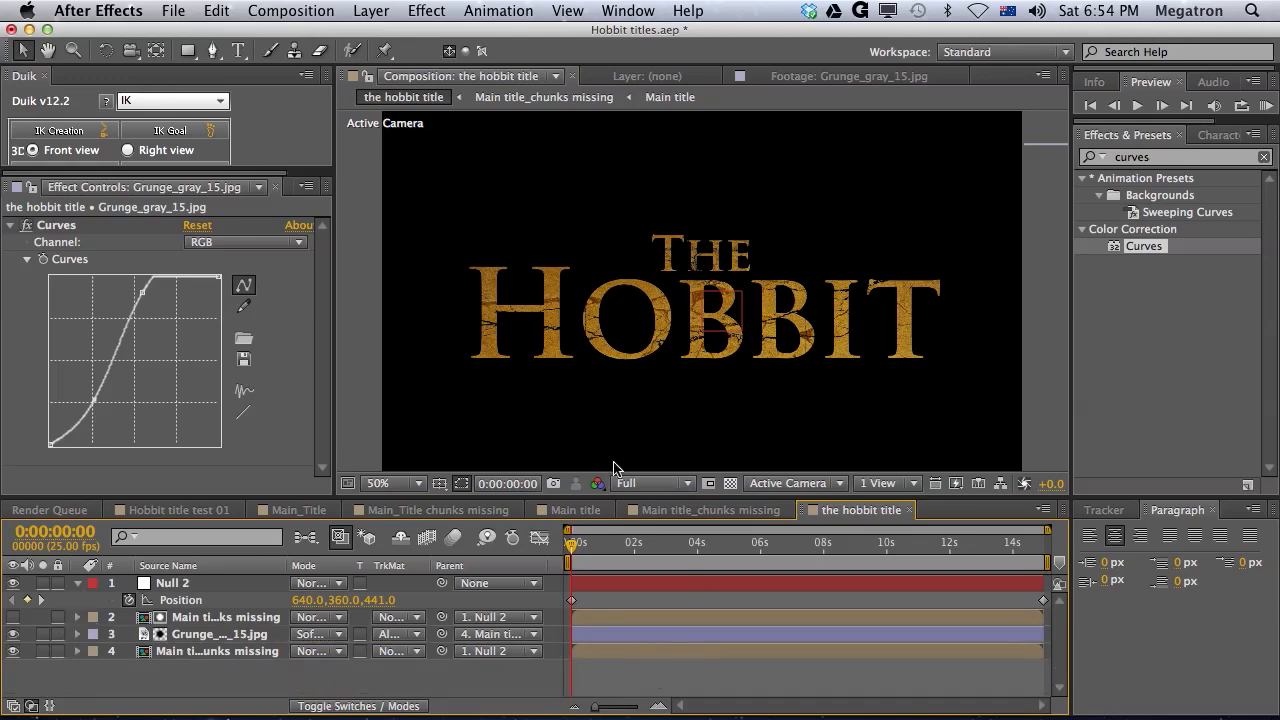
left_click_drag(576, 542, 950, 542)
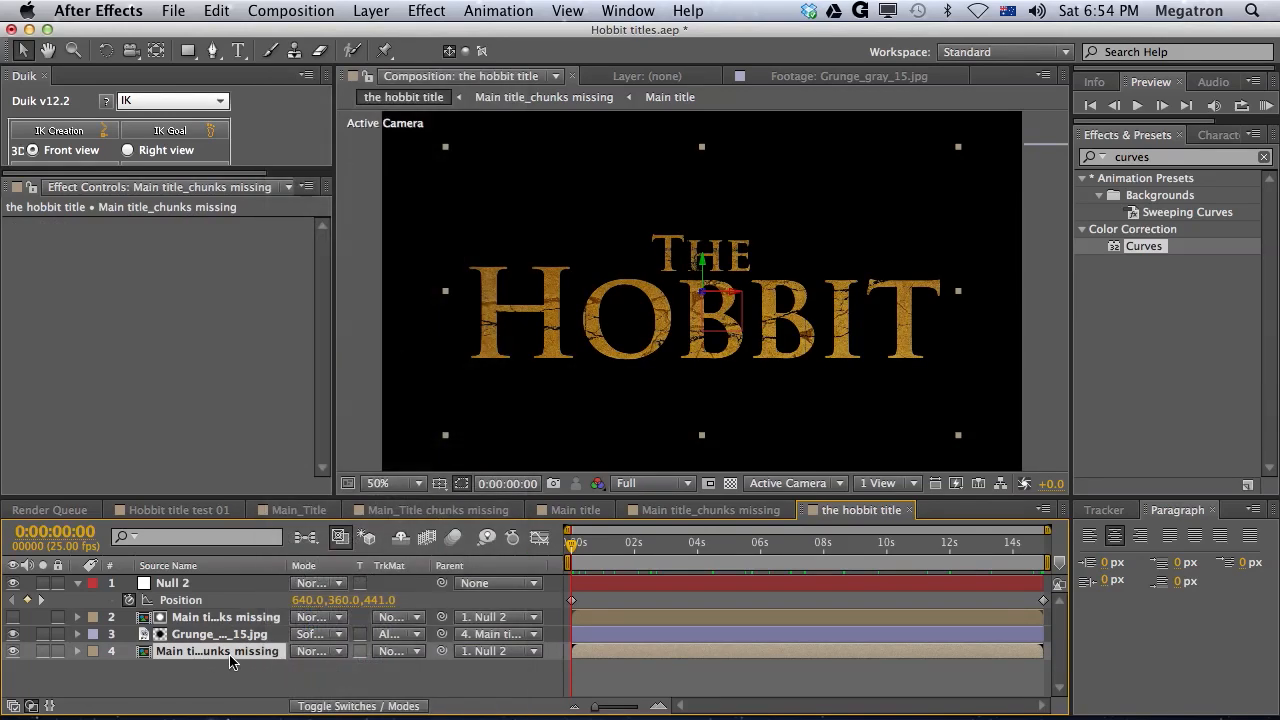
Add a Bevel and Emboss layer style to the bottom chunks-missing title layer.
right_click(218, 652)
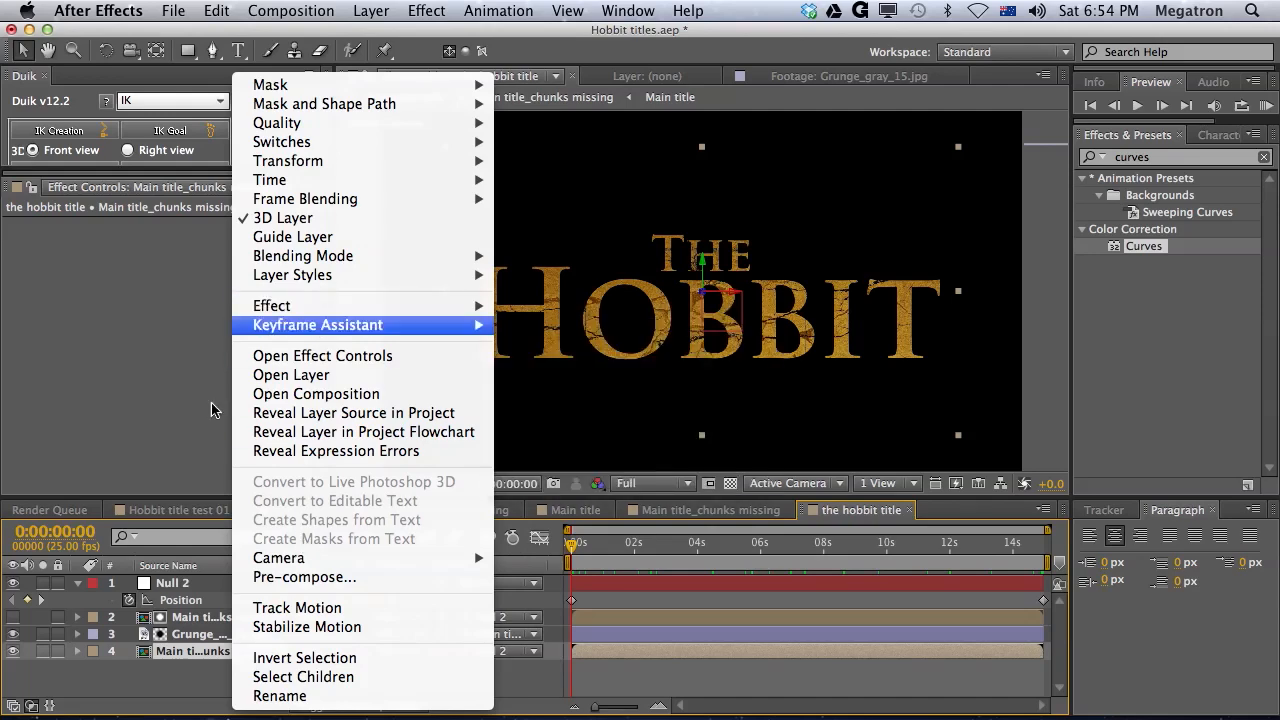
mouse_move(300, 276)
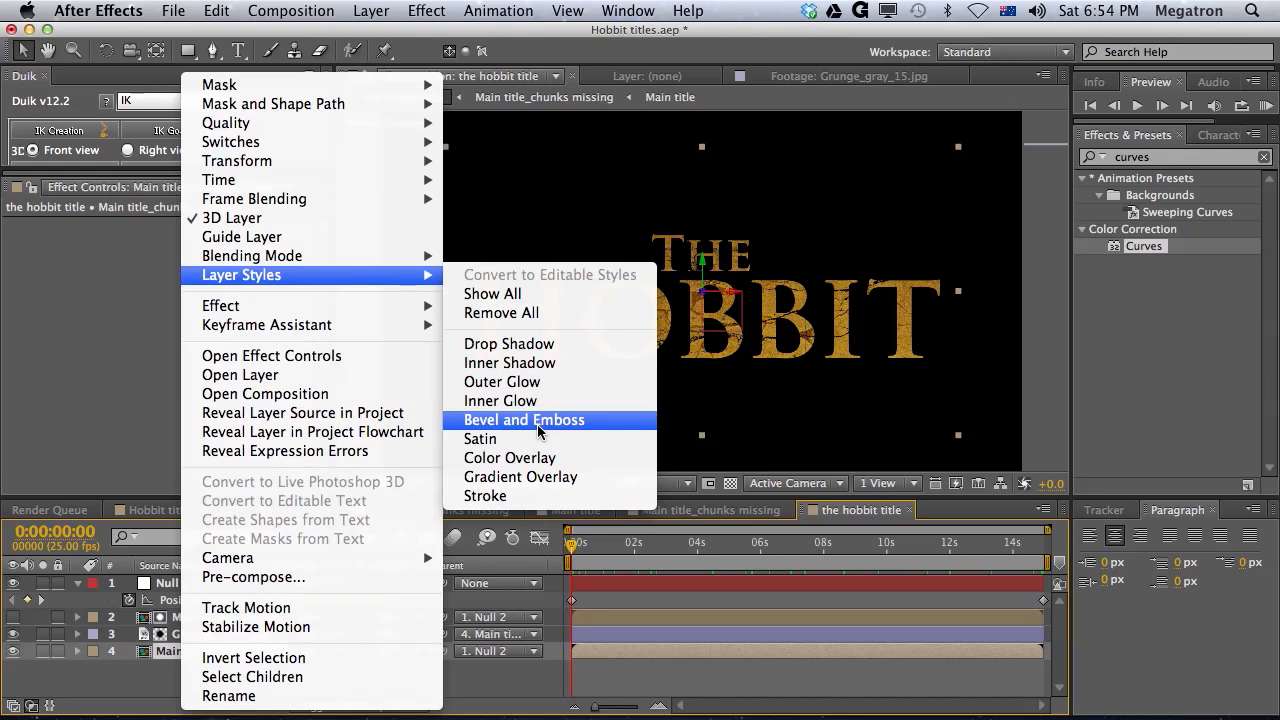
left_click(524, 420)
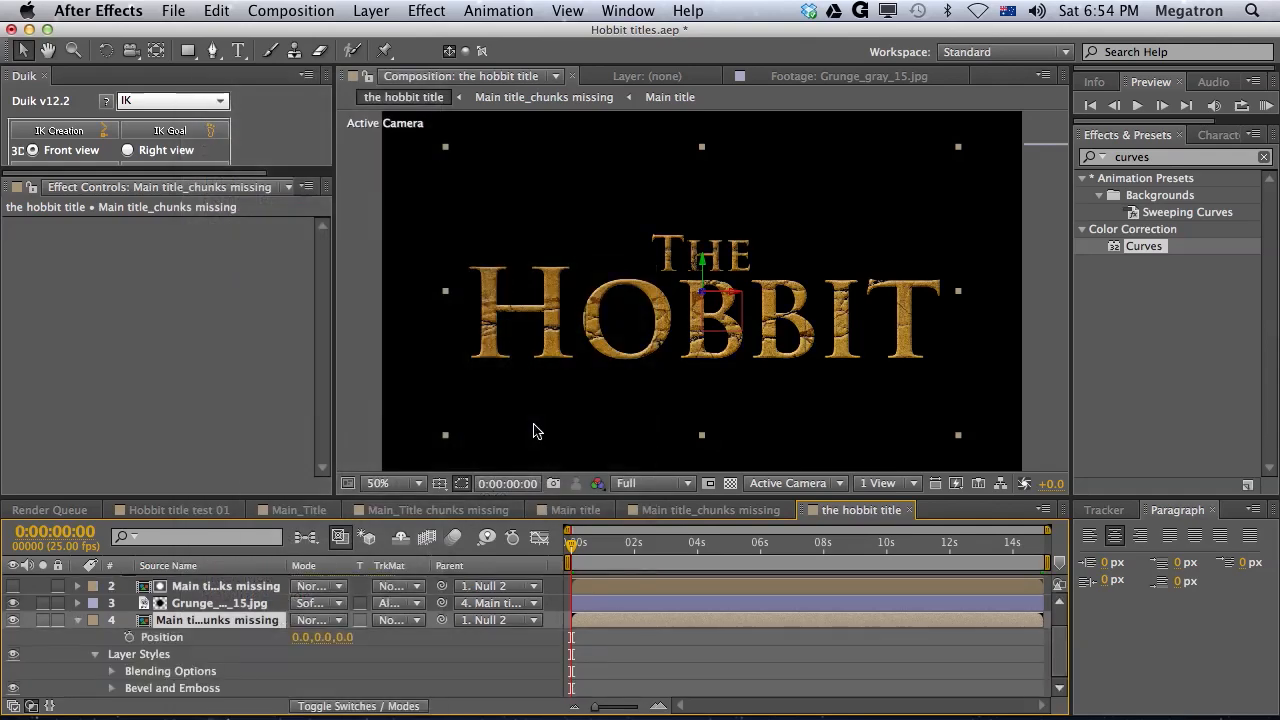
Magnify the embossed letters and reveal the Bevel and Emboss settings.
left_click(378, 482)
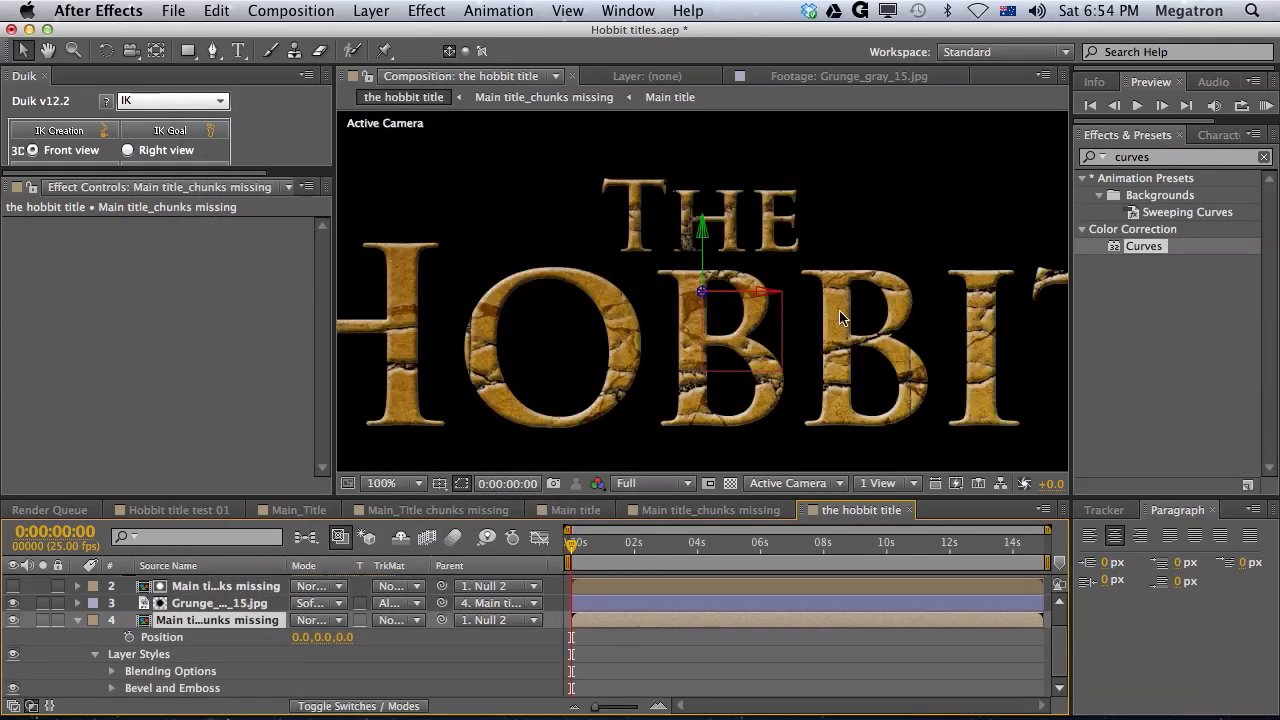
mouse_move(850, 320)
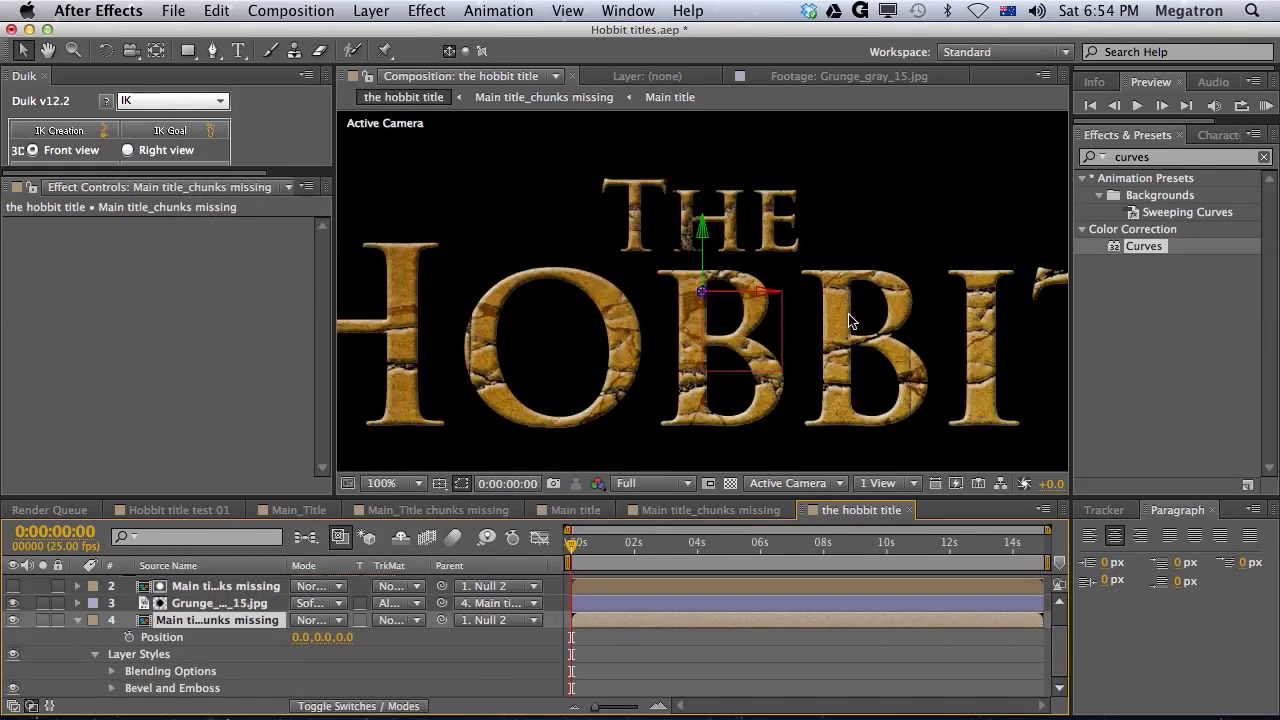
mouse_move(750, 366)
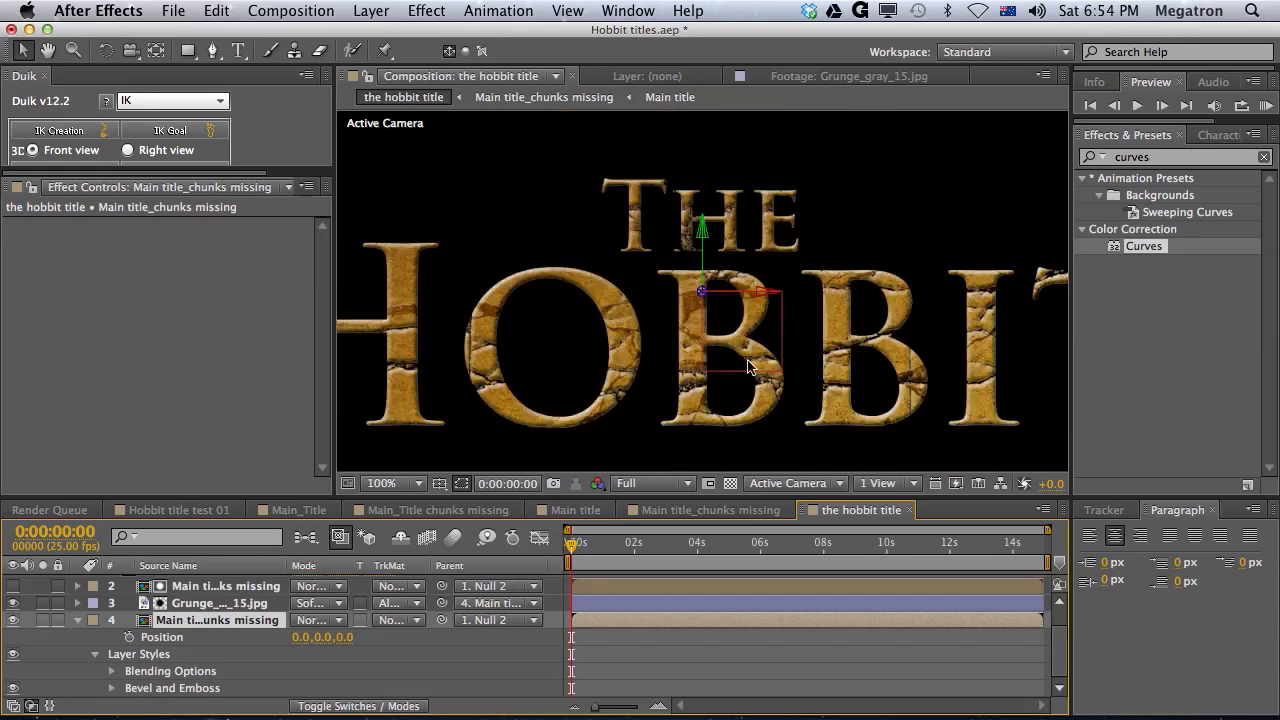
mouse_move(848, 404)
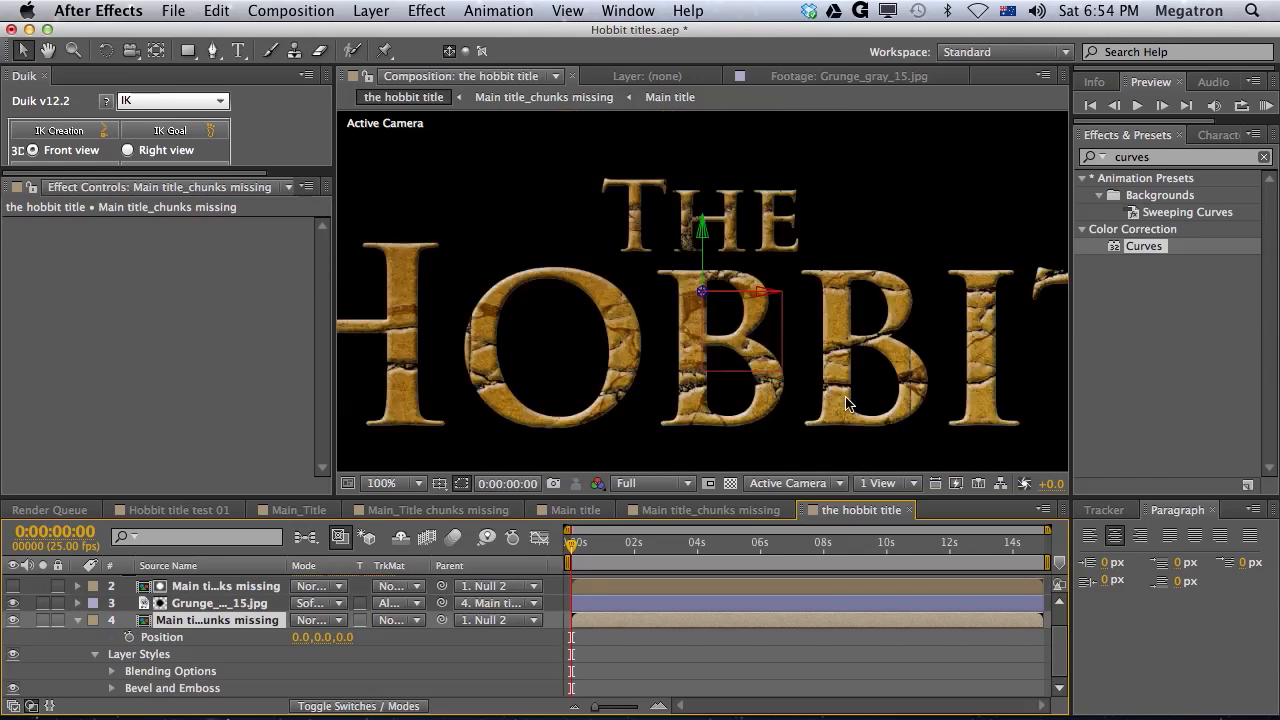
left_click(378, 482)
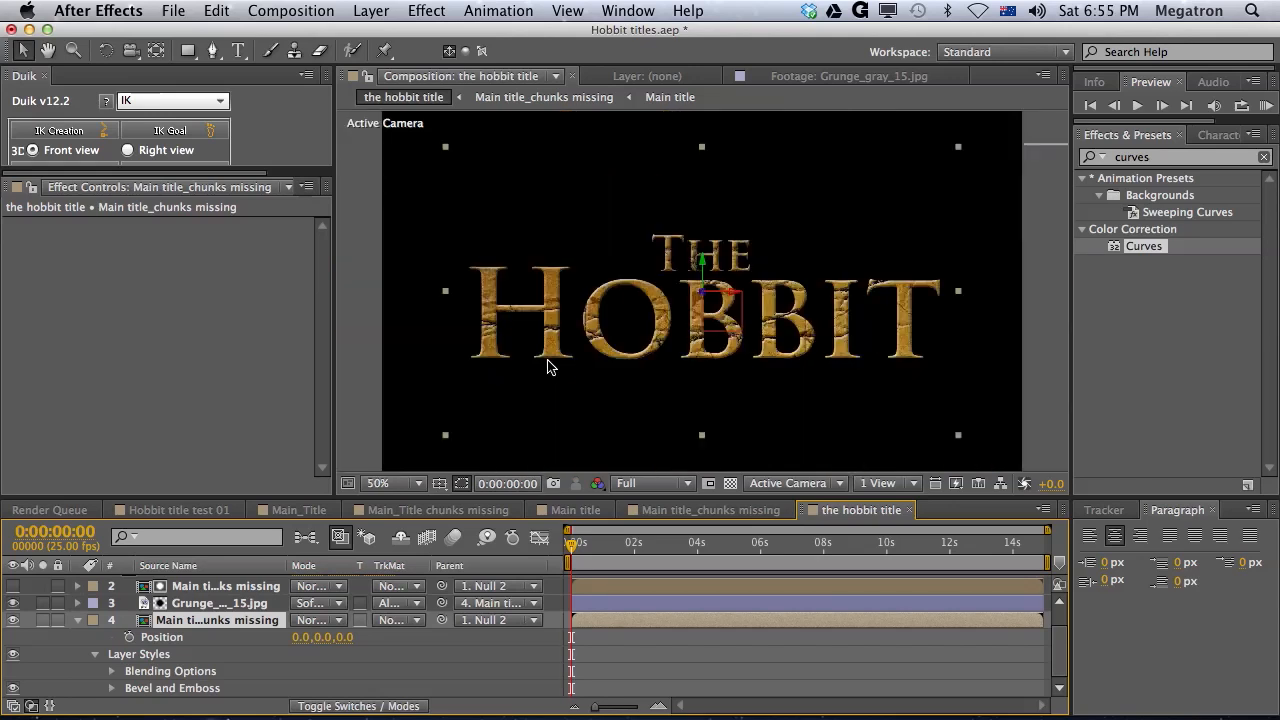
left_click(378, 482)
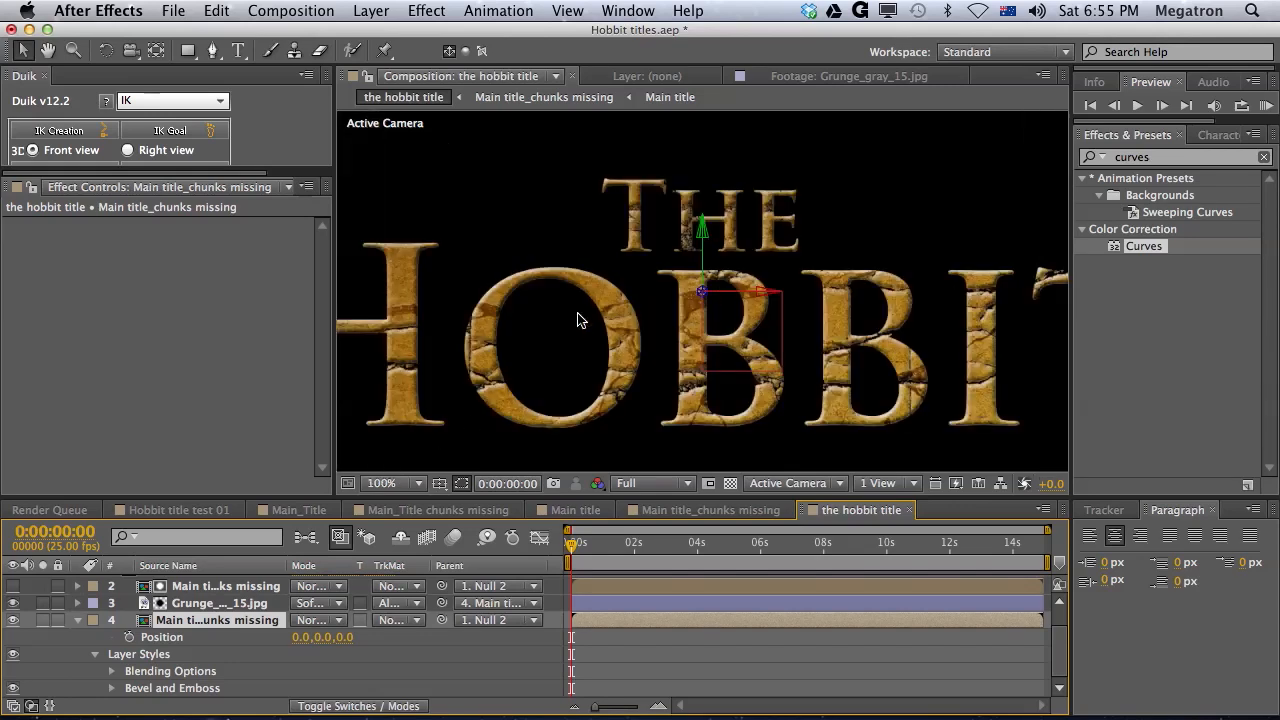
left_click(378, 482)
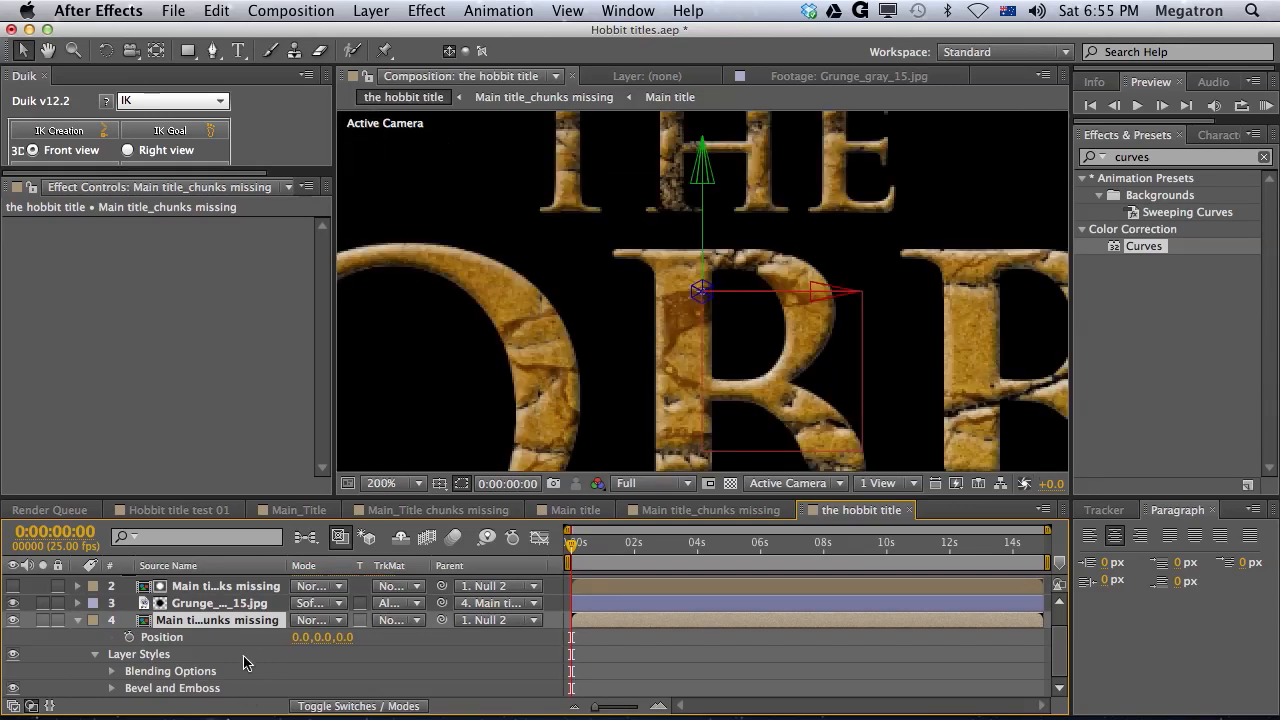
left_click(112, 688)
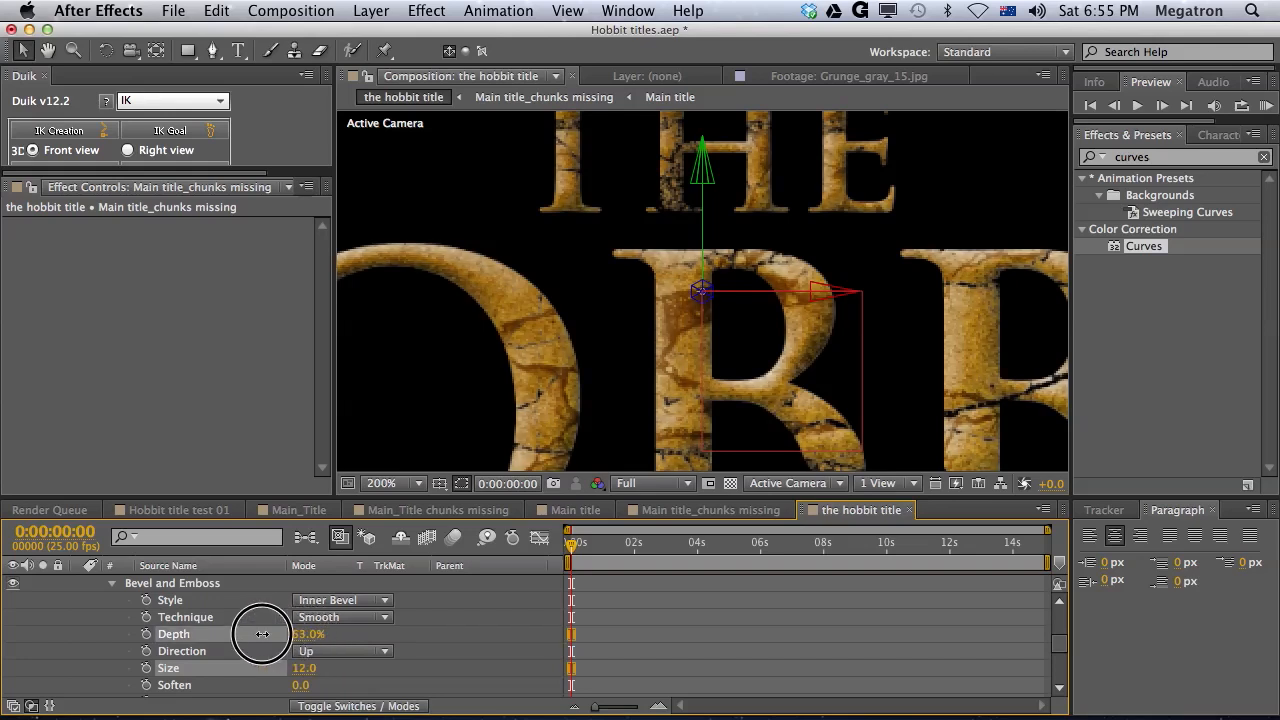
Raise the bevel Depth to 137% and set its Size to 8.
left_click_drag(262, 634, 328, 636)
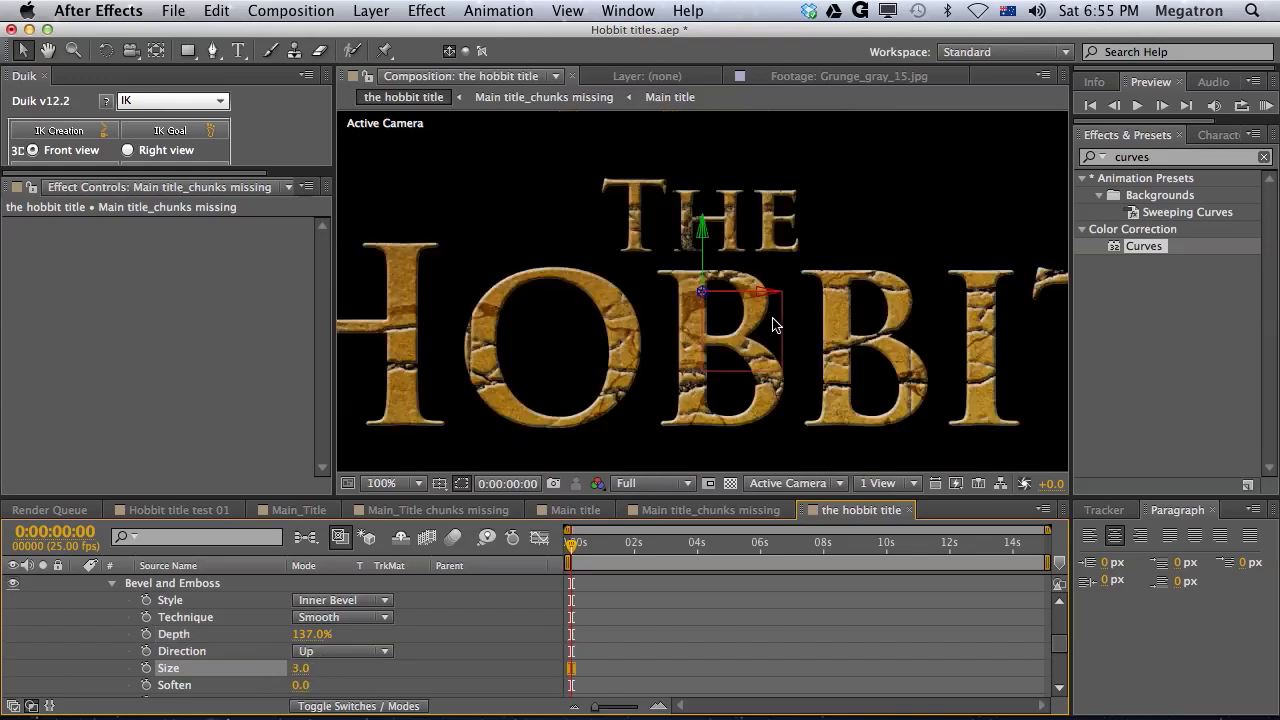
left_click(378, 482)
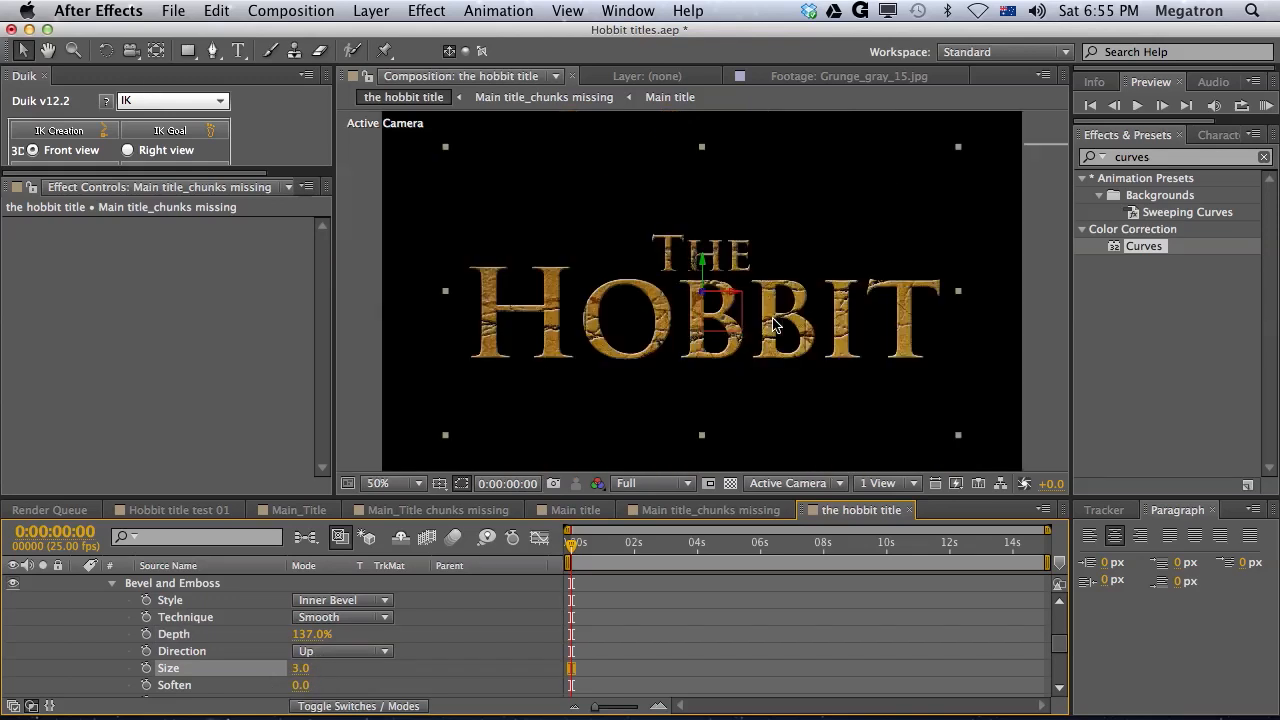
left_click(378, 482)
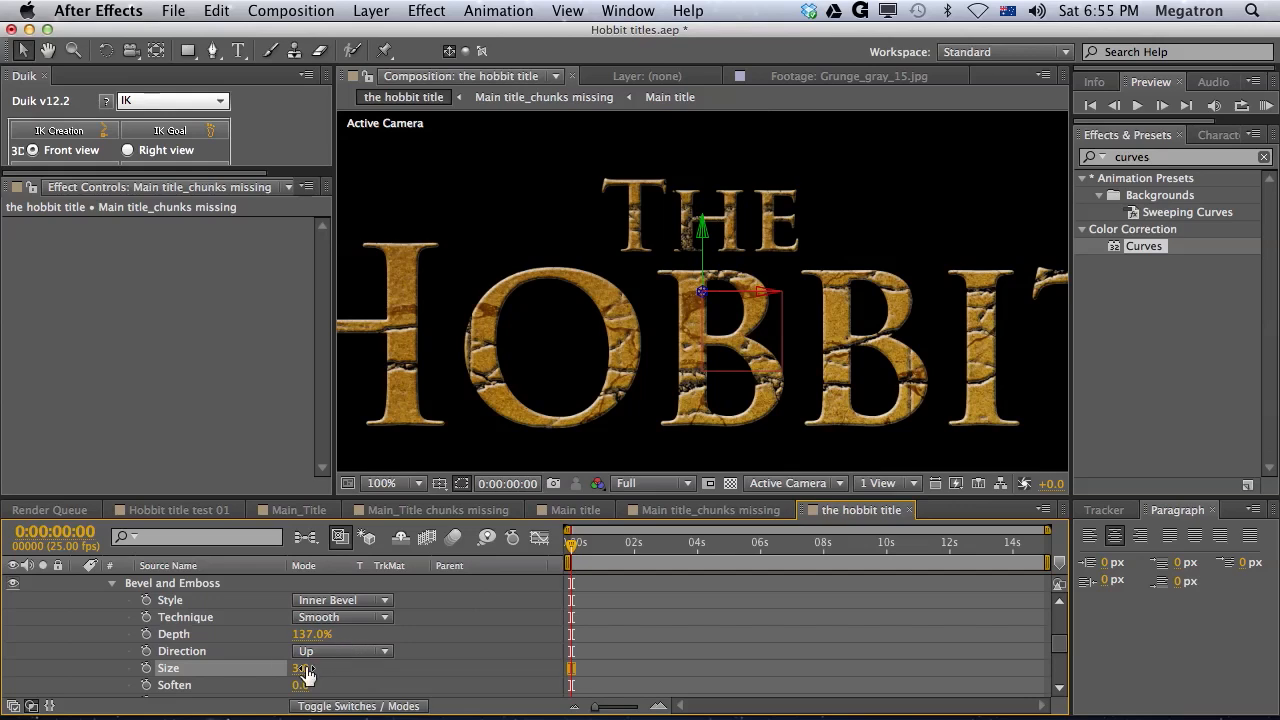
left_click_drag(304, 668, 316, 668)
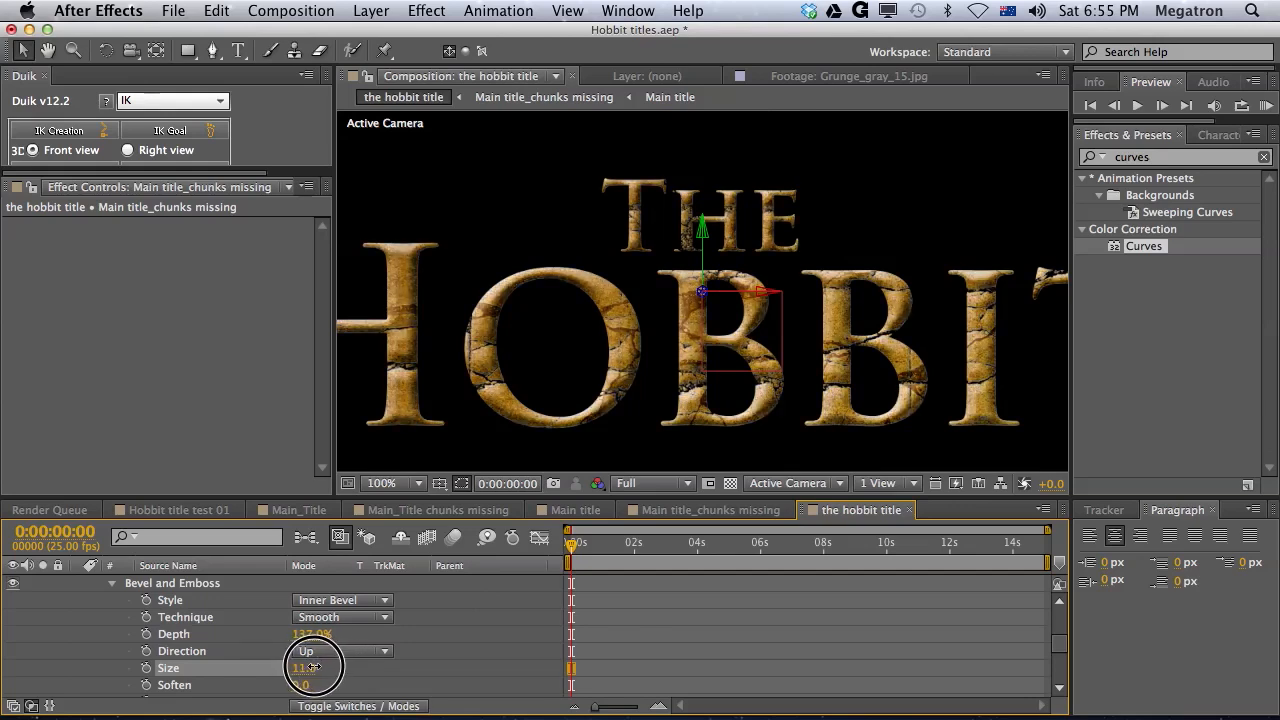
left_click_drag(320, 668, 300, 668)
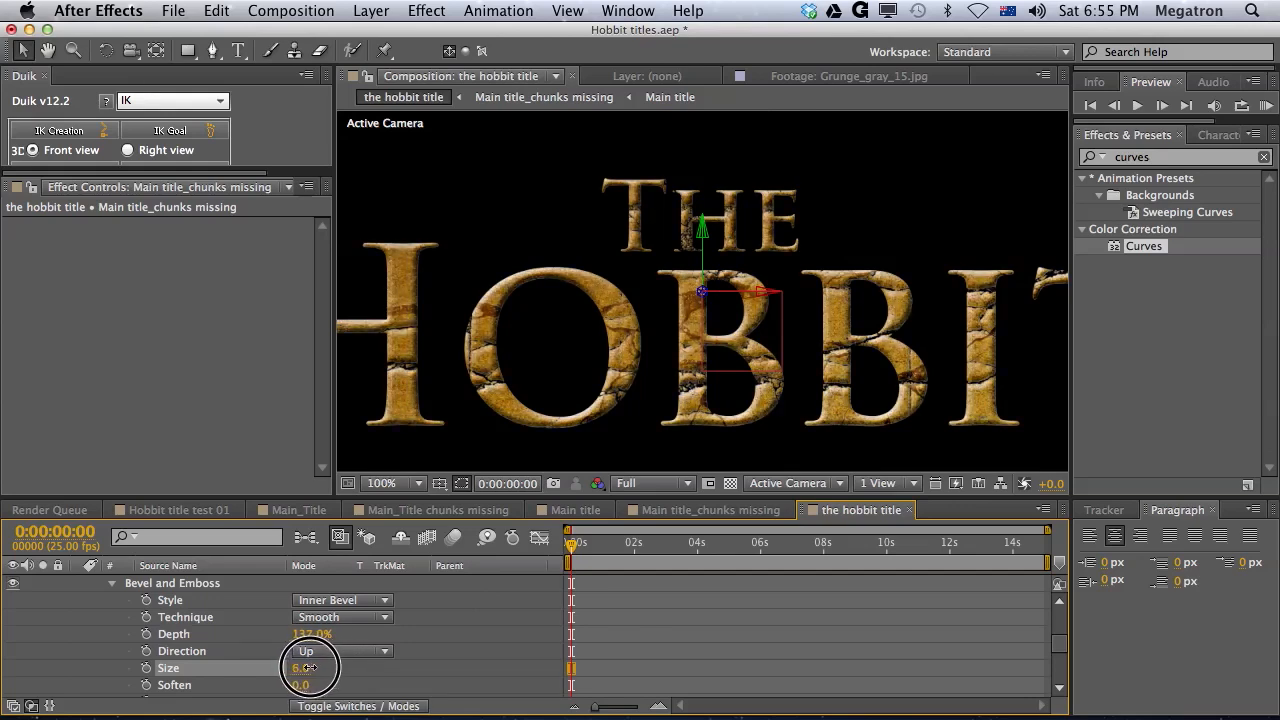
Set the bevel light Angle to 196°, collapse the layer styles and return the playhead to 0.
scroll("down", 3)
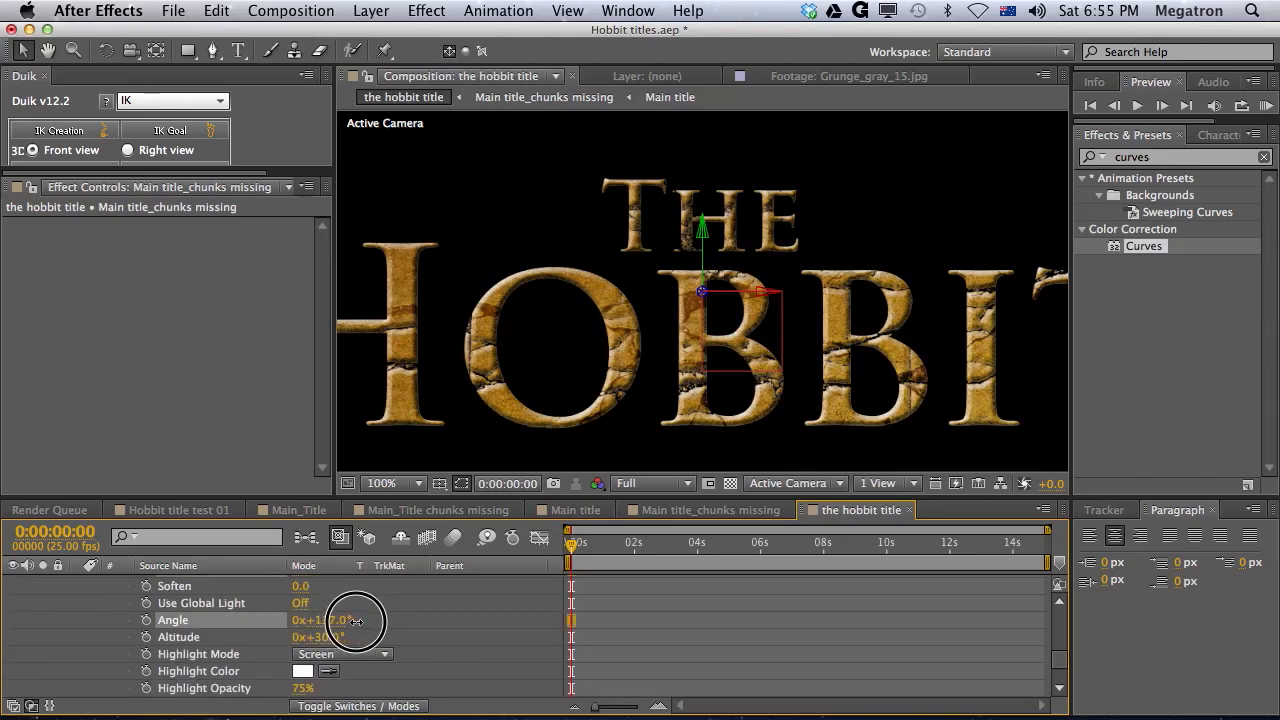
left_click_drag(356, 620, 418, 628)
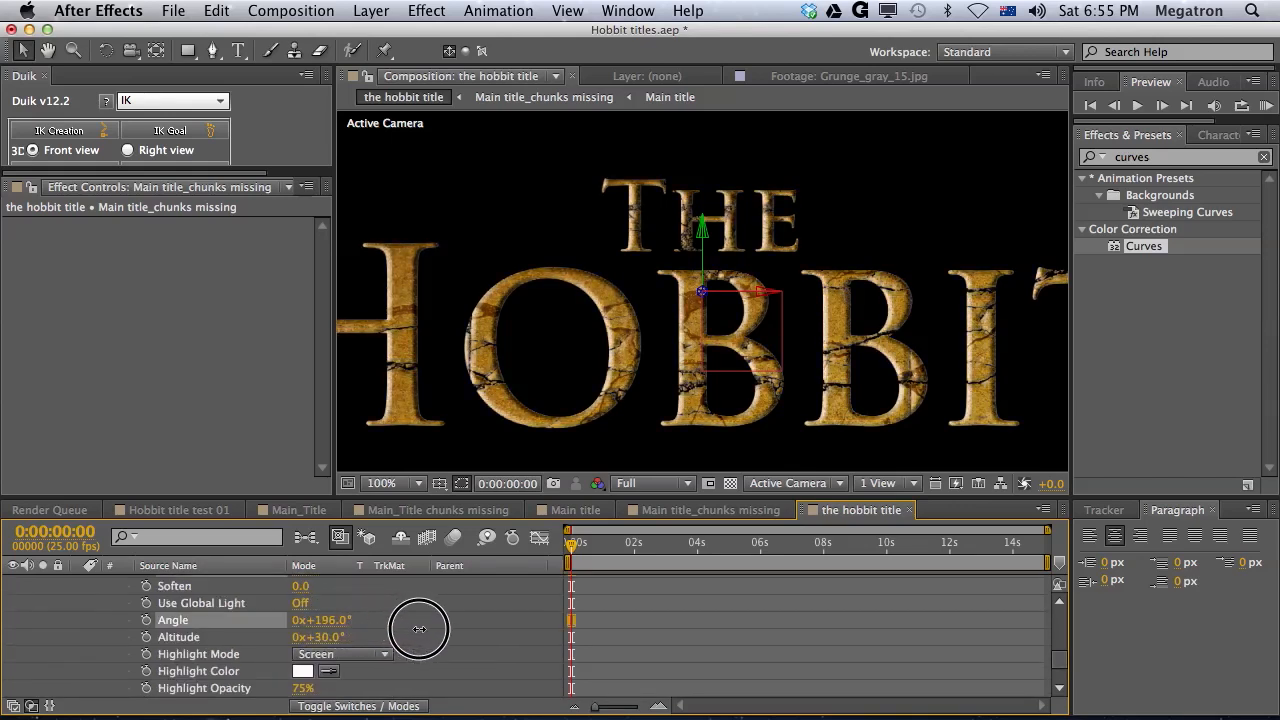
left_click(378, 482)
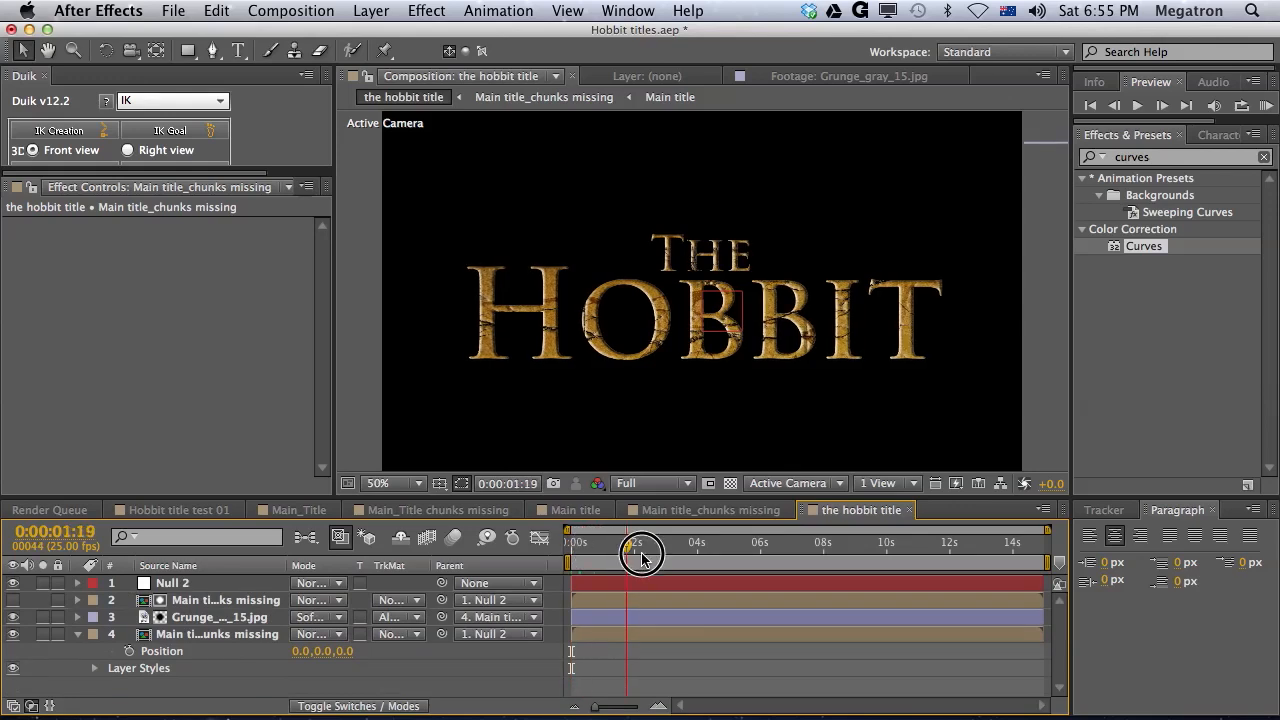
left_click_drag(640, 556, 1030, 556)
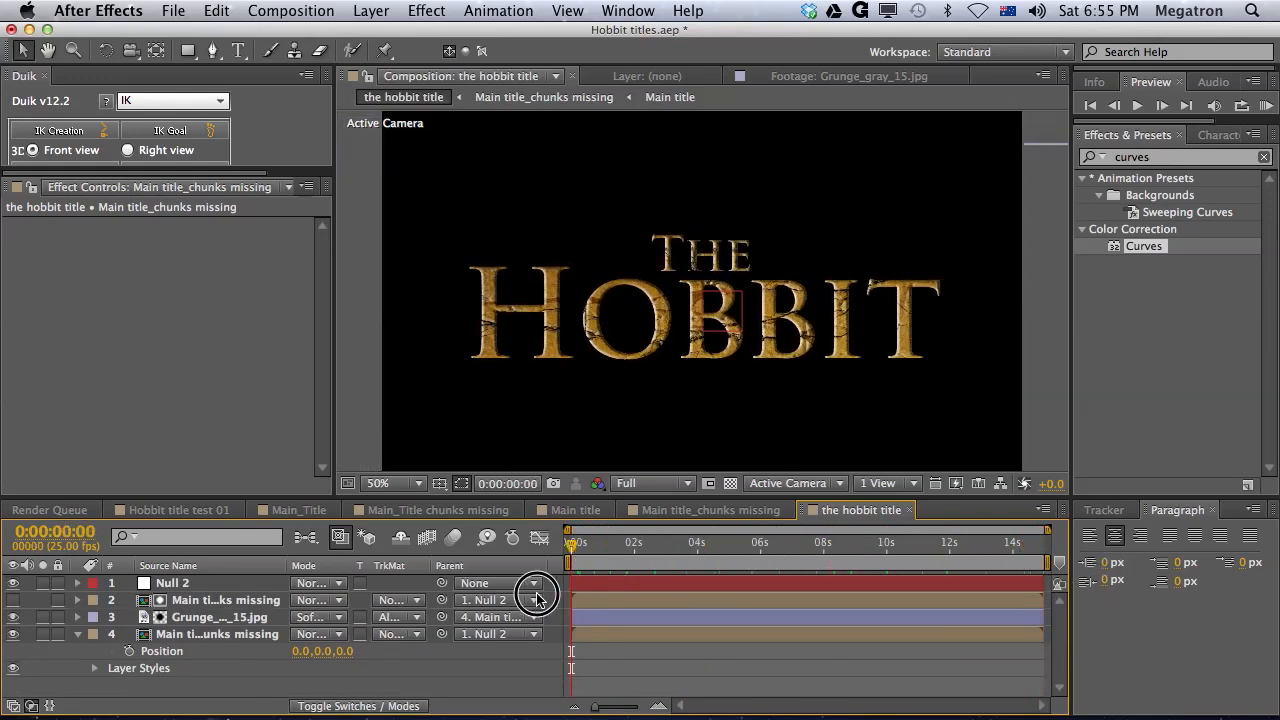
left_click(372, 12)
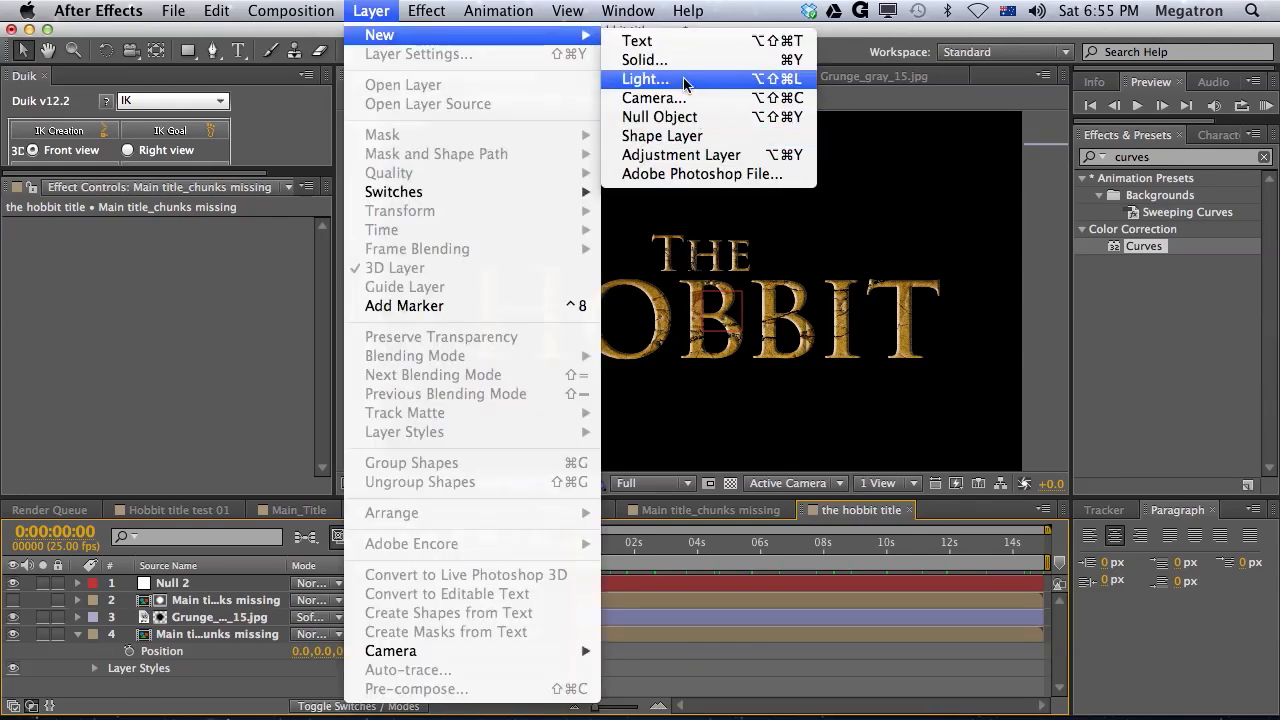
Create Light 1 with default settings and scrub through time to preview the darkened title.
left_click(644, 80)
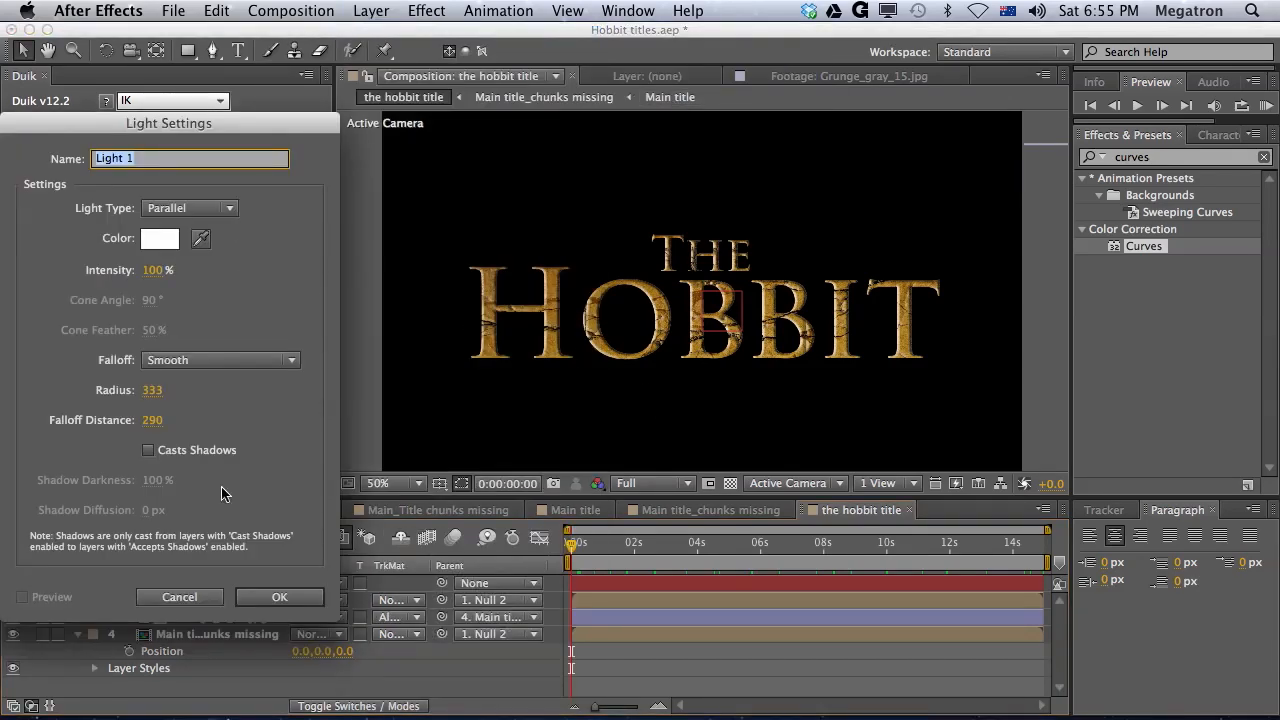
left_click(280, 596)
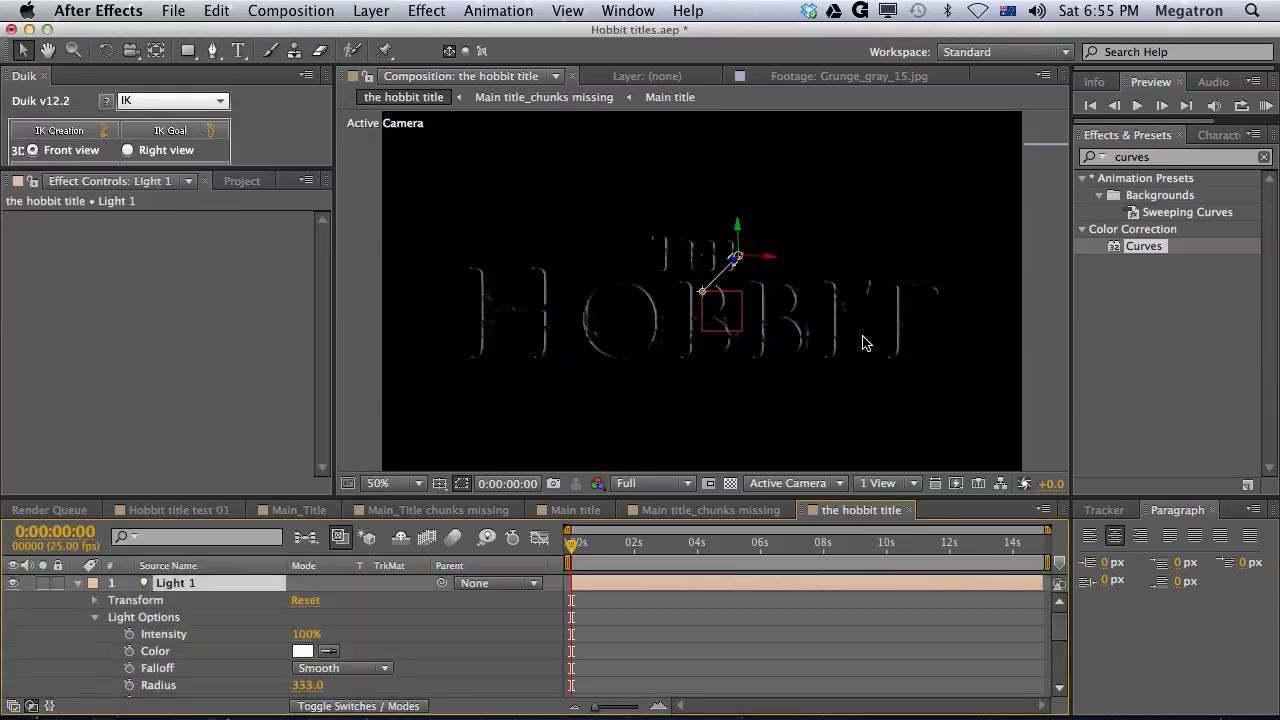
left_click_drag(572, 544, 580, 544)
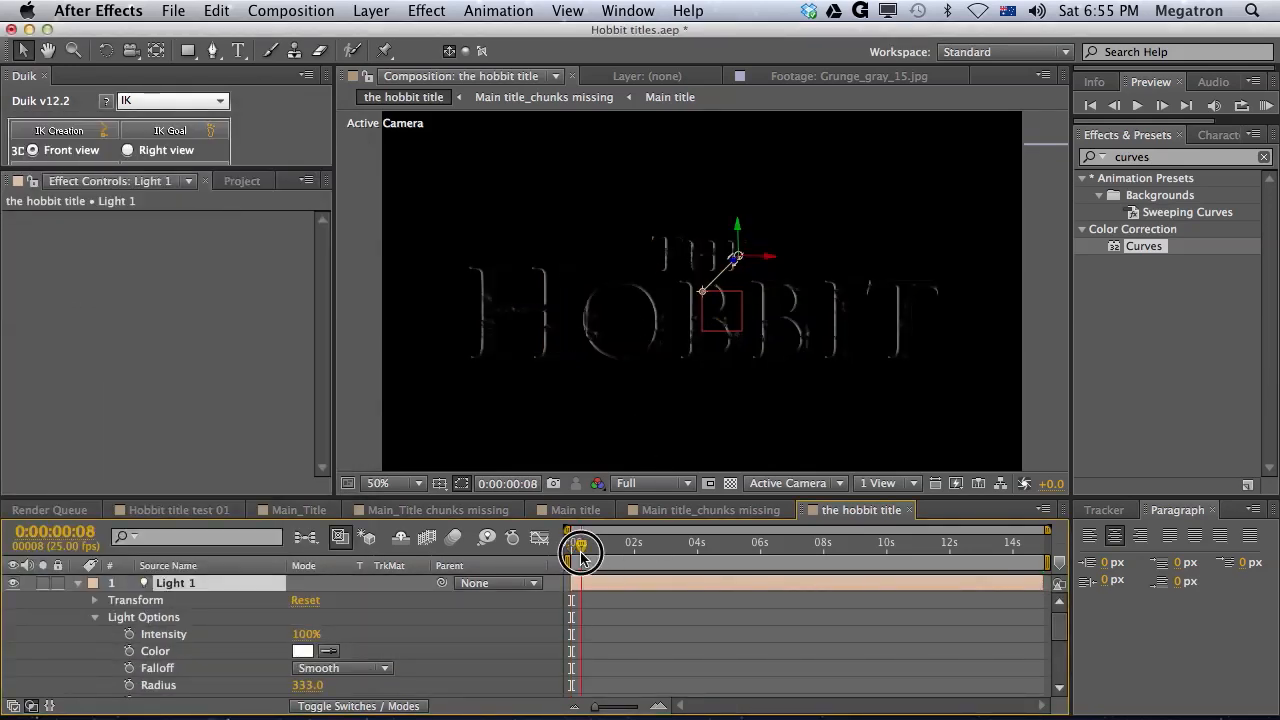
left_click_drag(580, 552, 824, 552)
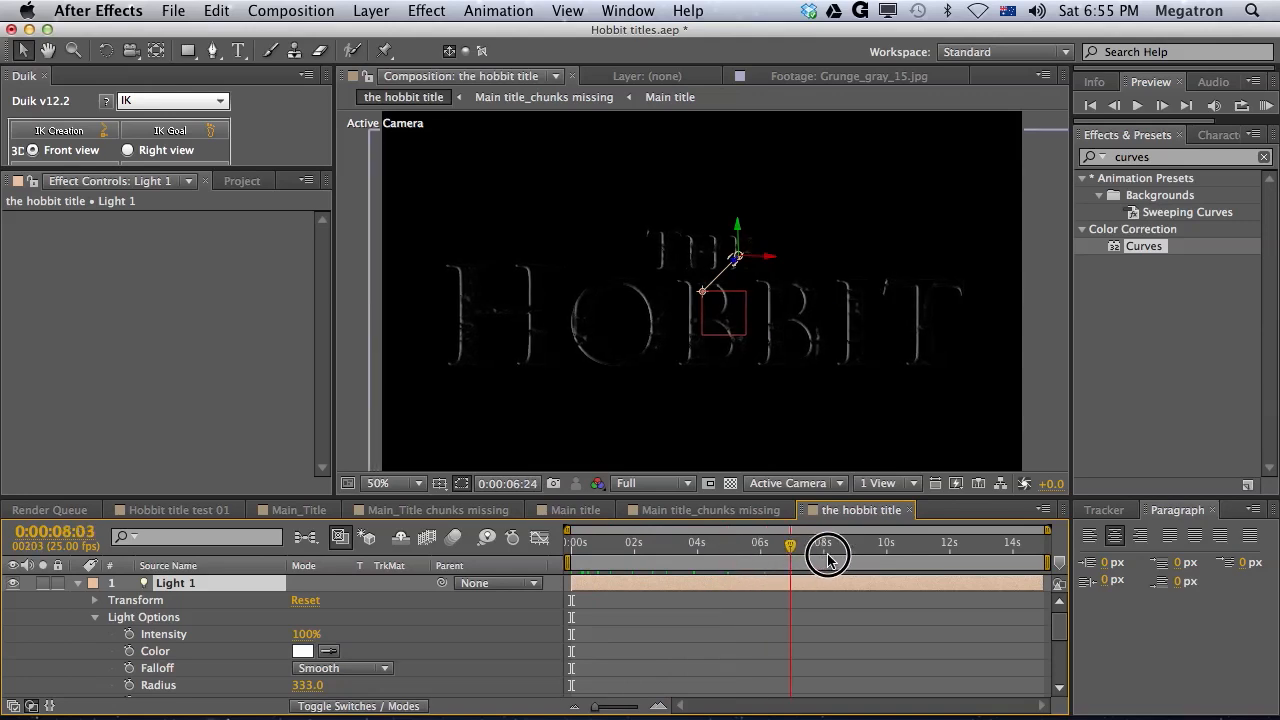
left_click_drag(828, 552, 1058, 552)
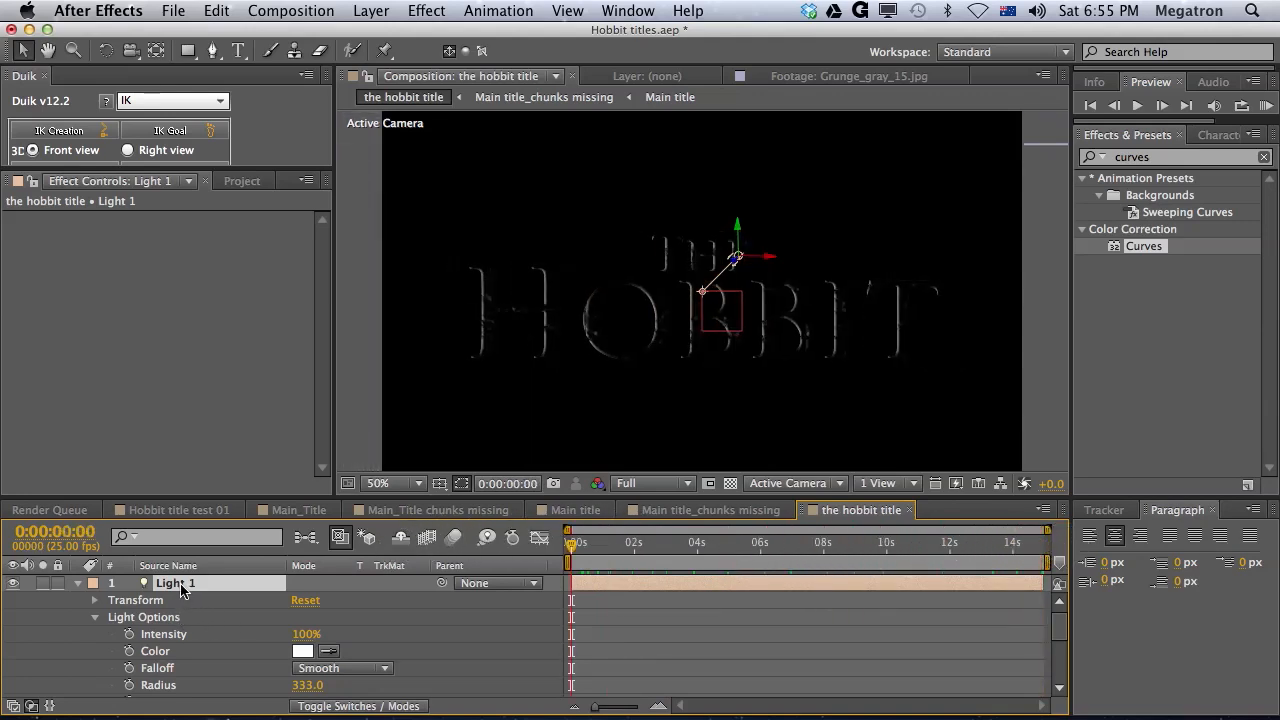
Change Light 1 to a point light and show its options.
double_click(176, 584)
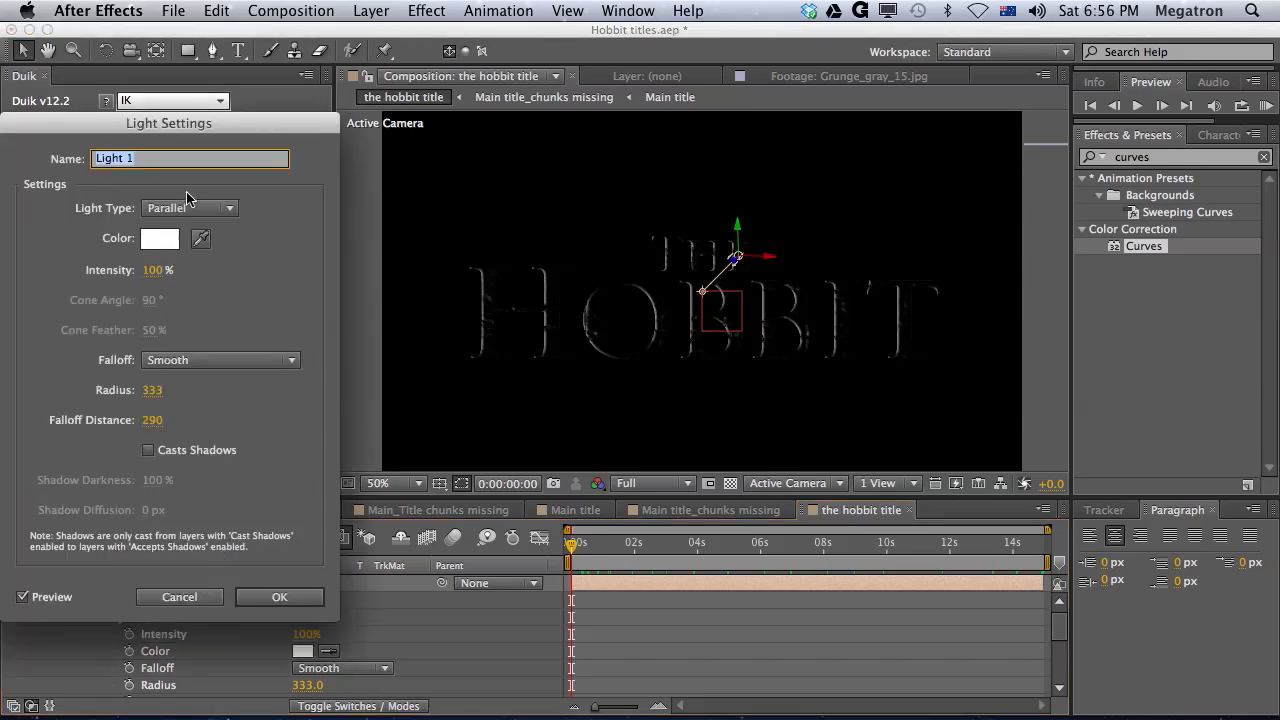
left_click(188, 208)
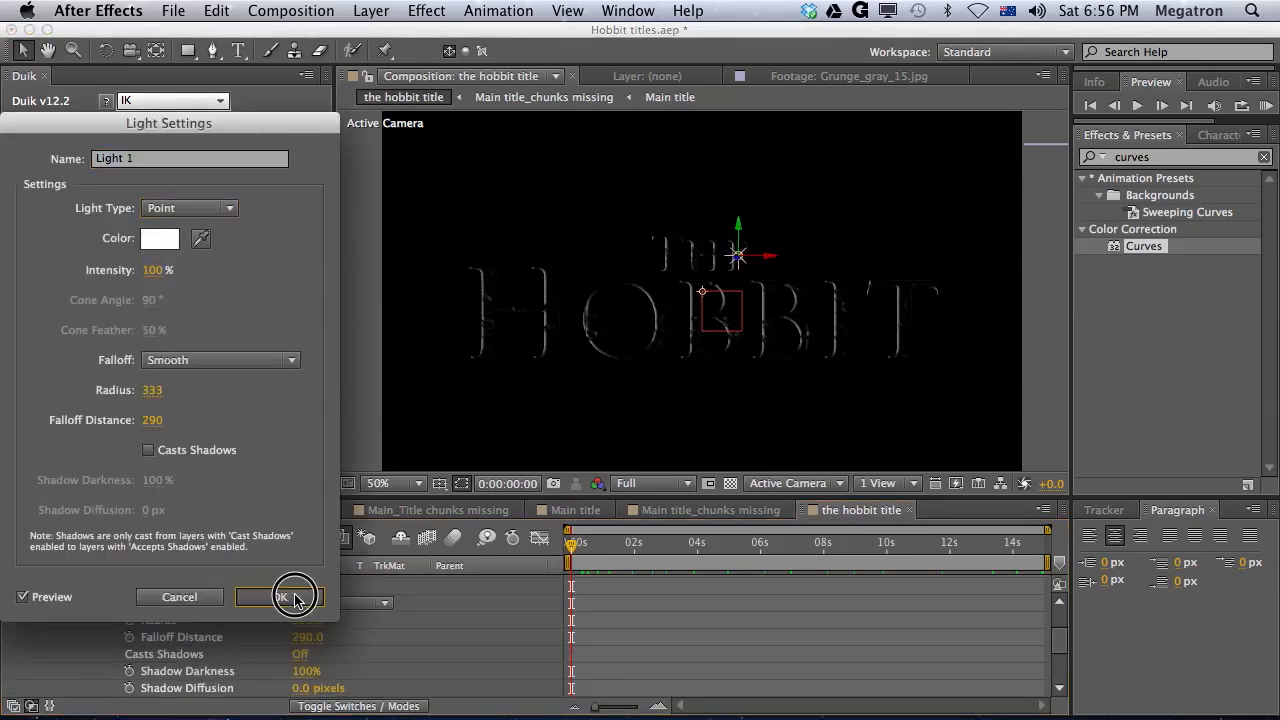
left_click(284, 596)
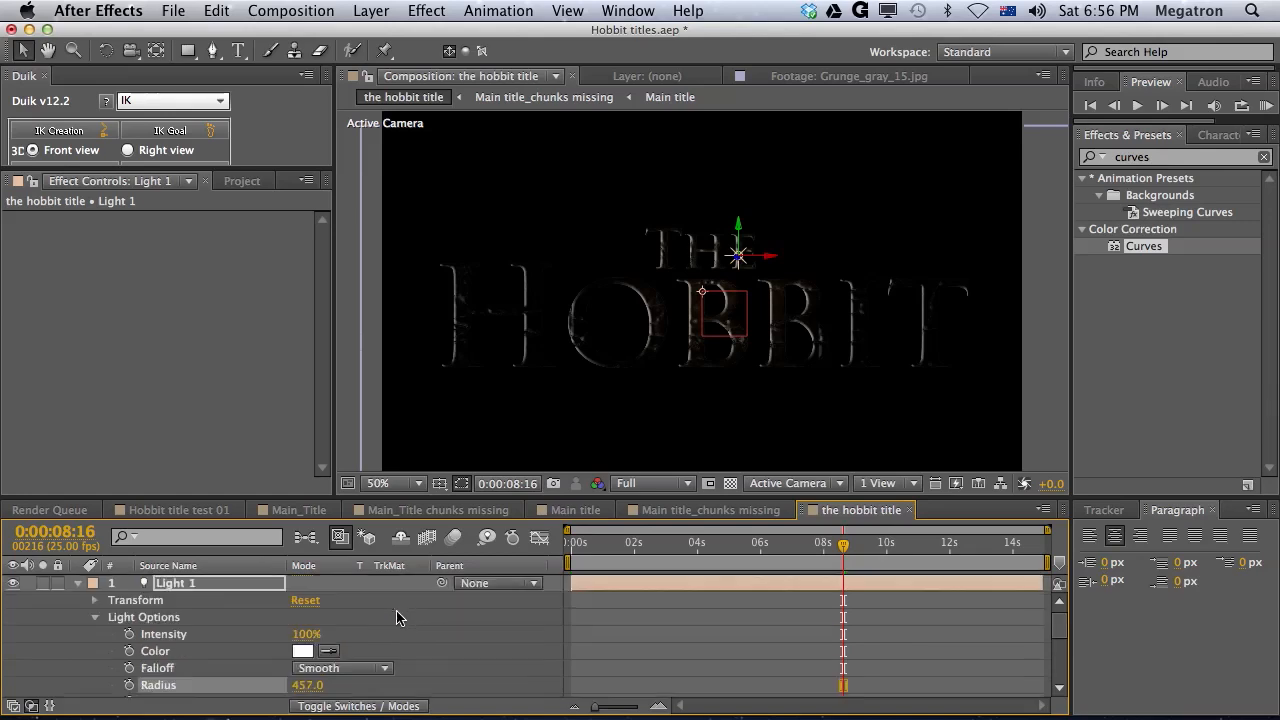
left_click(94, 616)
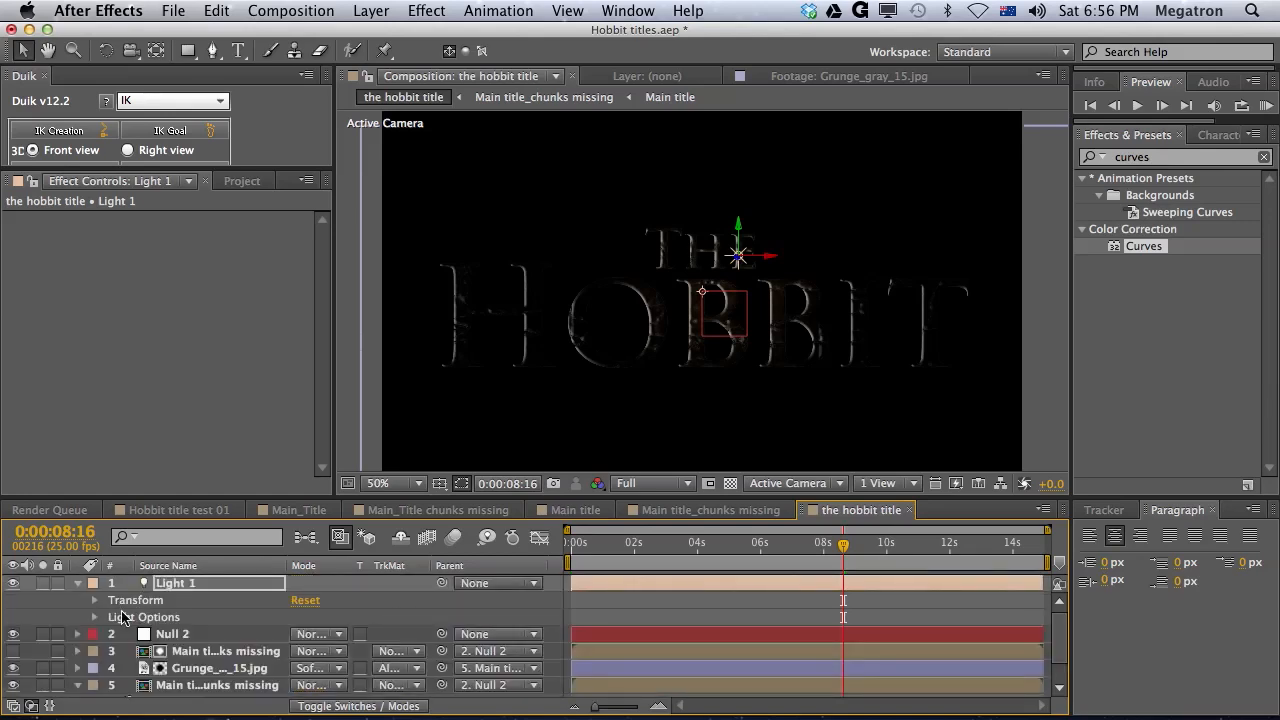
left_click(94, 616)
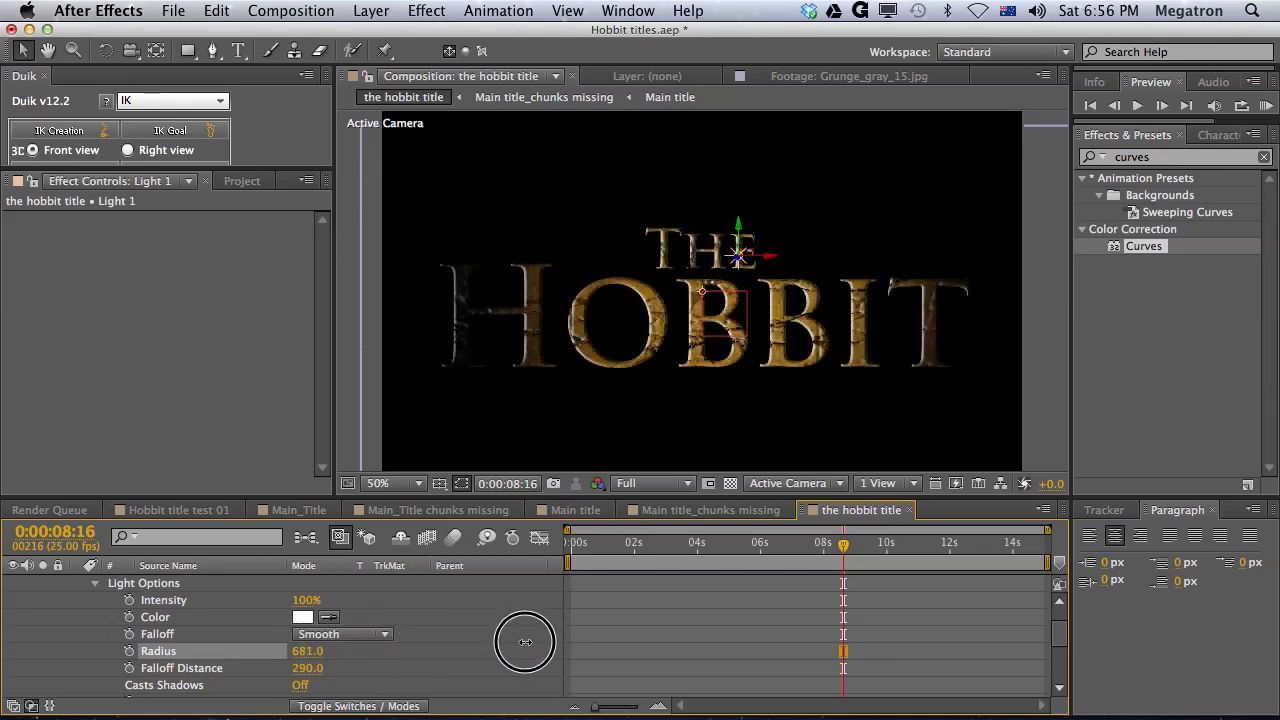
Widen the light's radius and reposition it, then preview the half-lit and fully lit title.
left_click_drag(524, 644, 598, 646)
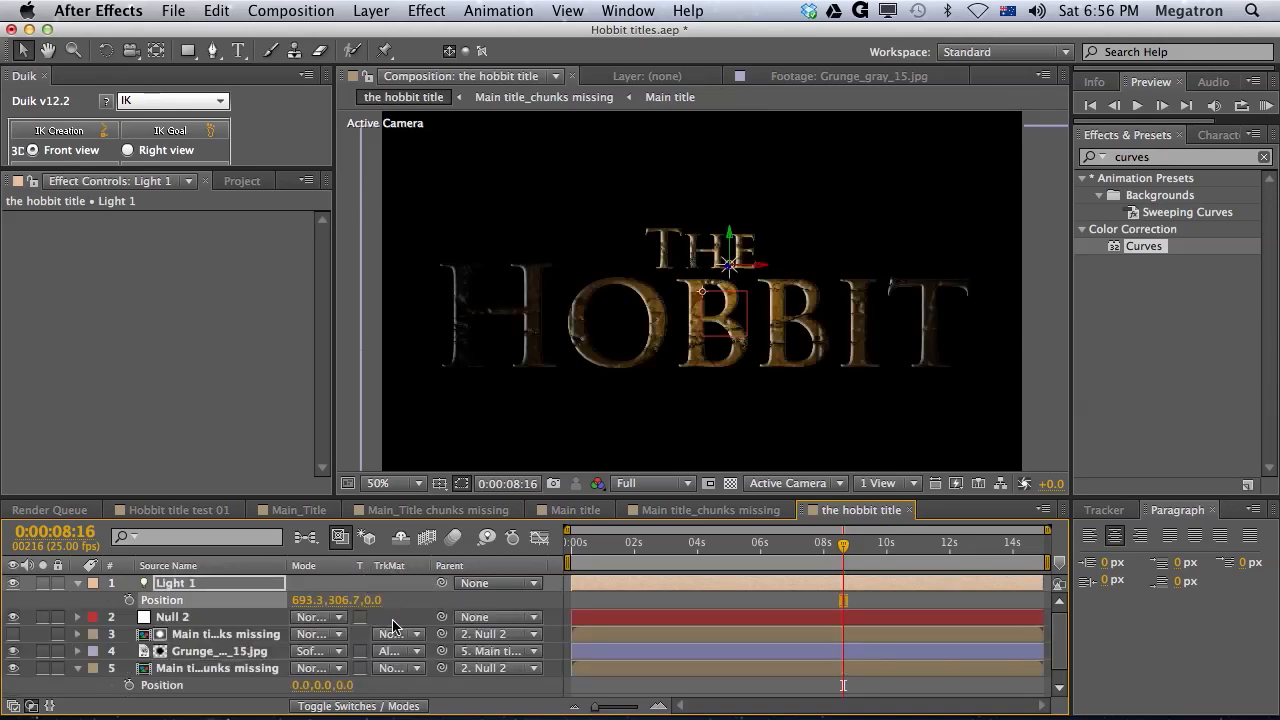
left_click_drag(336, 600, 420, 600)
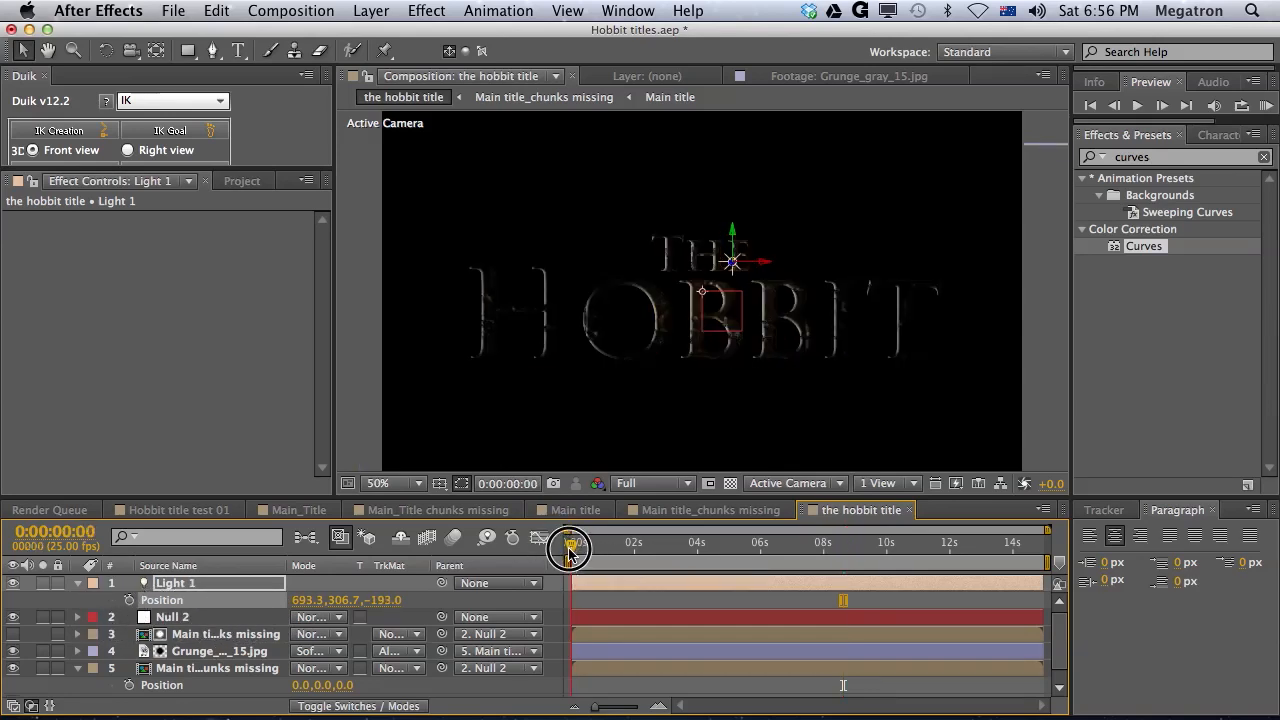
left_click_drag(570, 550, 804, 550)
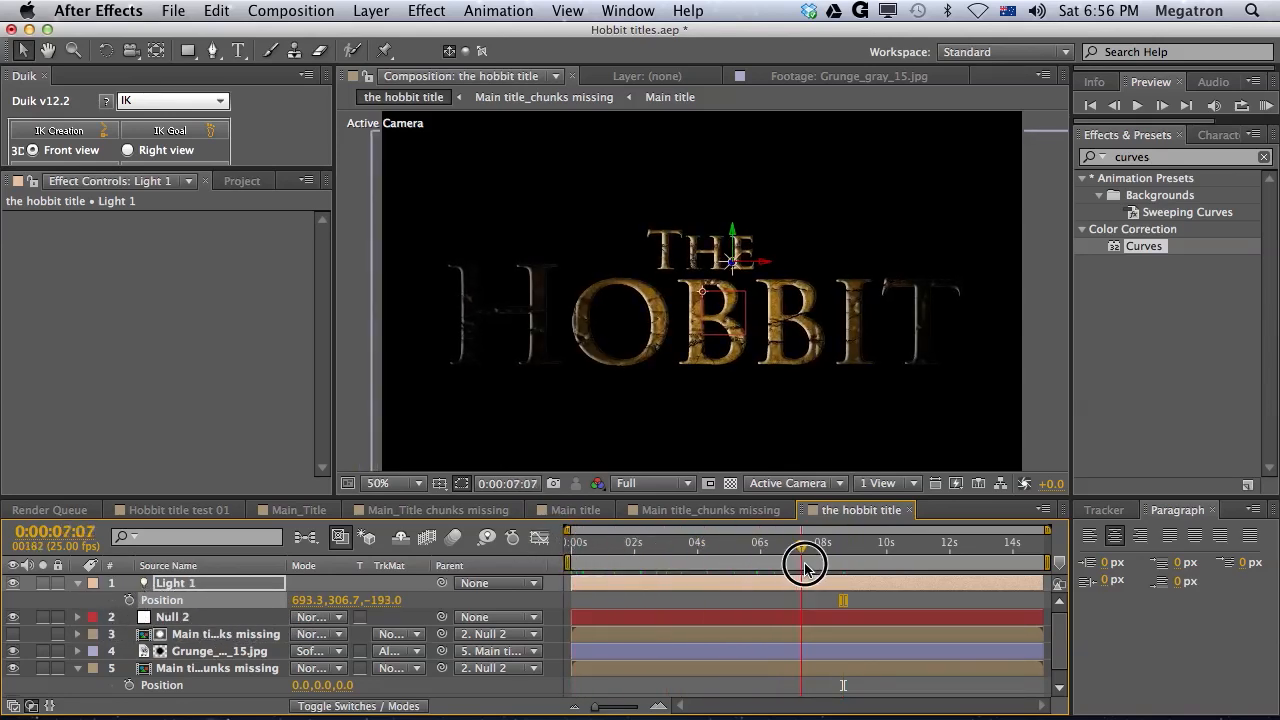
left_click_drag(804, 564, 968, 564)
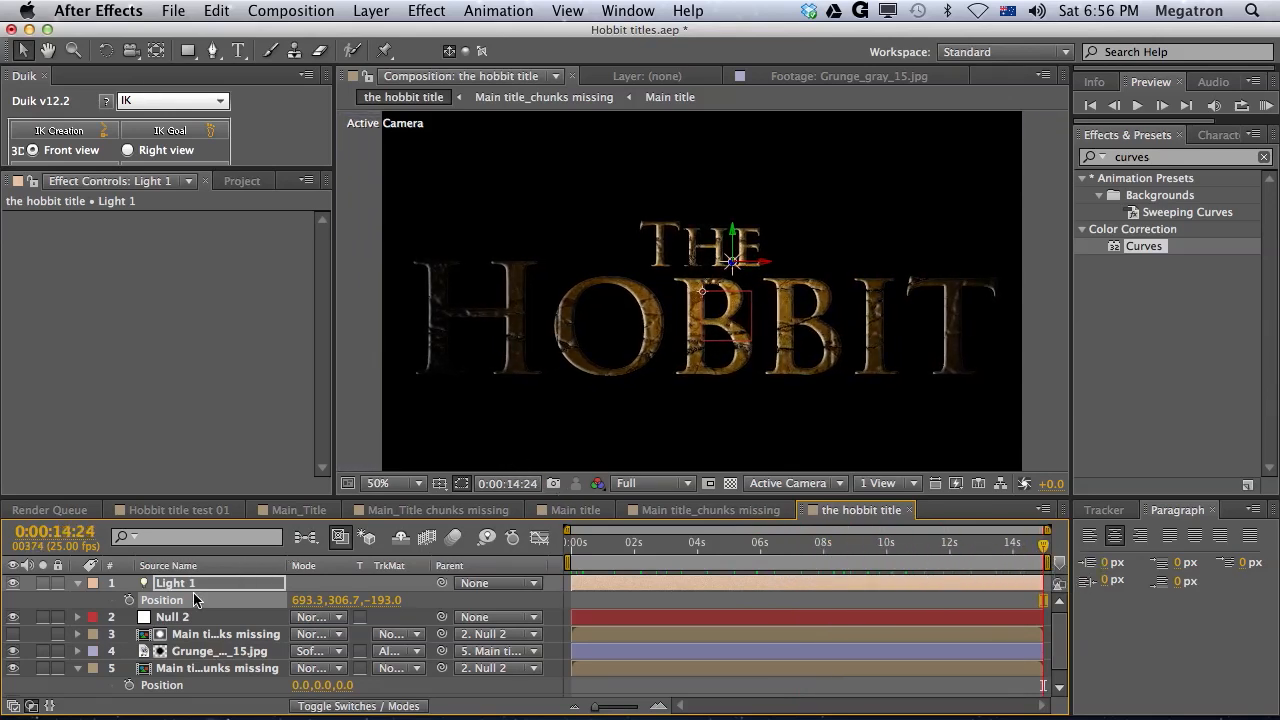
Make Light 1 a parallel light so the title is lit evenly.
left_click(188, 206)
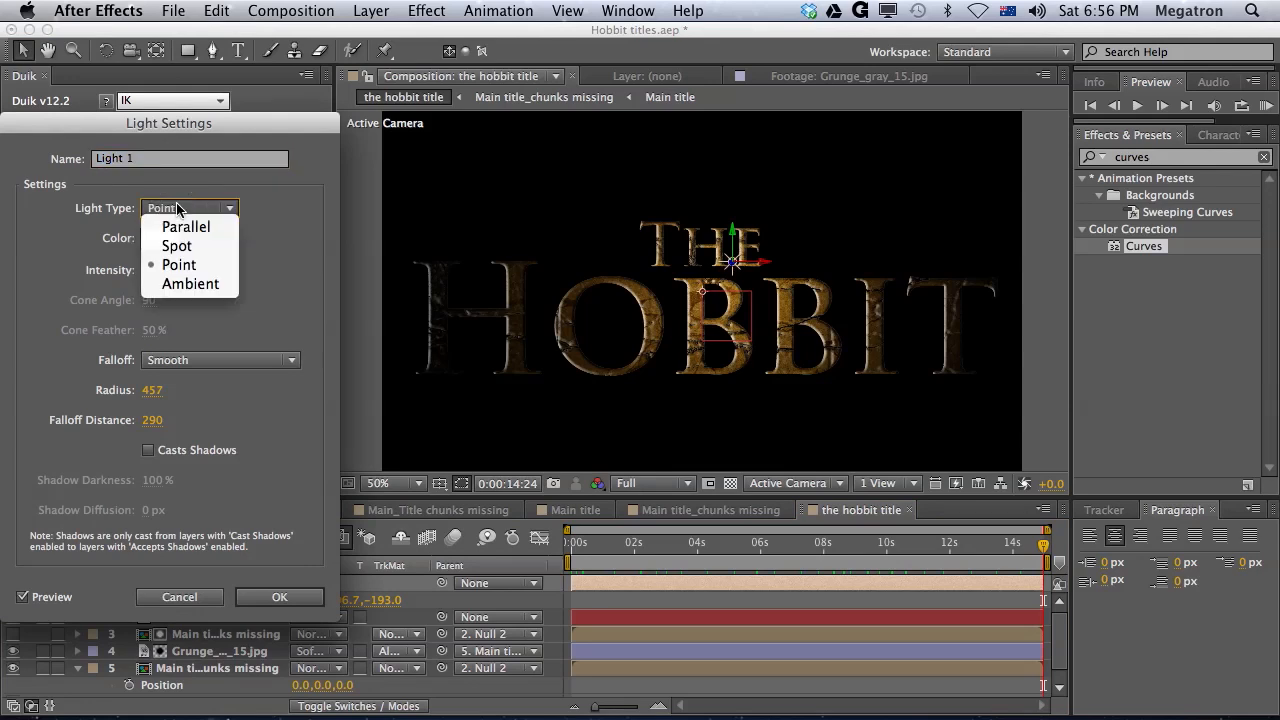
left_click(186, 226)
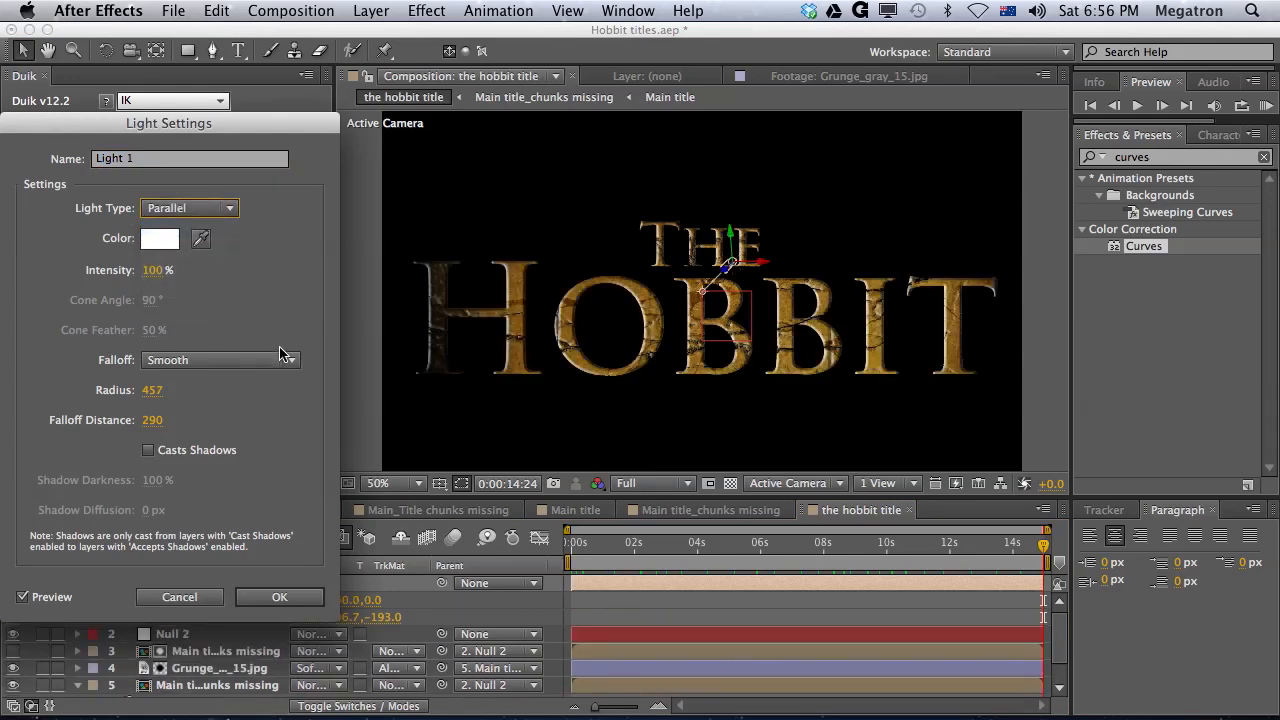
left_click(280, 596)
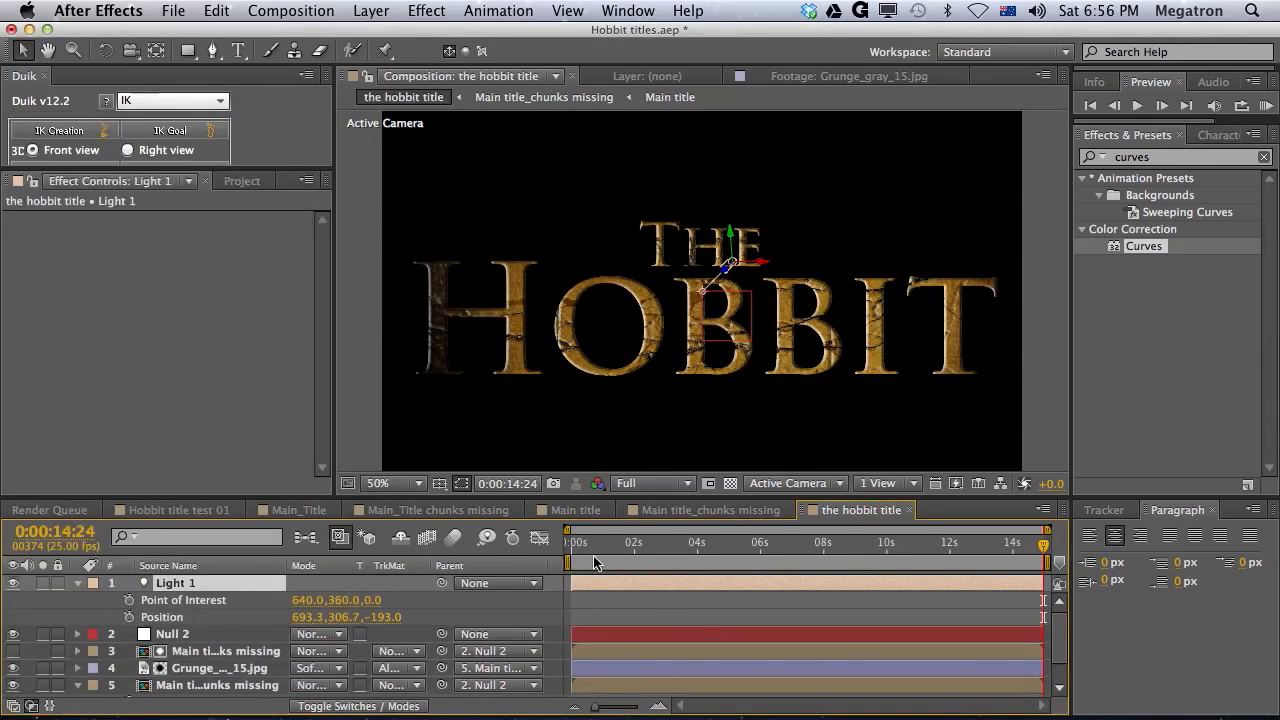
Preview the reveal from early to end and select Null 2.
left_click(728, 542)
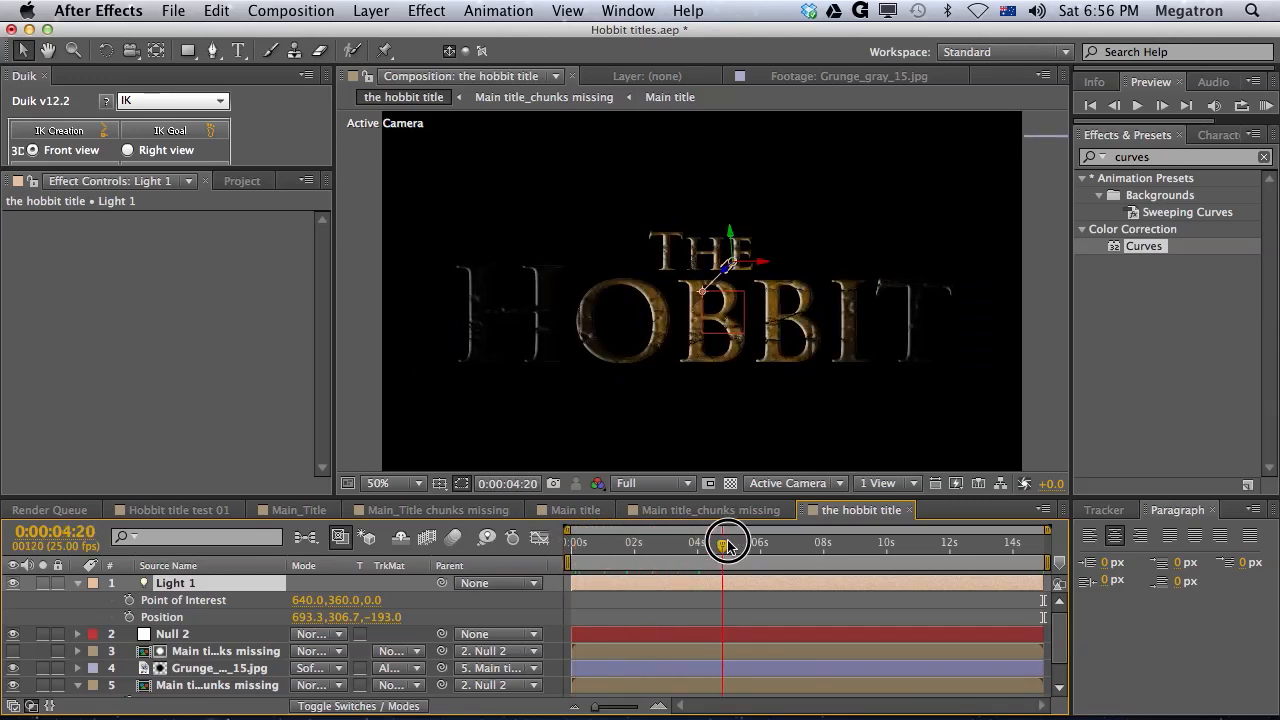
left_click_drag(728, 538, 952, 548)
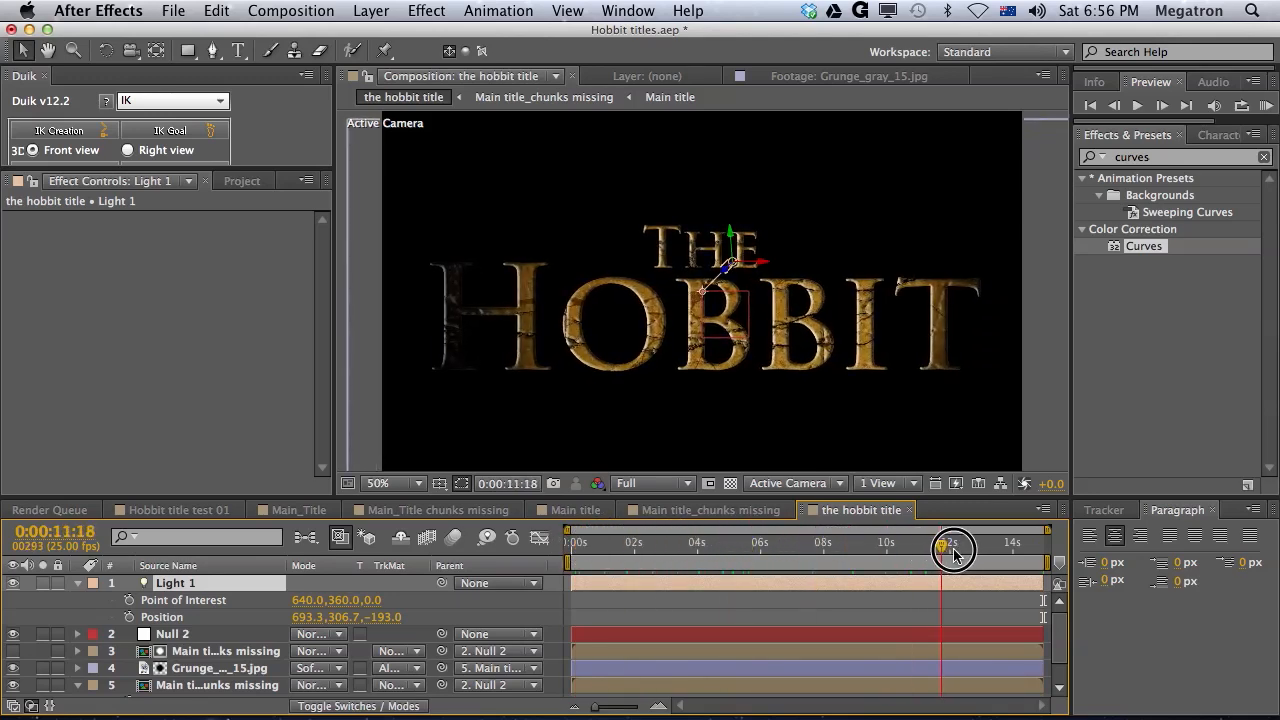
left_click_drag(952, 548, 1070, 548)
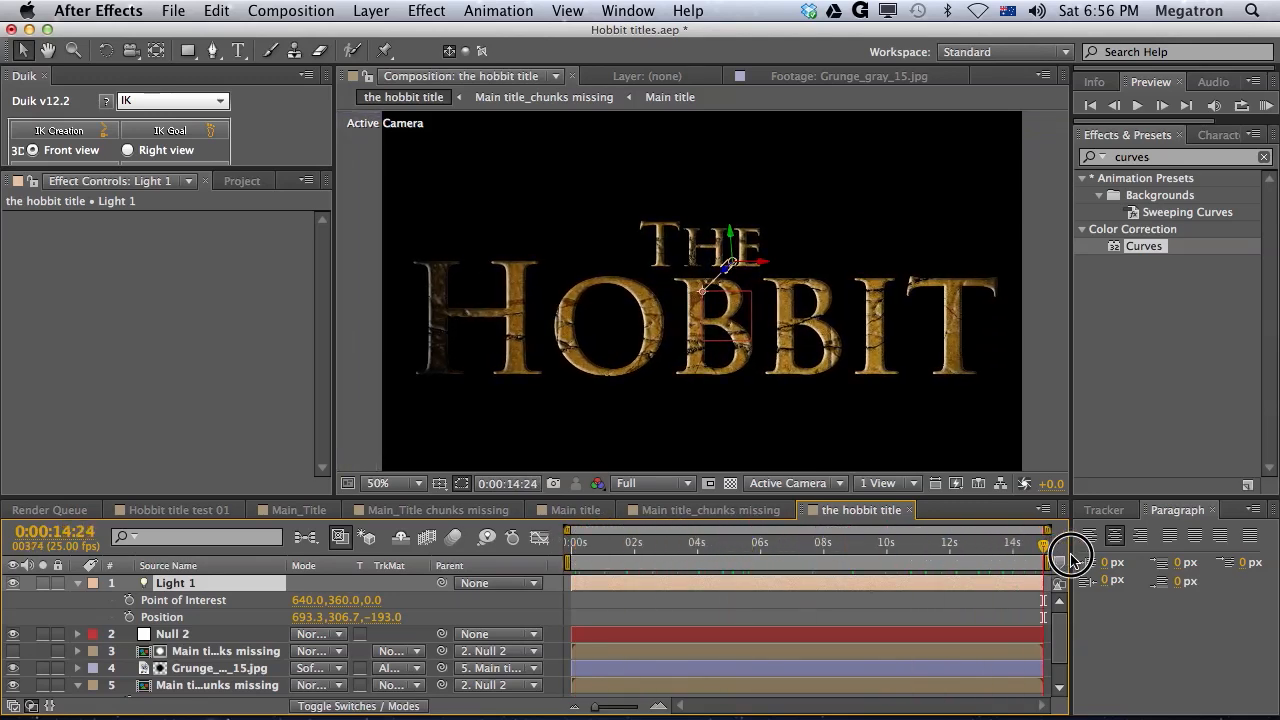
left_click(176, 634)
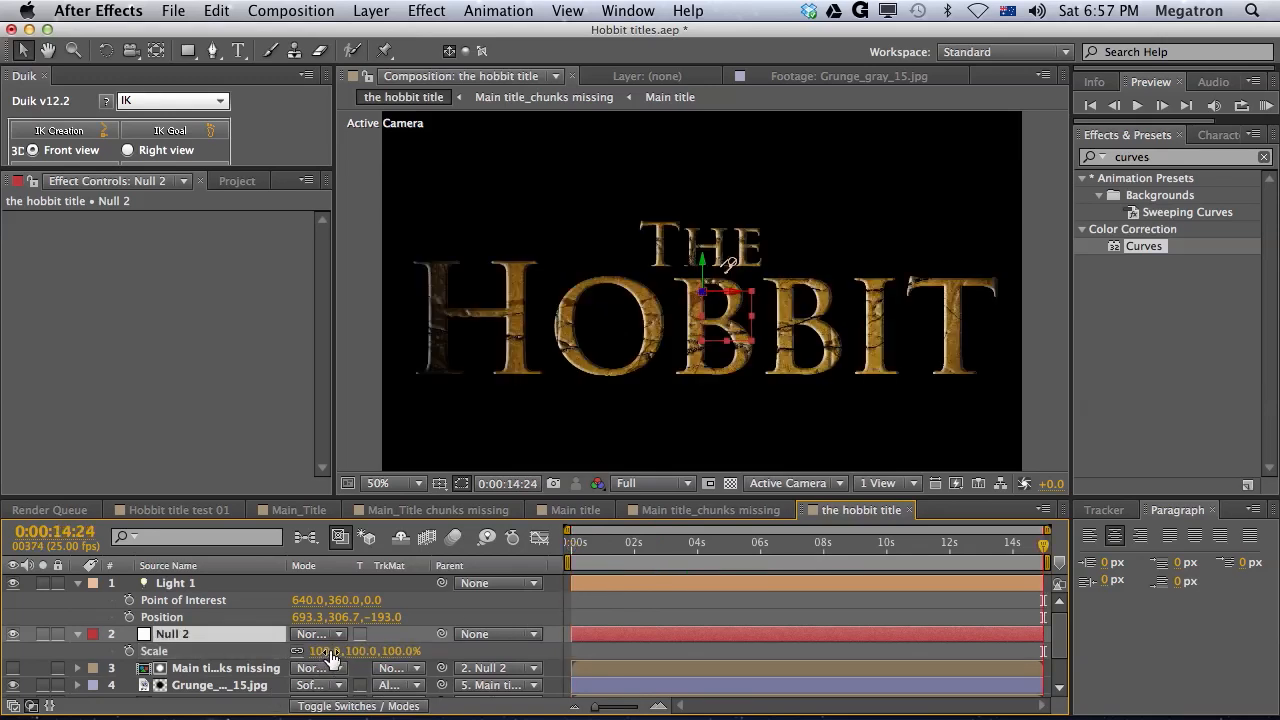
Scale Null 2 down to 80% and preview the reveal from dark start to fully lit end.
left_click_drag(350, 652, 330, 652)
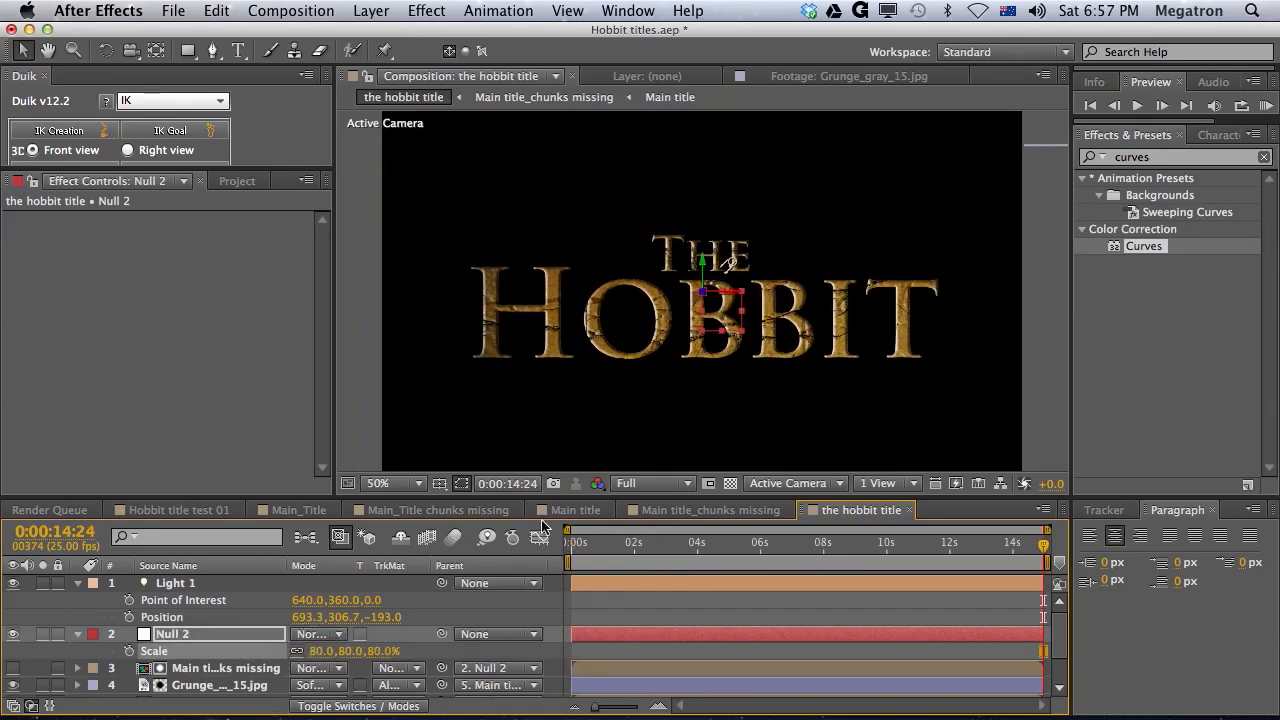
left_click_drag(1040, 556, 640, 556)
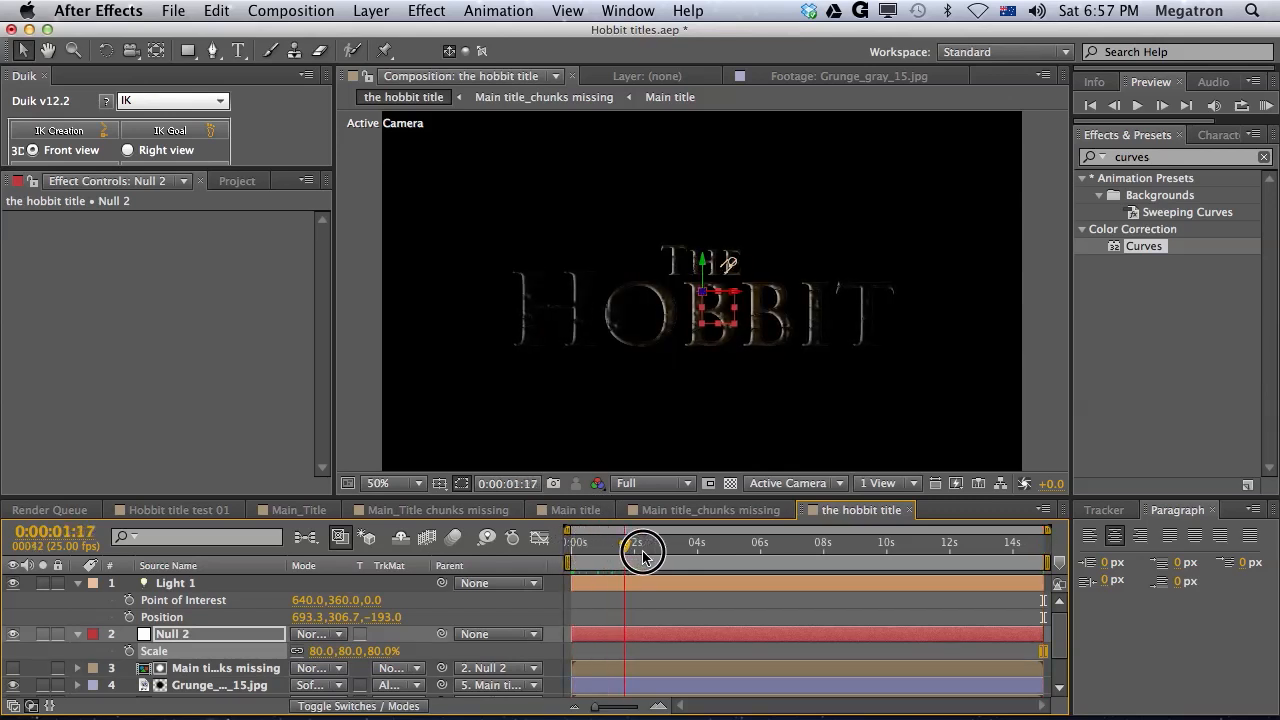
left_click_drag(640, 544, 750, 544)
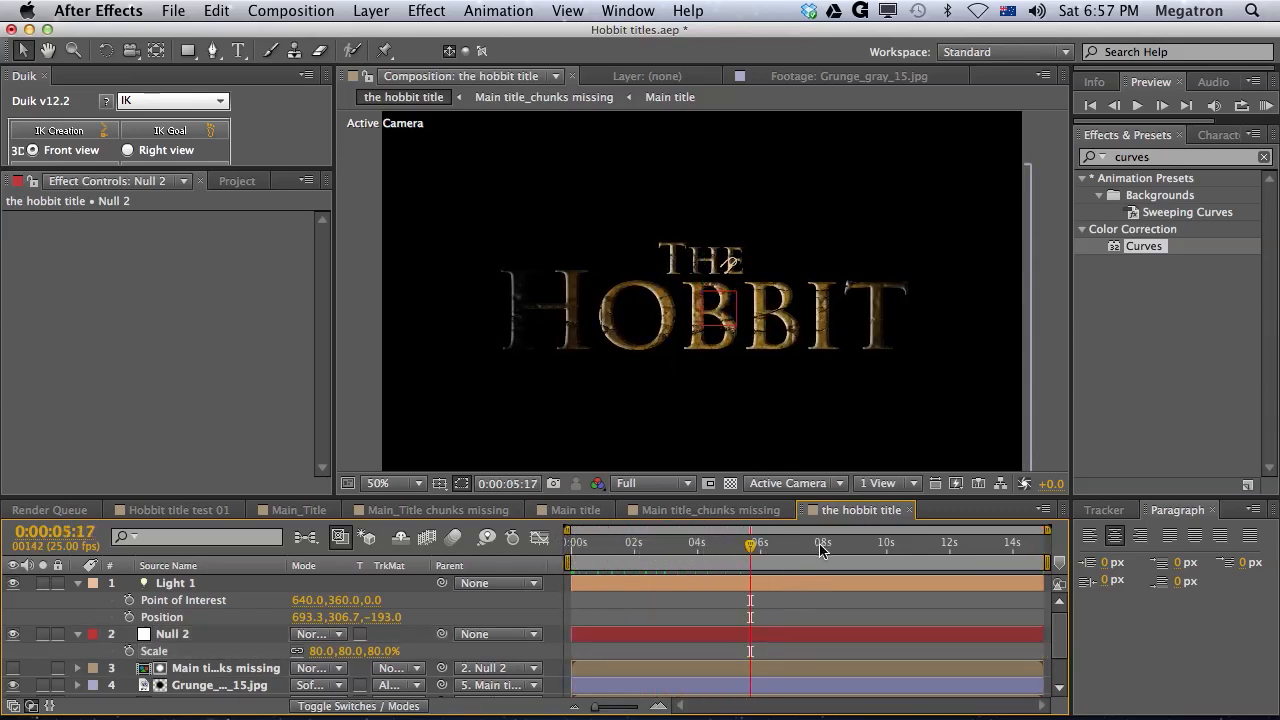
left_click_drag(750, 552, 924, 552)
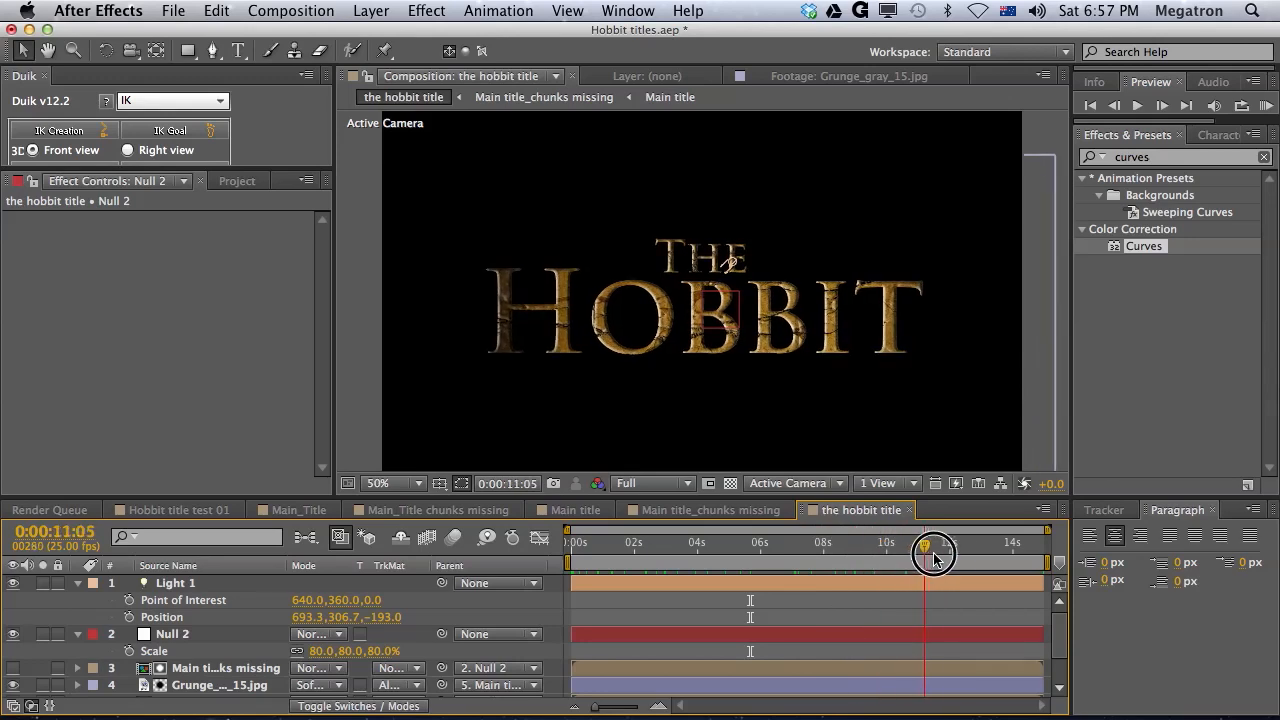
left_click_drag(936, 554, 1044, 554)
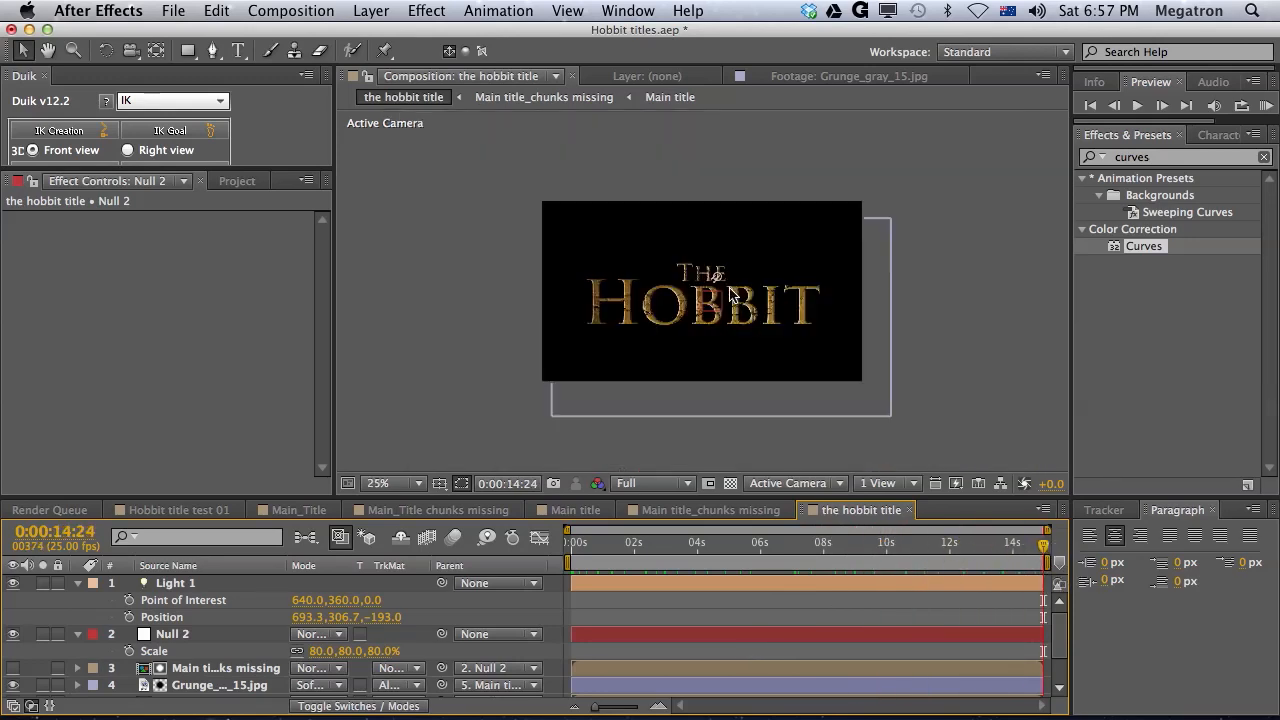
left_click(392, 482)
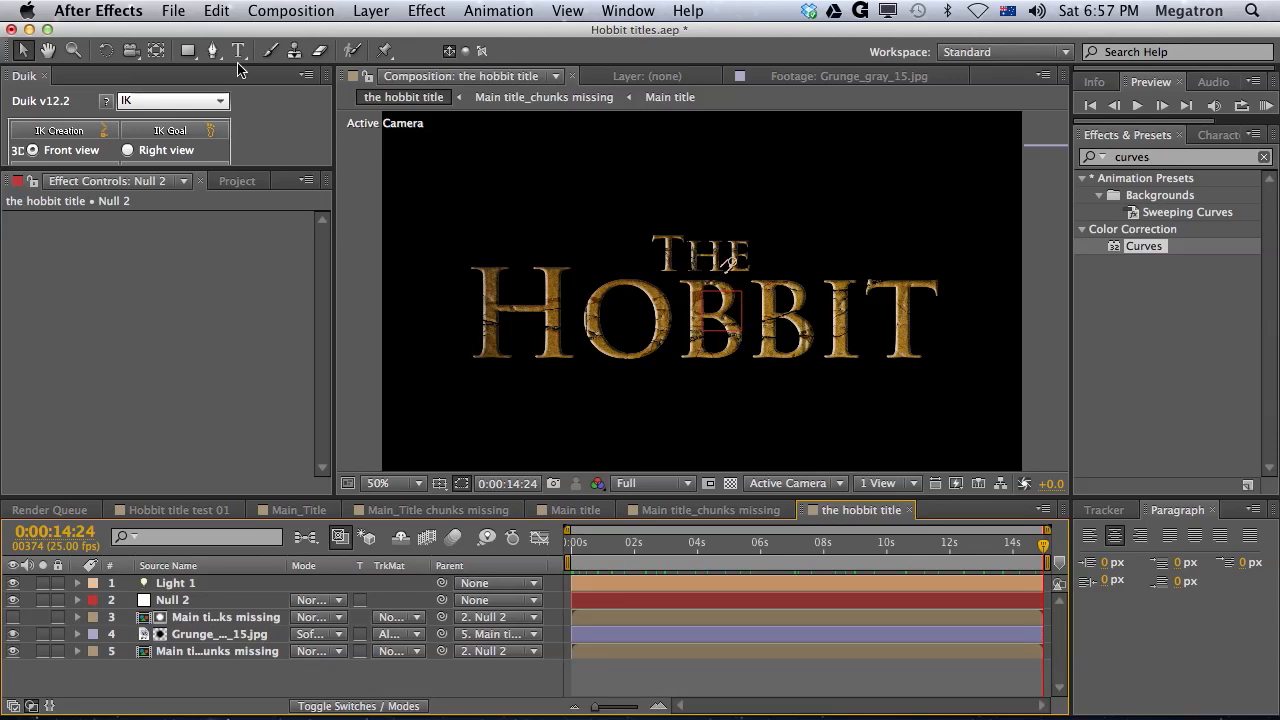
Create the subtitle text layer 'AN UNEXPECTED JOURNEY' beneath the gold HOBBIT title.
left_click(238, 50)
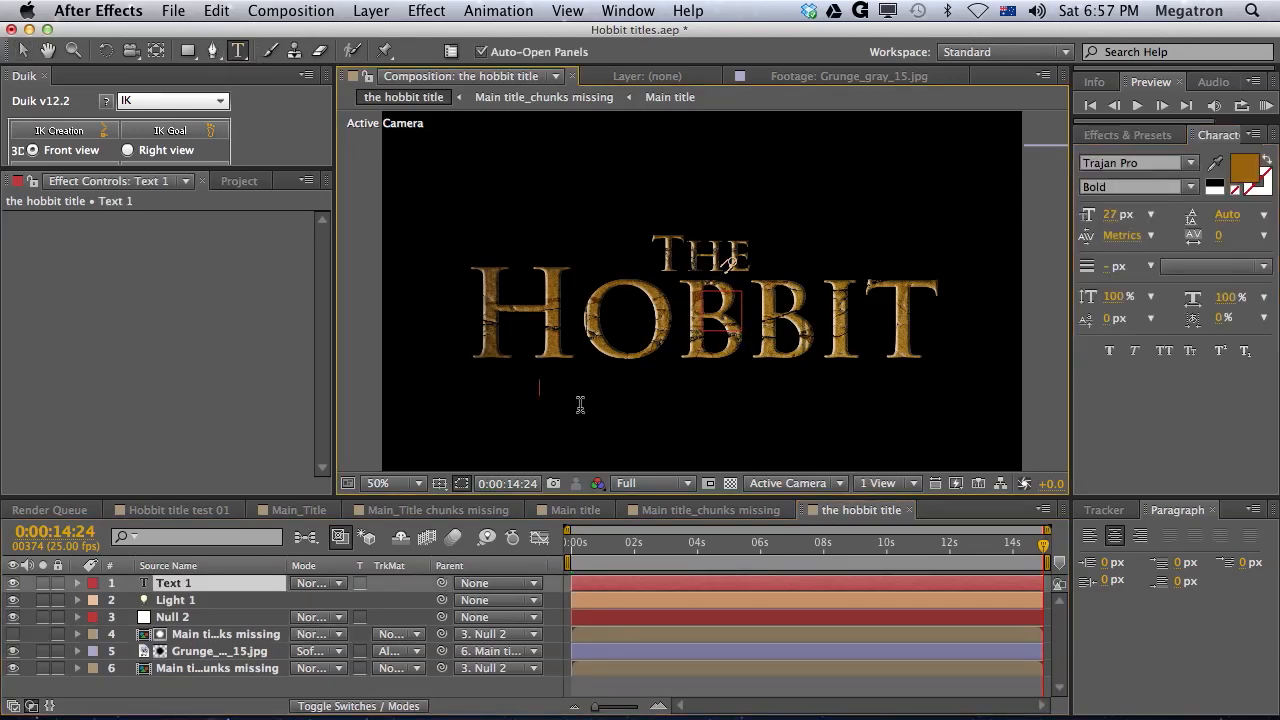
type("A")
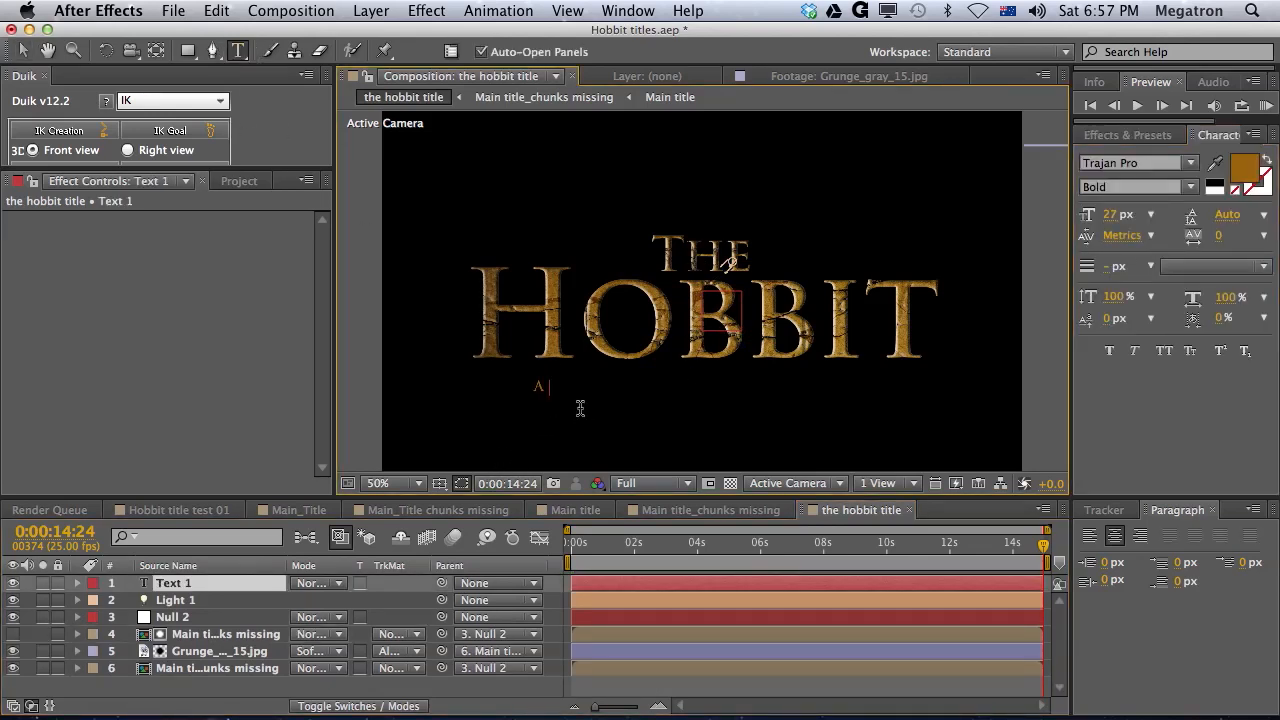
type("N UNEX")
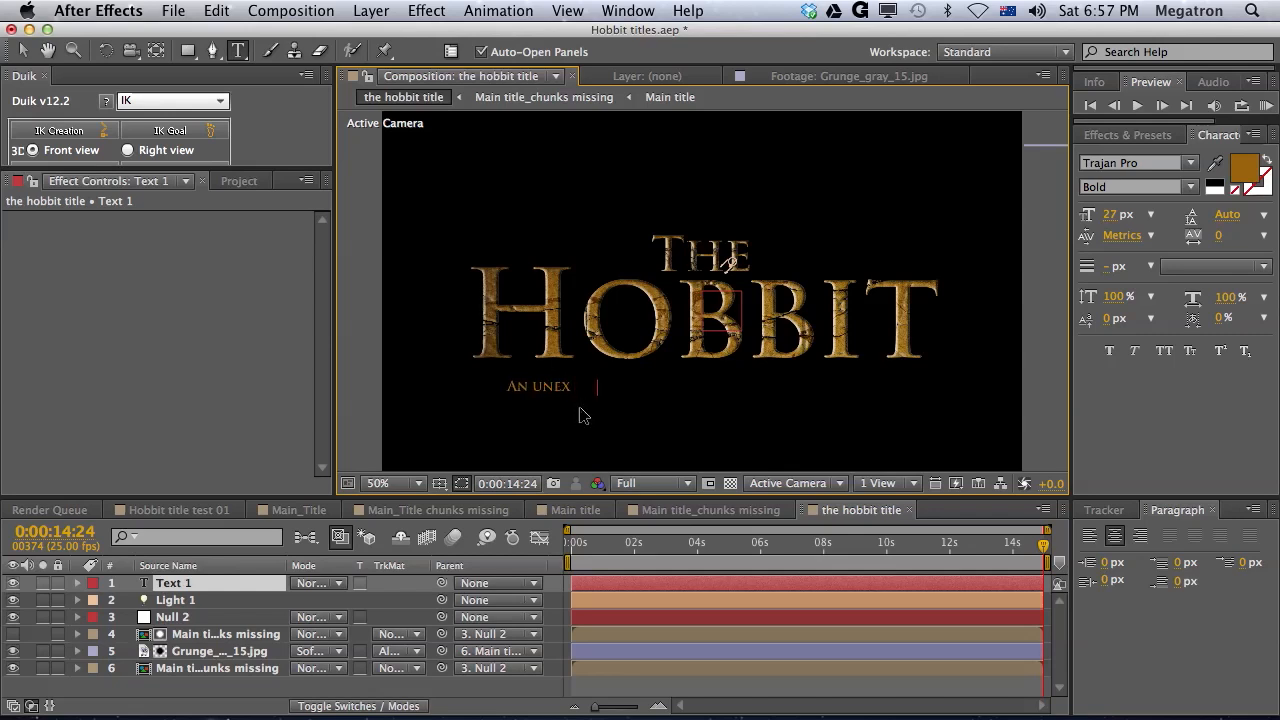
type("PECTED J")
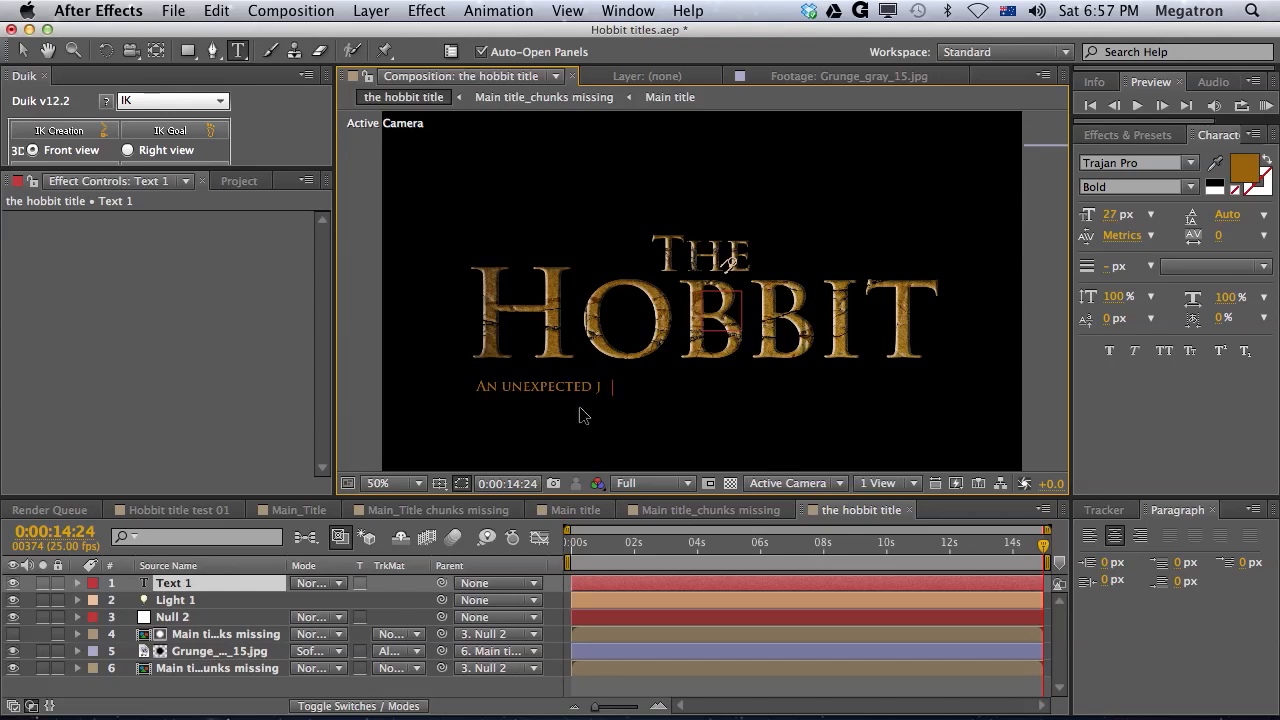
type("OURNE")
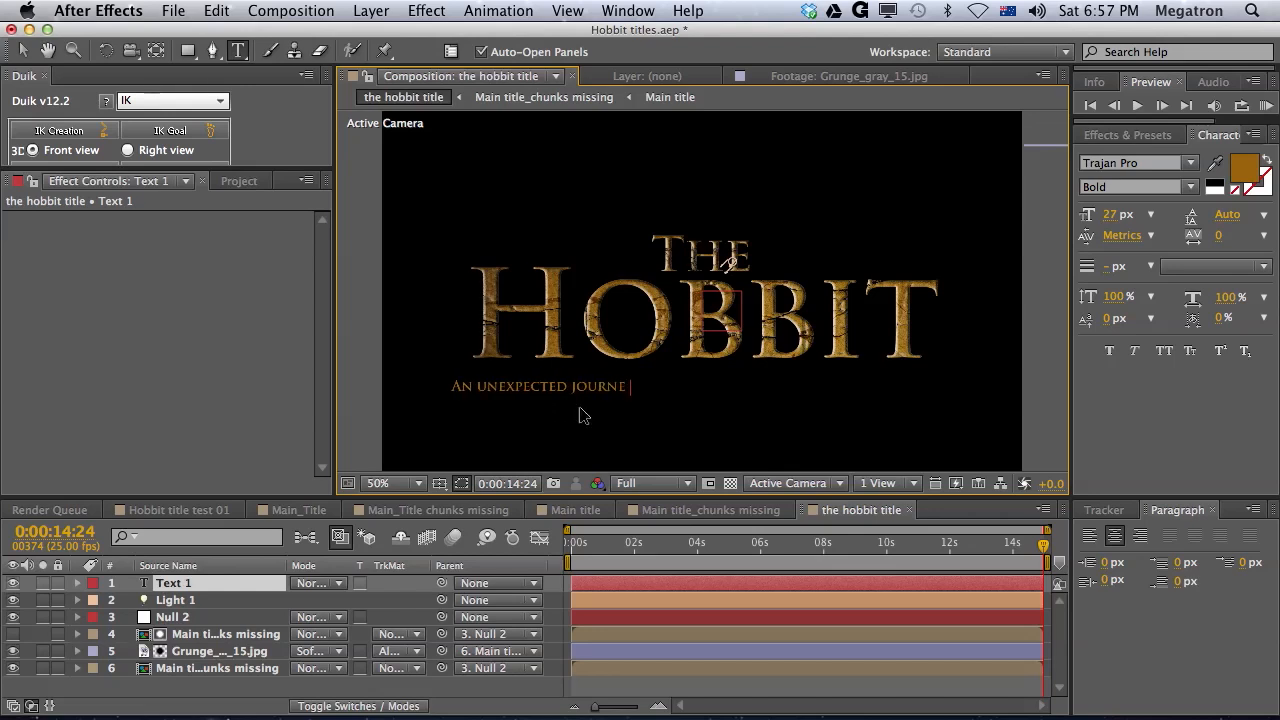
left_click(176, 600)
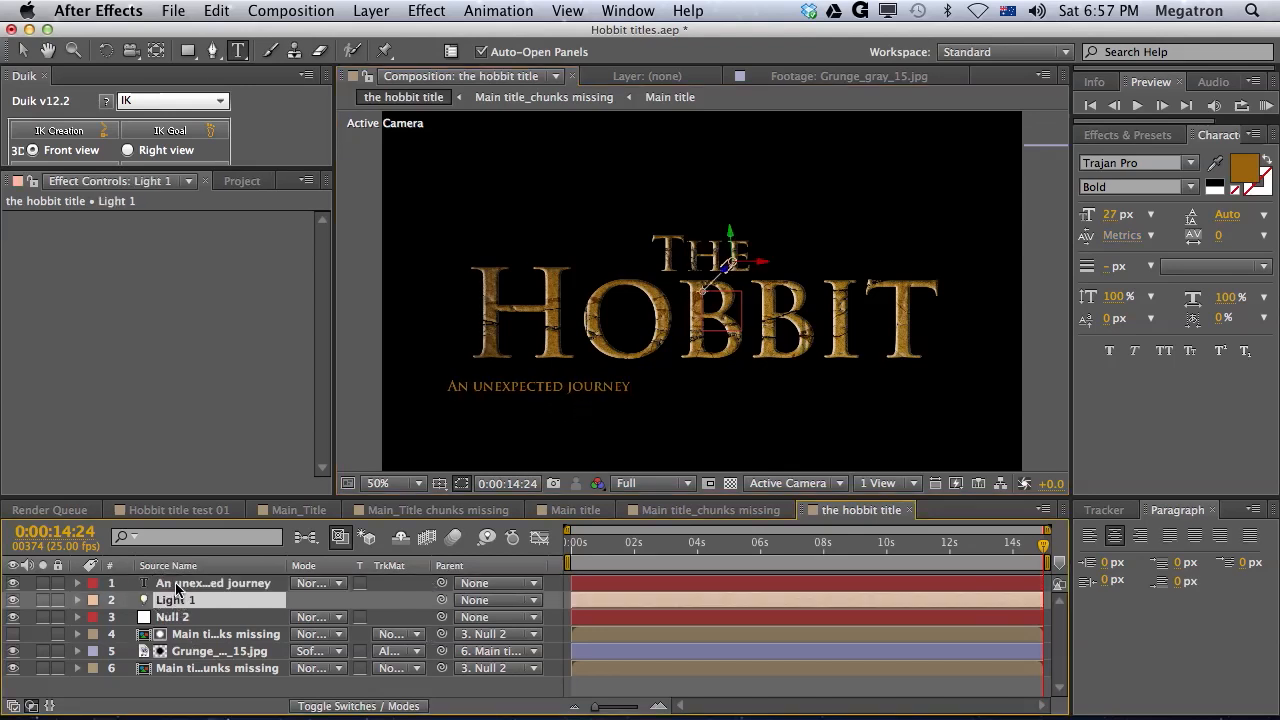
Parent the subtitle layer to Null 2 and scrub the timeline to preview its reveal.
left_click(212, 584)
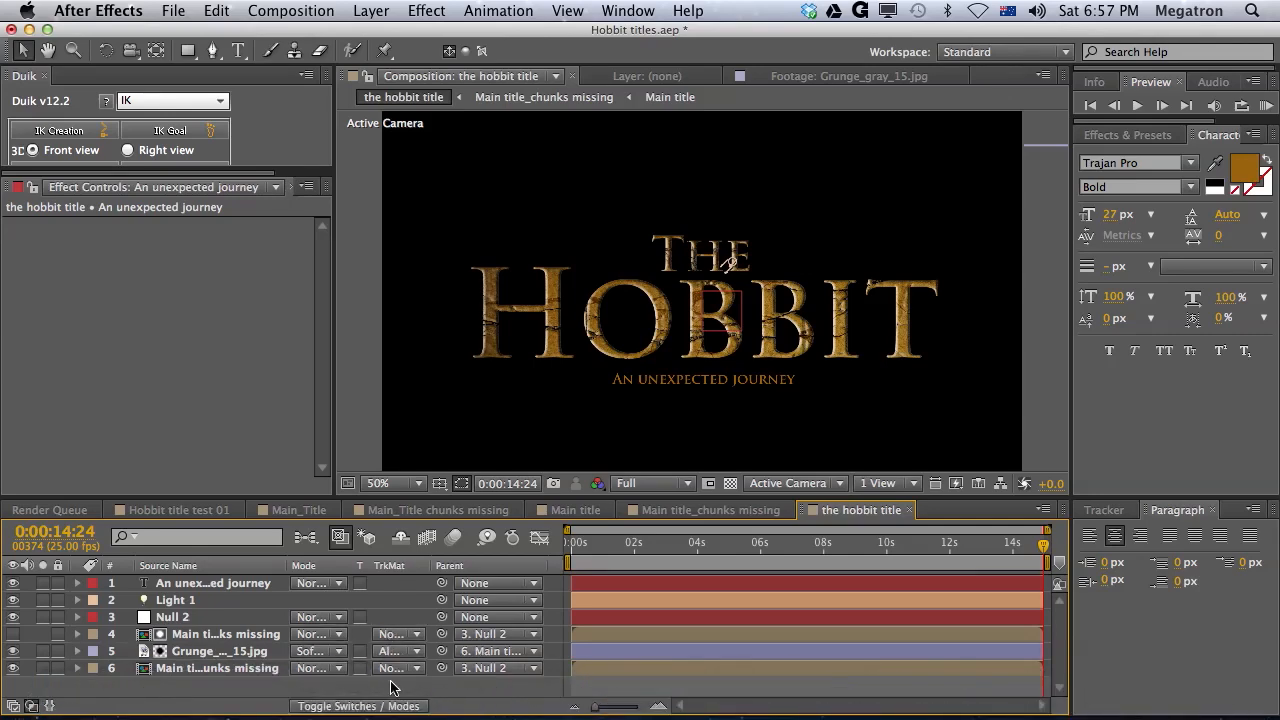
left_click(356, 706)
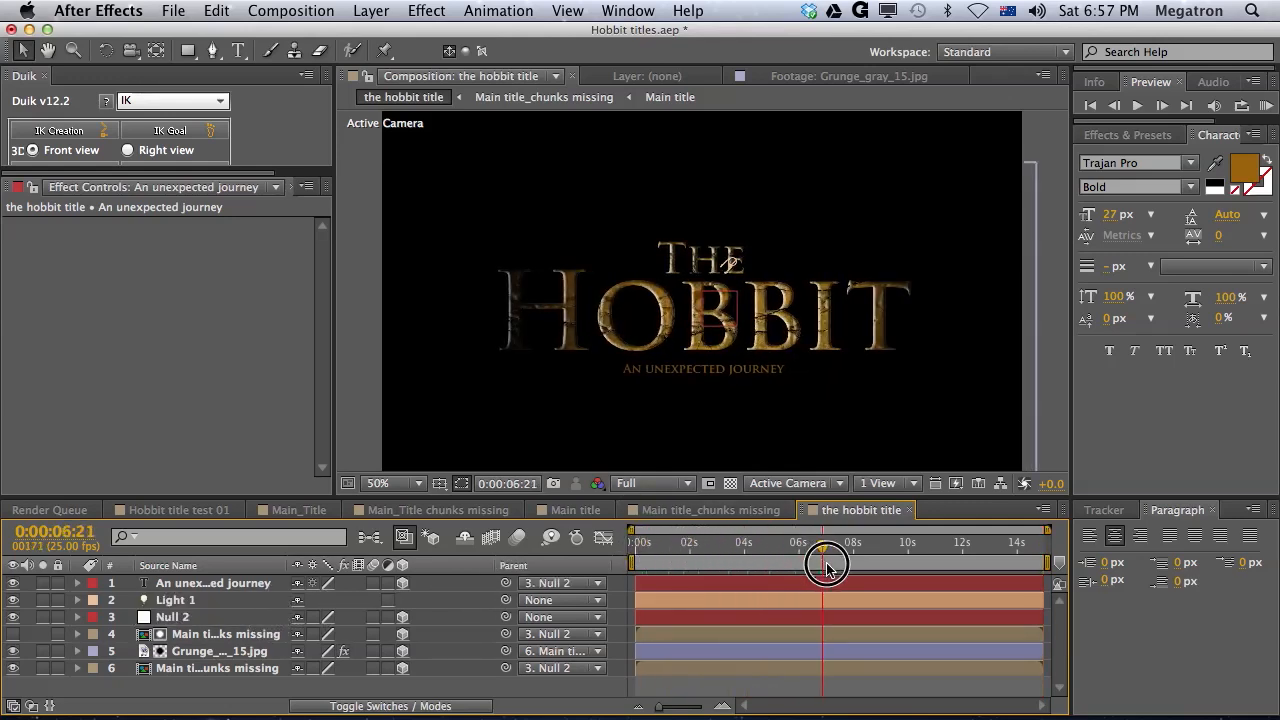
left_click_drag(824, 564, 1060, 580)
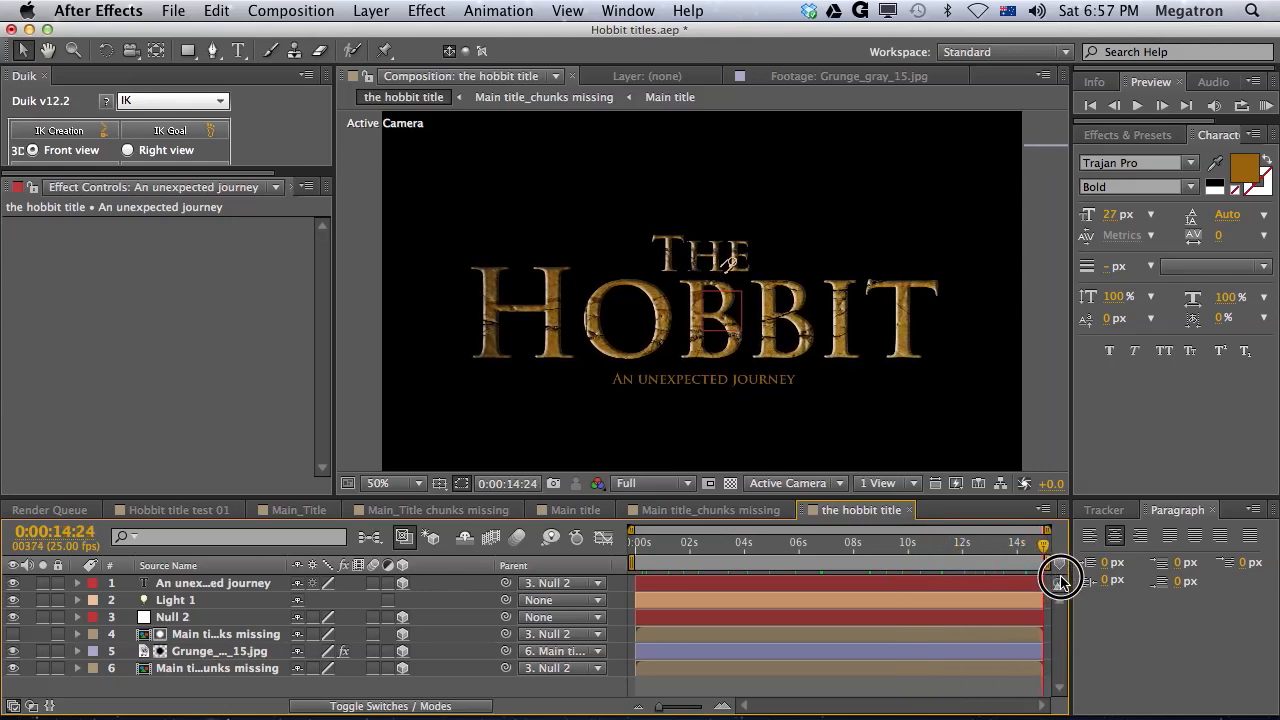
left_click_drag(1060, 552, 744, 552)
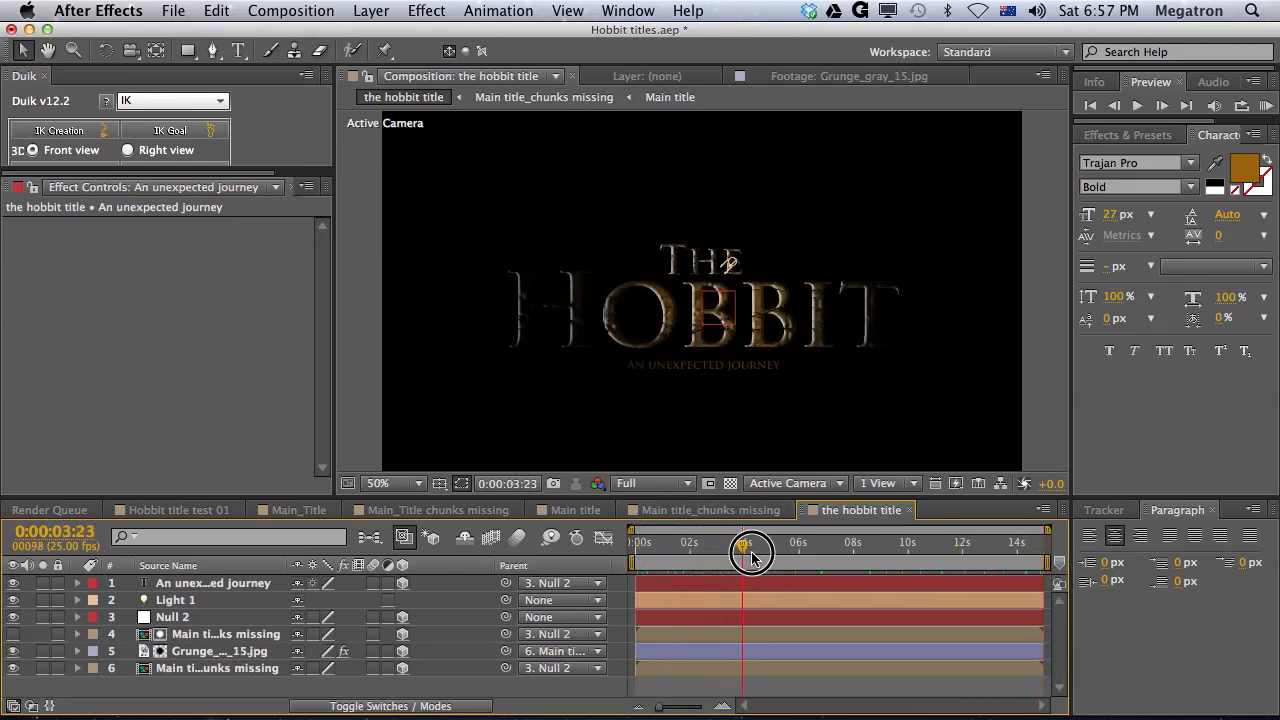